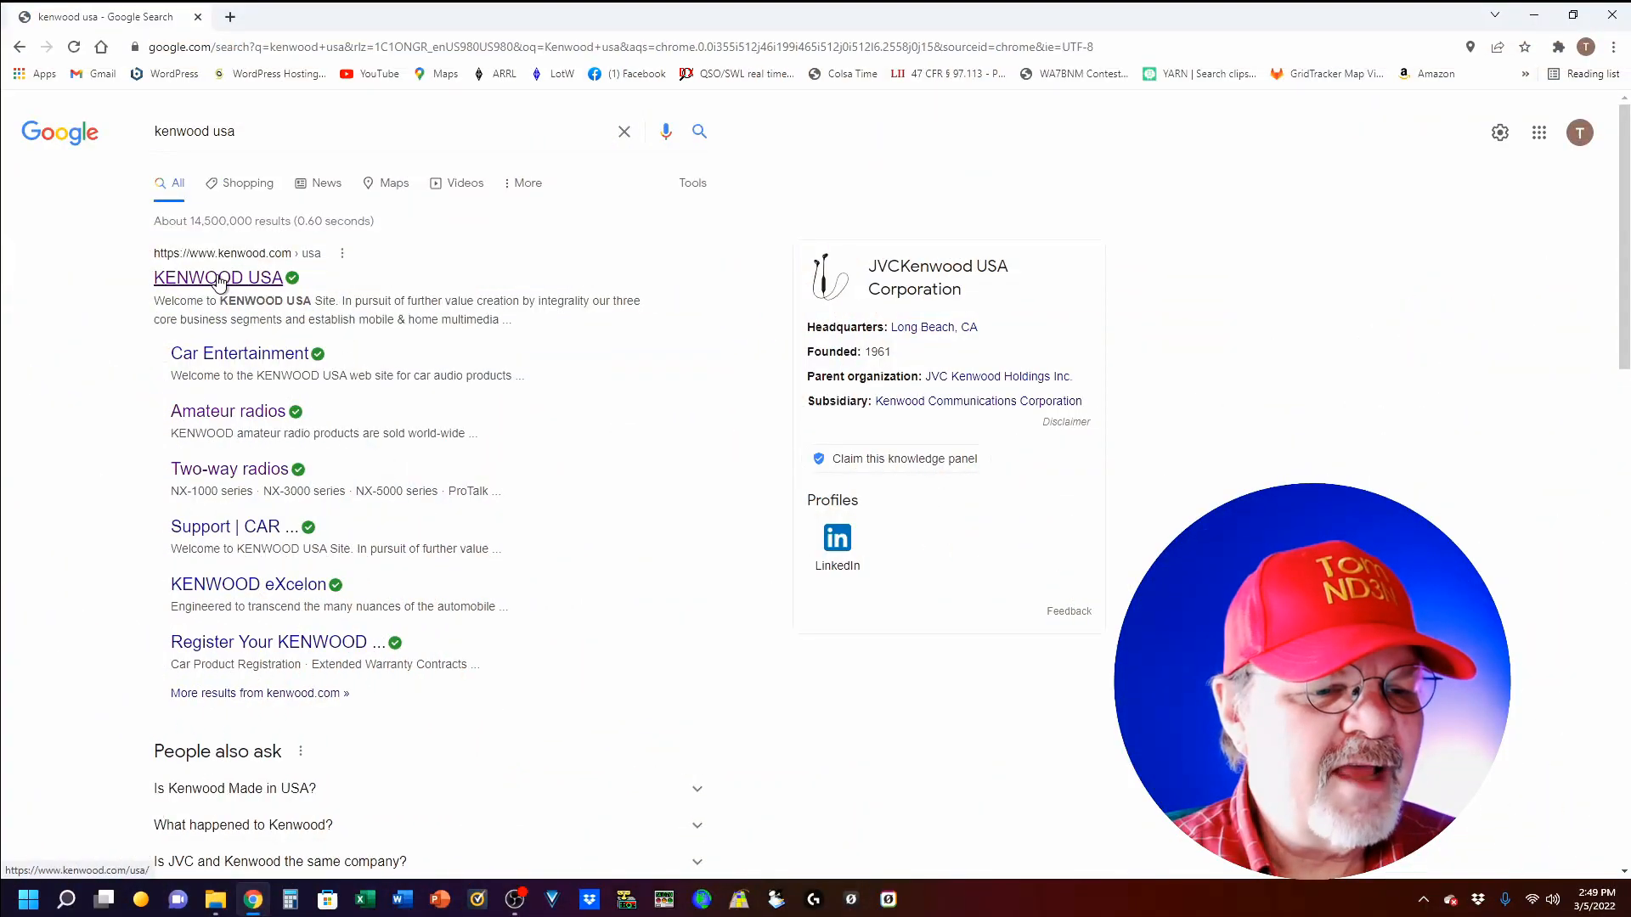
Go from the Kenwood USA search result to the Amateur Radio products page
left_click(218, 278)
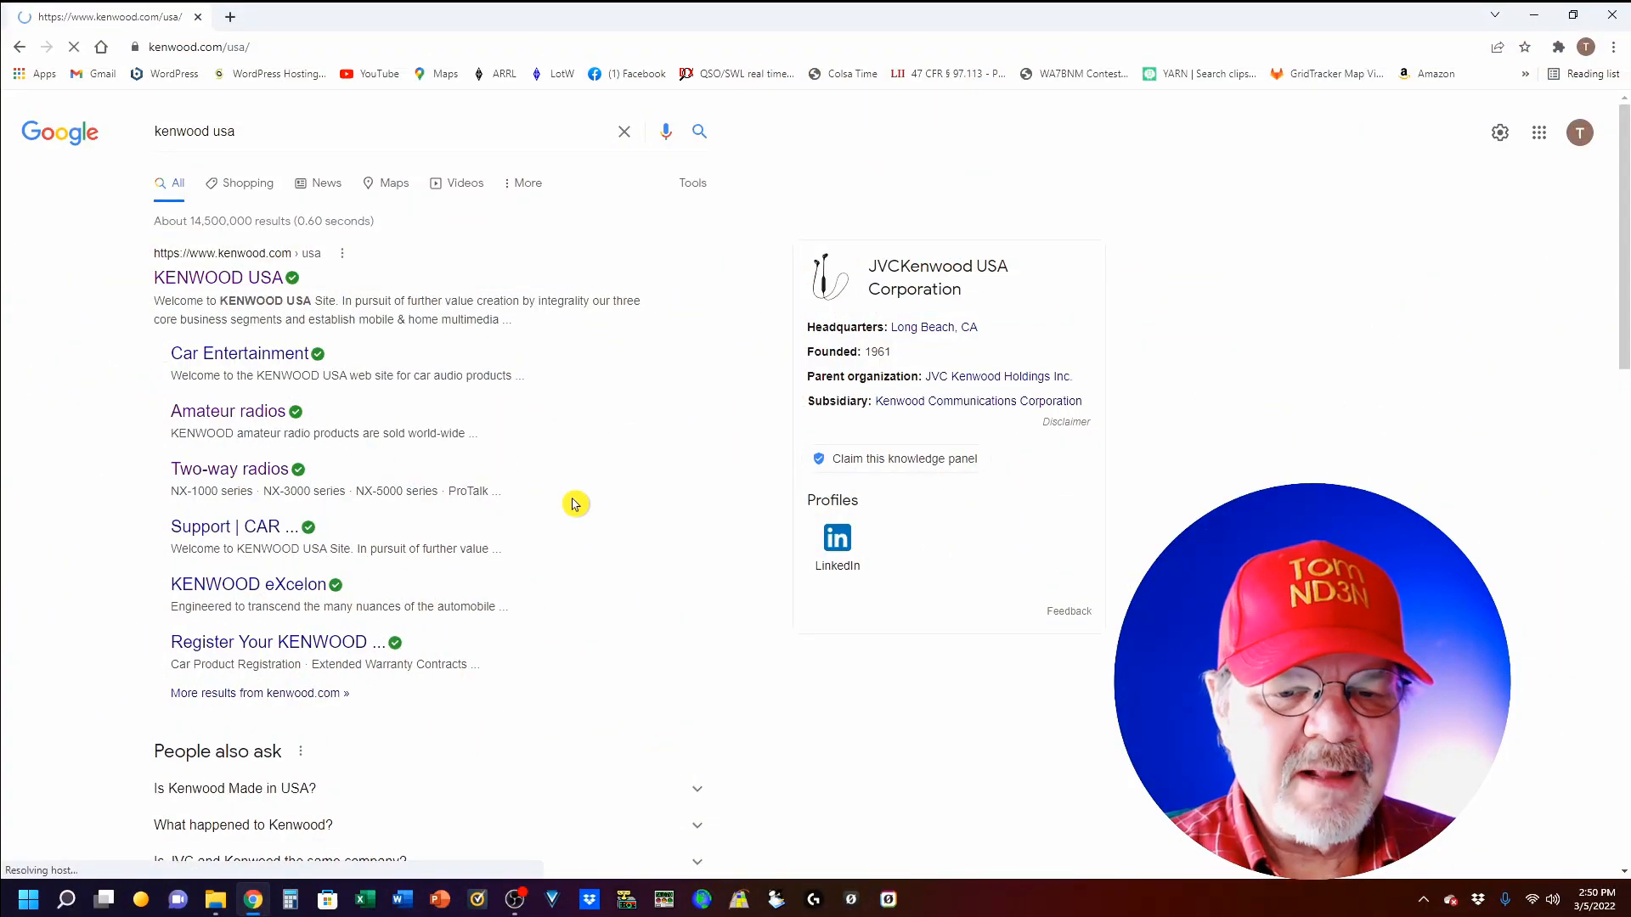
left_click(219, 277)
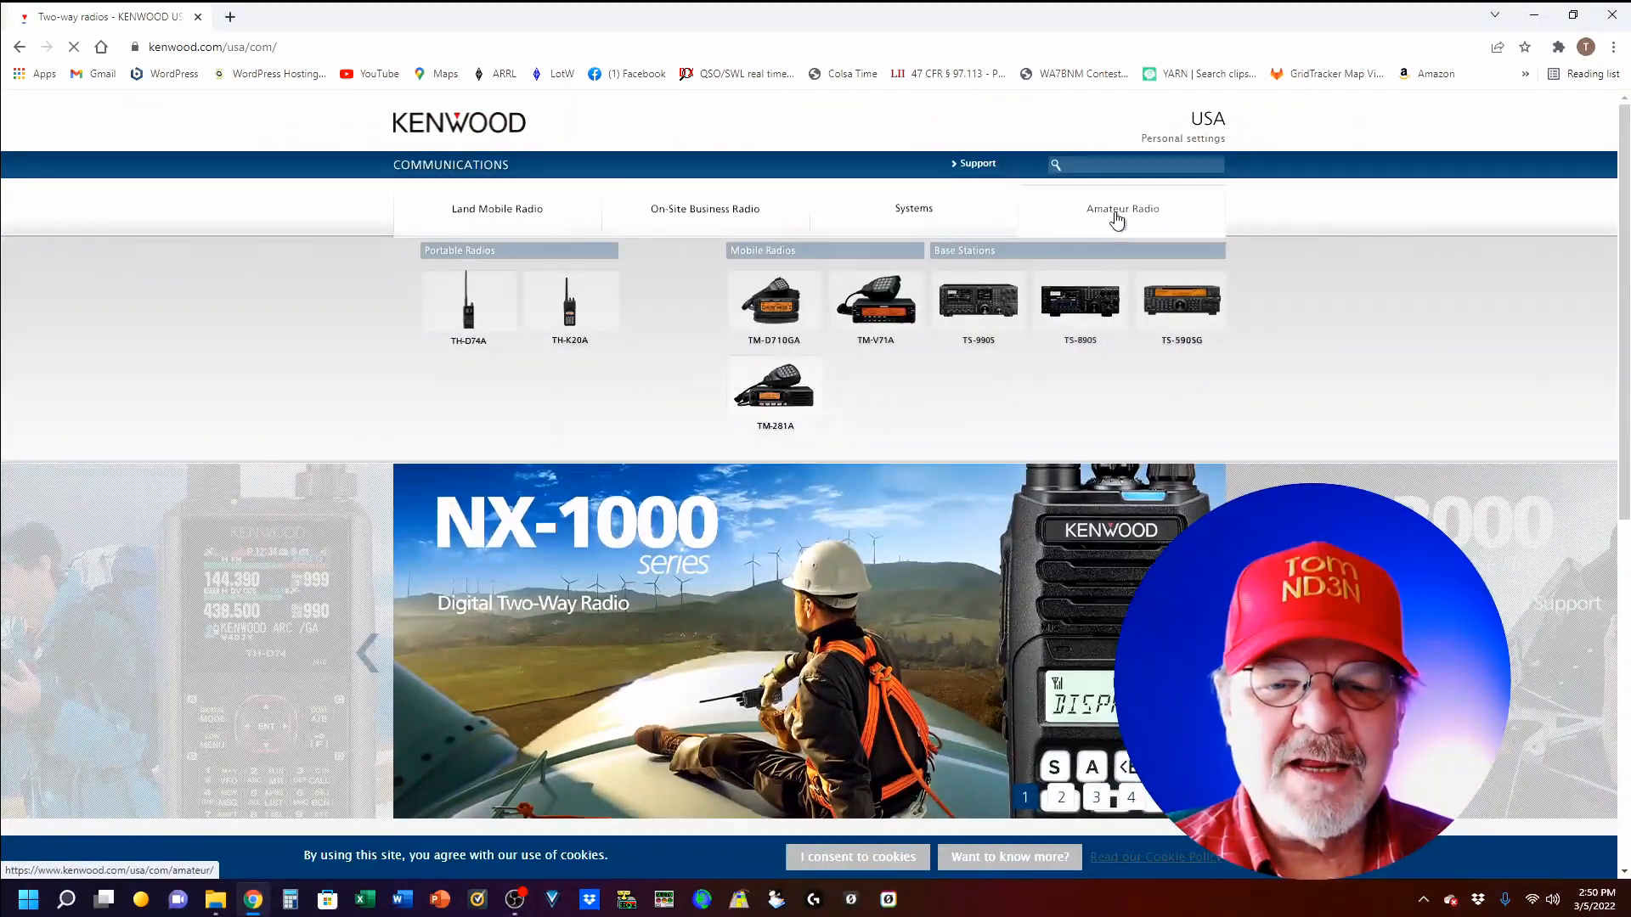
left_click(1122, 208)
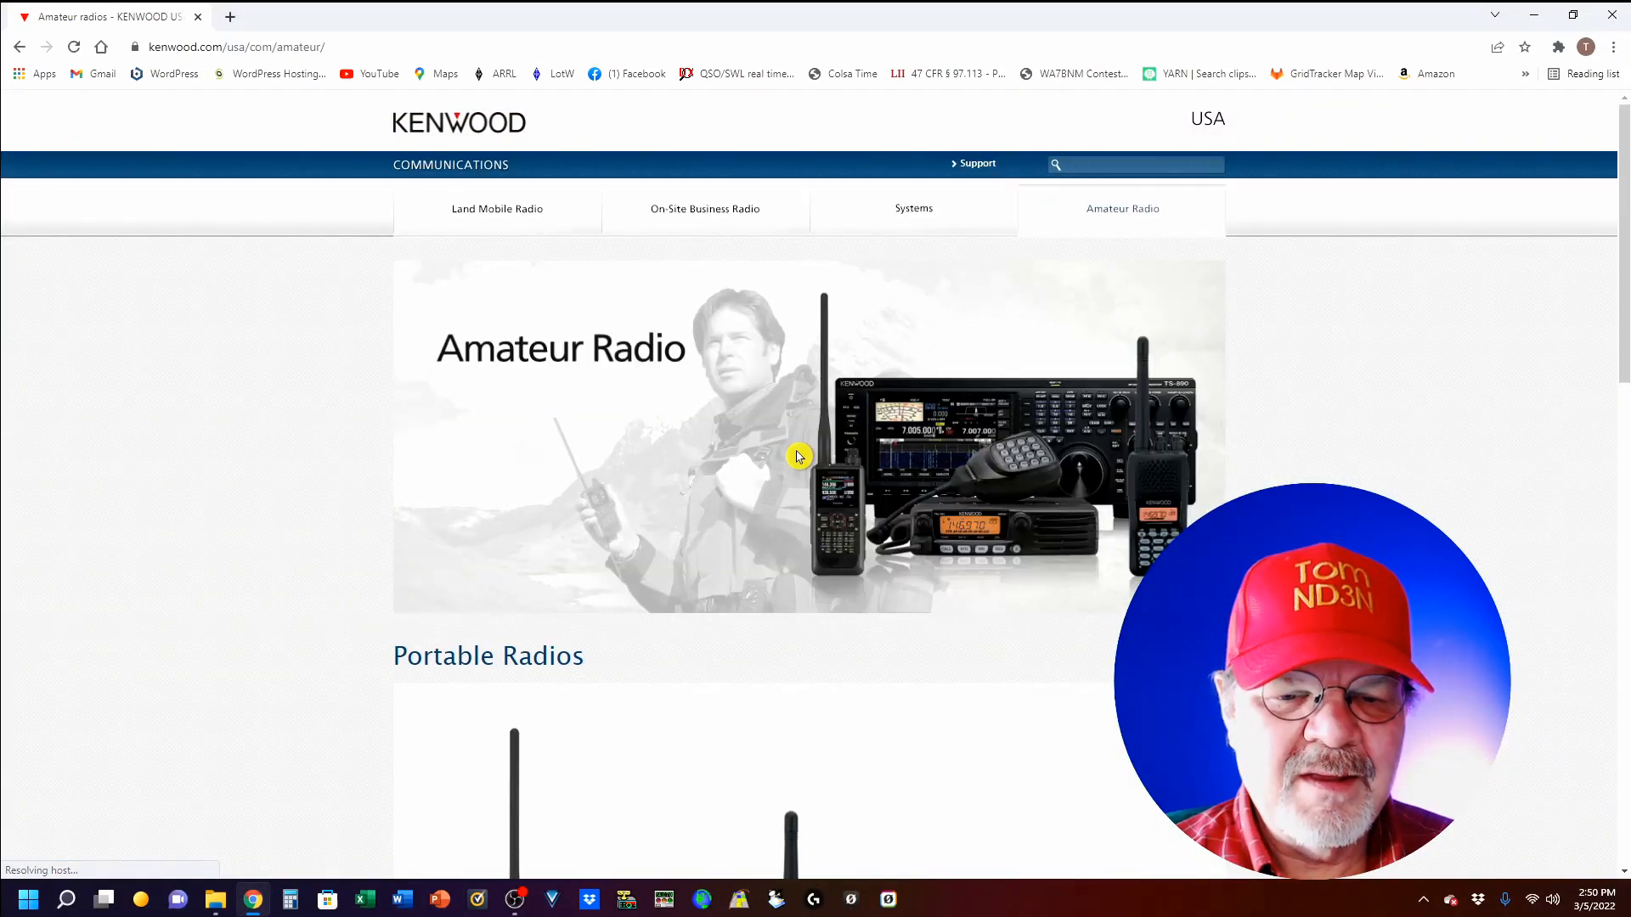
scroll("down", 3)
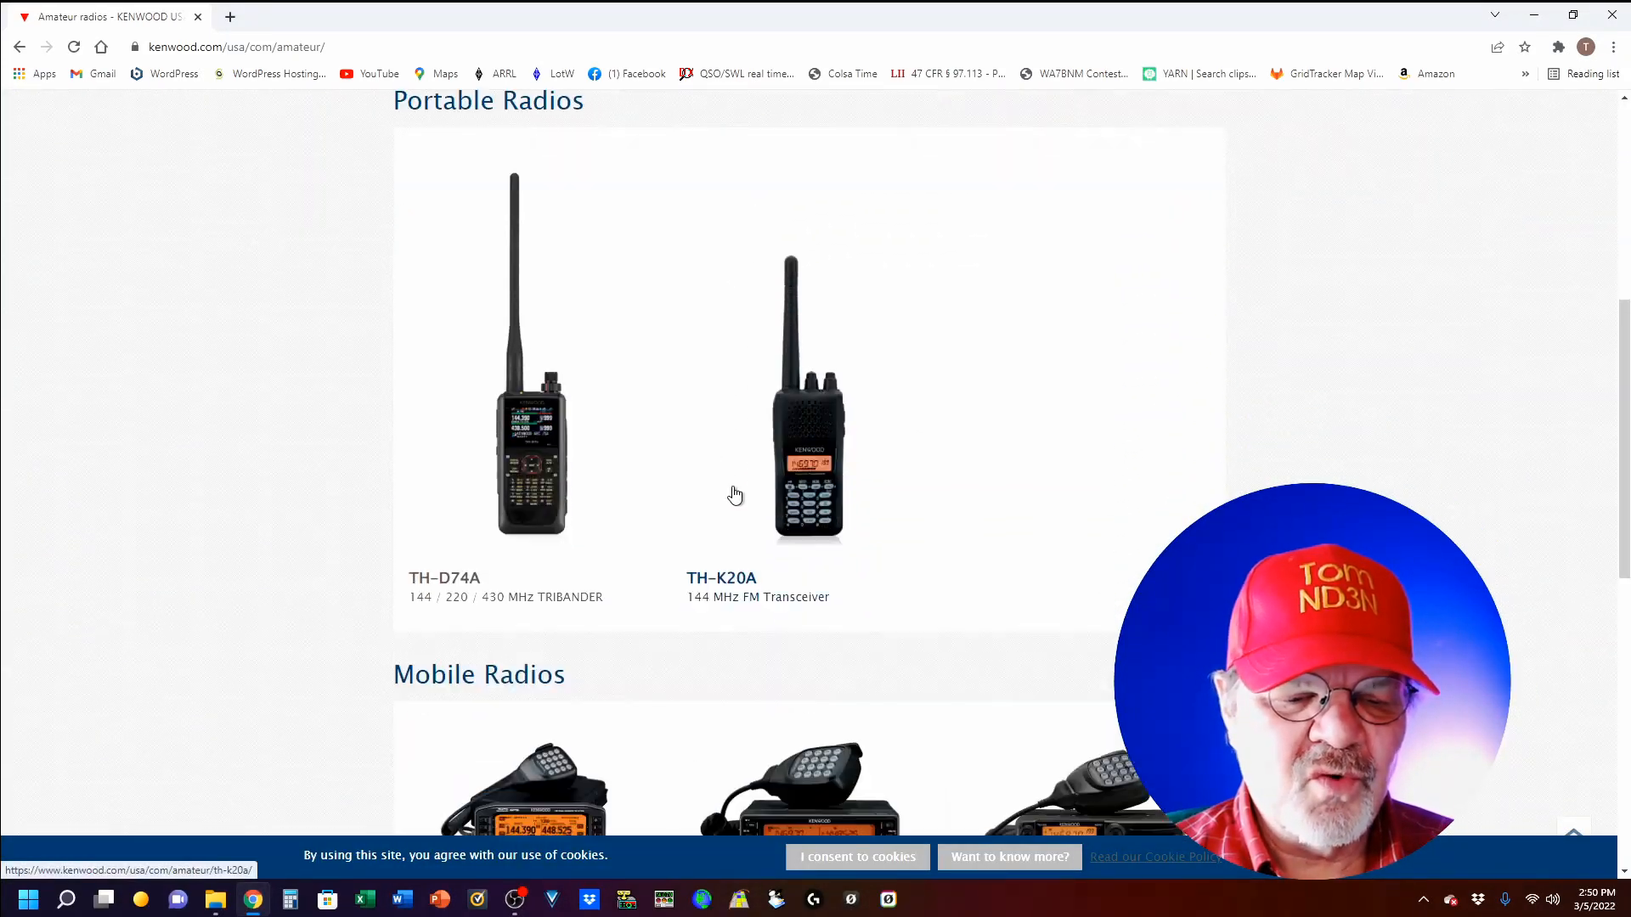
scroll("down", 3)
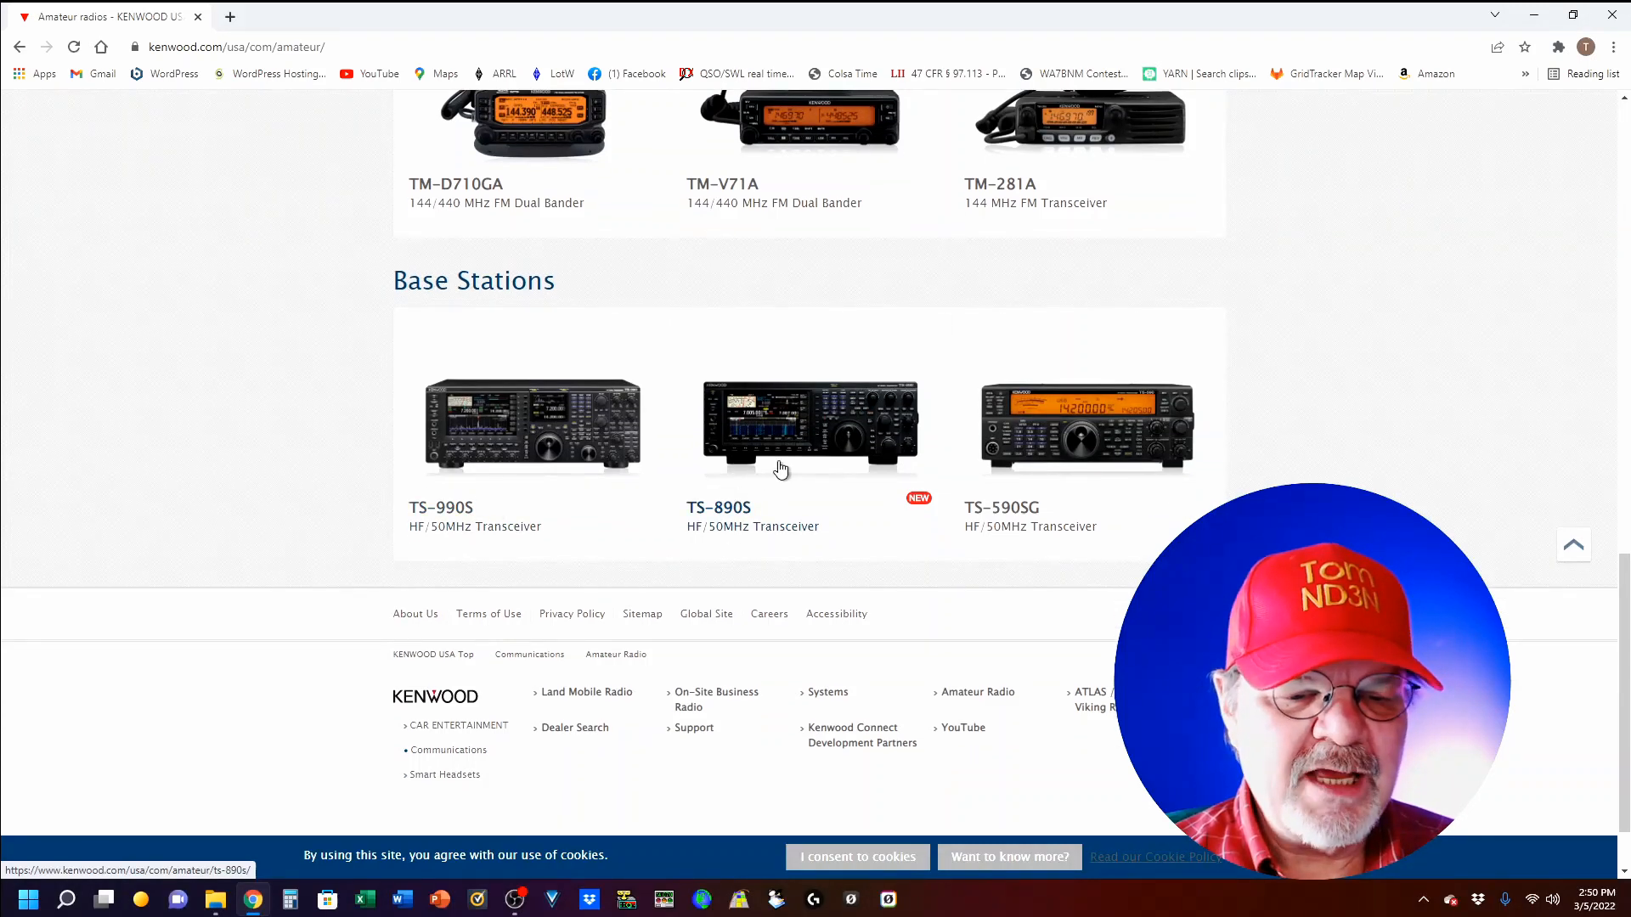
Open the TS-890S product page and show its Support downloads section
left_click(796, 439)
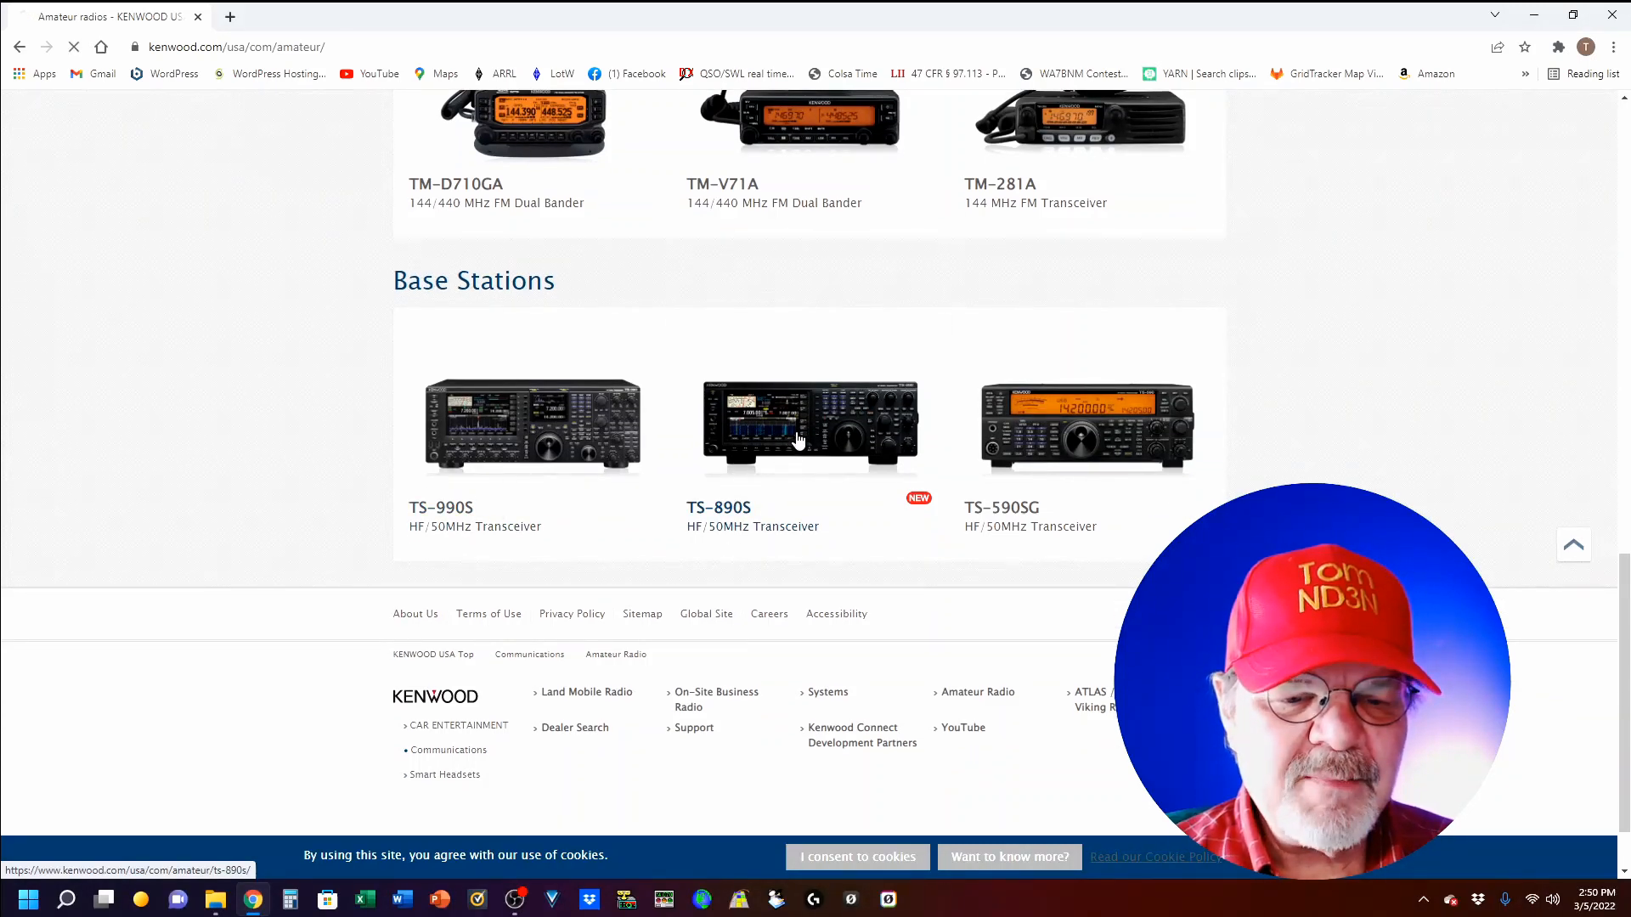
left_click(809, 425)
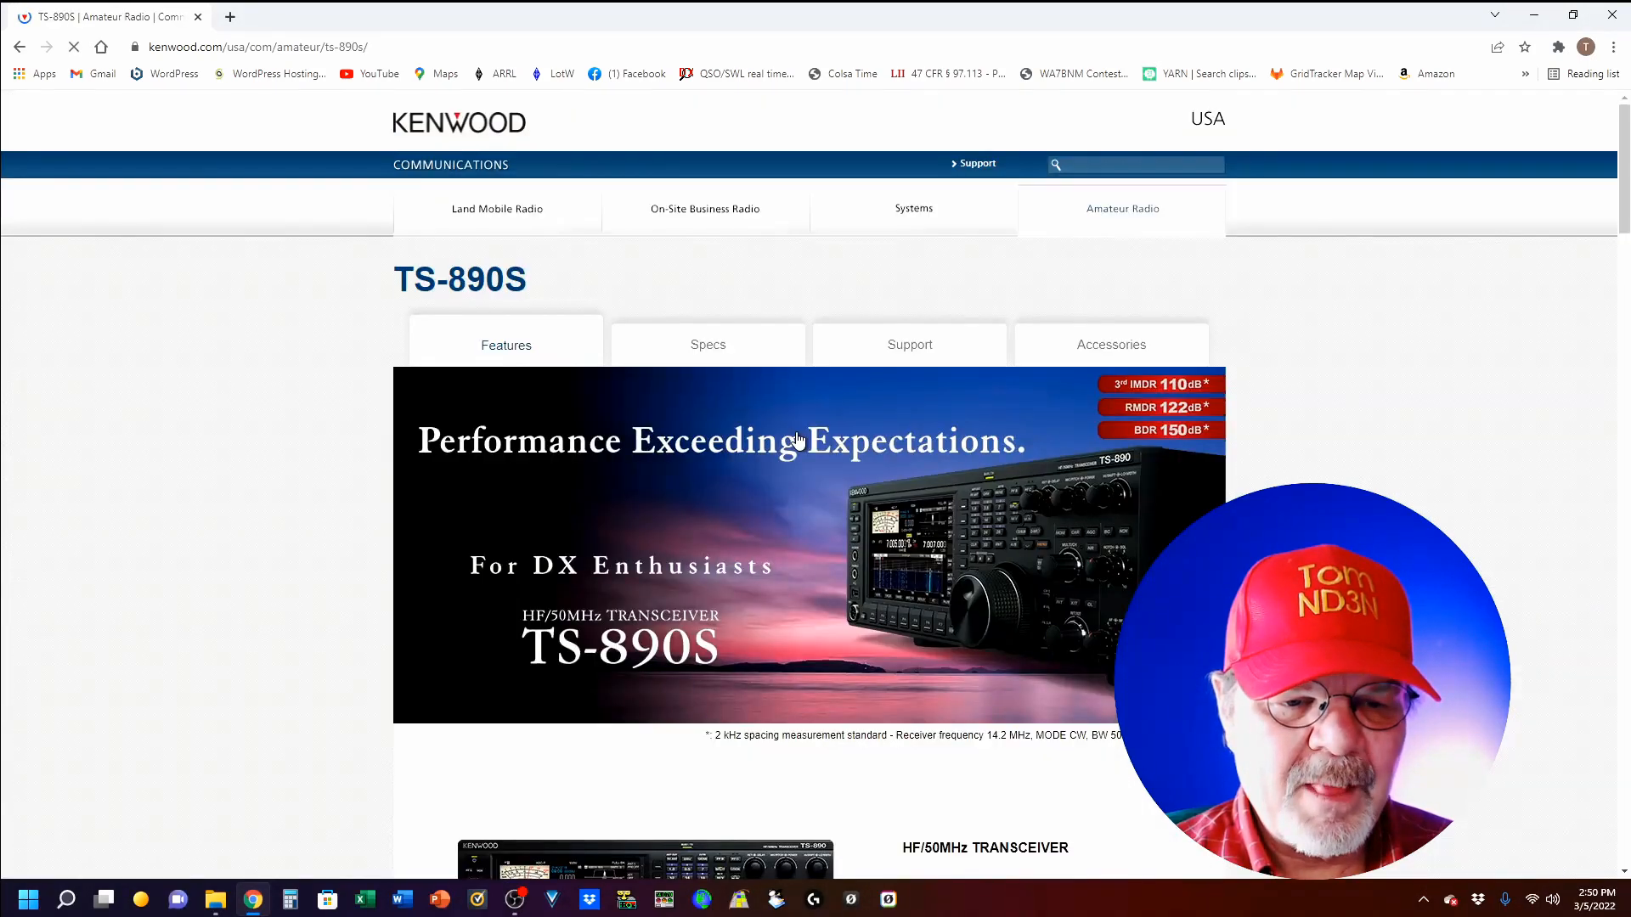
mouse_move(909, 344)
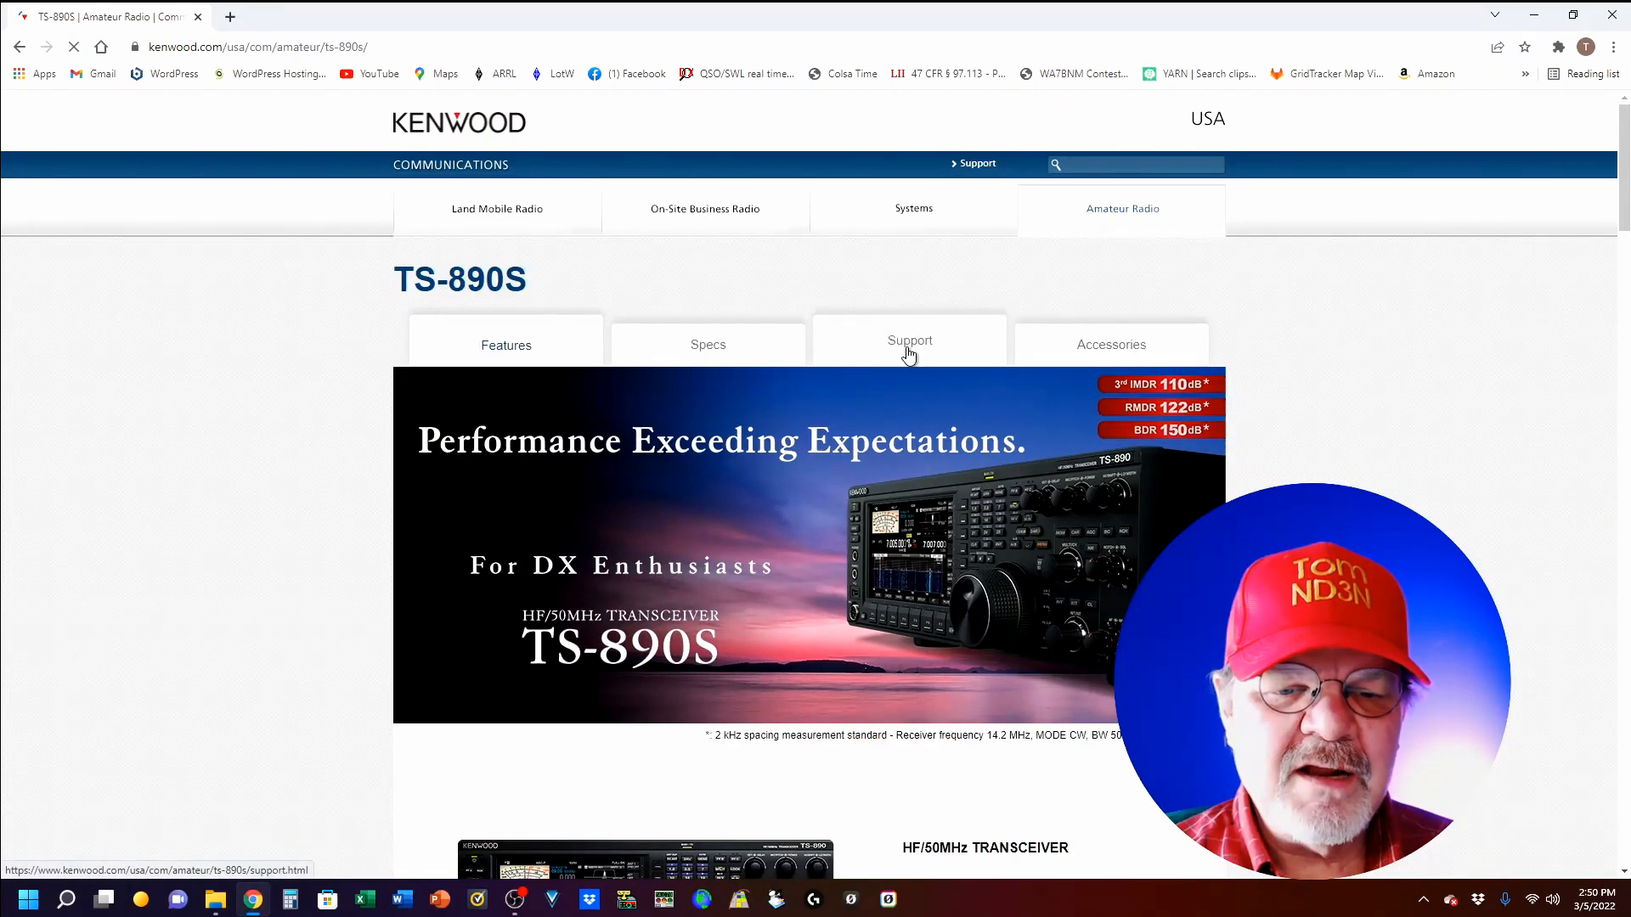
left_click(908, 344)
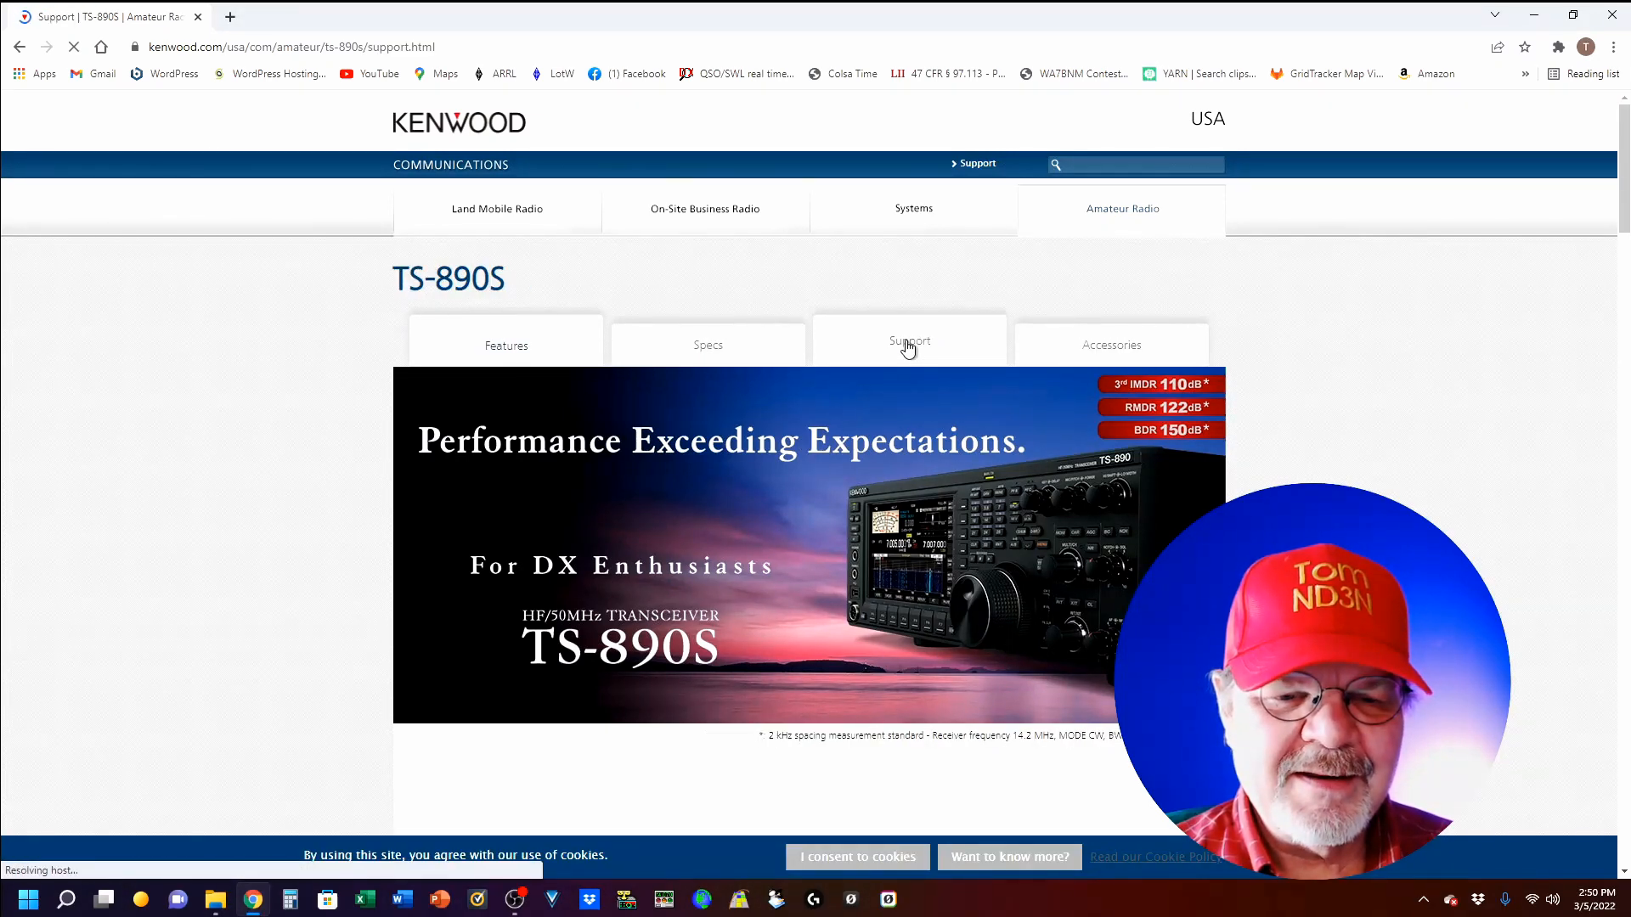
left_click(909, 342)
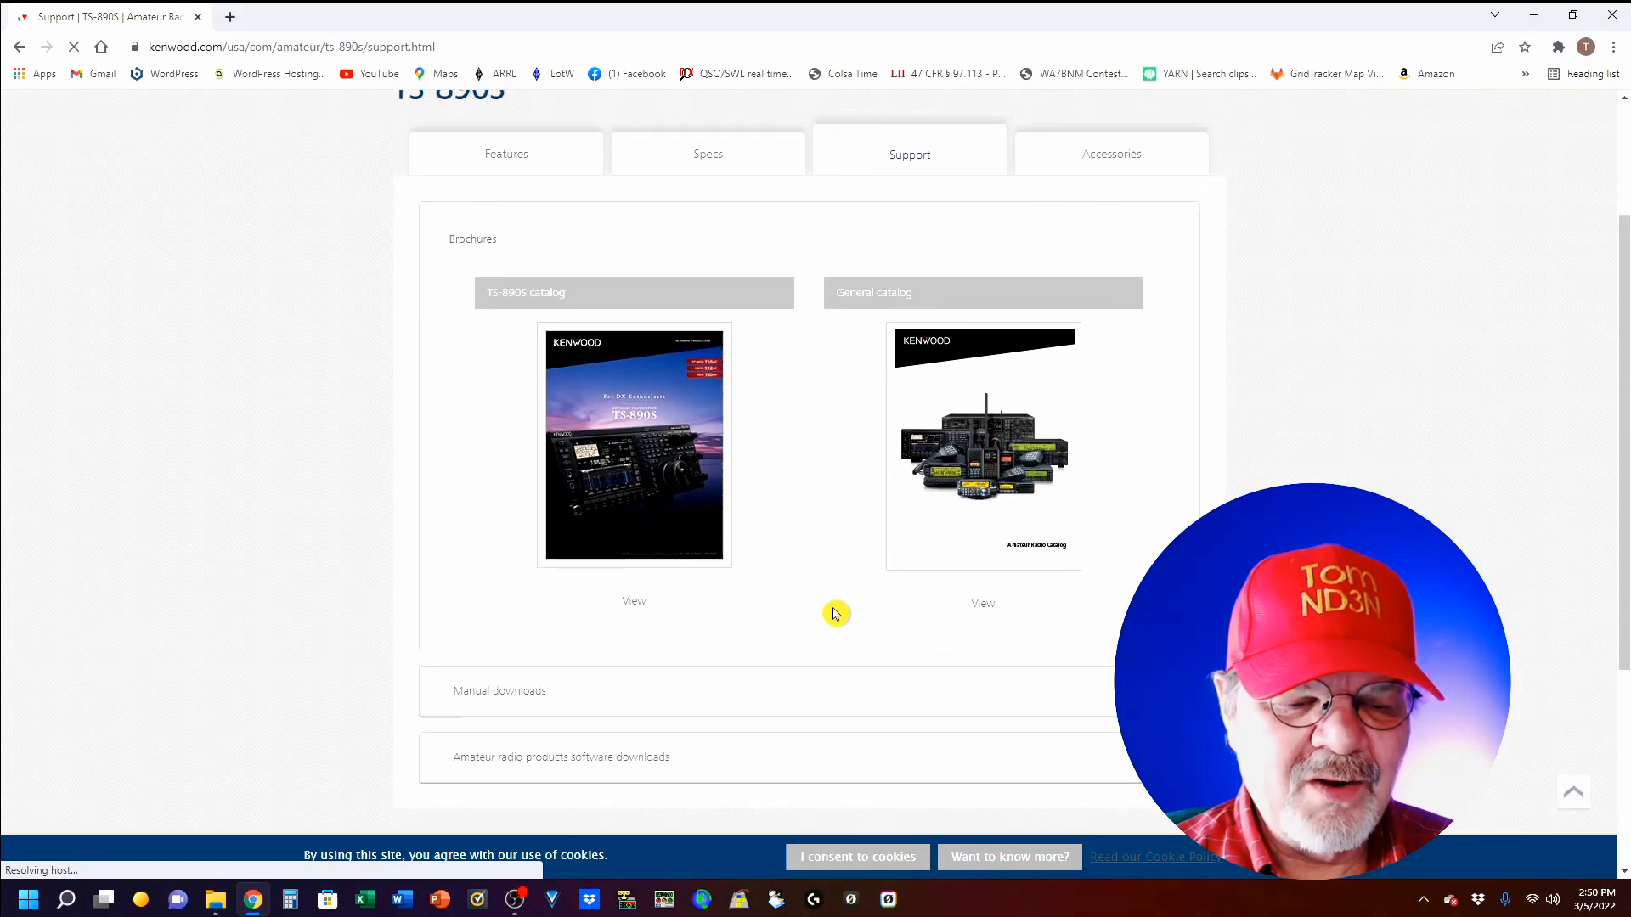
scroll("down", 3)
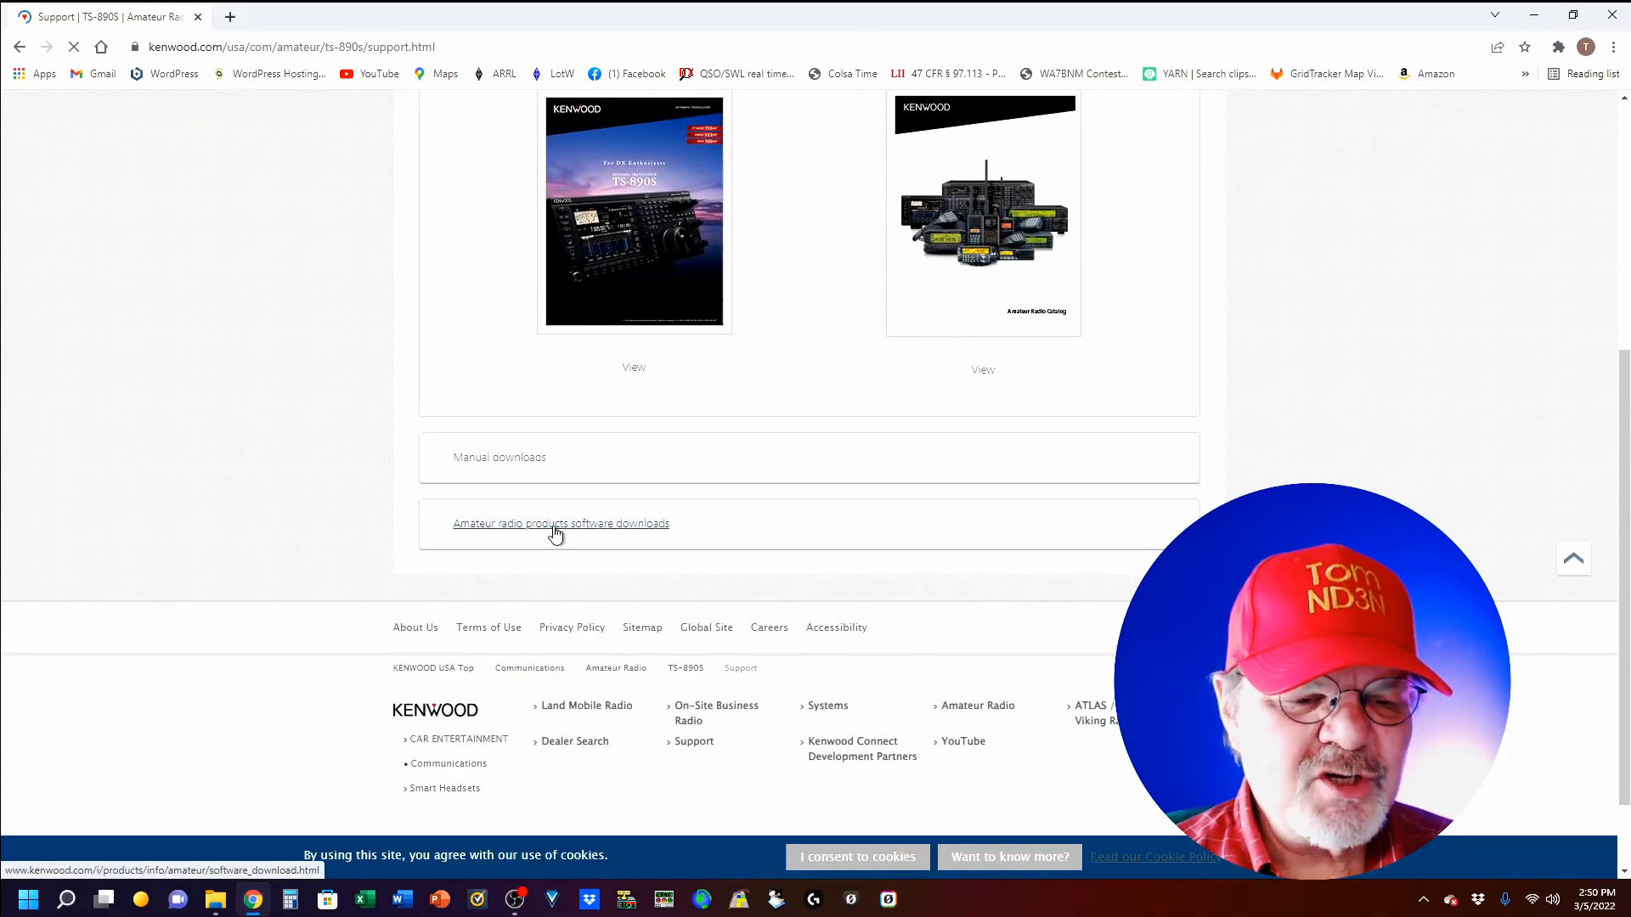
Open the amateur radio software downloads page and scroll to the TS-890S listings
left_click(561, 524)
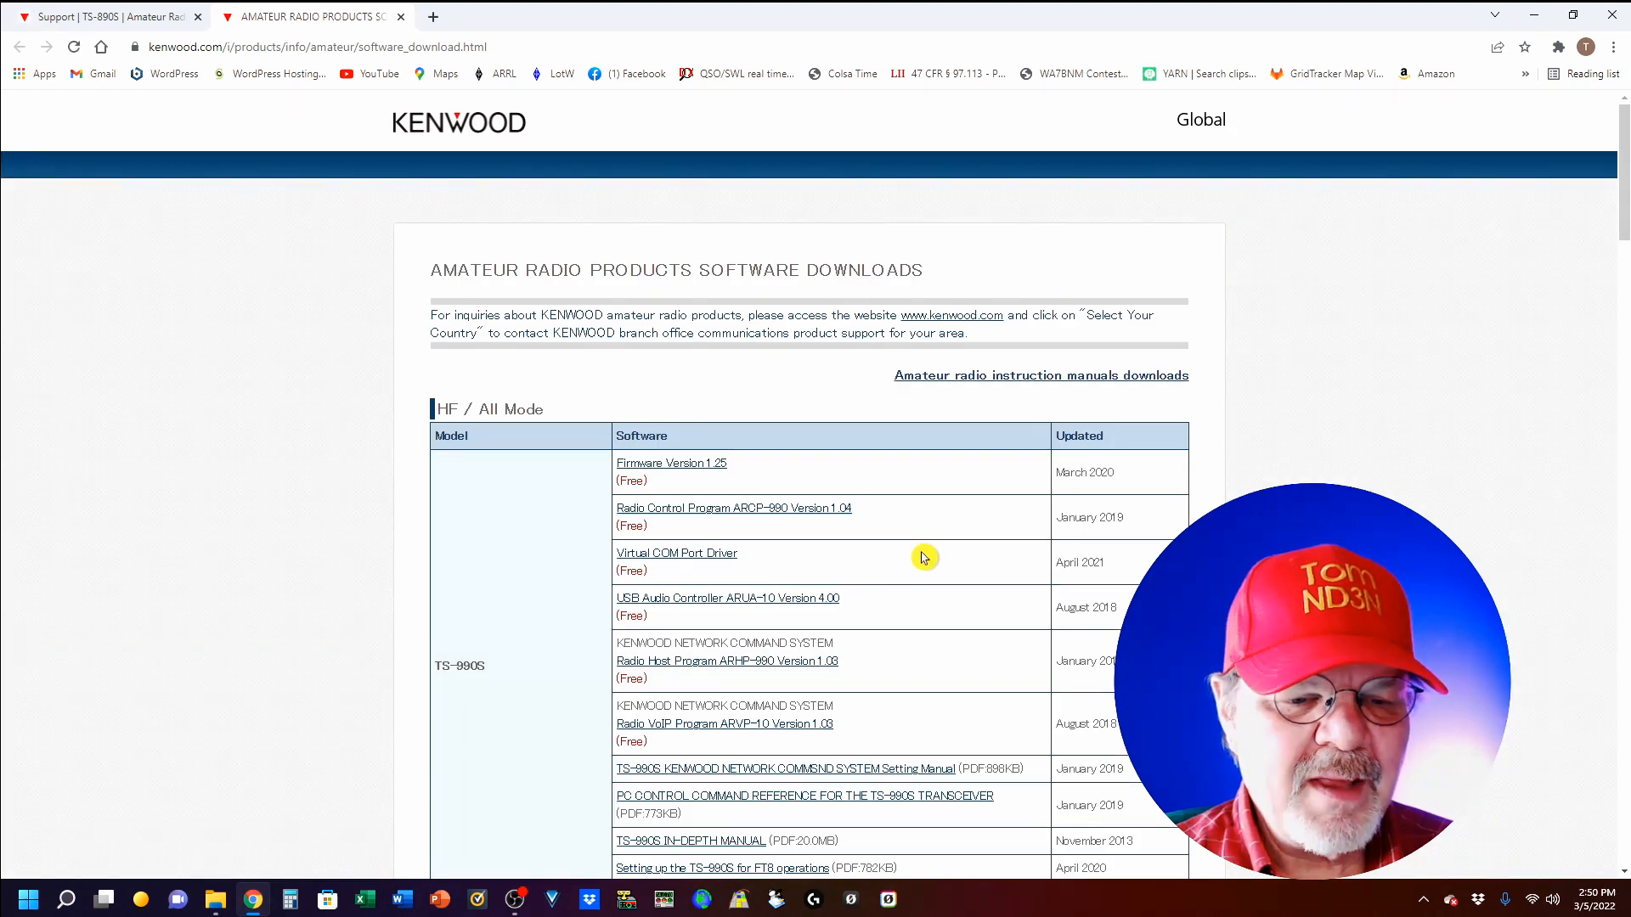
scroll("down", 3)
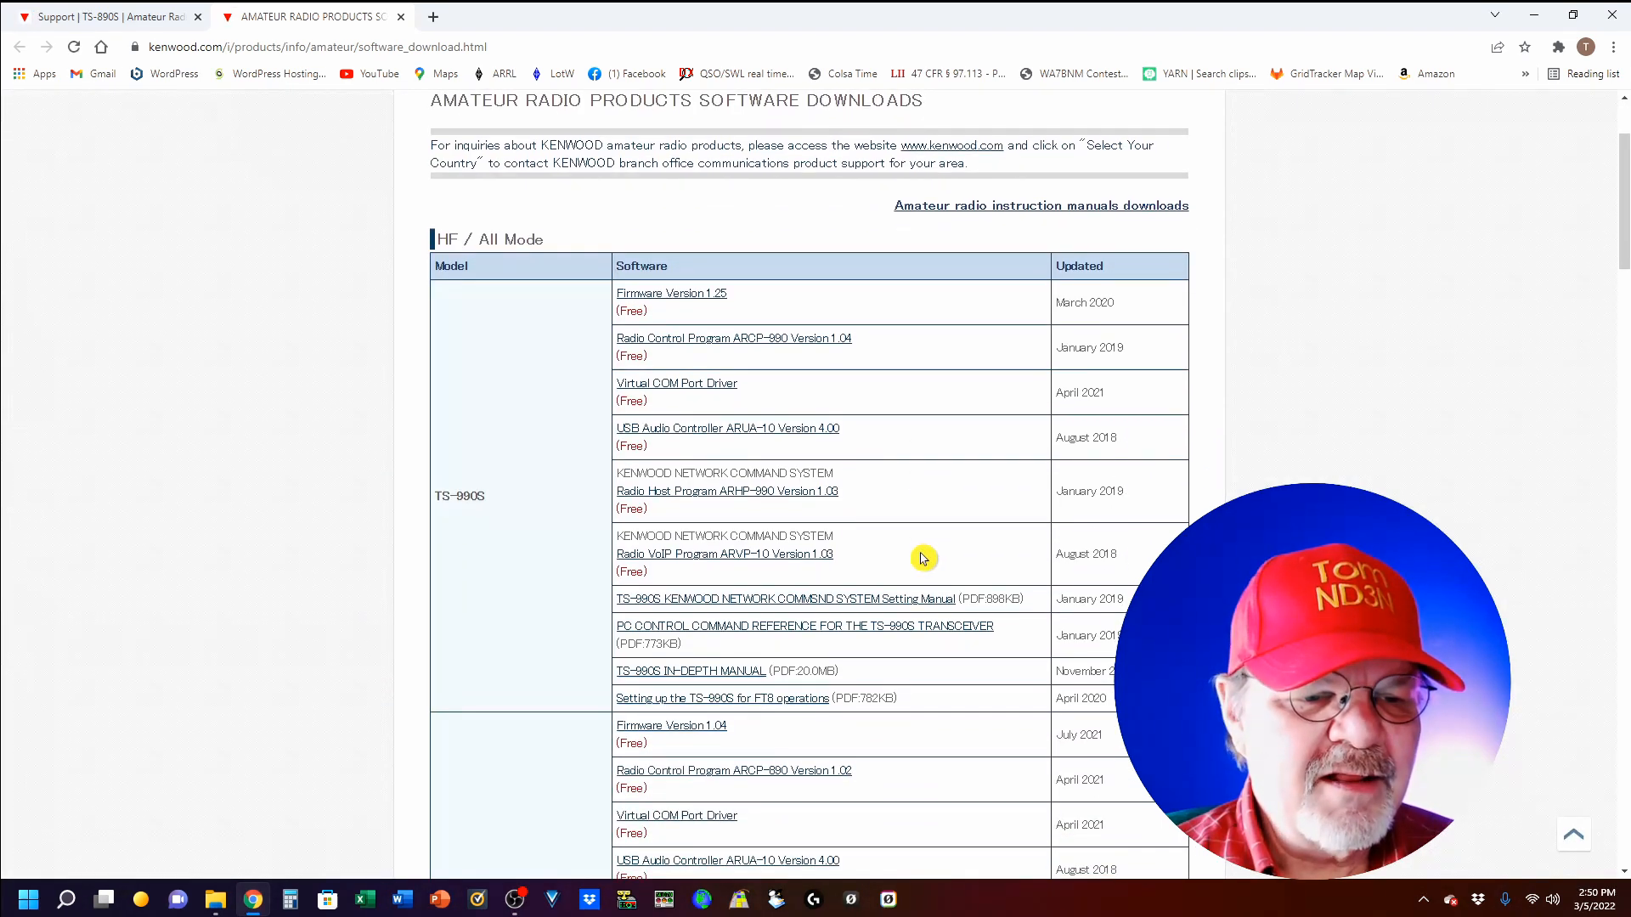
mouse_move(921, 508)
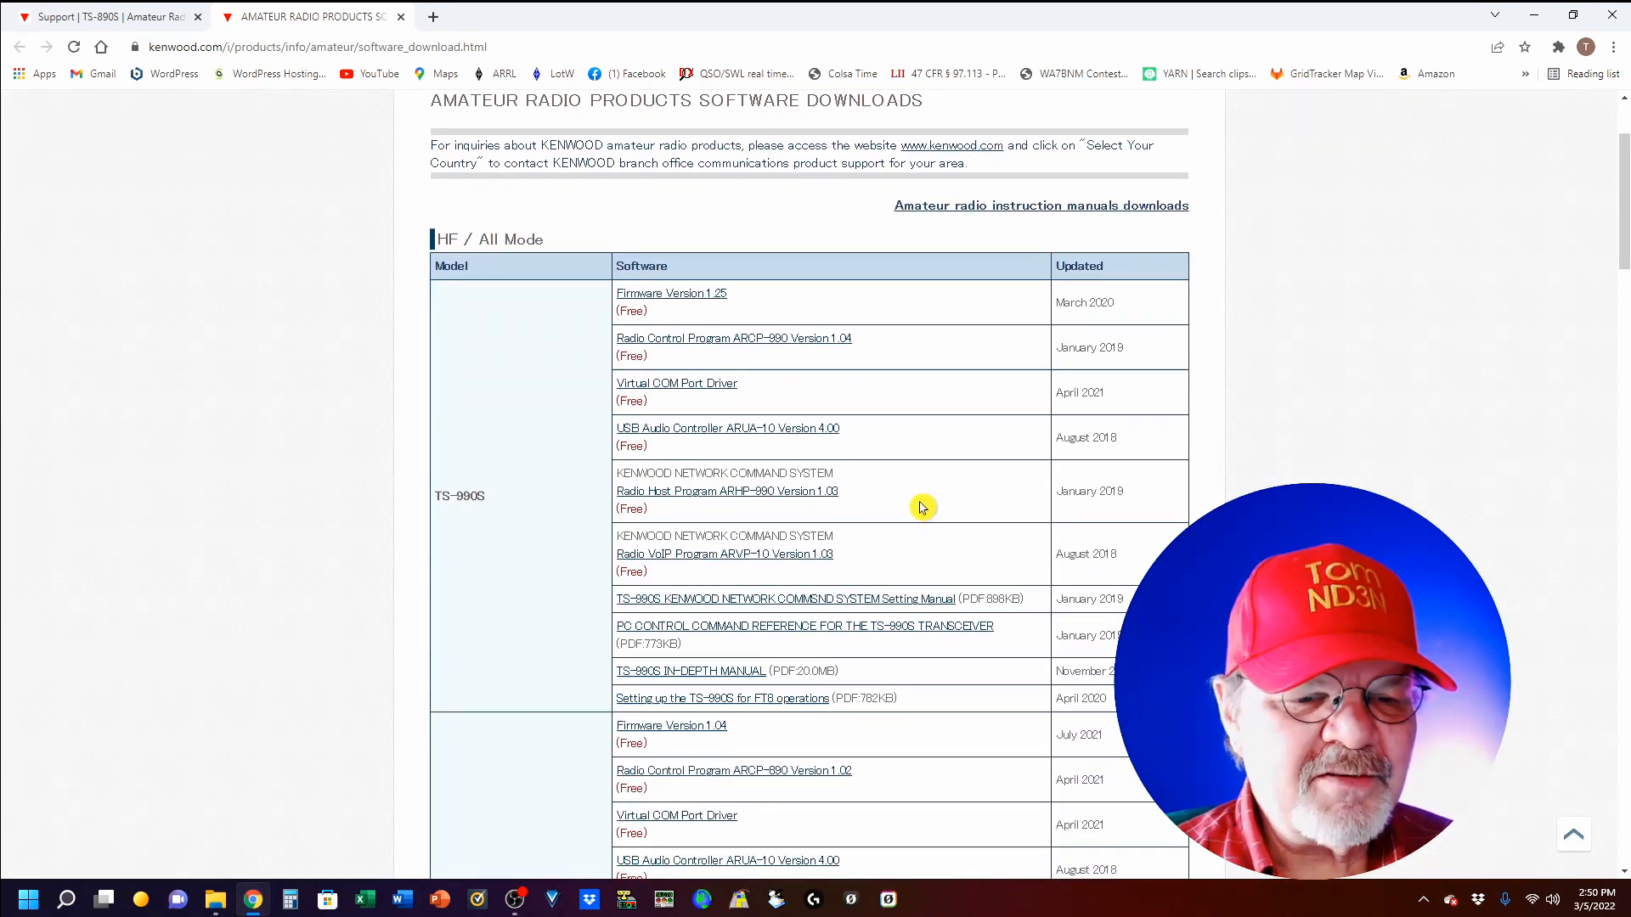
scroll("down", 3)
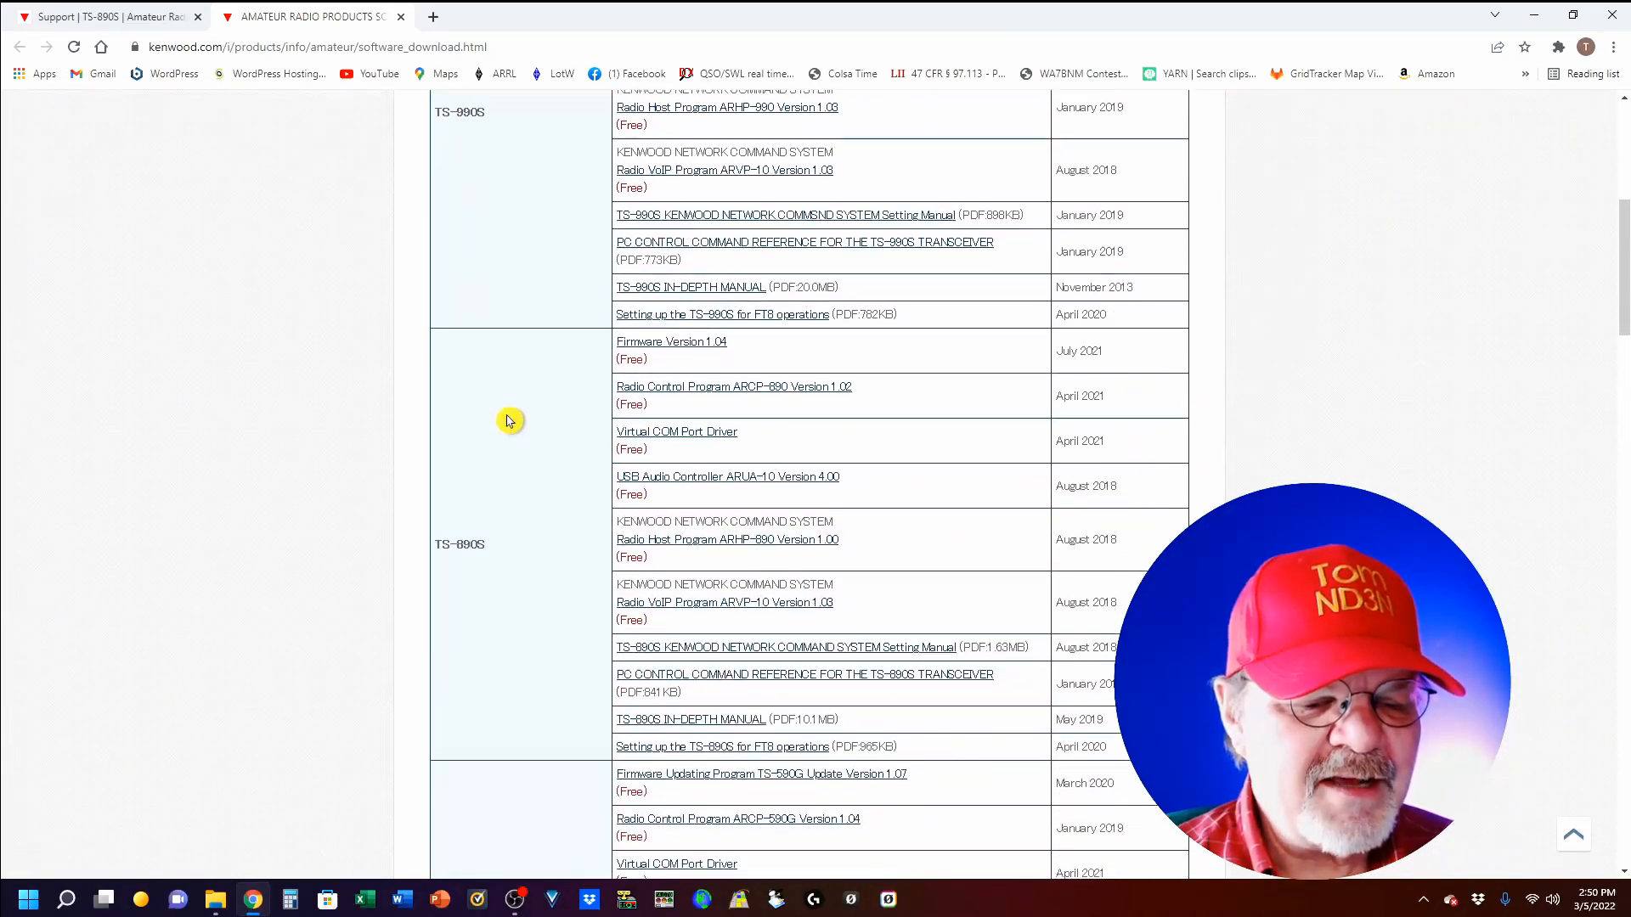
scroll("down", 3)
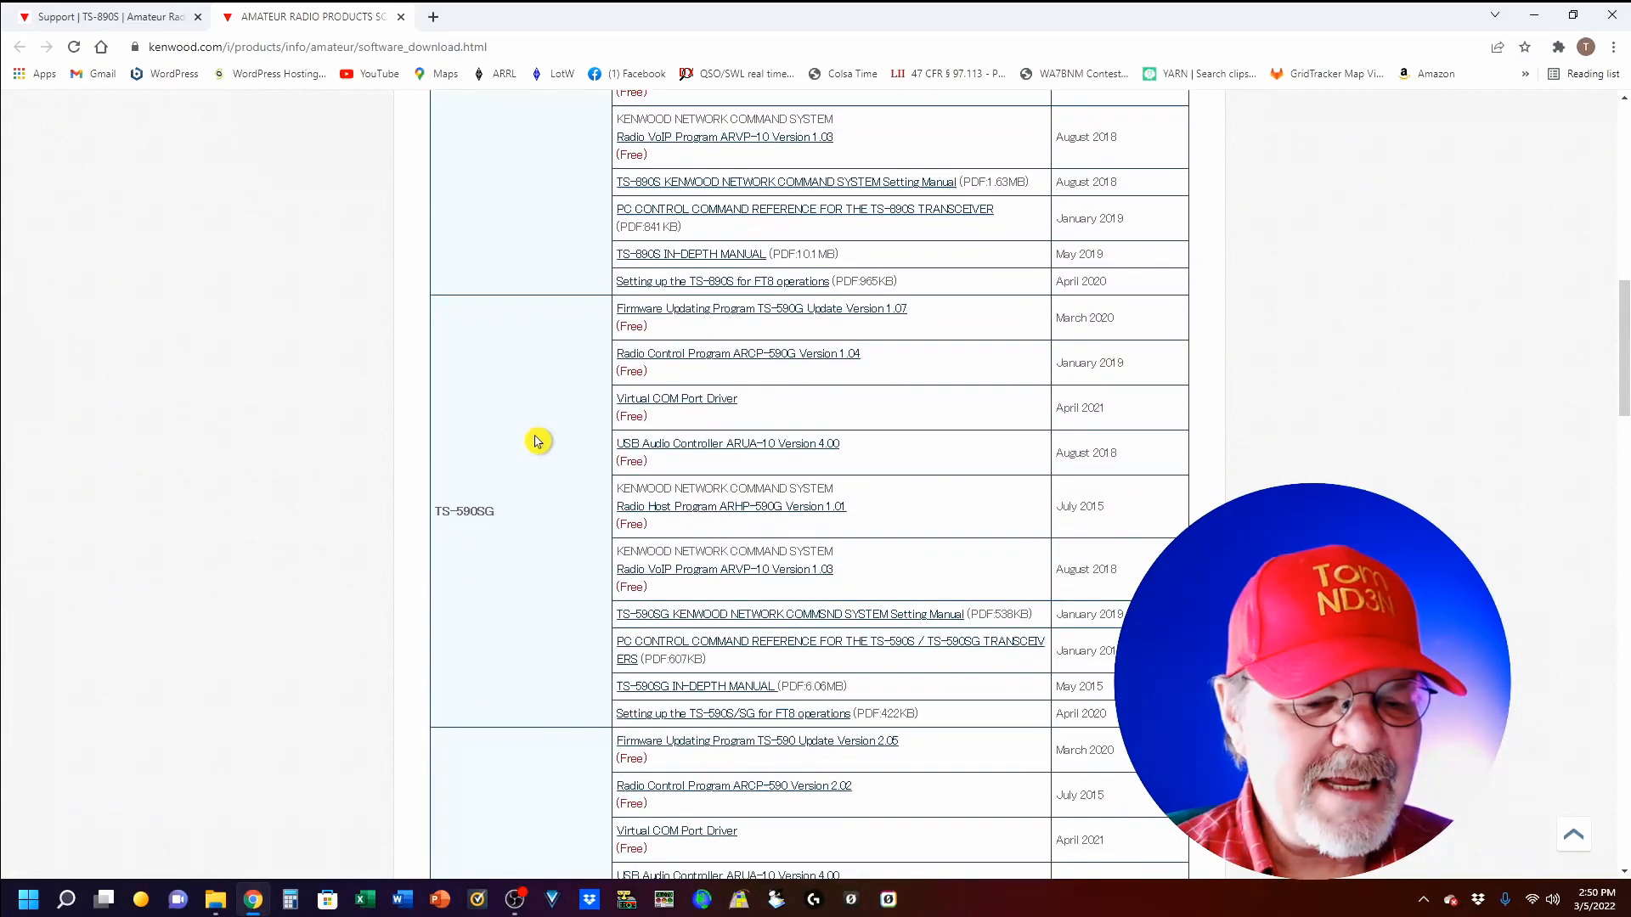
scroll("down", 3)
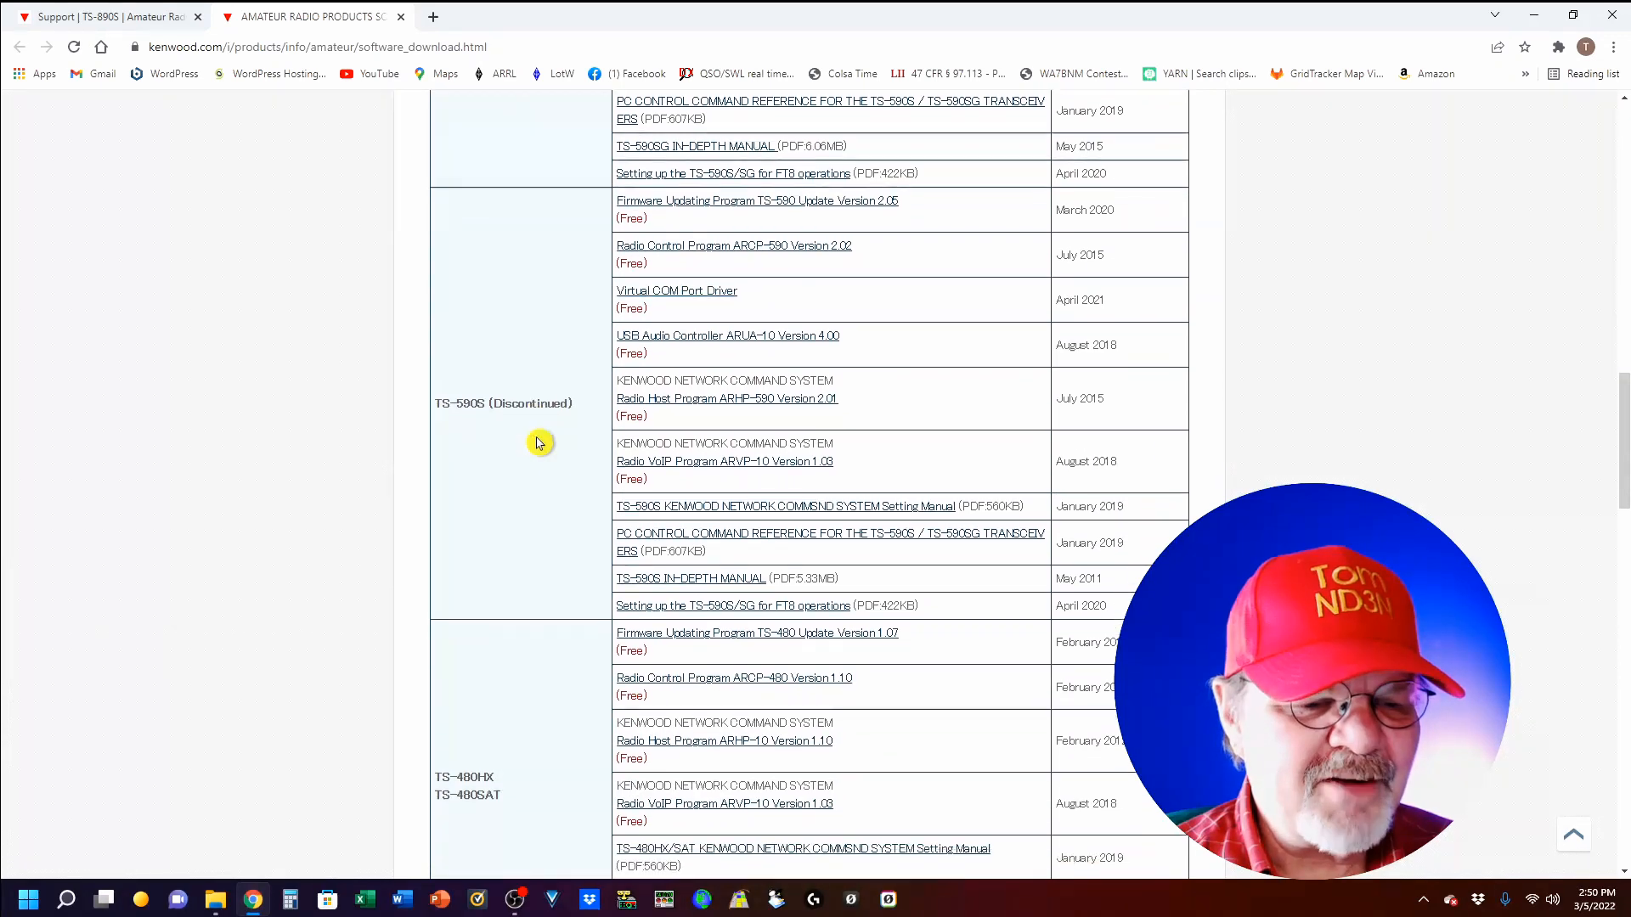
scroll("down", 3)
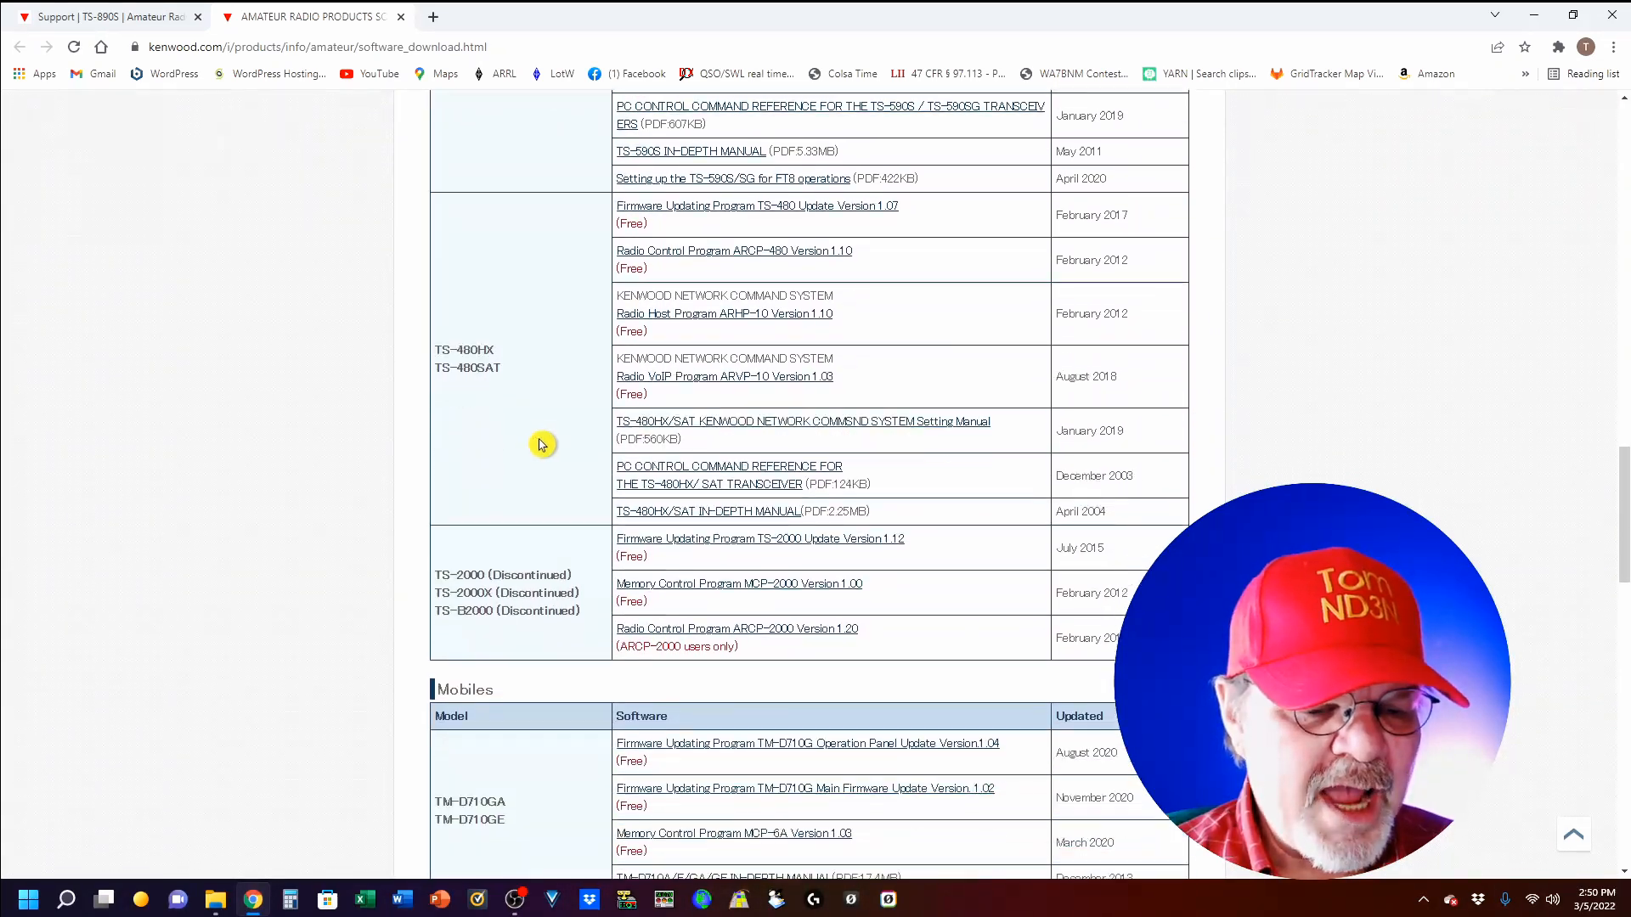
scroll("down", 3)
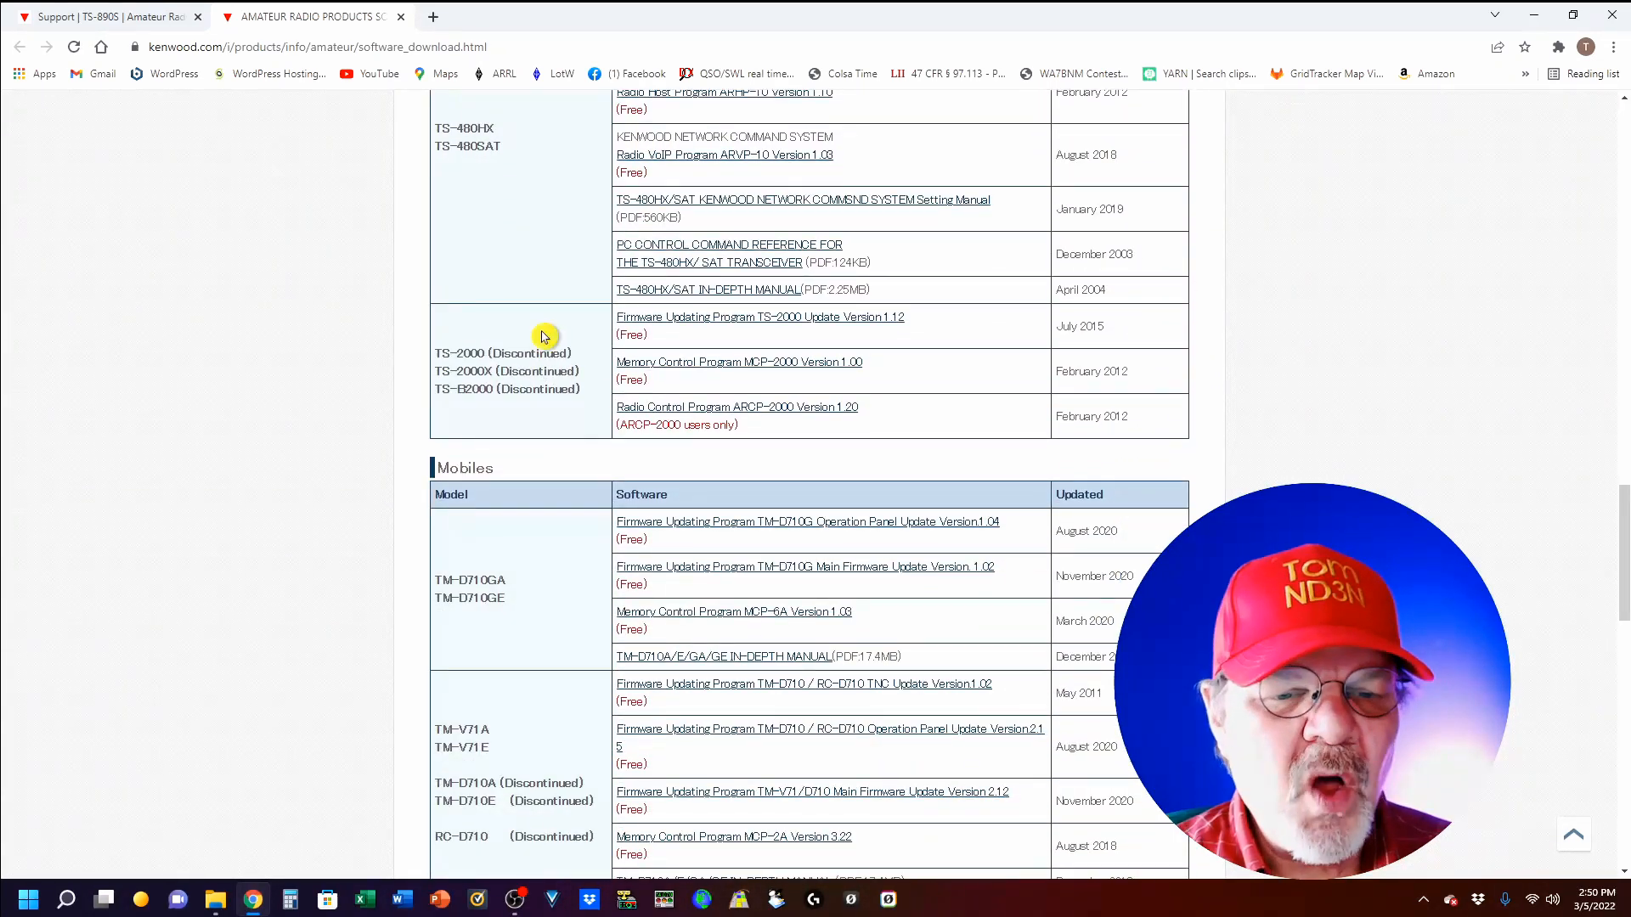
scroll("up", 3)
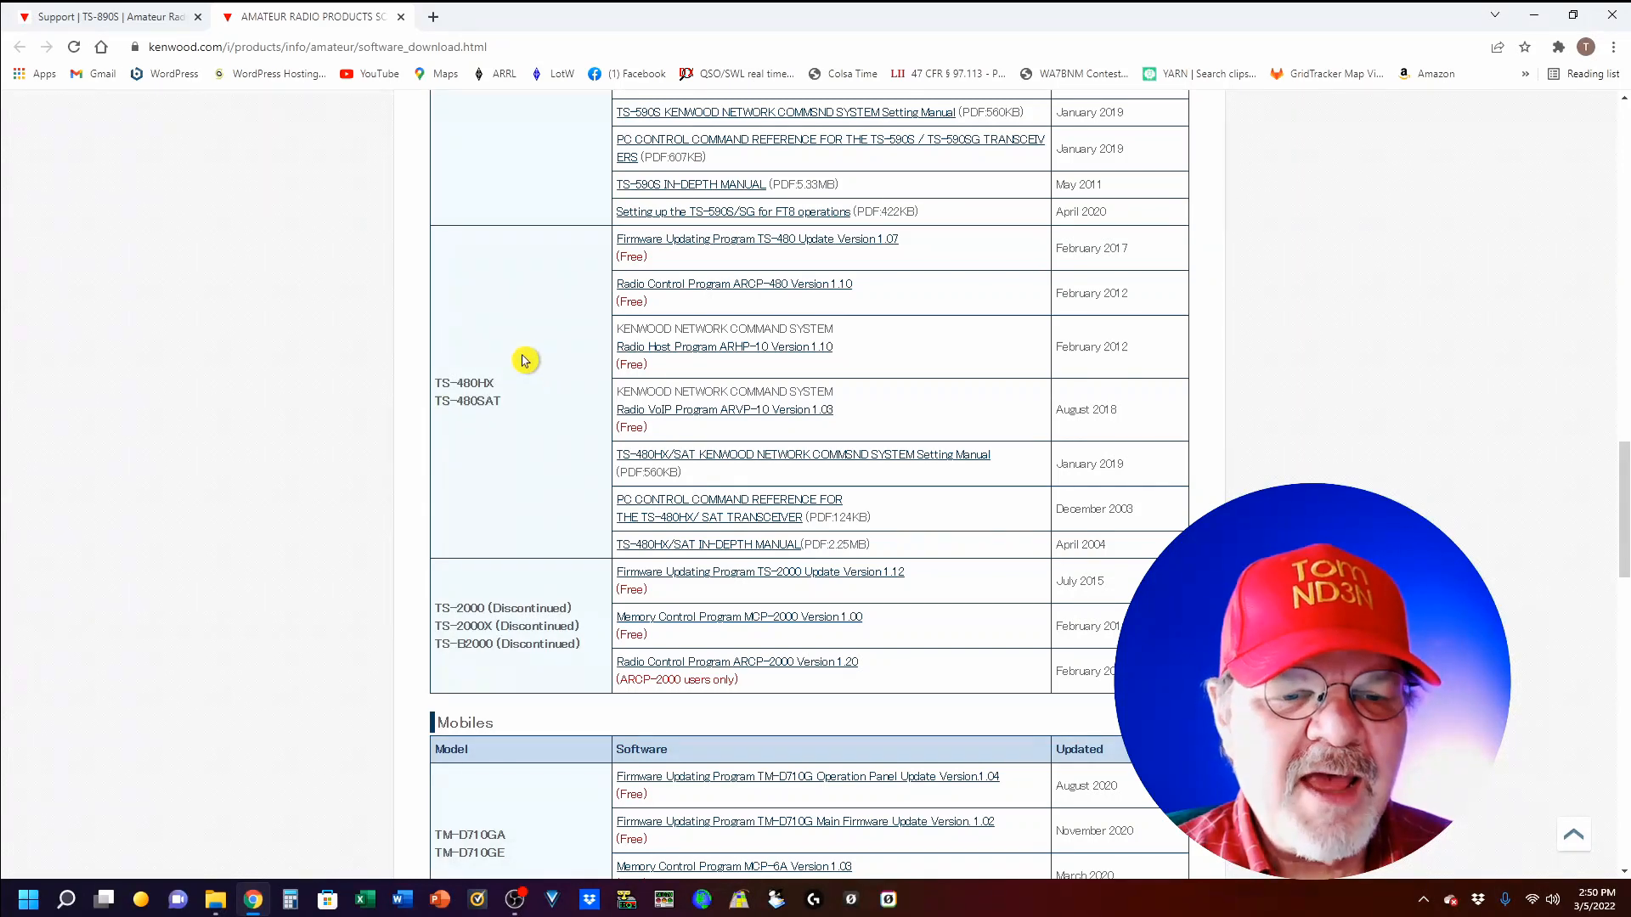
mouse_move(637, 301)
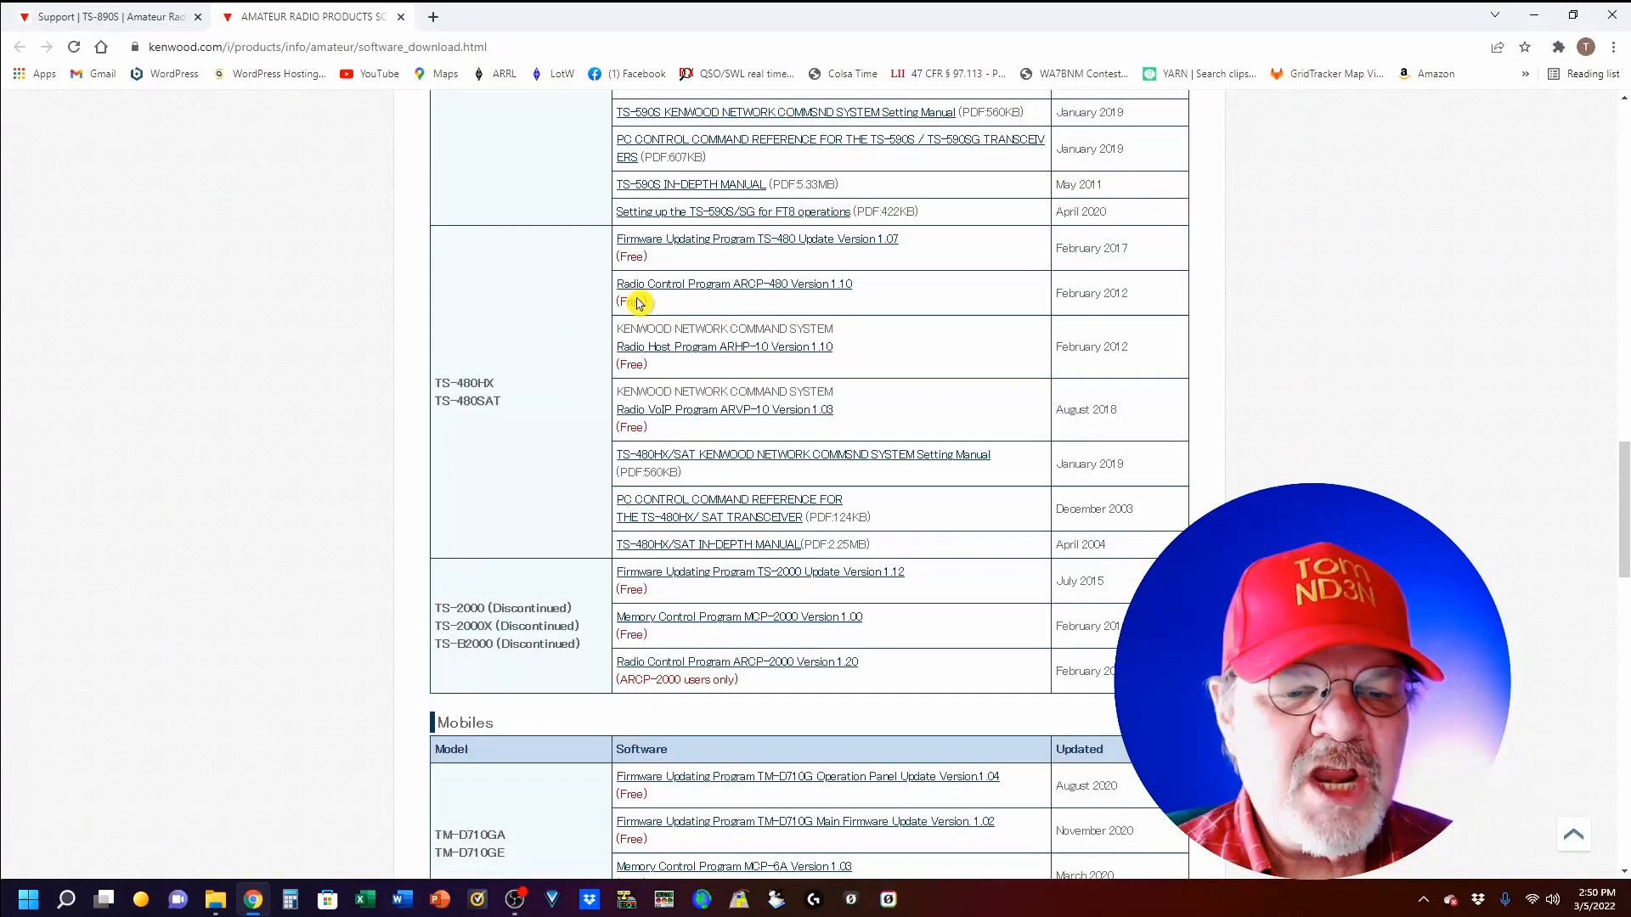
mouse_move(763, 301)
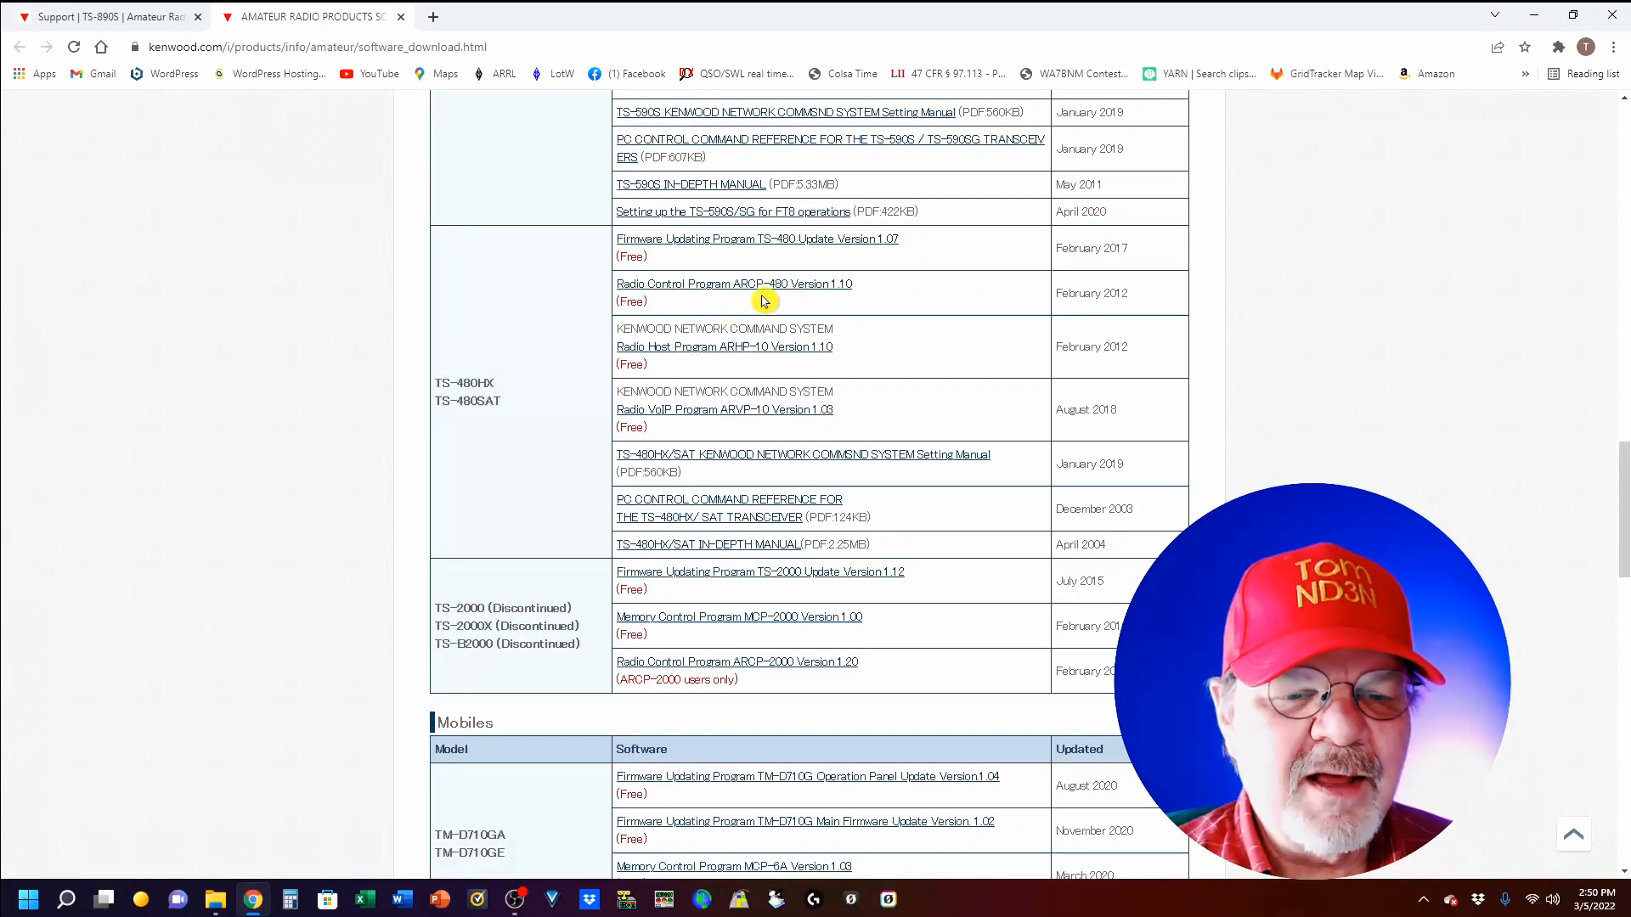
mouse_move(509, 395)
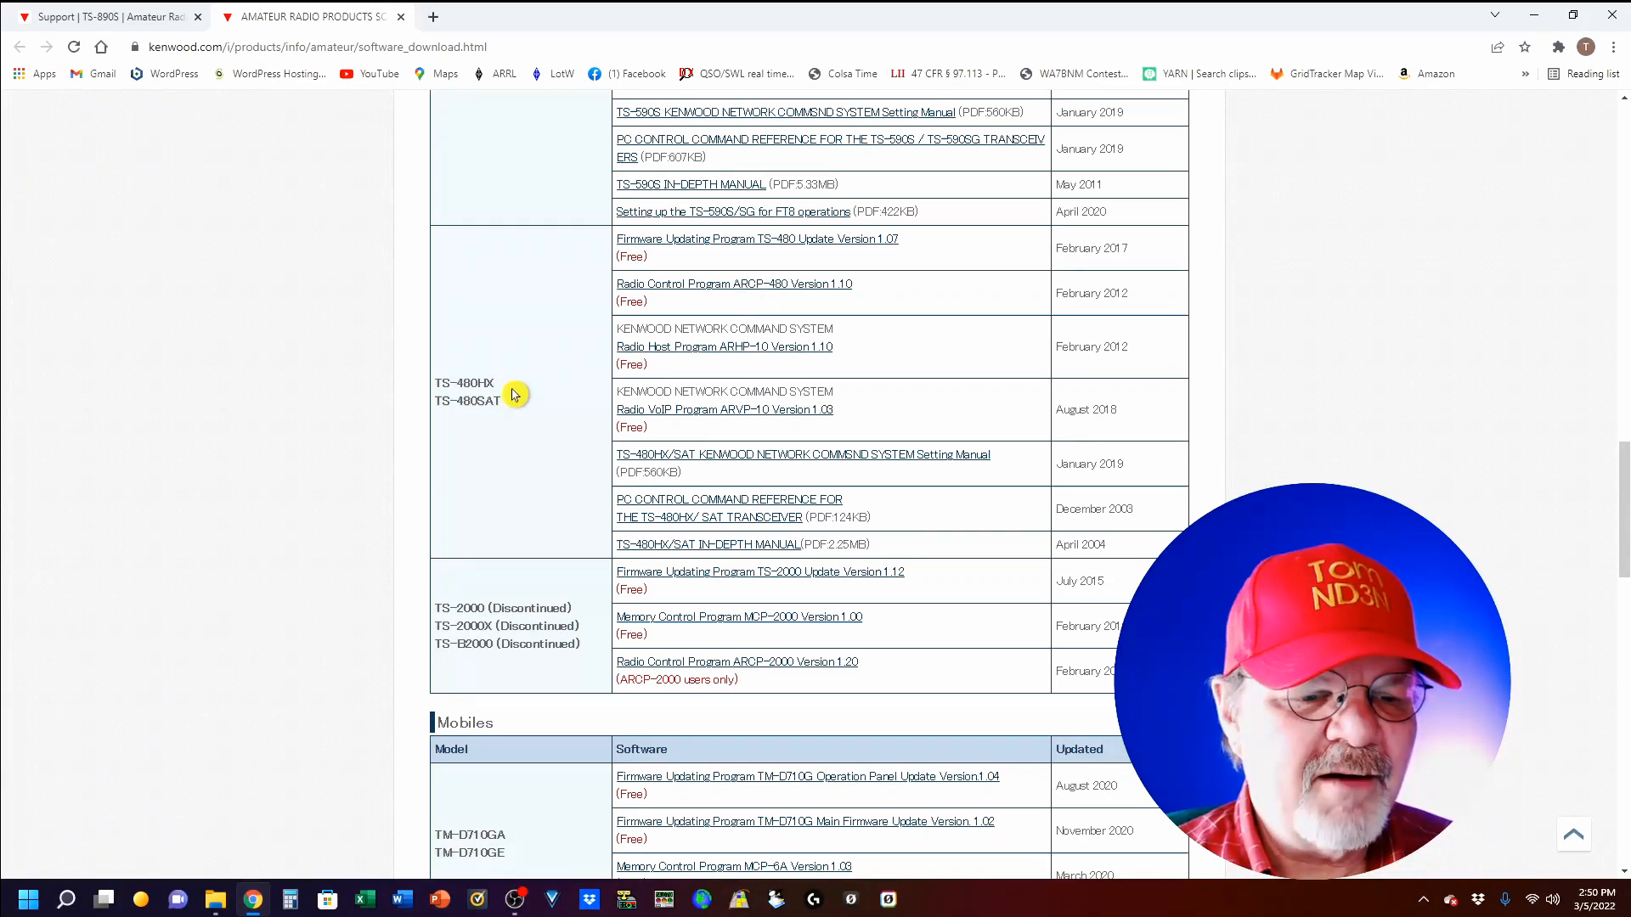
mouse_move(761, 302)
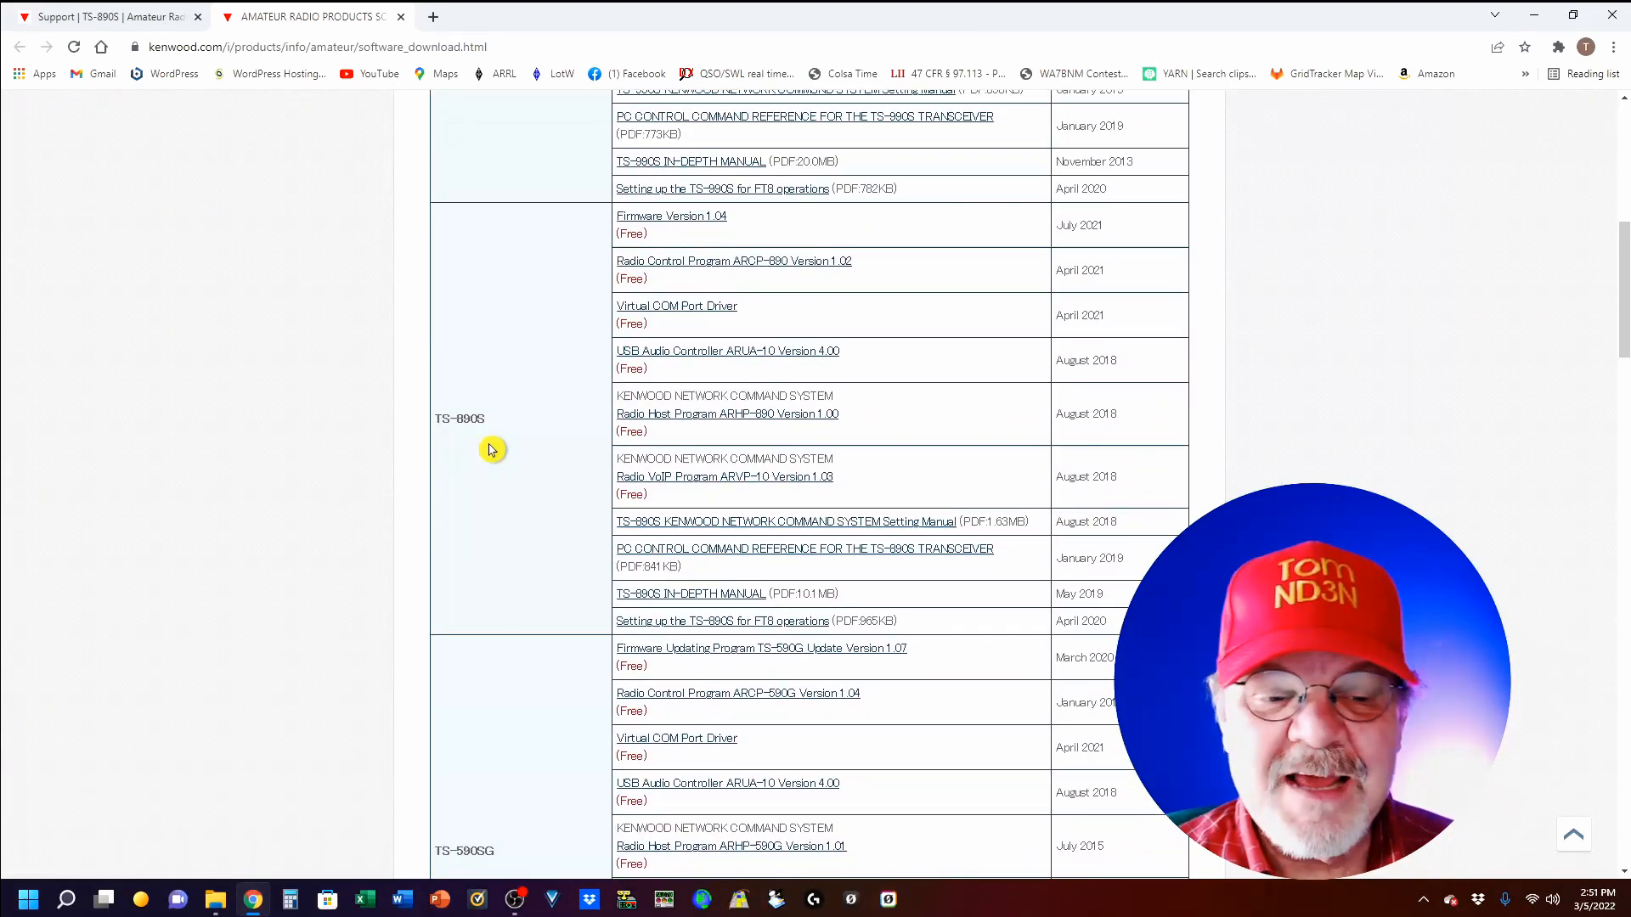
mouse_move(765, 286)
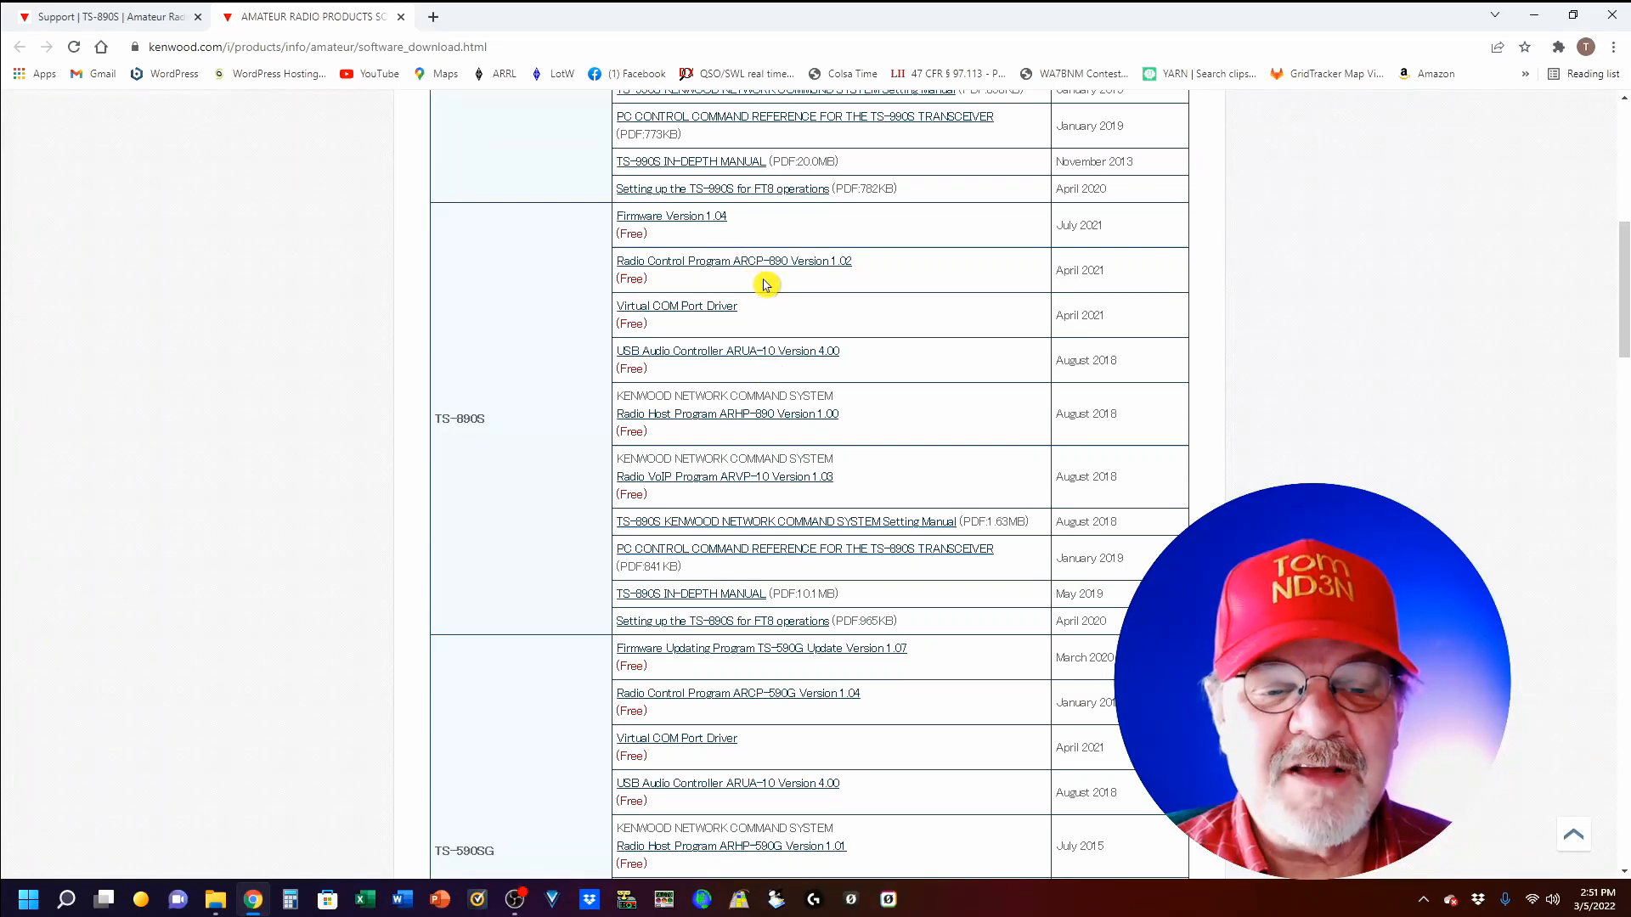
Scroll past the portables and back to the TS-890S firmware 1.04 and ARCP-890 listings
scroll("down", 3)
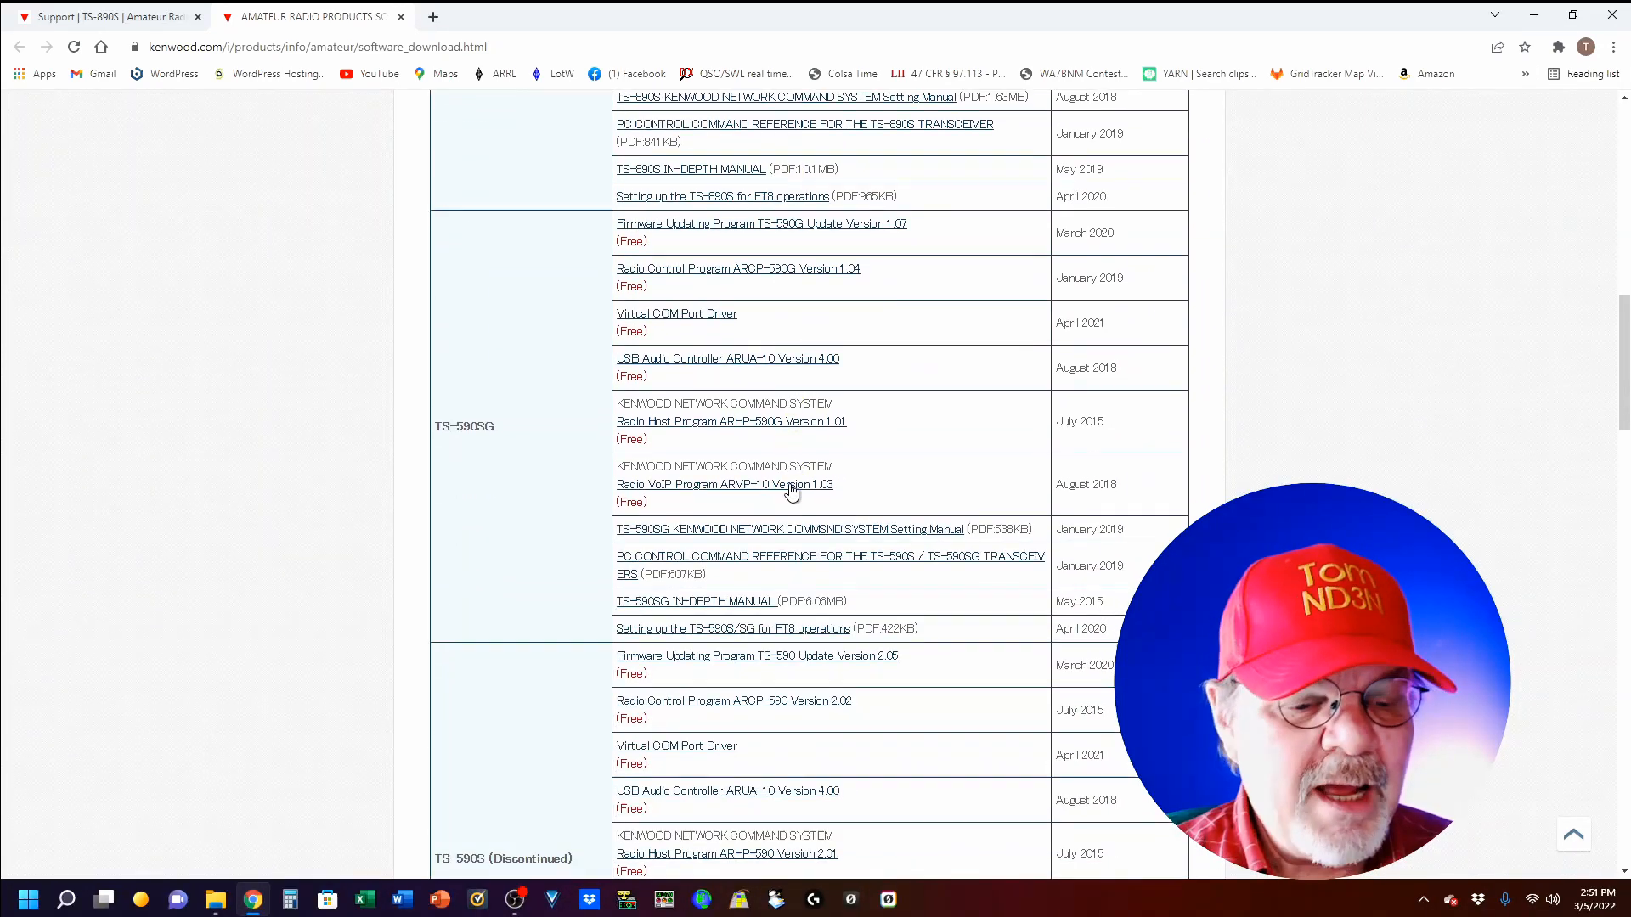
scroll("down", 3)
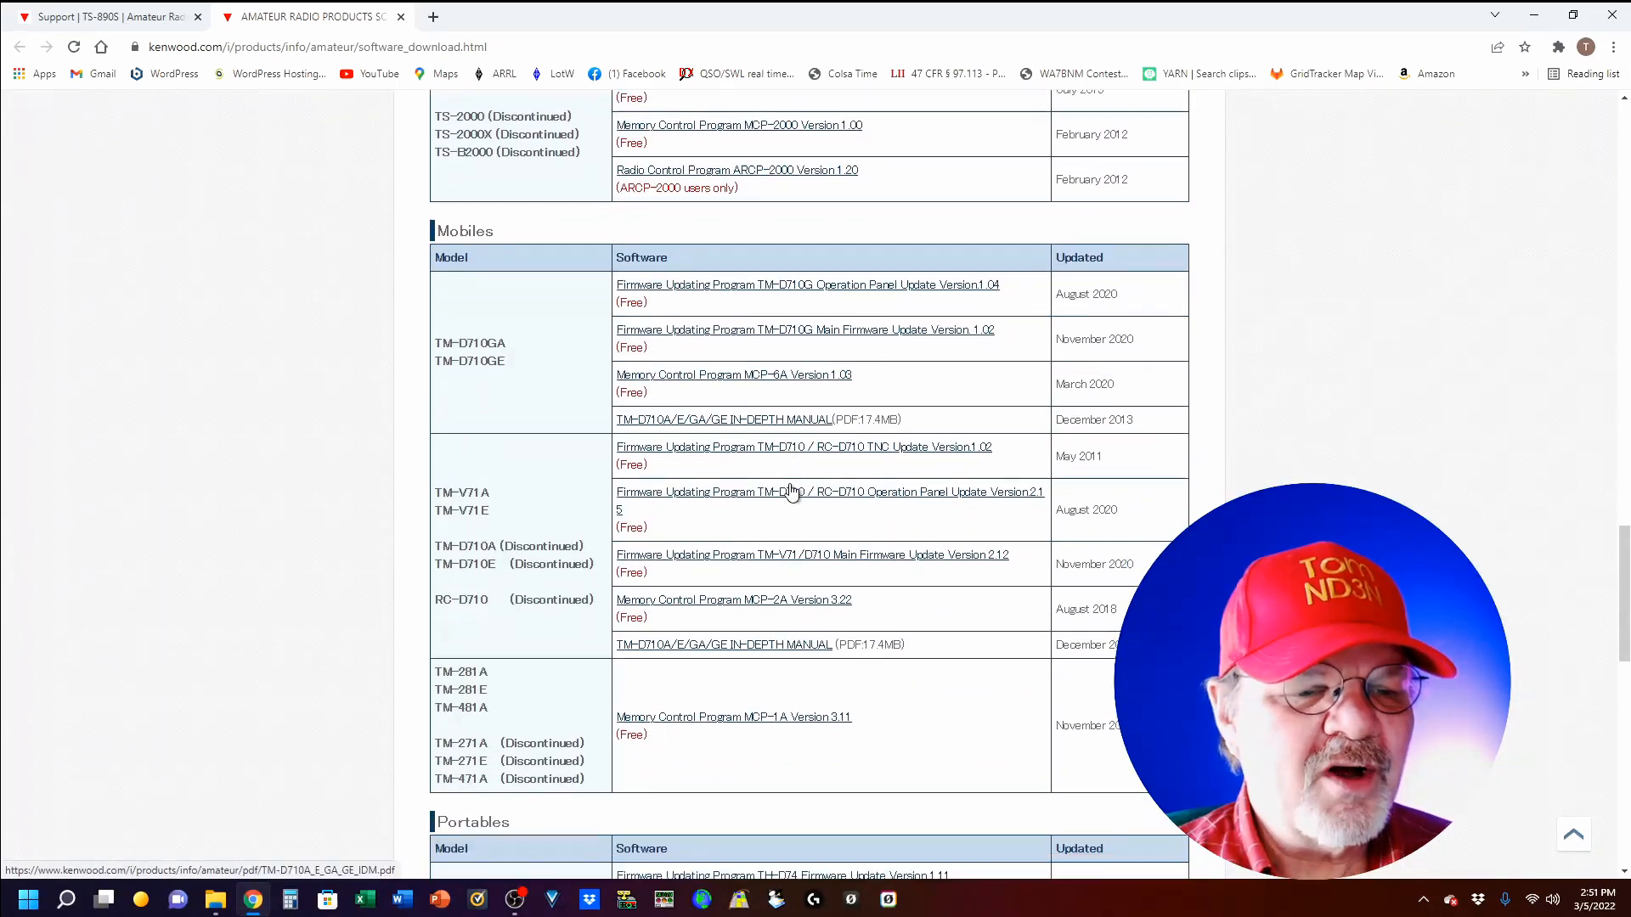
scroll("down", 3)
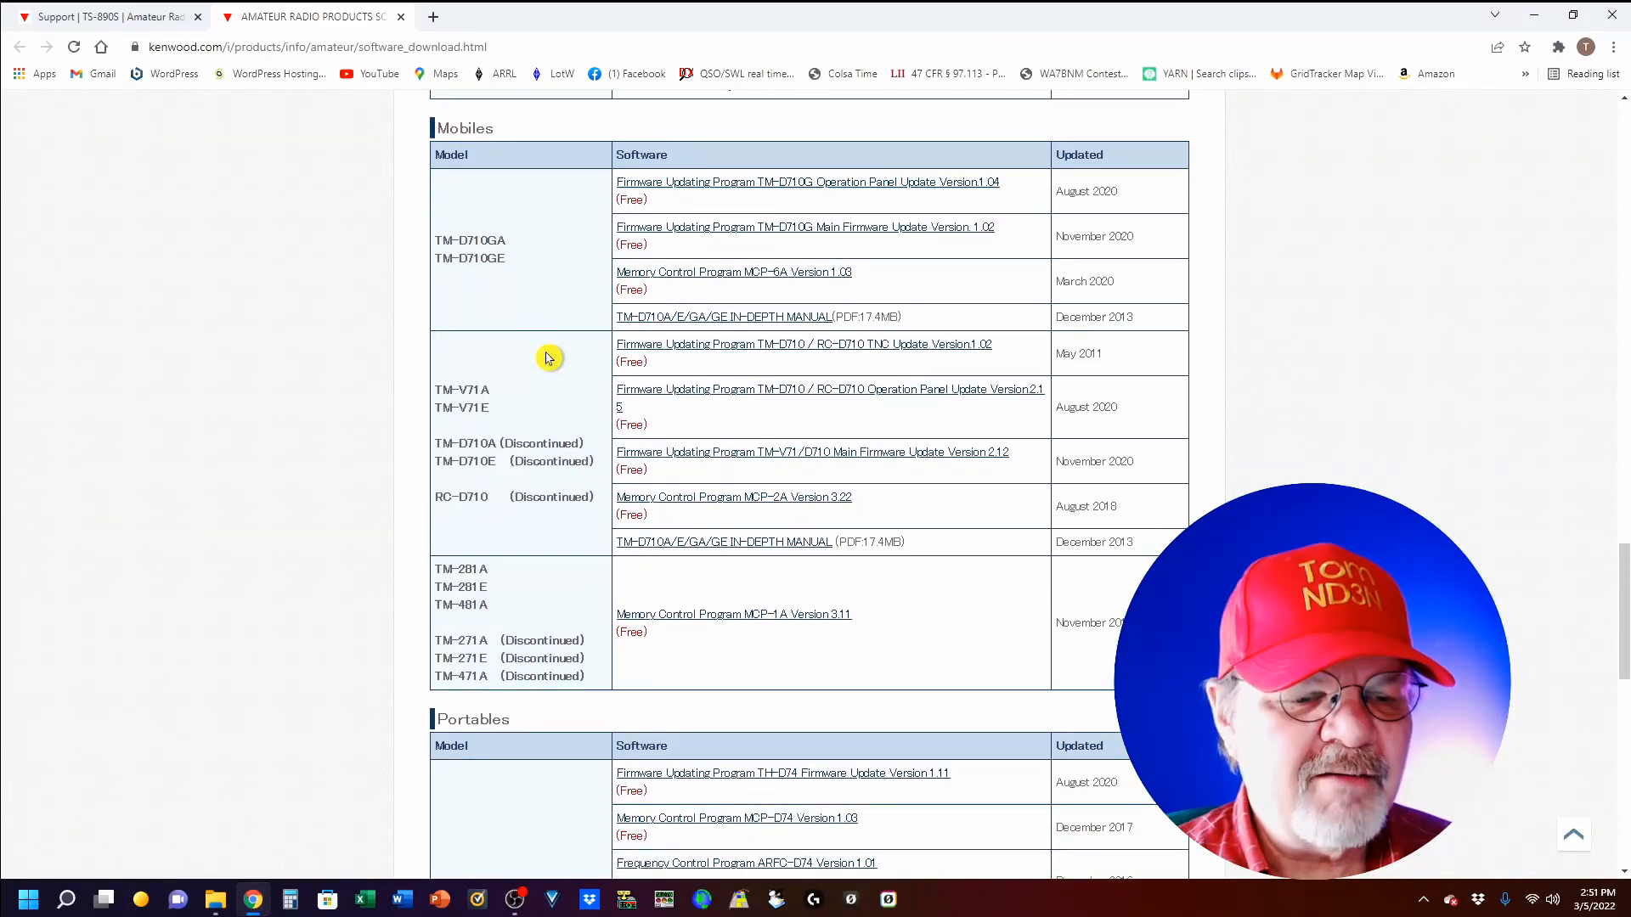
mouse_move(525, 253)
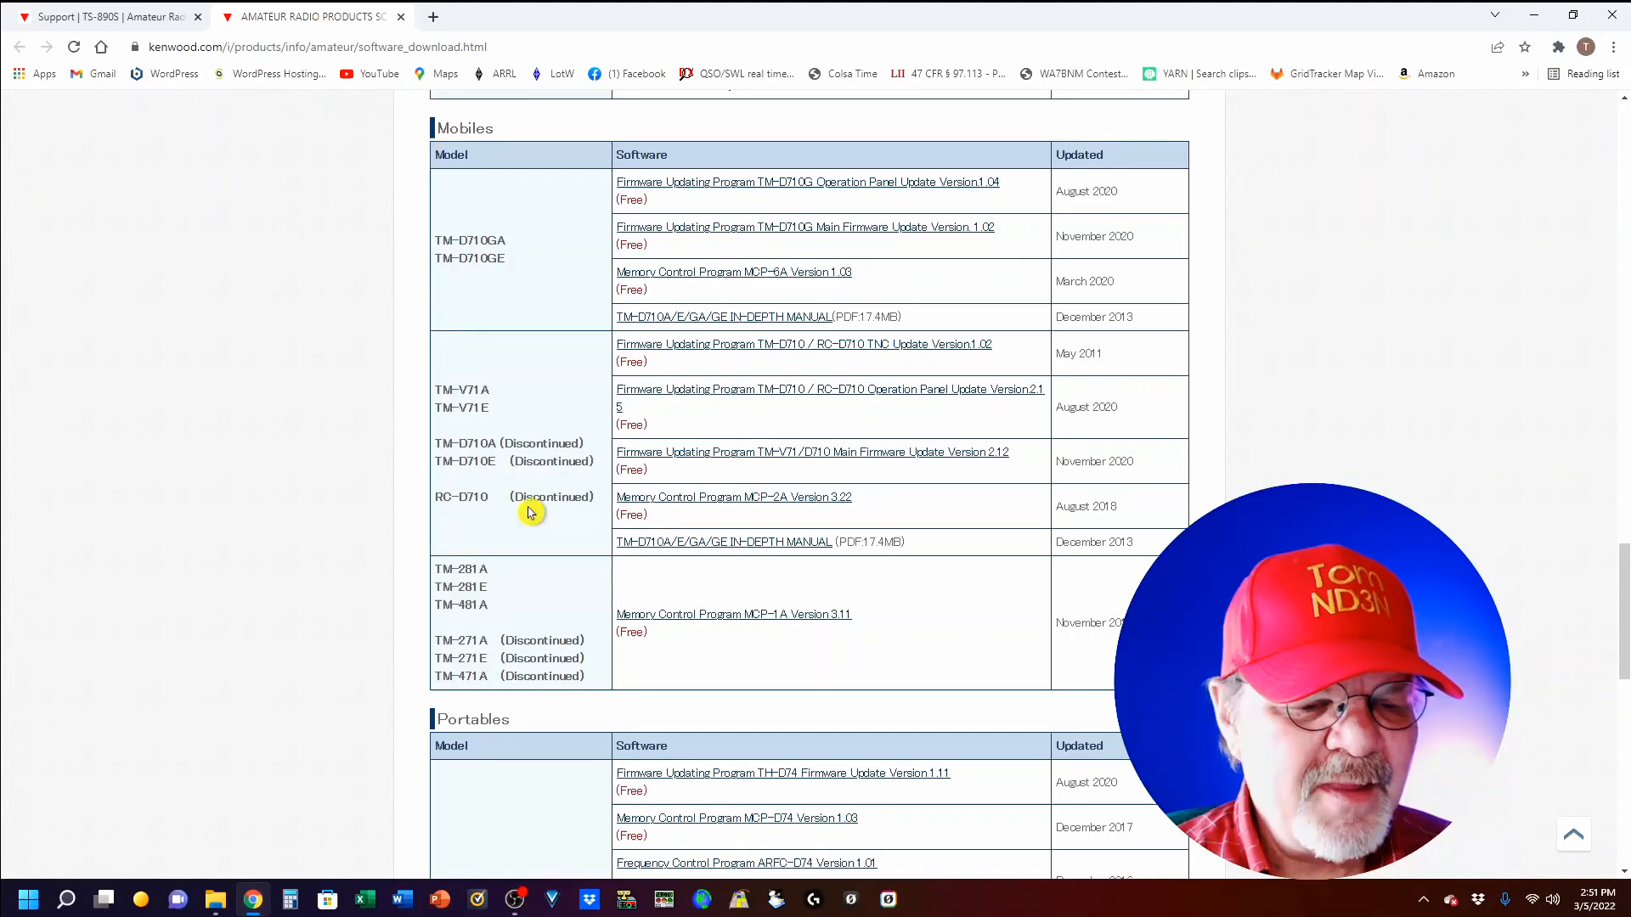
mouse_move(530, 671)
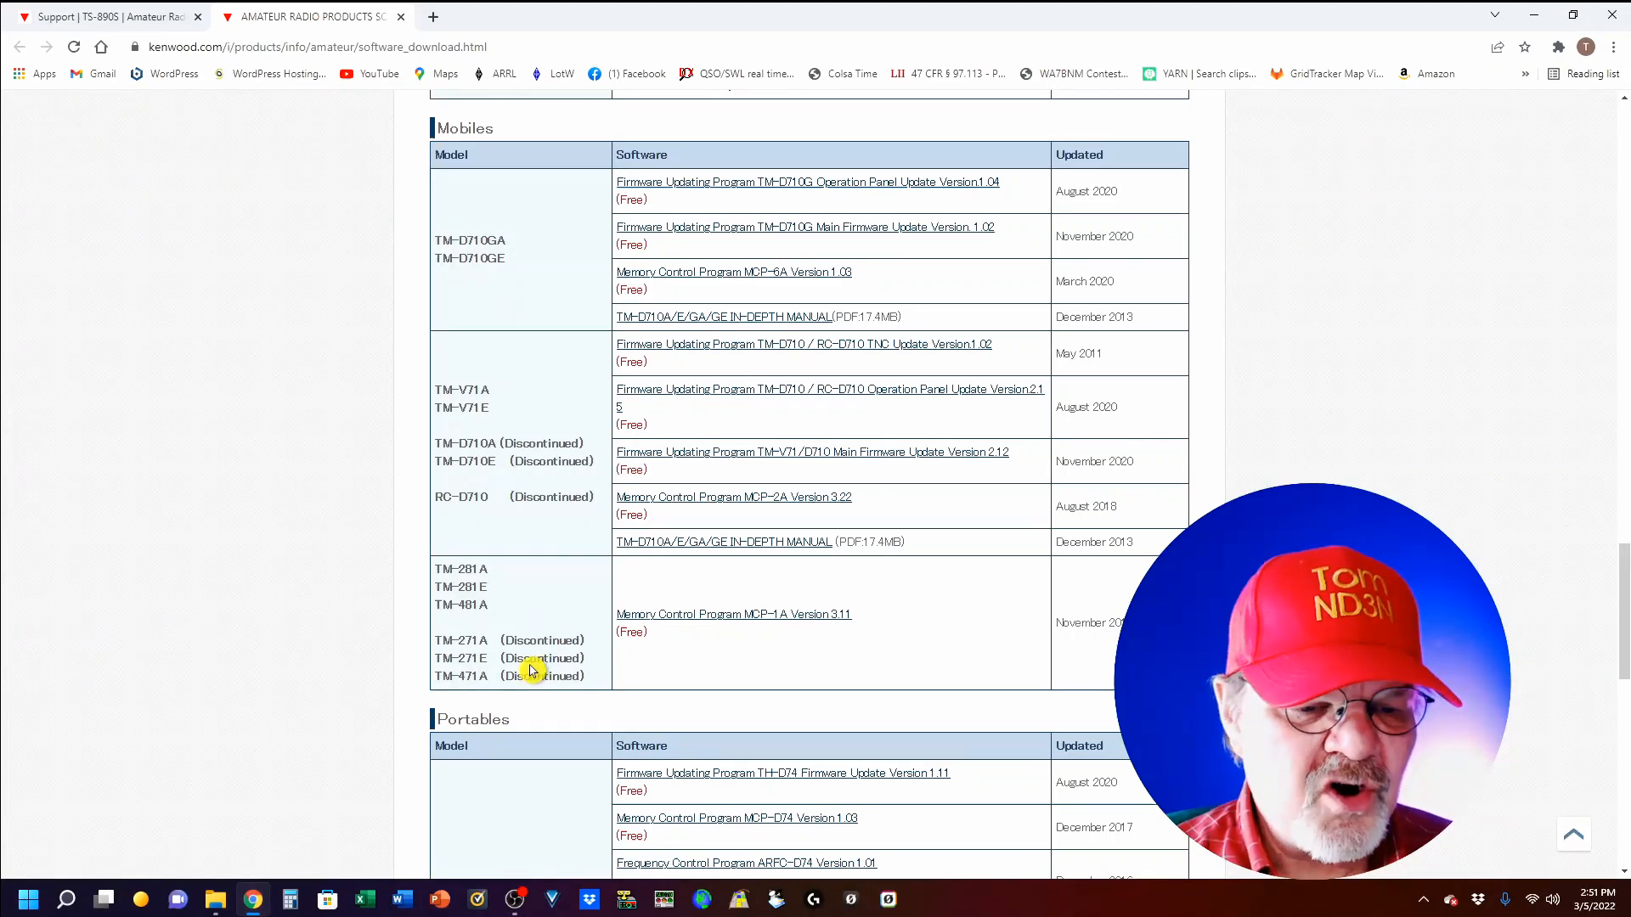
scroll("down", 3)
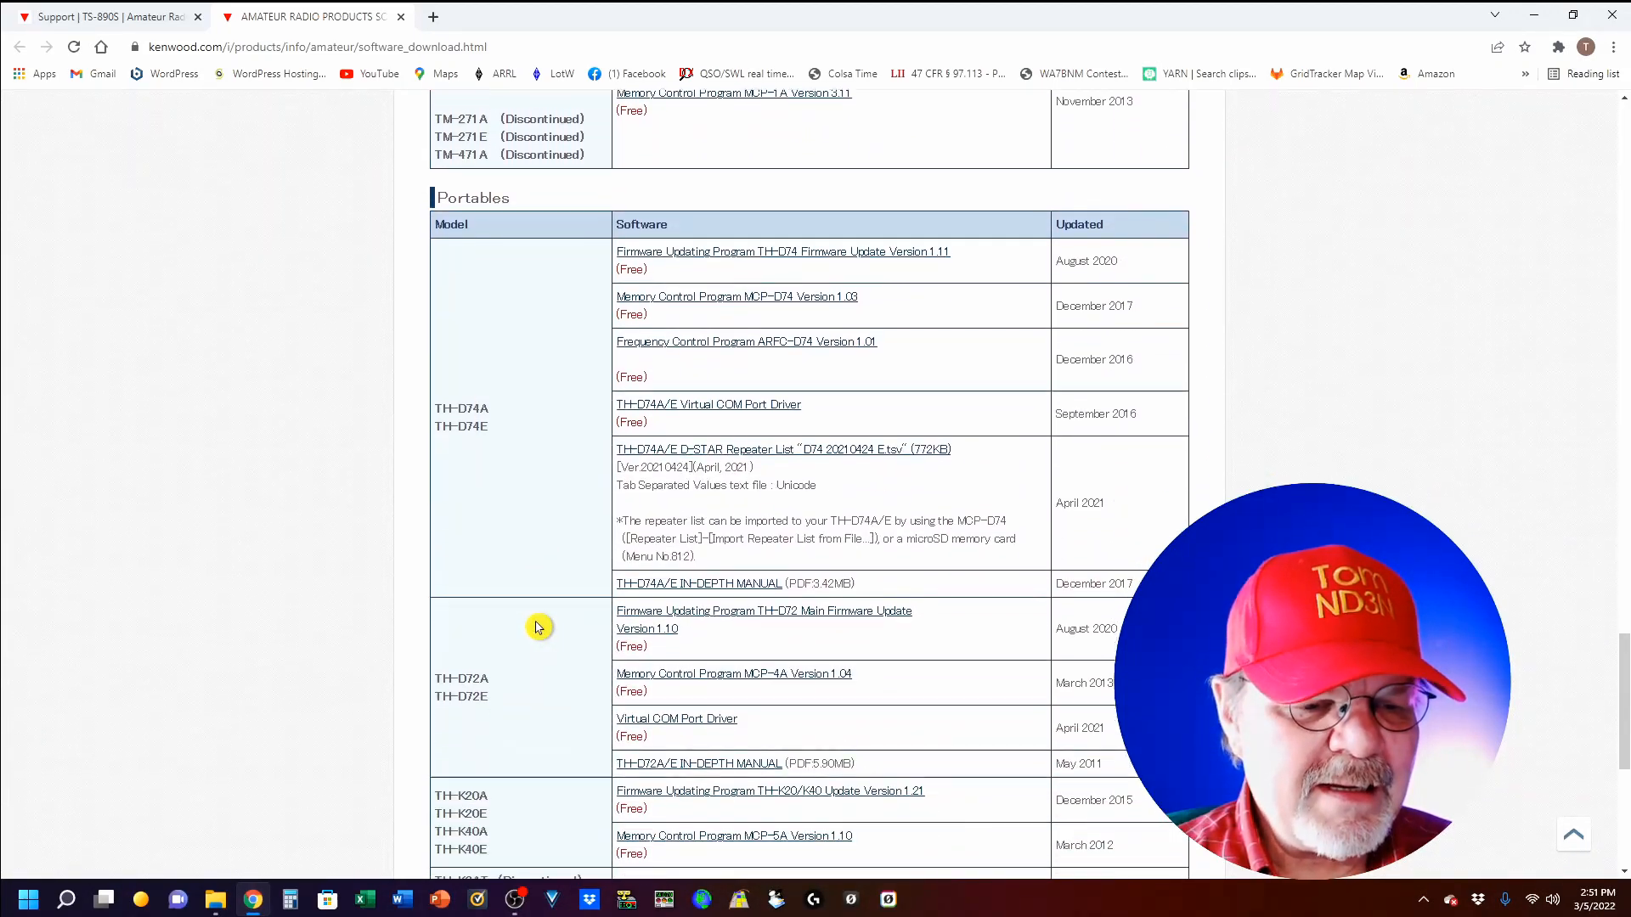
scroll("down", 3)
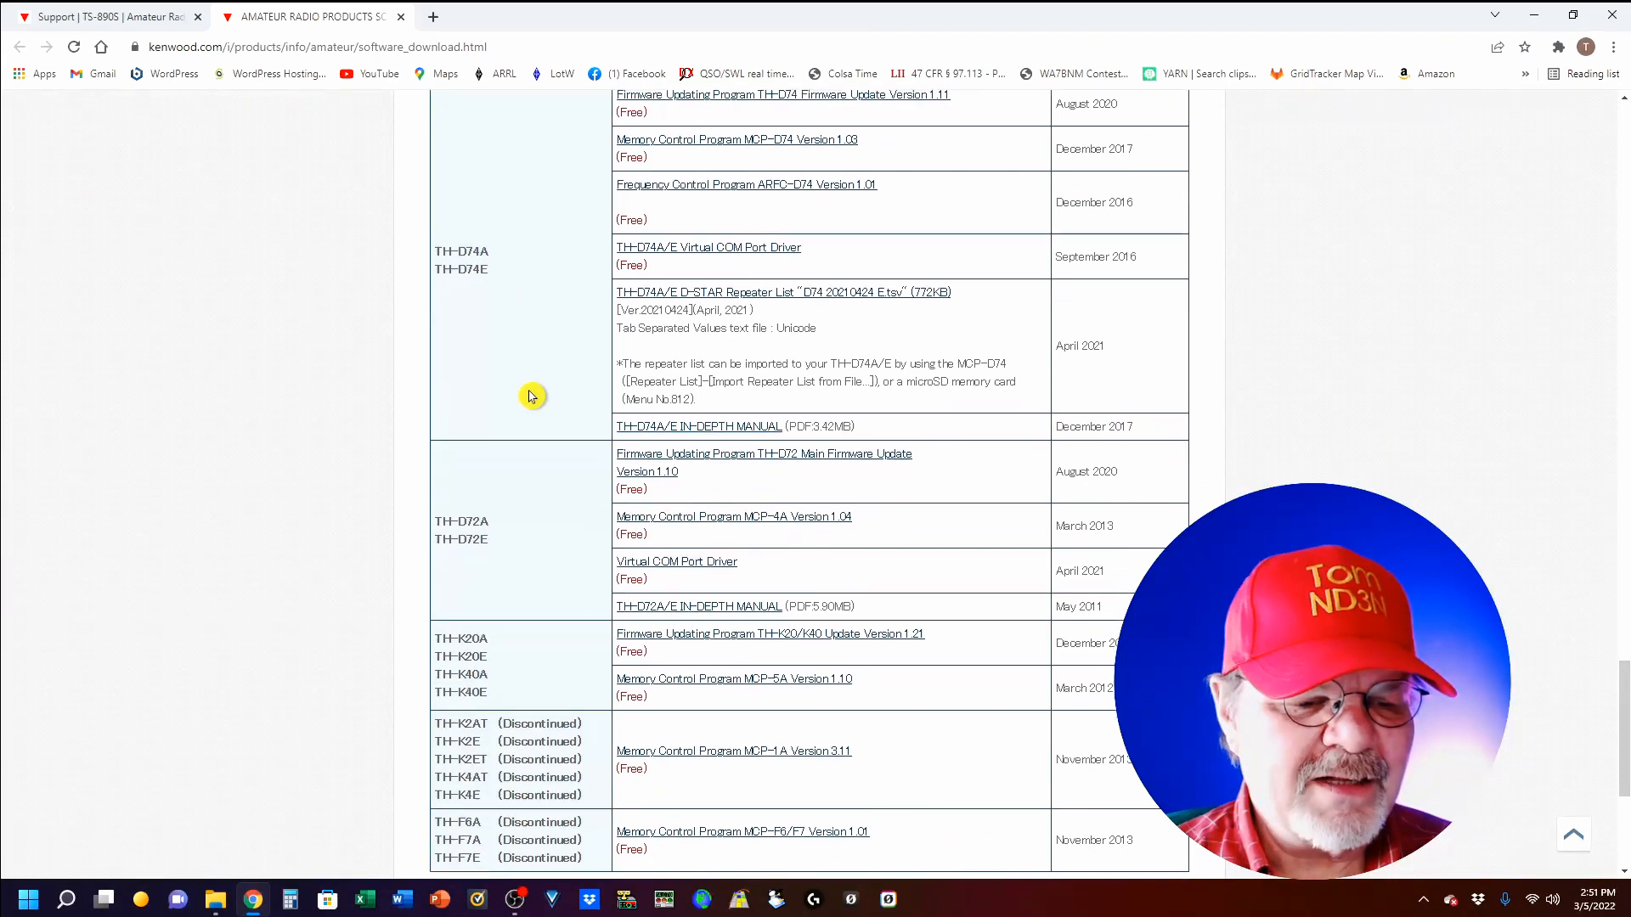
scroll("down", 3)
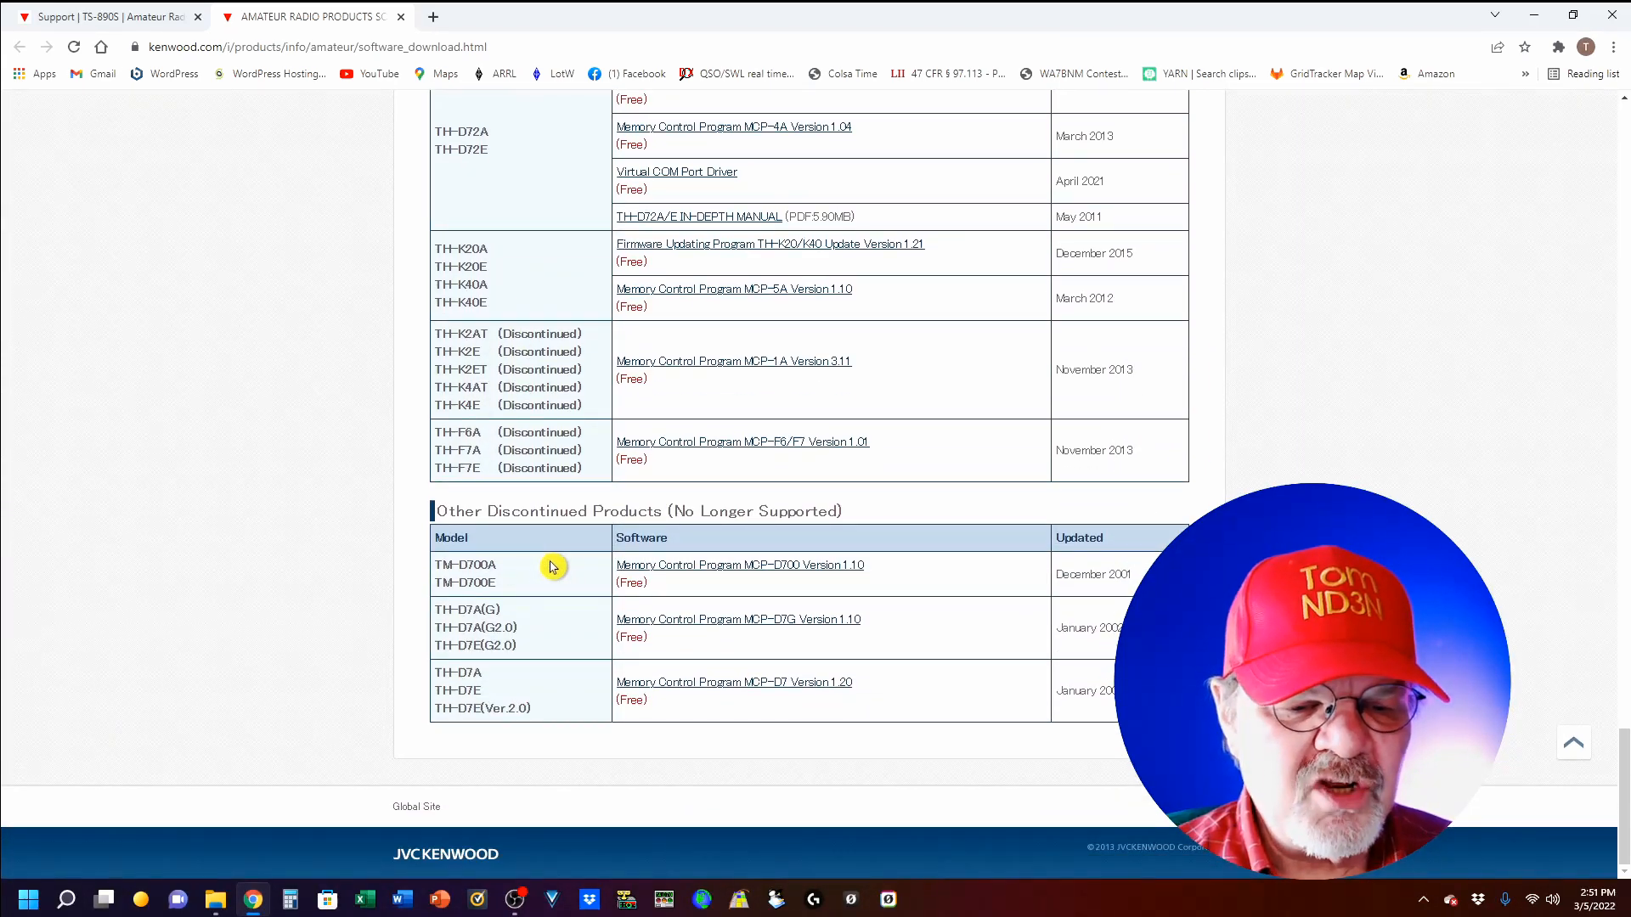
mouse_move(565, 582)
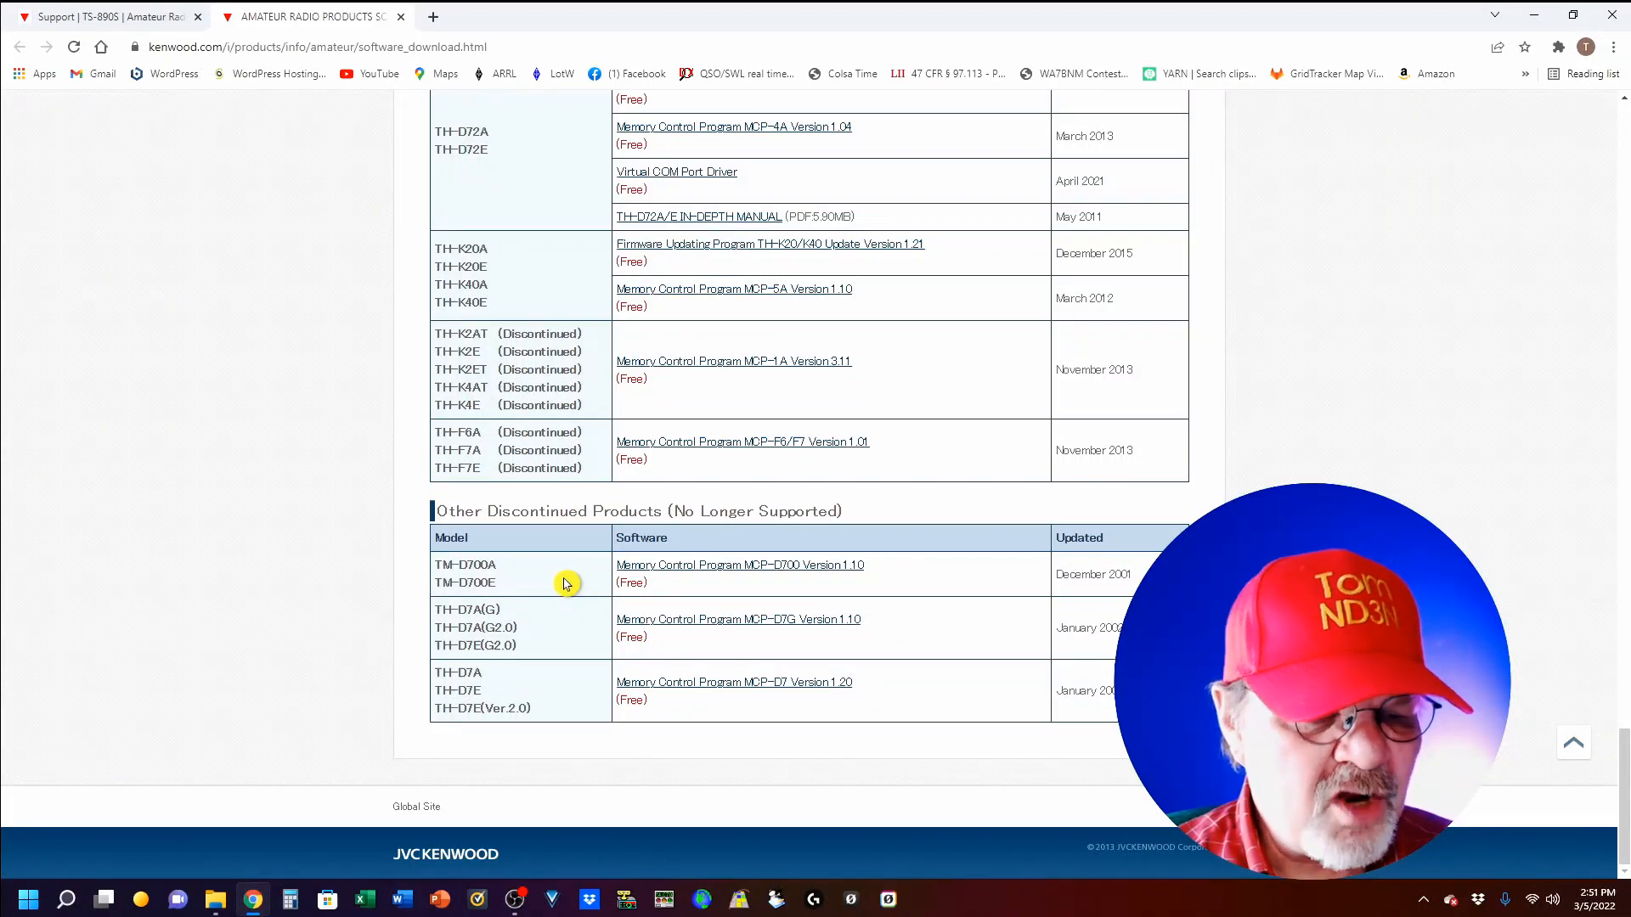
scroll("up", 3)
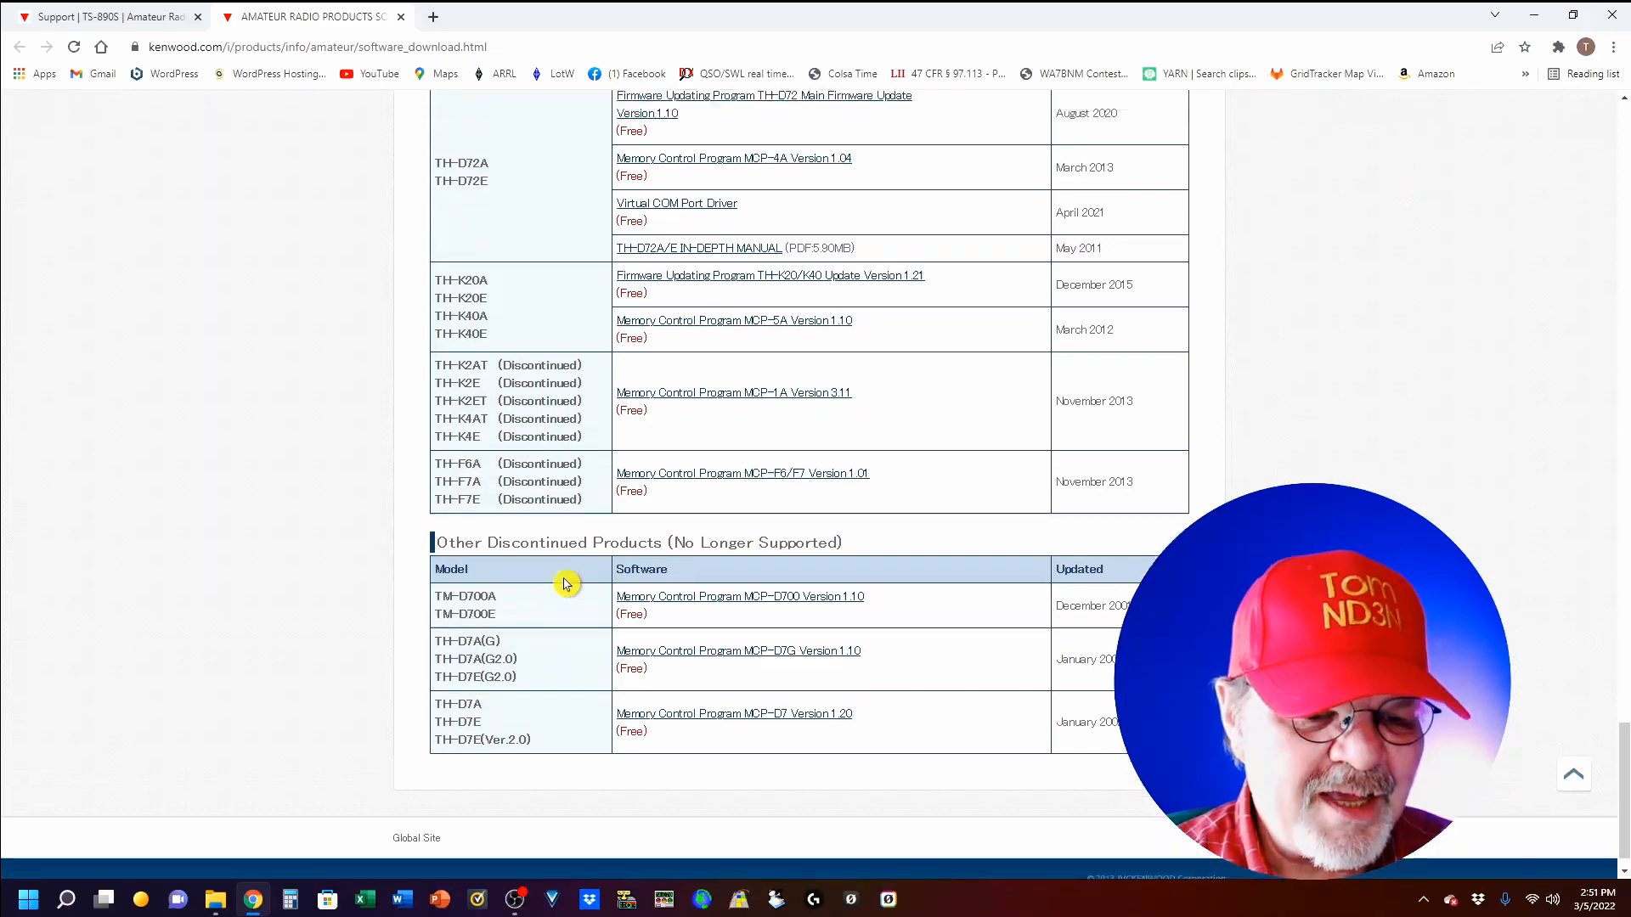
scroll("up", 3)
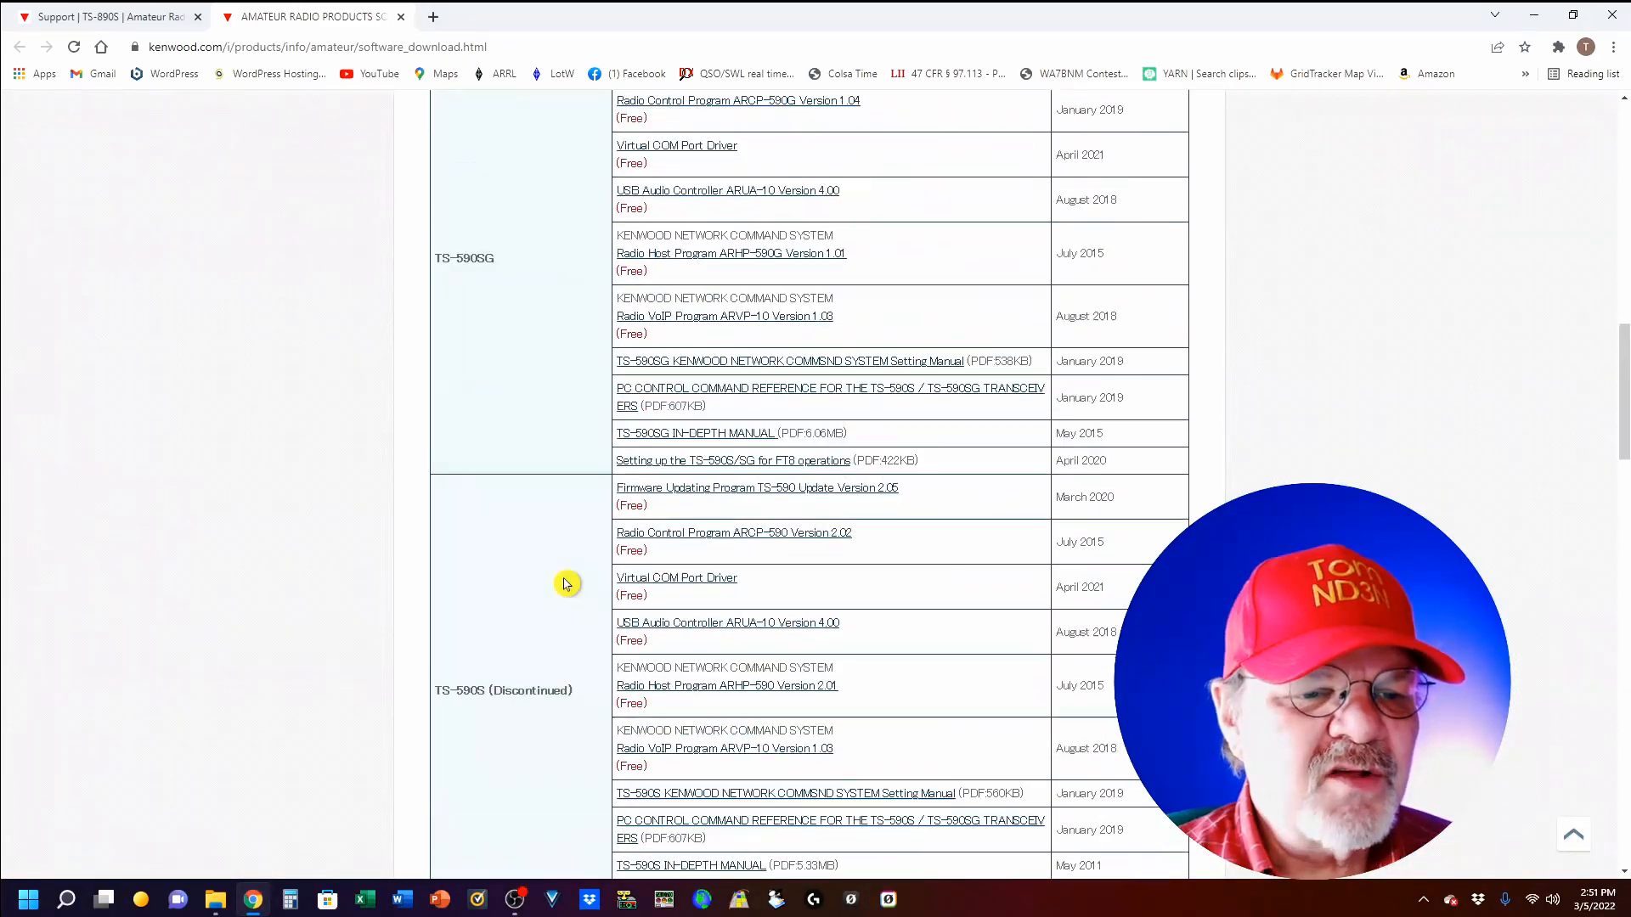
scroll("up", 3)
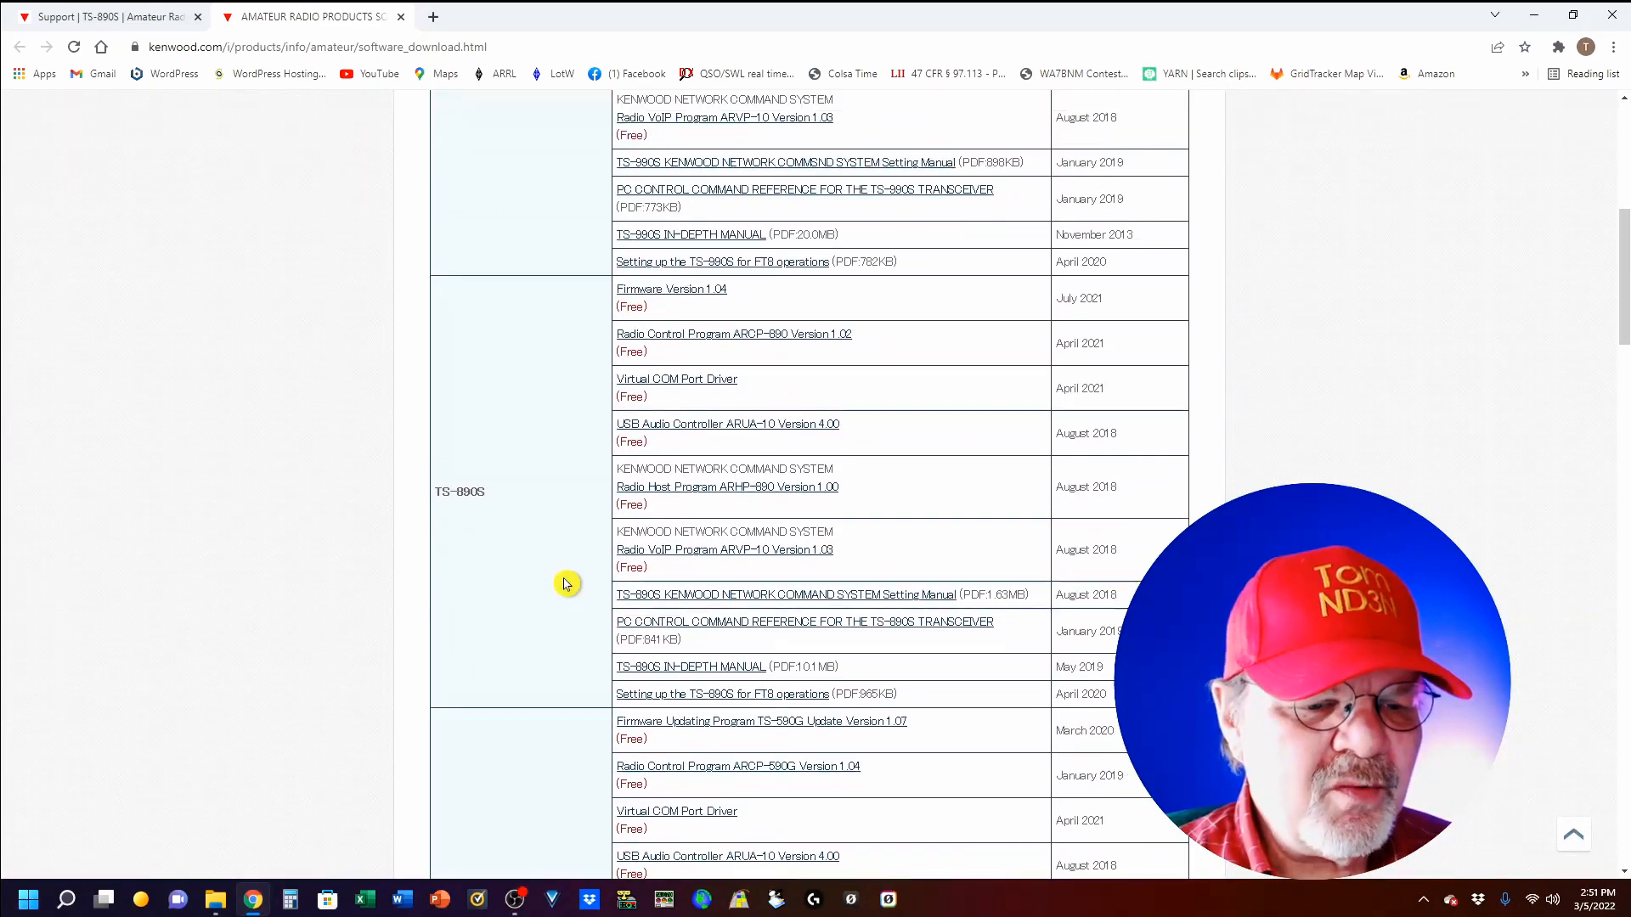
scroll("down", 3)
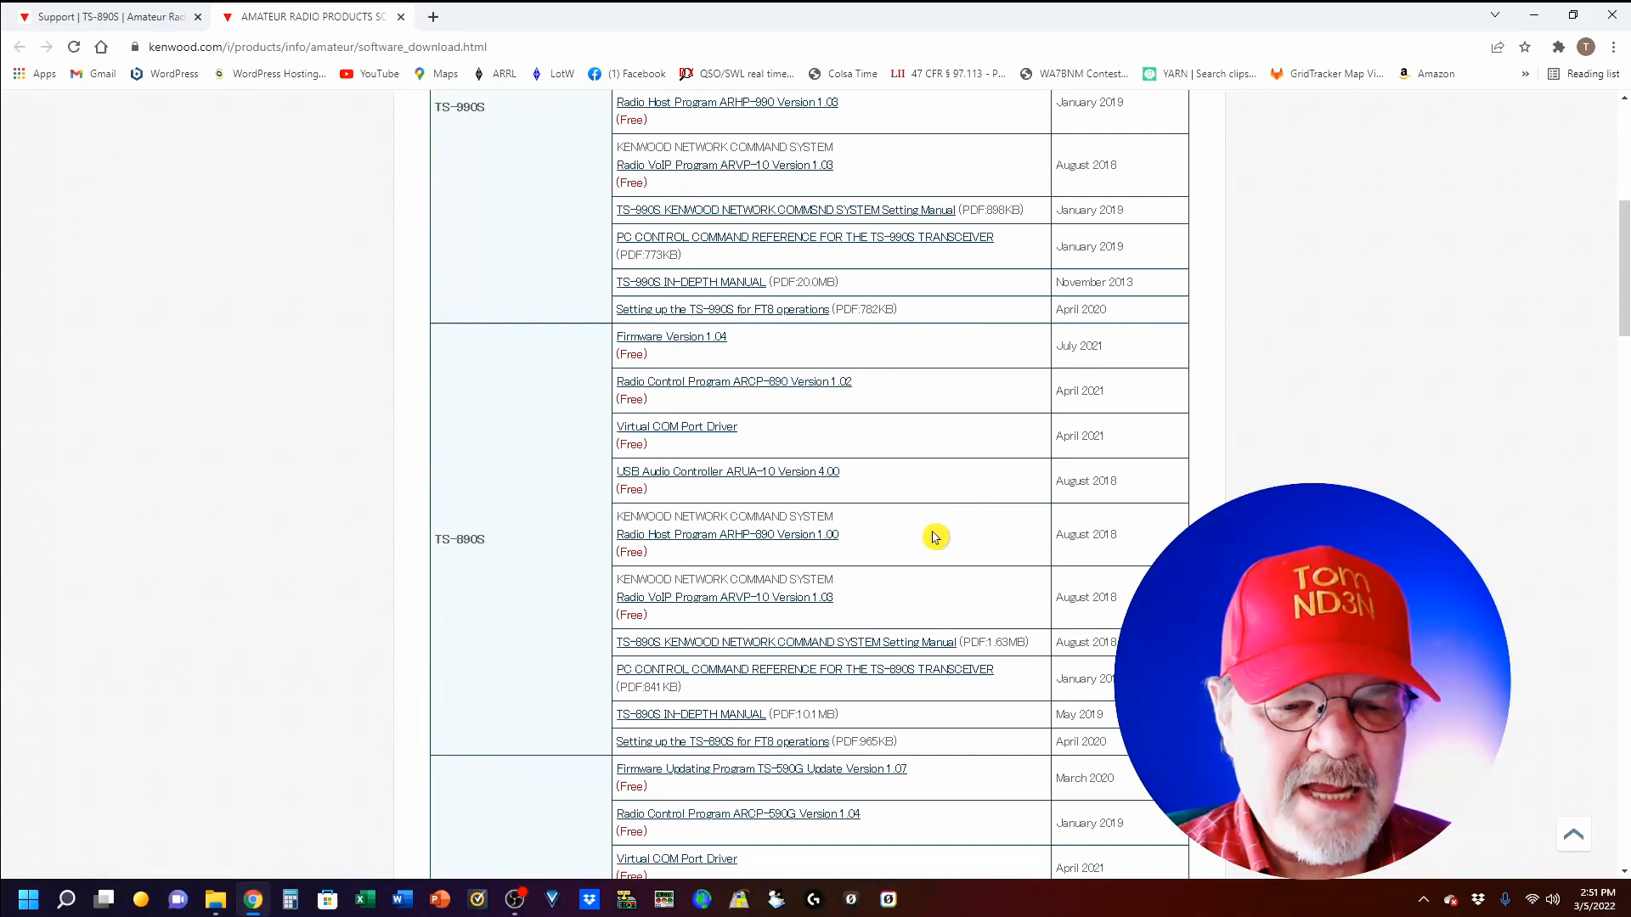
mouse_move(919, 525)
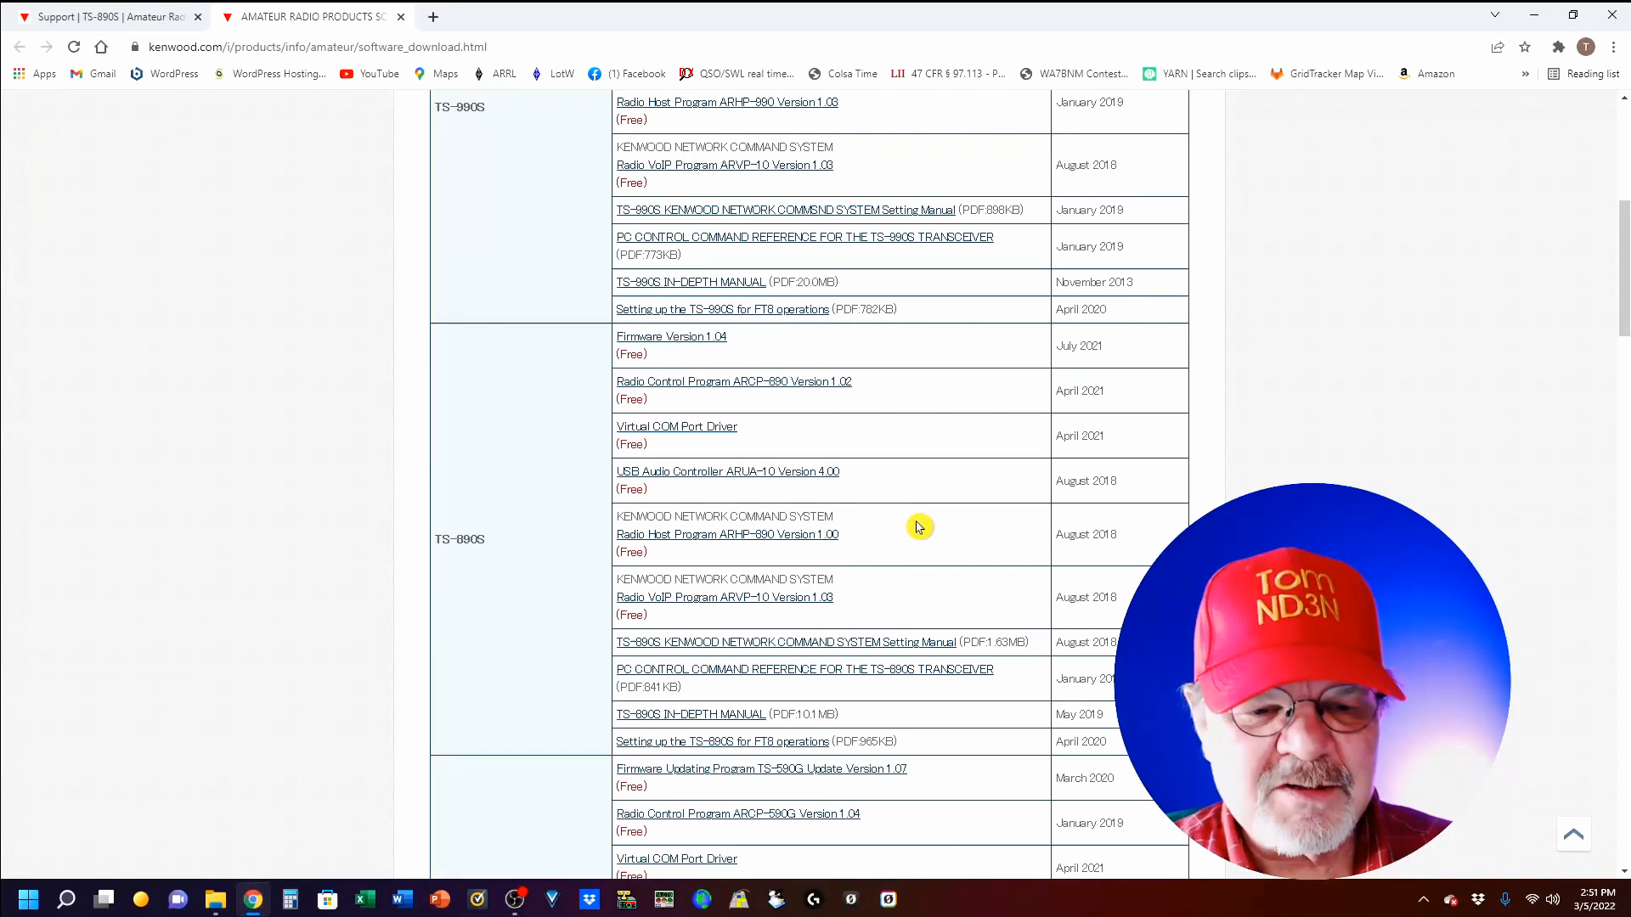
mouse_move(749, 403)
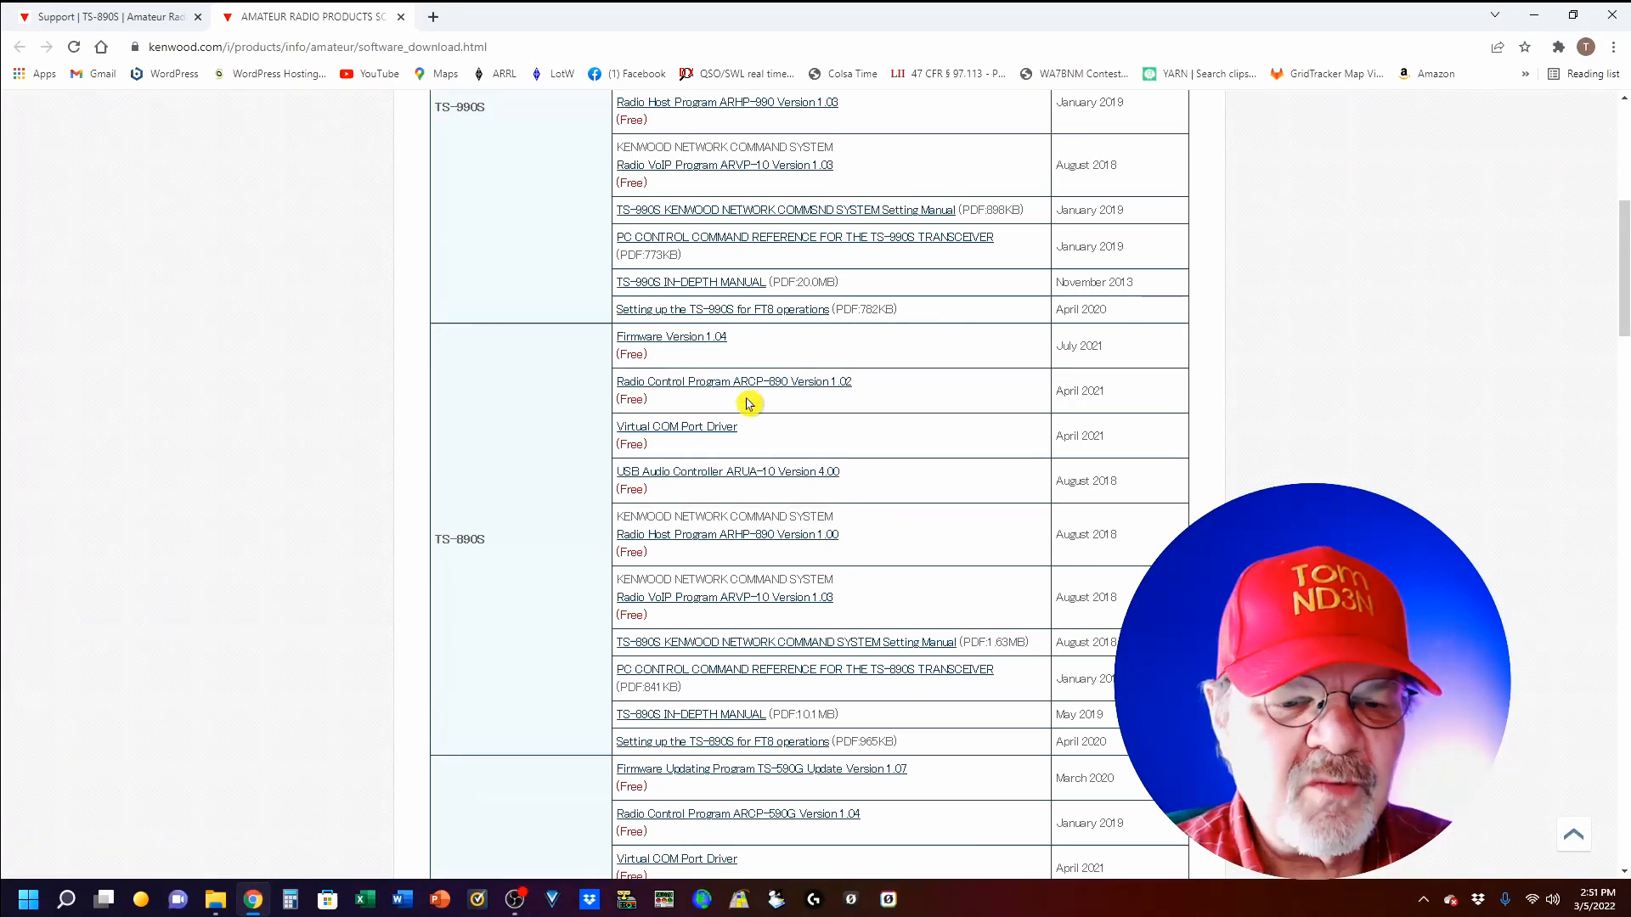
Open the ARCP-890 Version 1.02 page and scroll to the ARCP890_102.zip download
left_click(733, 381)
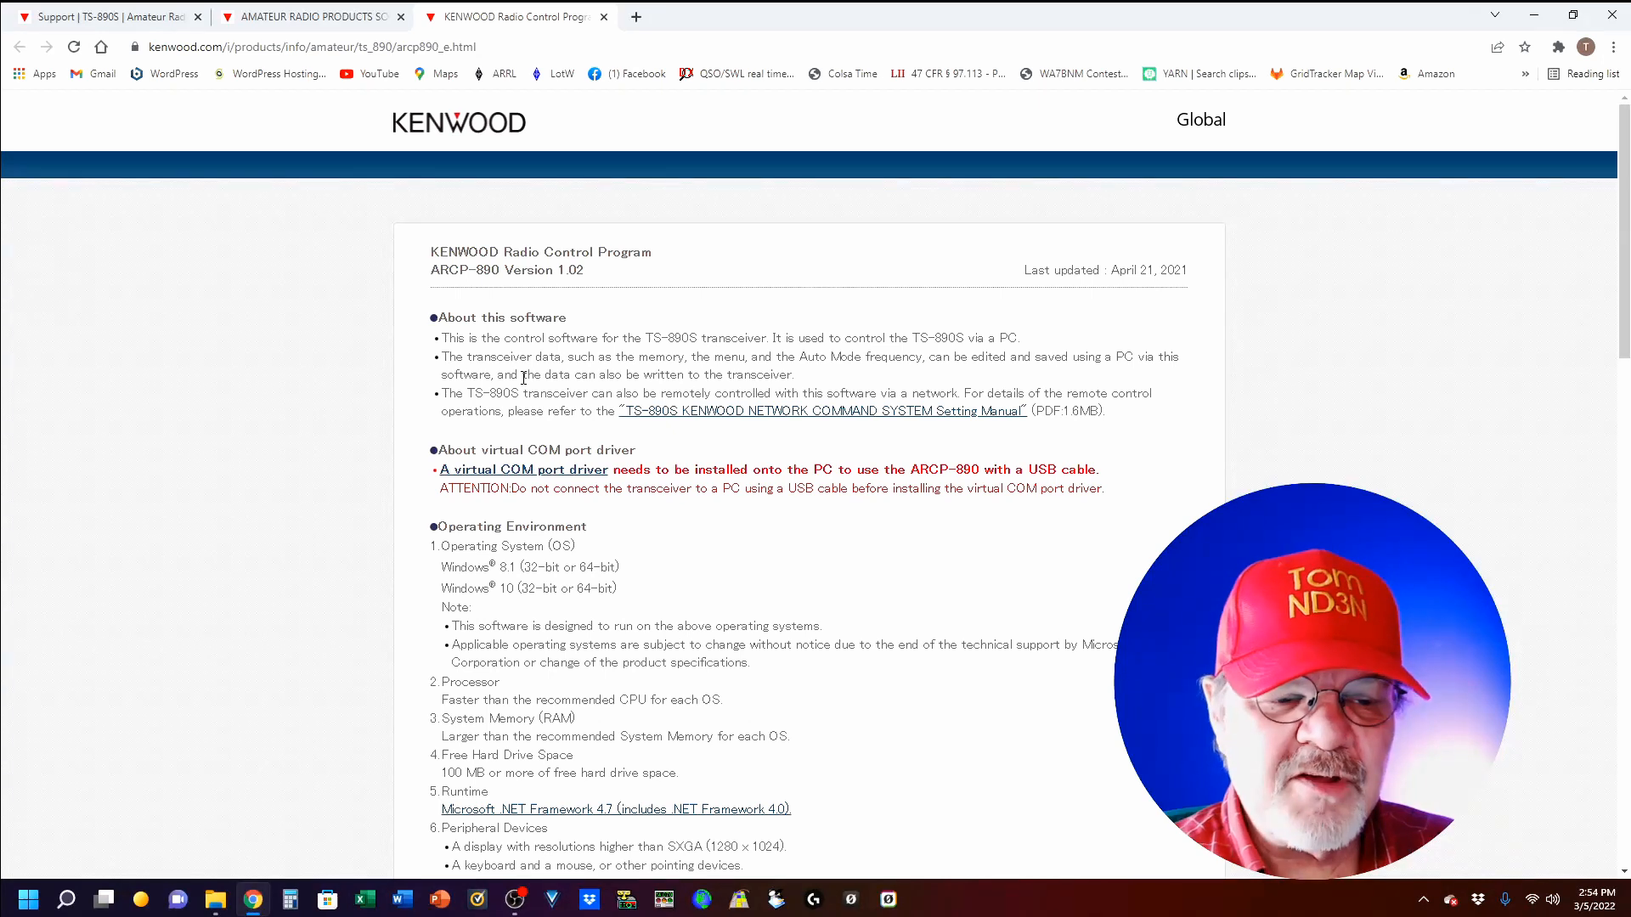
scroll("down", 3)
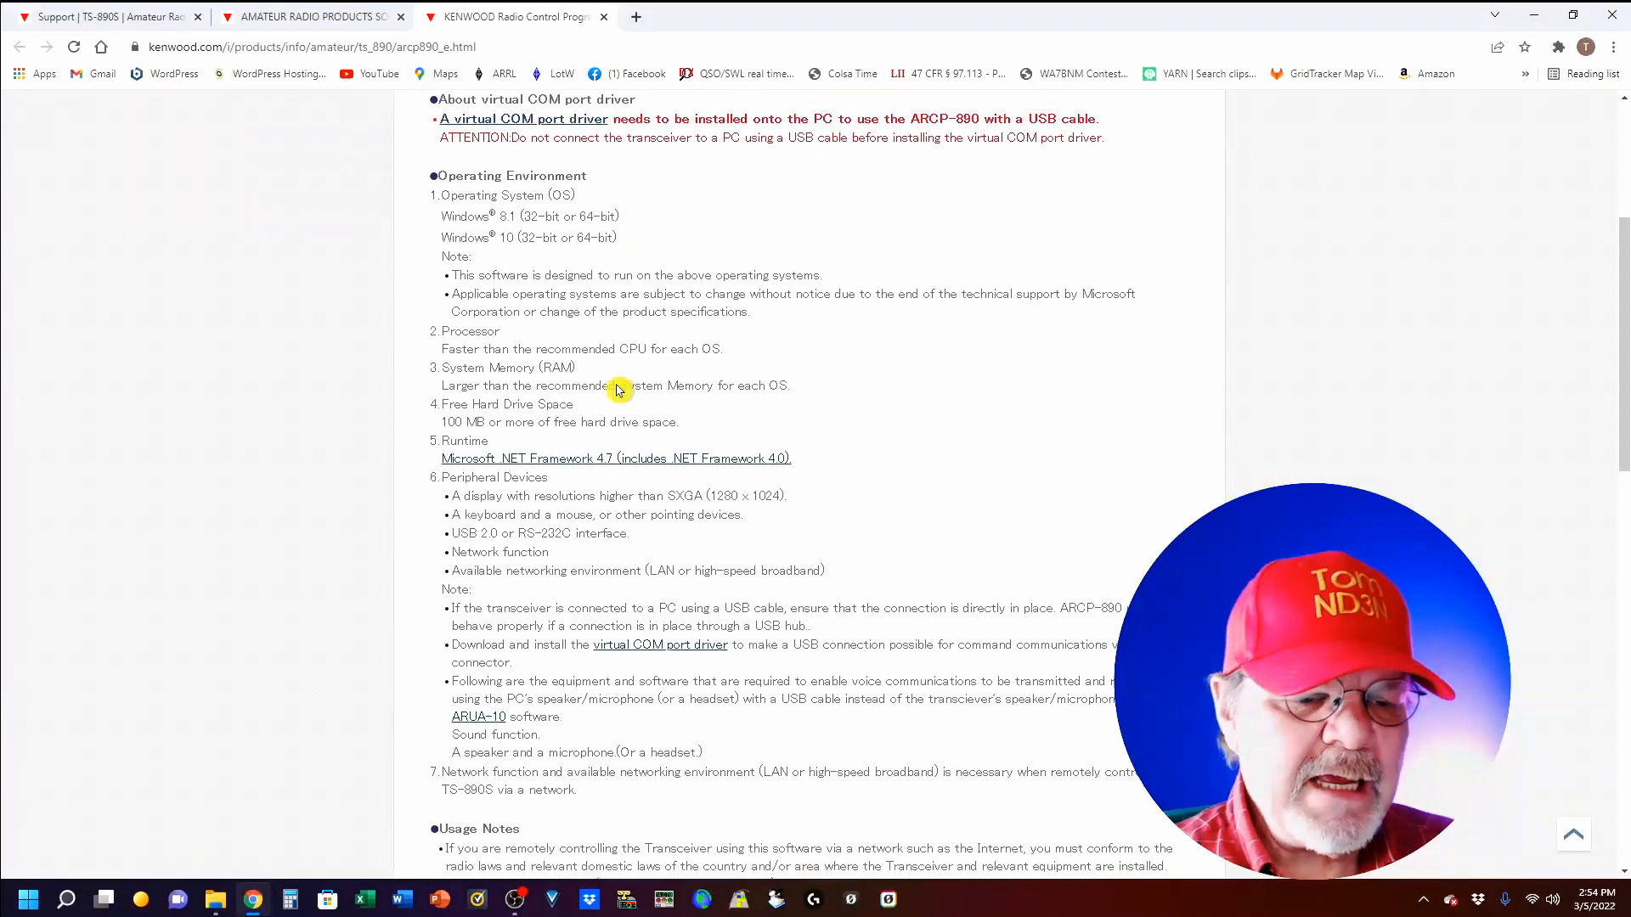
scroll("down", 3)
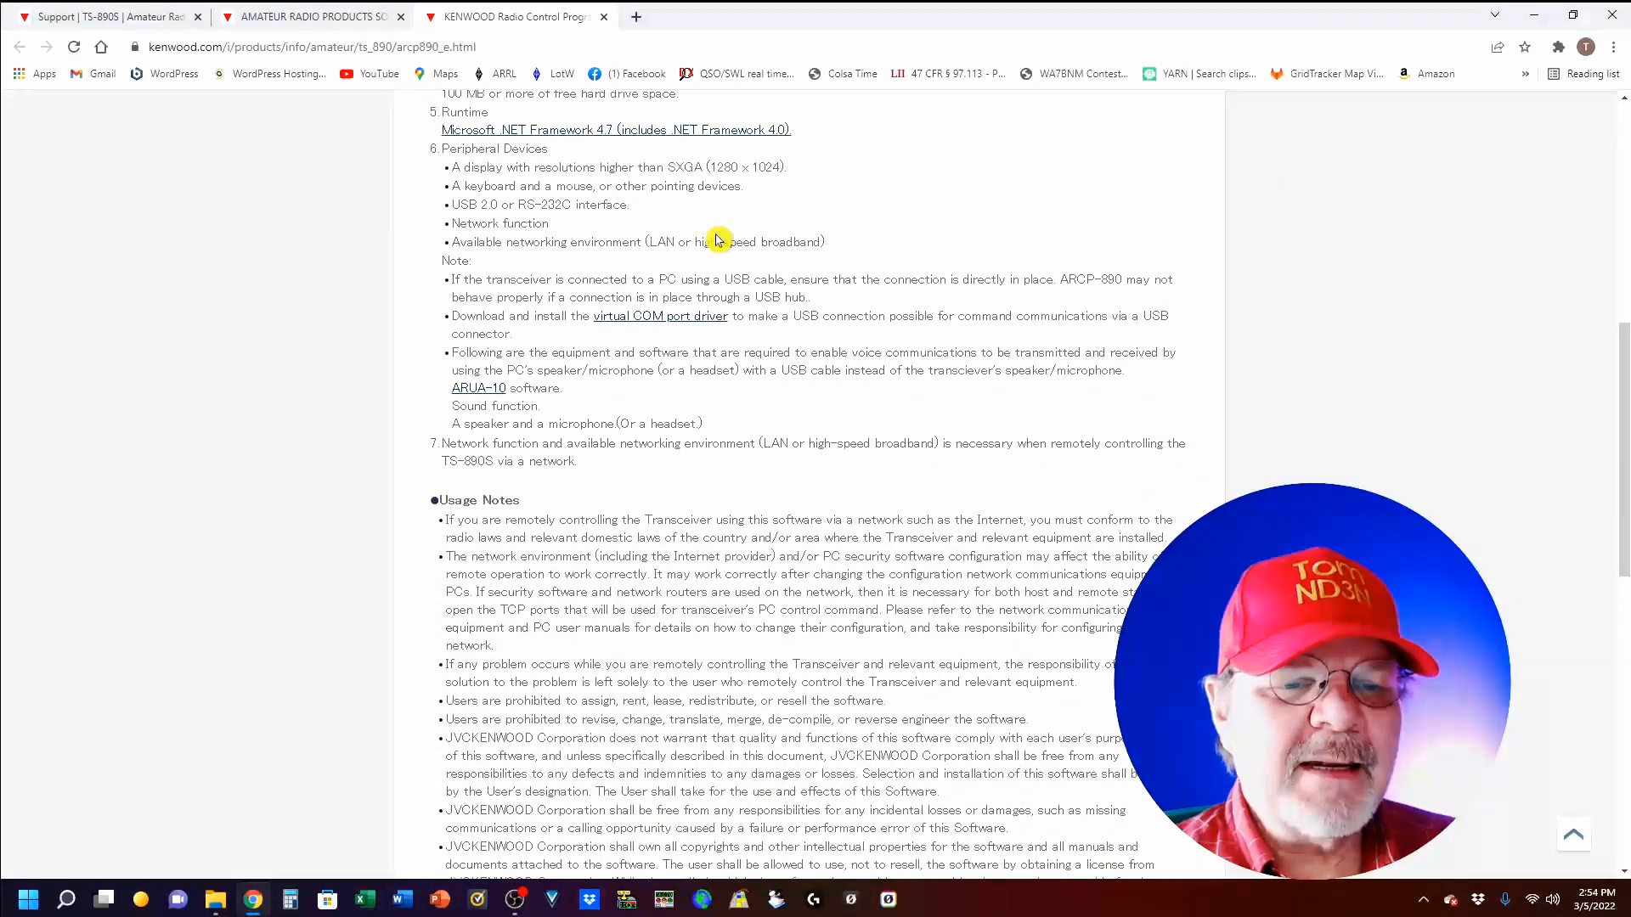
mouse_move(562, 389)
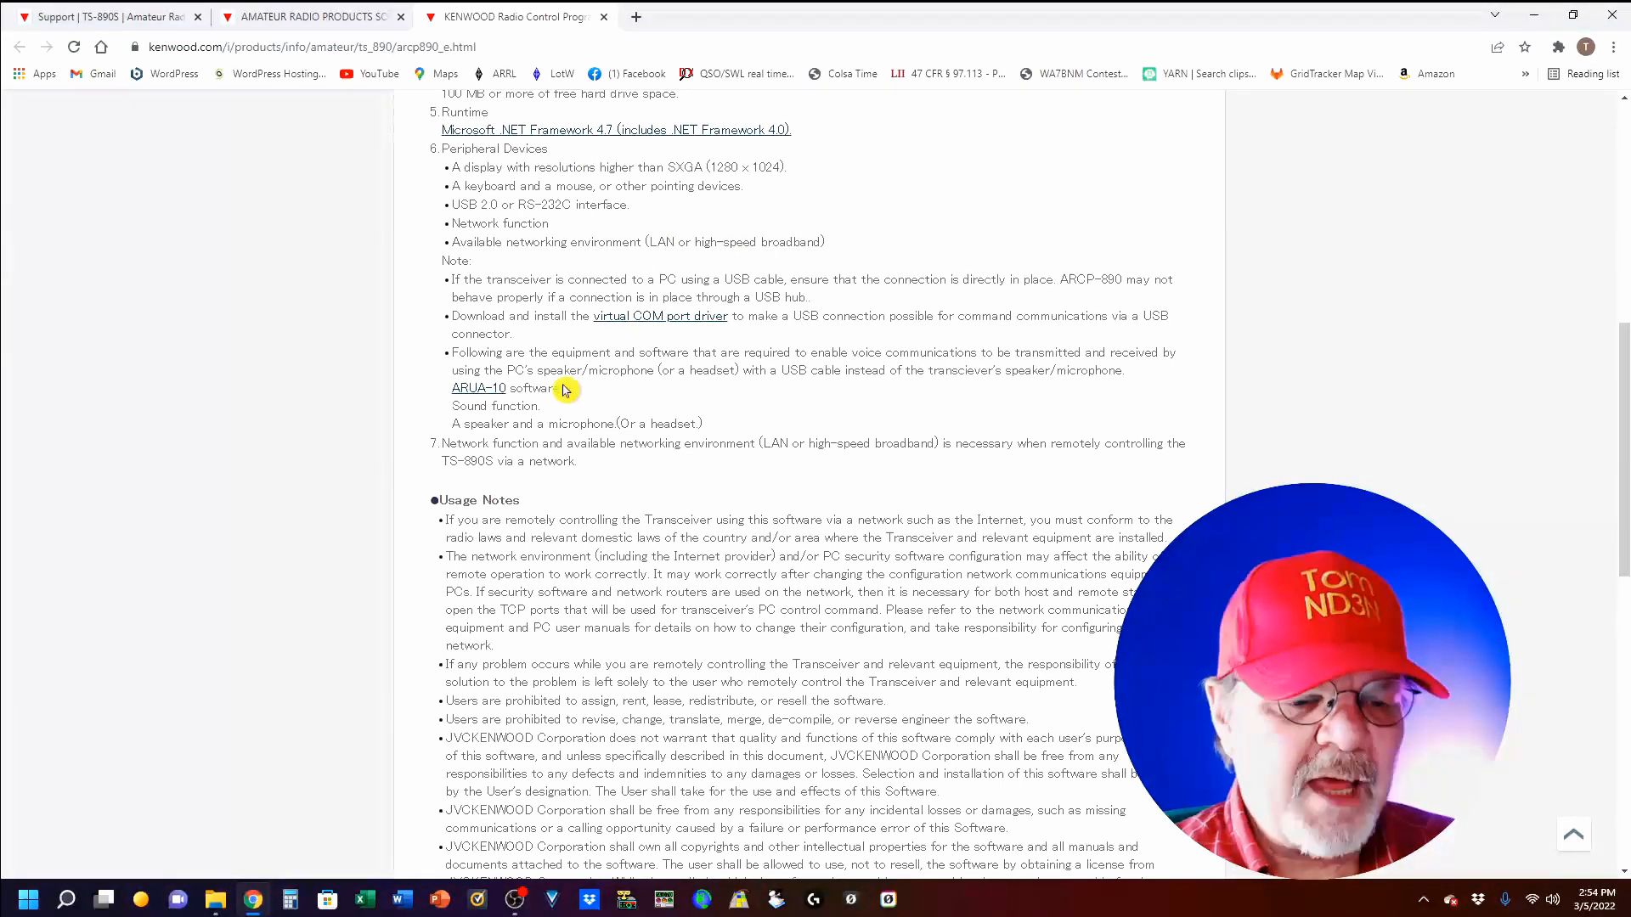
scroll("down", 3)
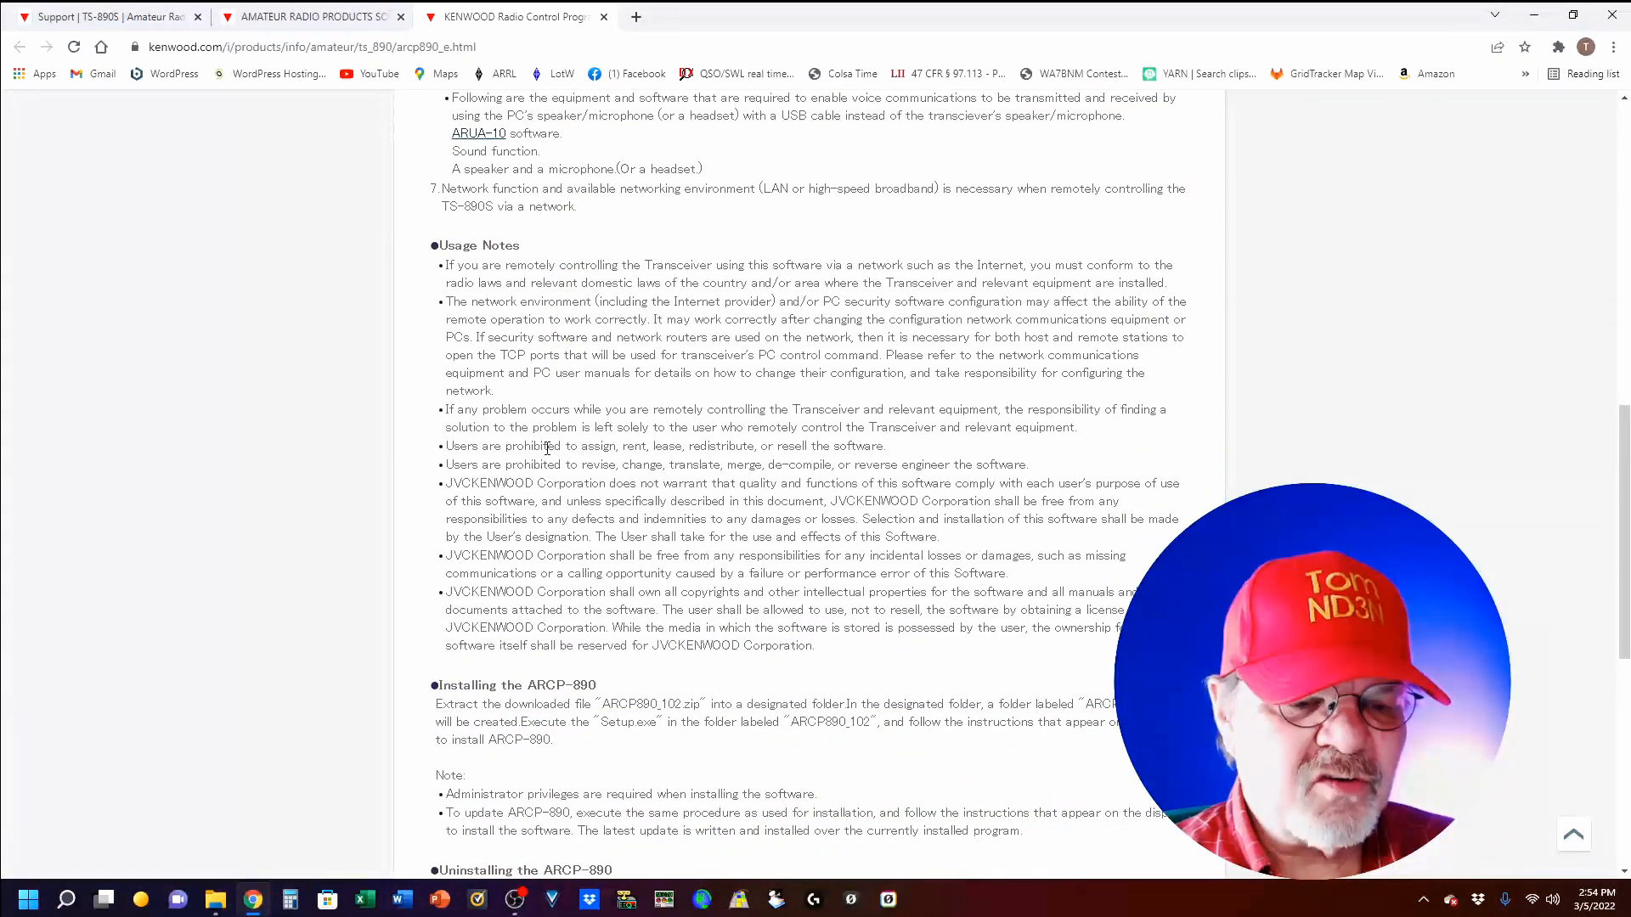
scroll("down", 3)
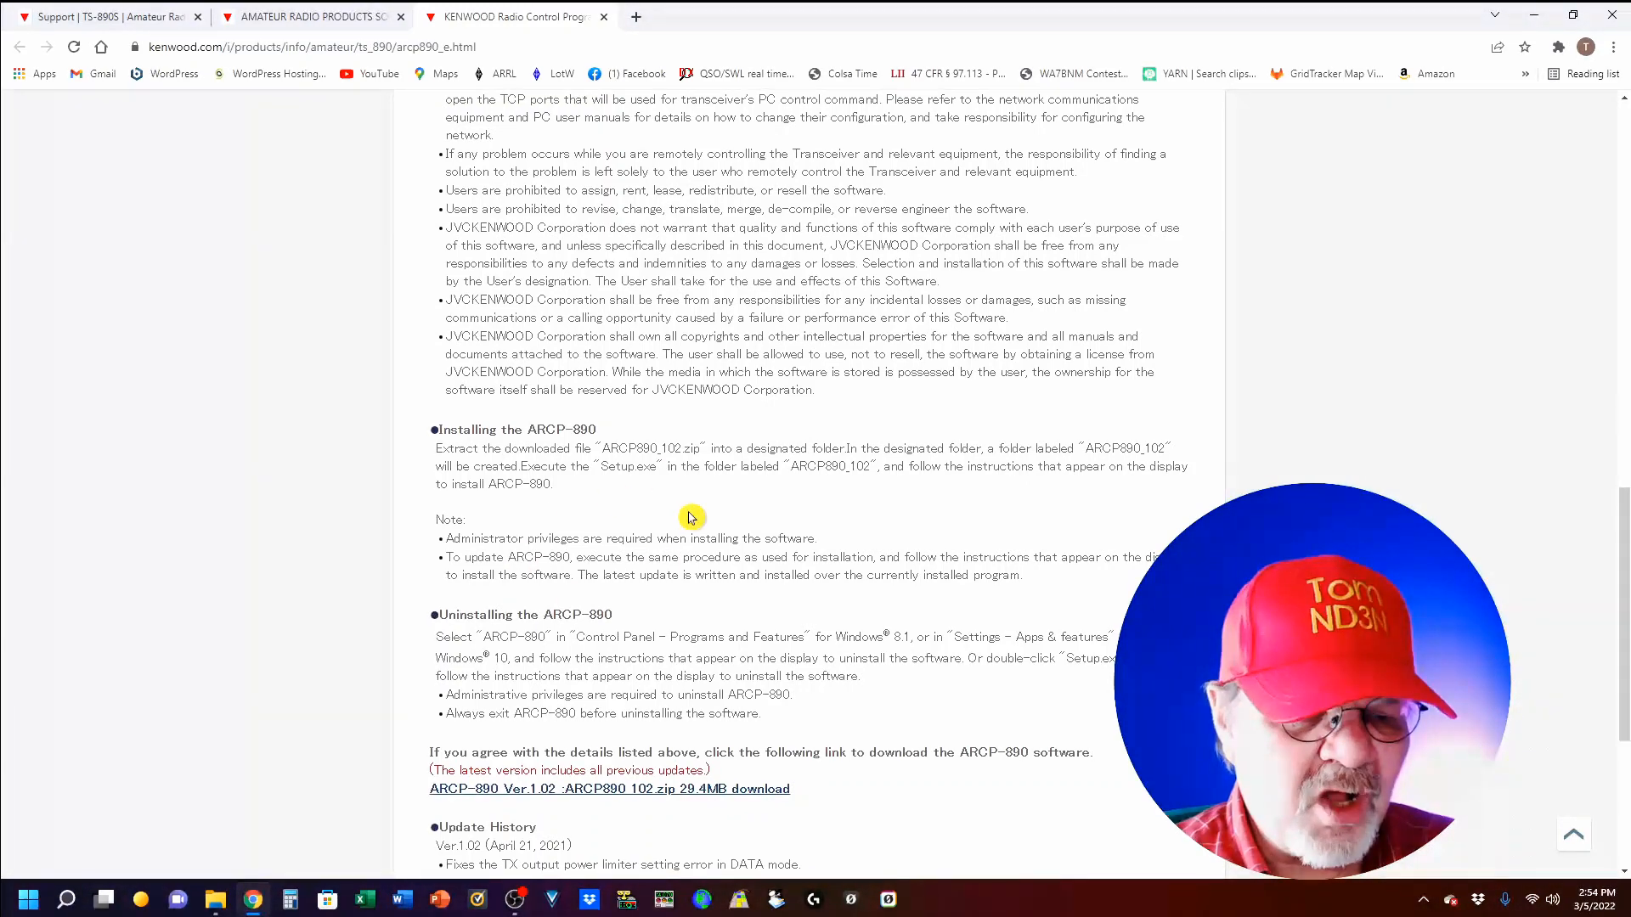
scroll("down", 3)
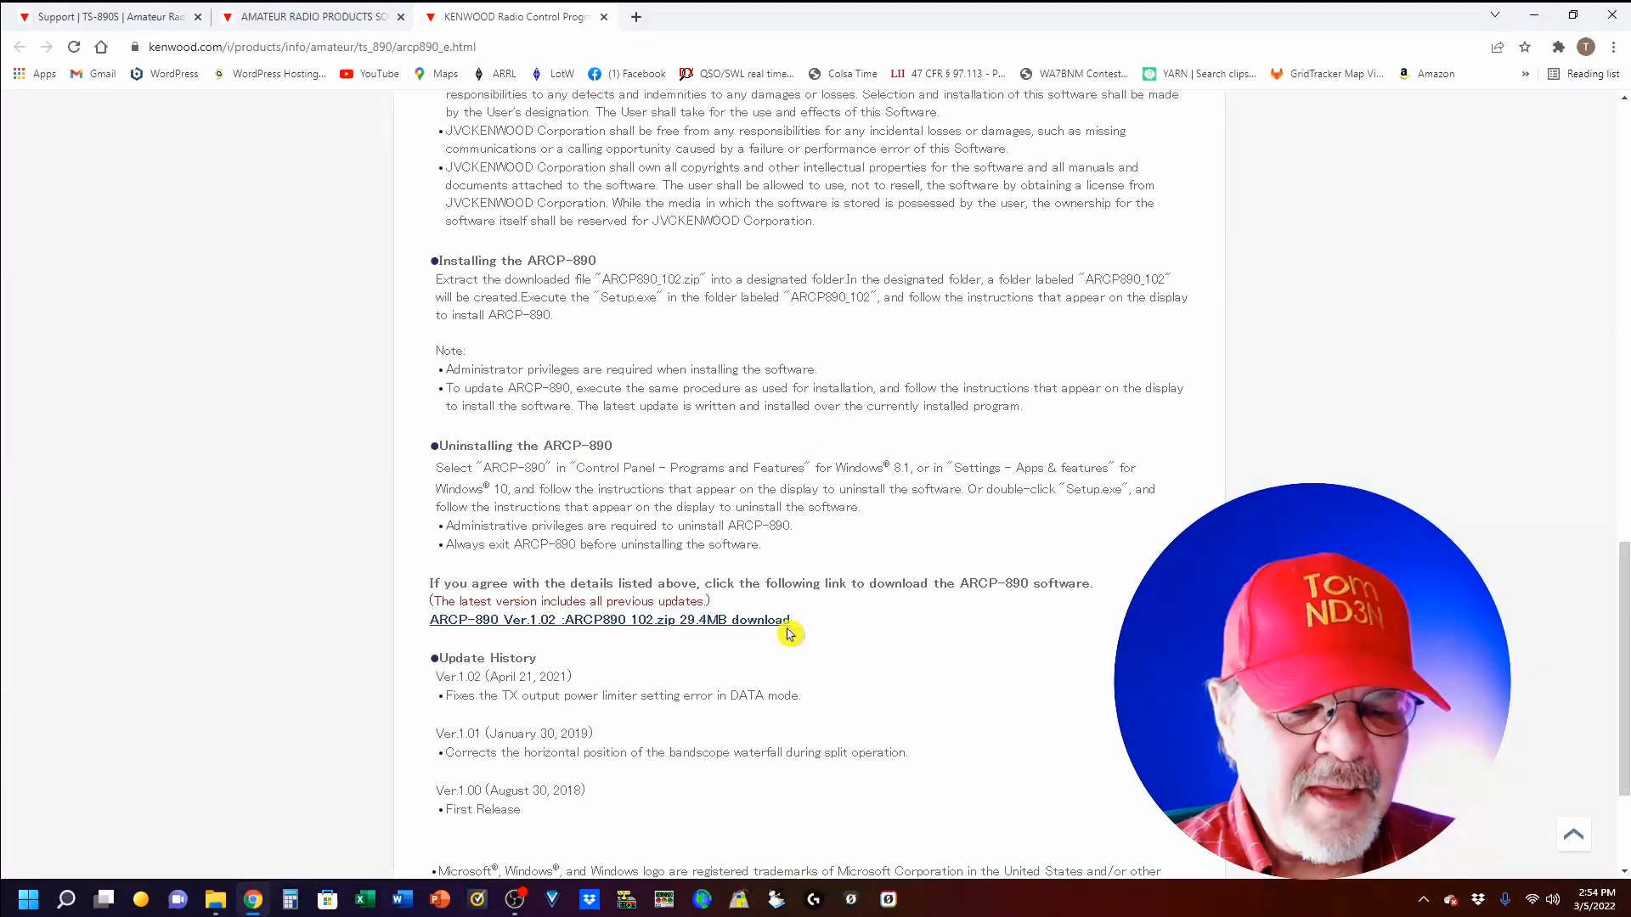
scroll("down", 3)
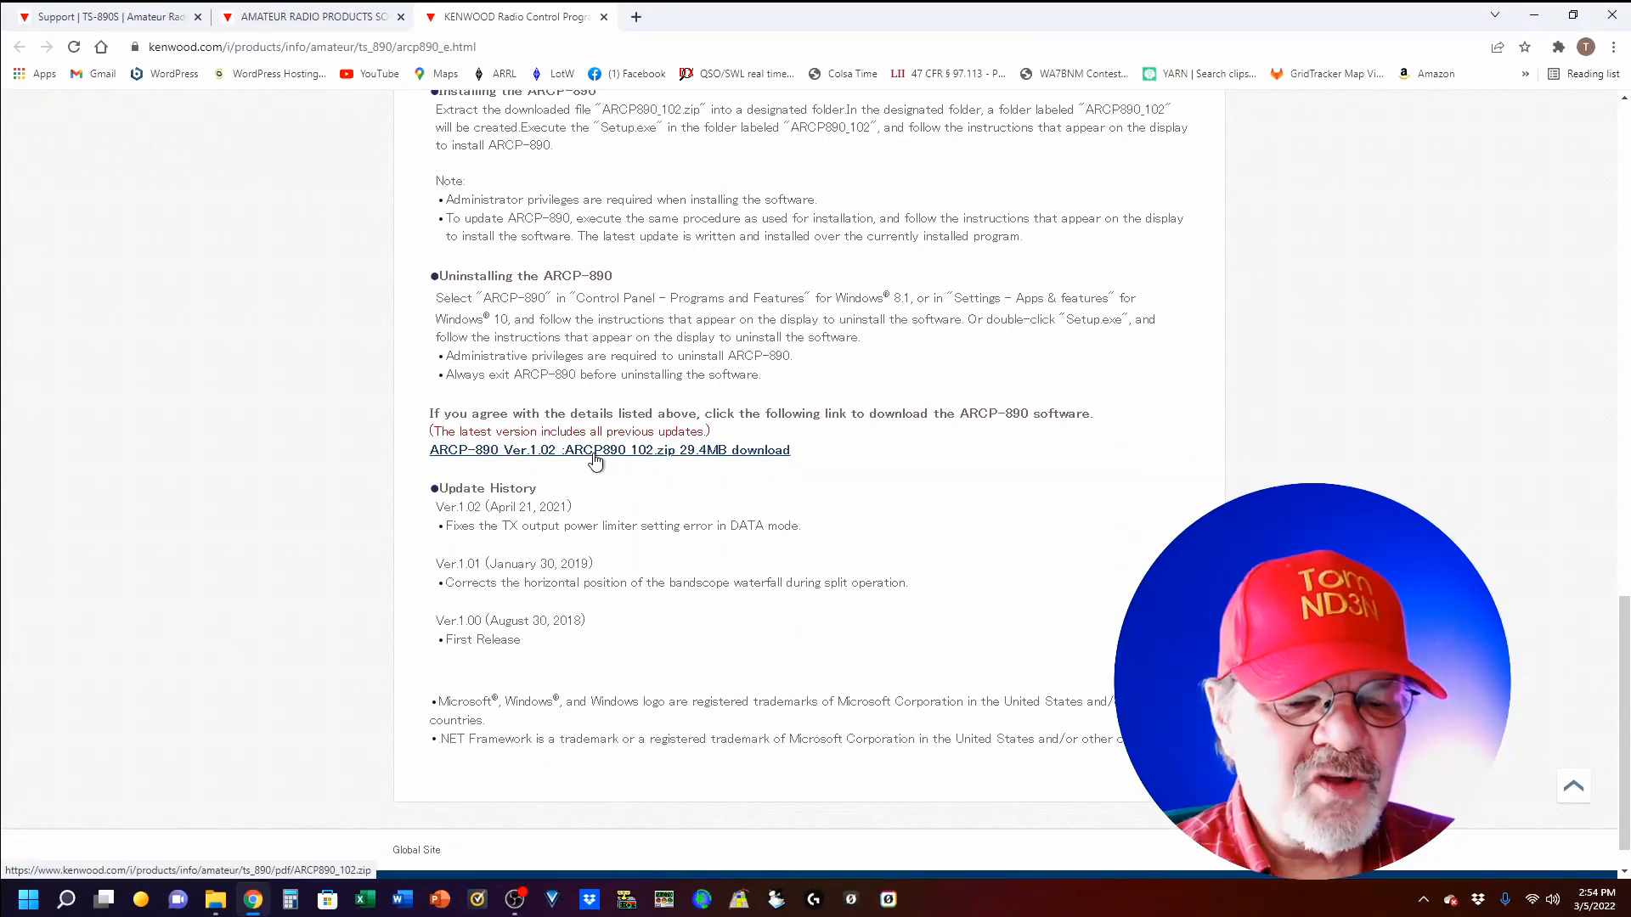
mouse_move(594, 455)
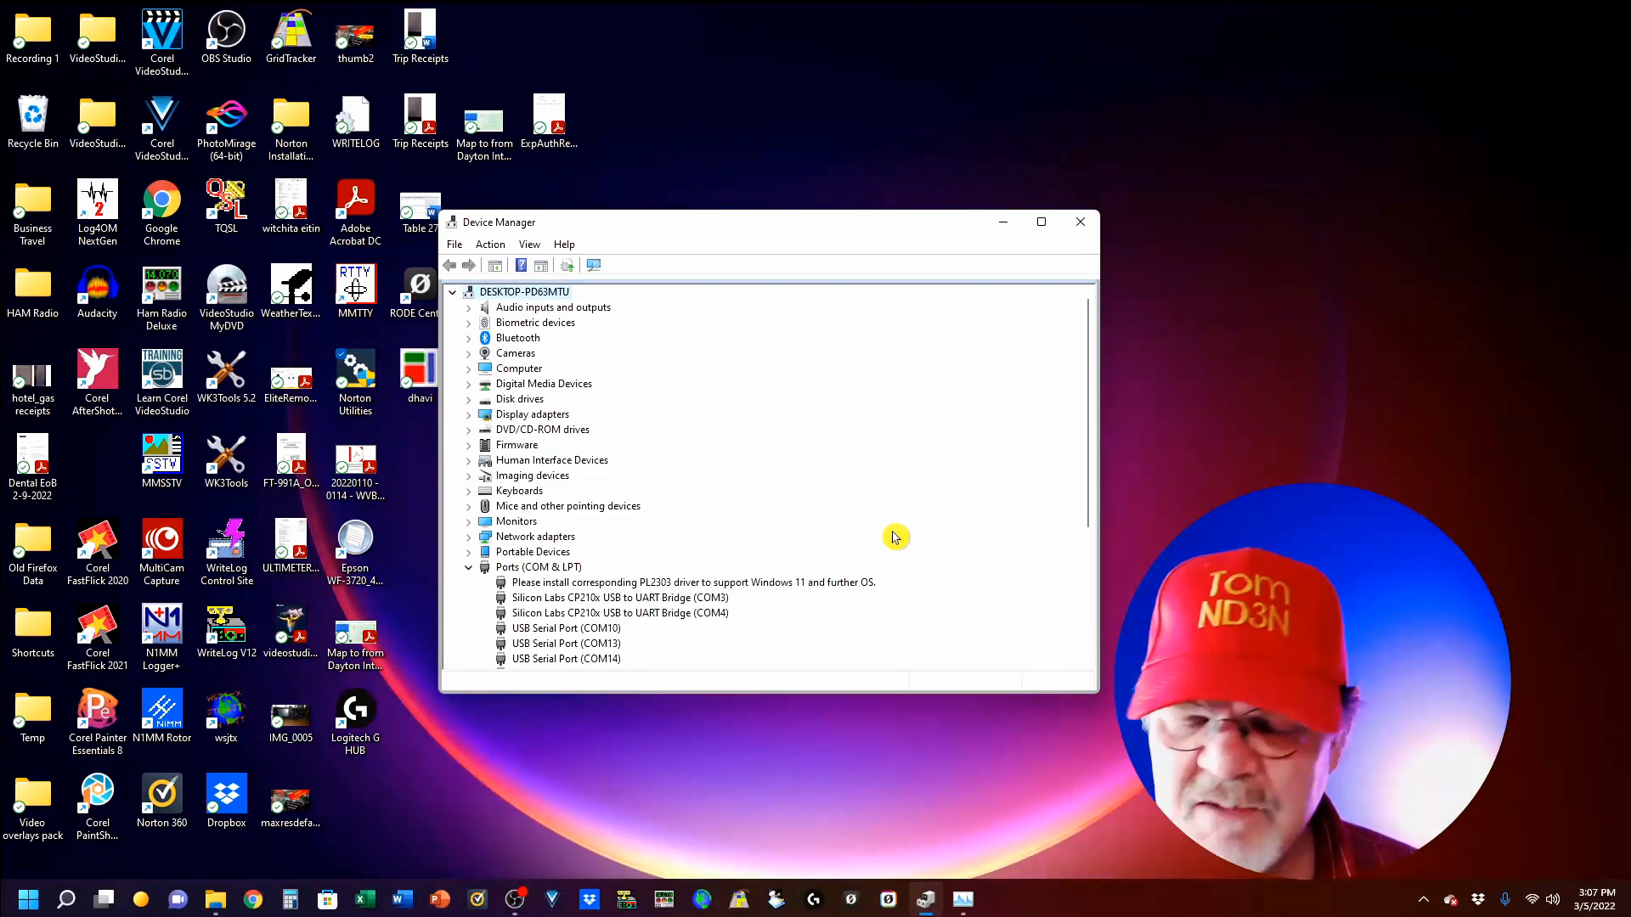
Scroll Ports (COM & LPT) to see the Silicon Labs bridges and COM10–COM17
scroll("down", 3)
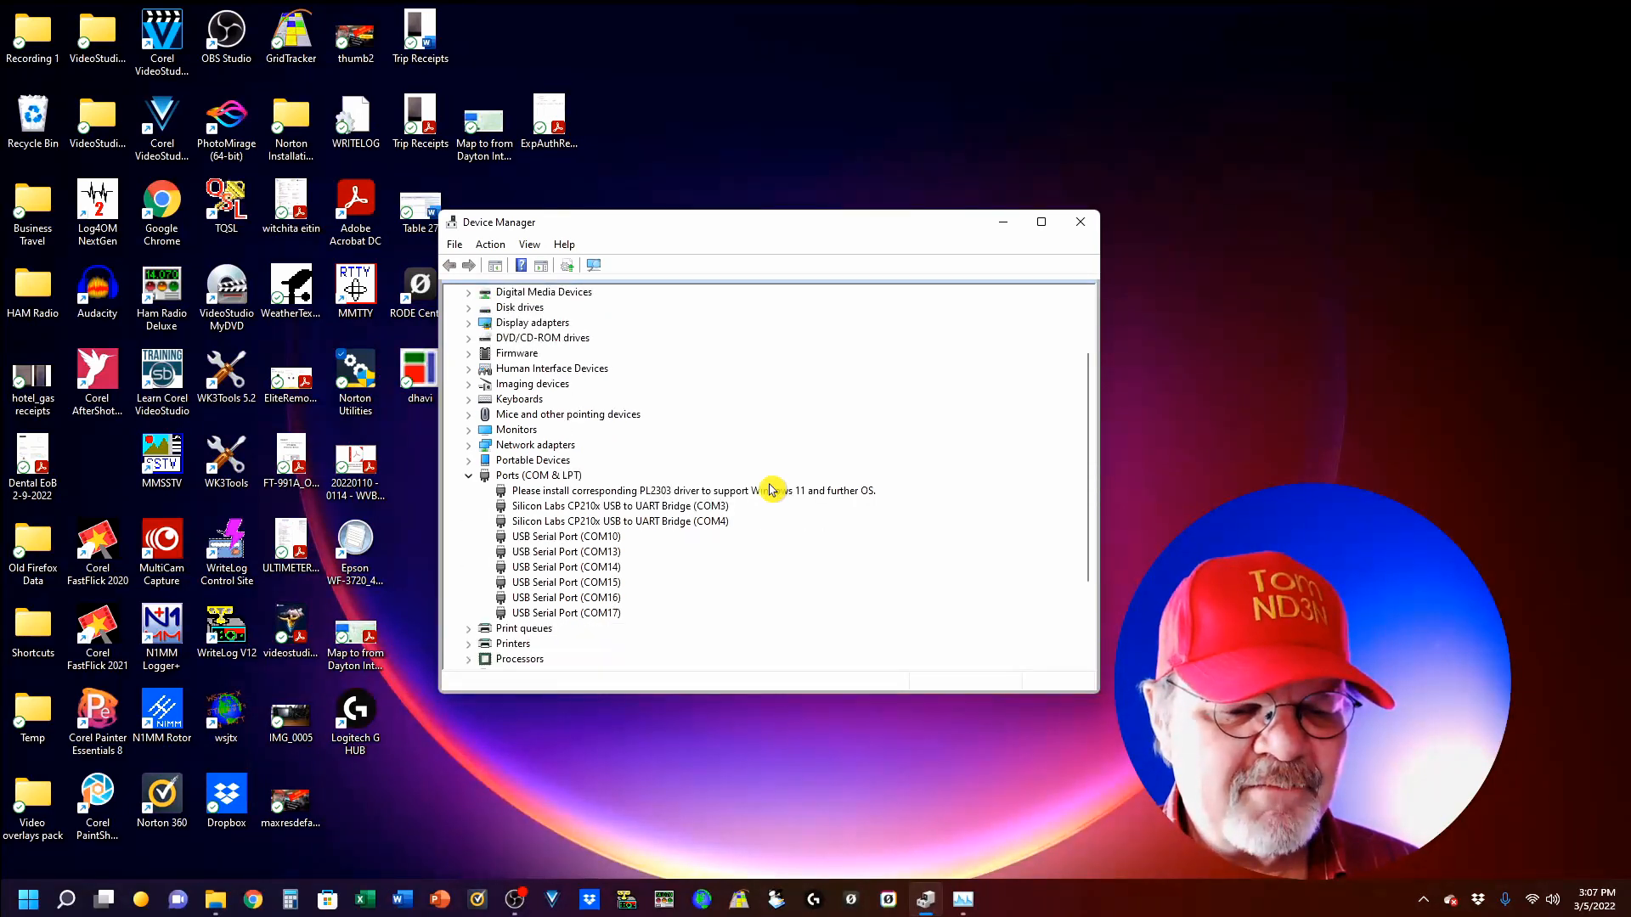
scroll("down", 3)
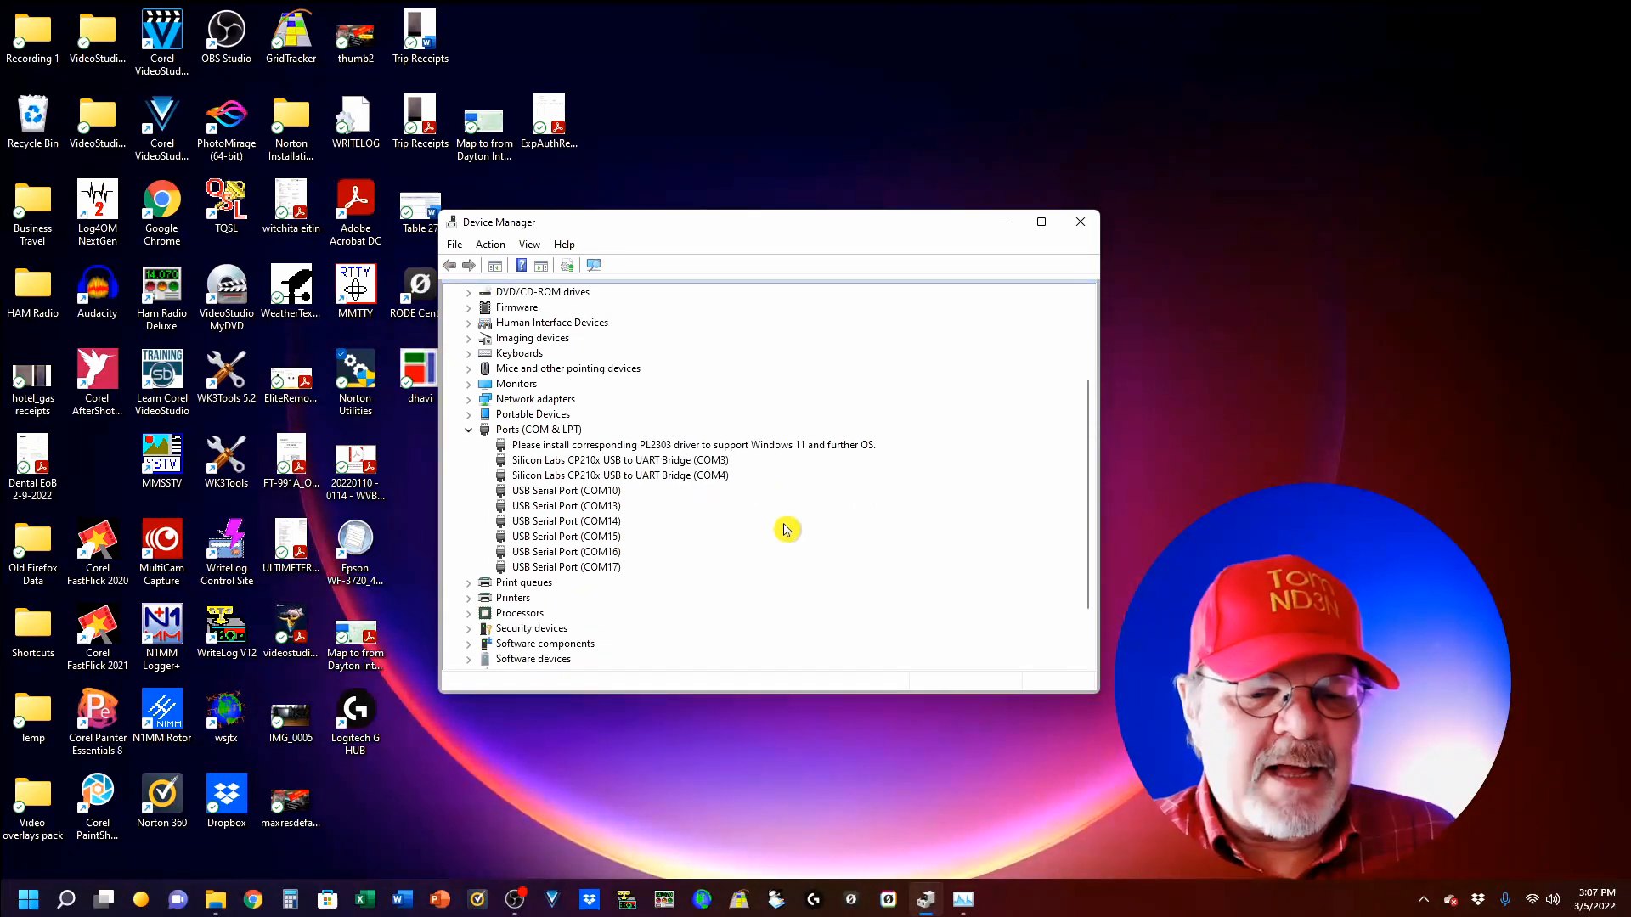
mouse_move(741, 466)
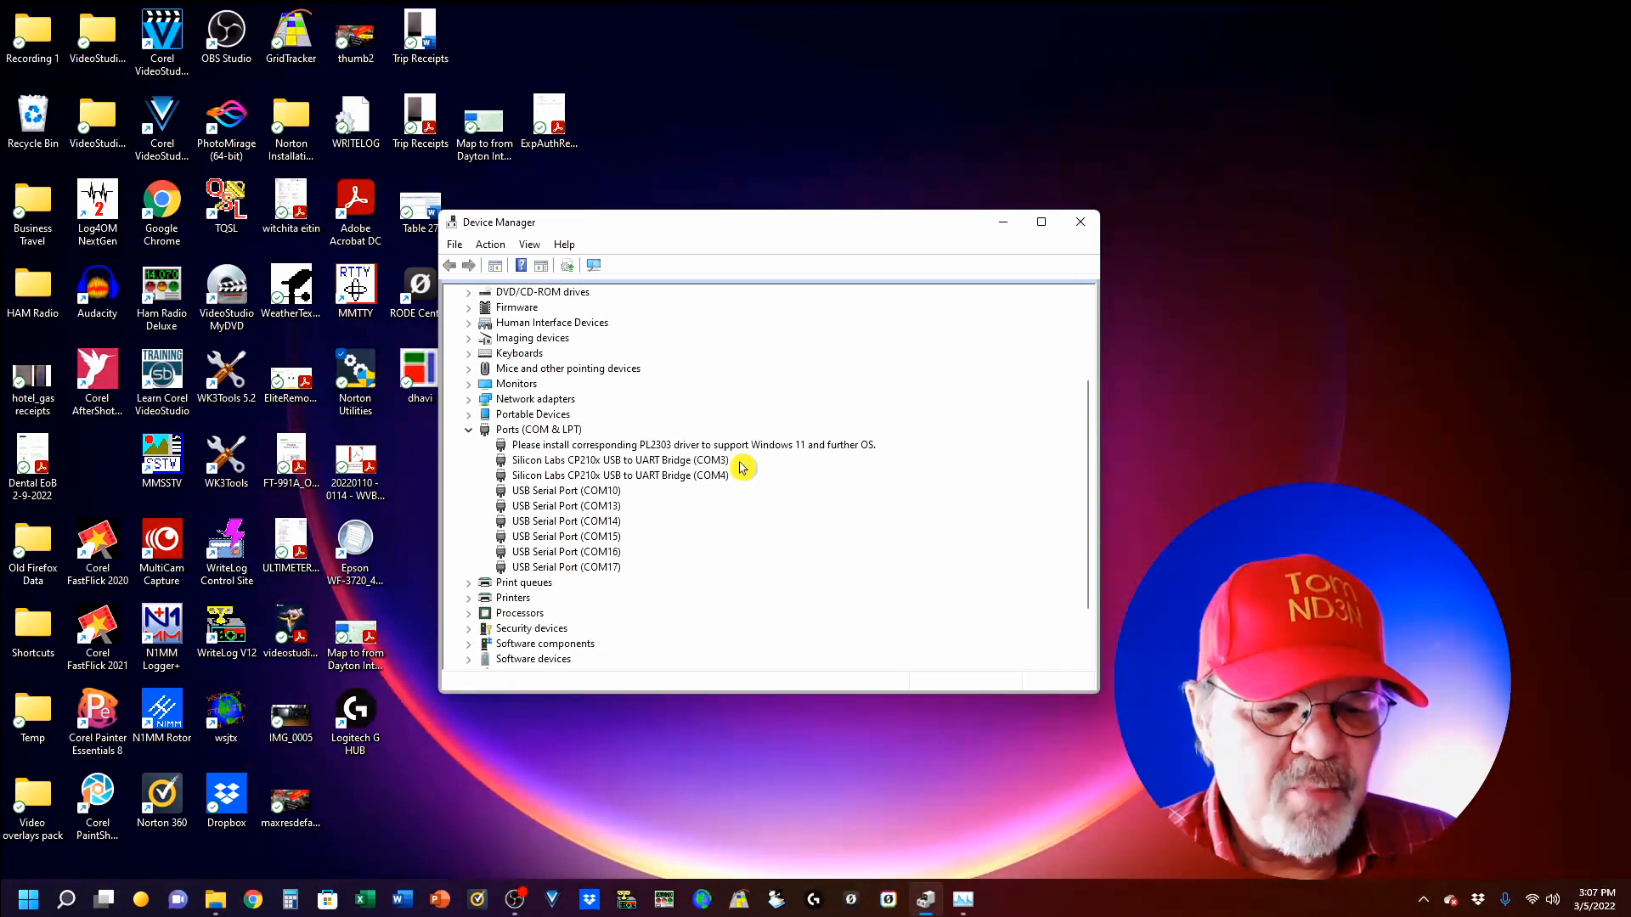
mouse_move(746, 486)
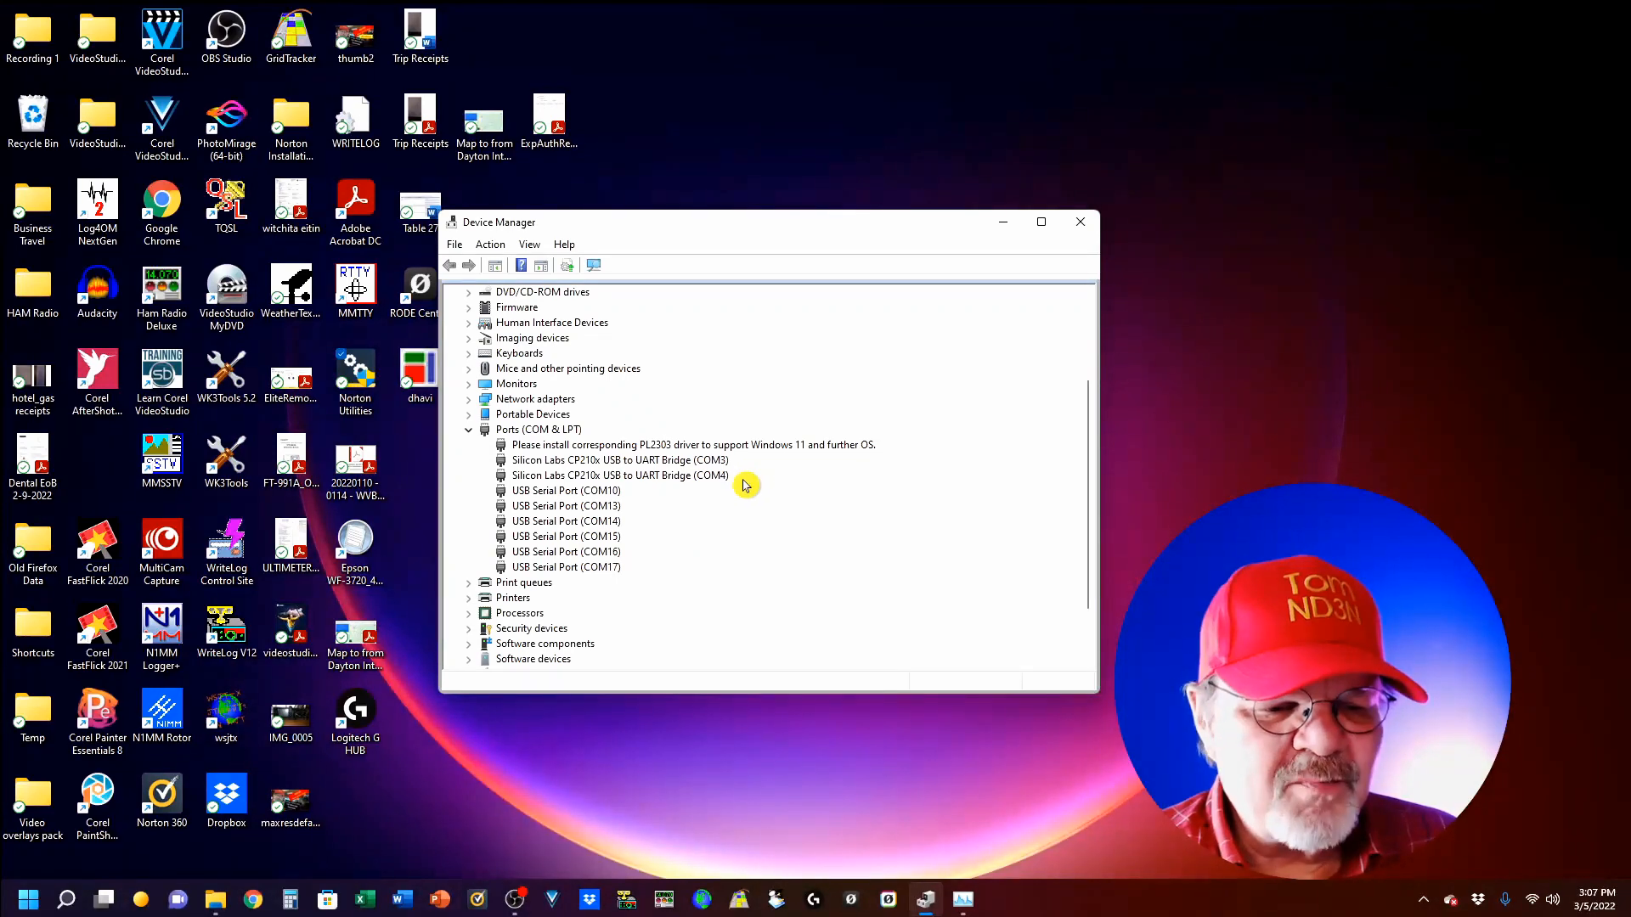
mouse_move(753, 591)
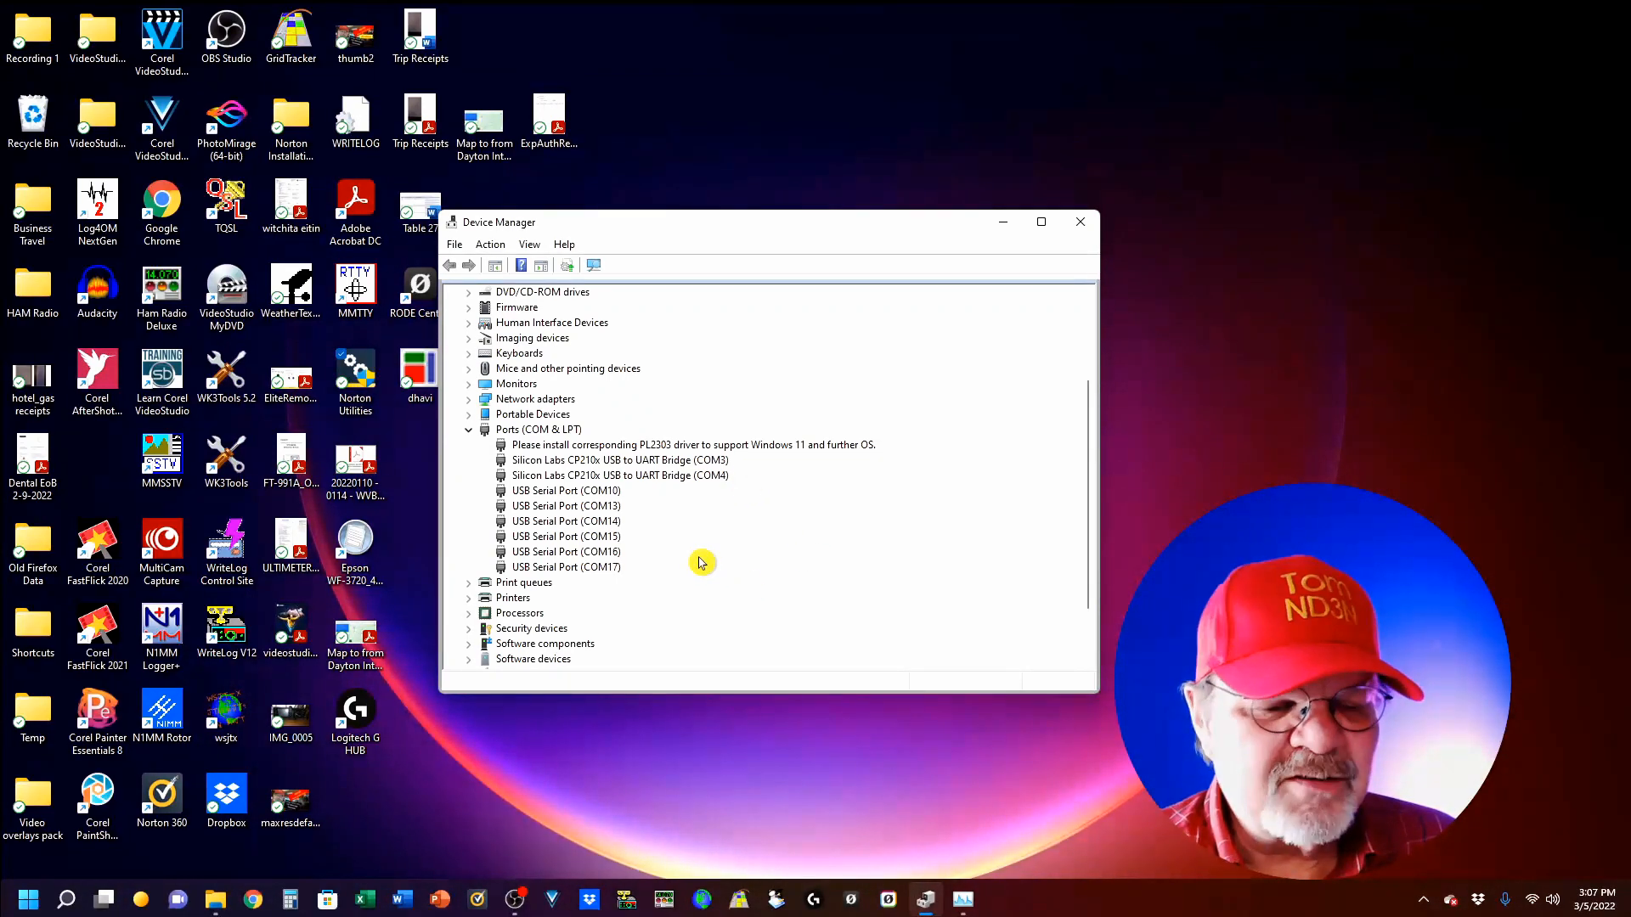
mouse_move(643, 525)
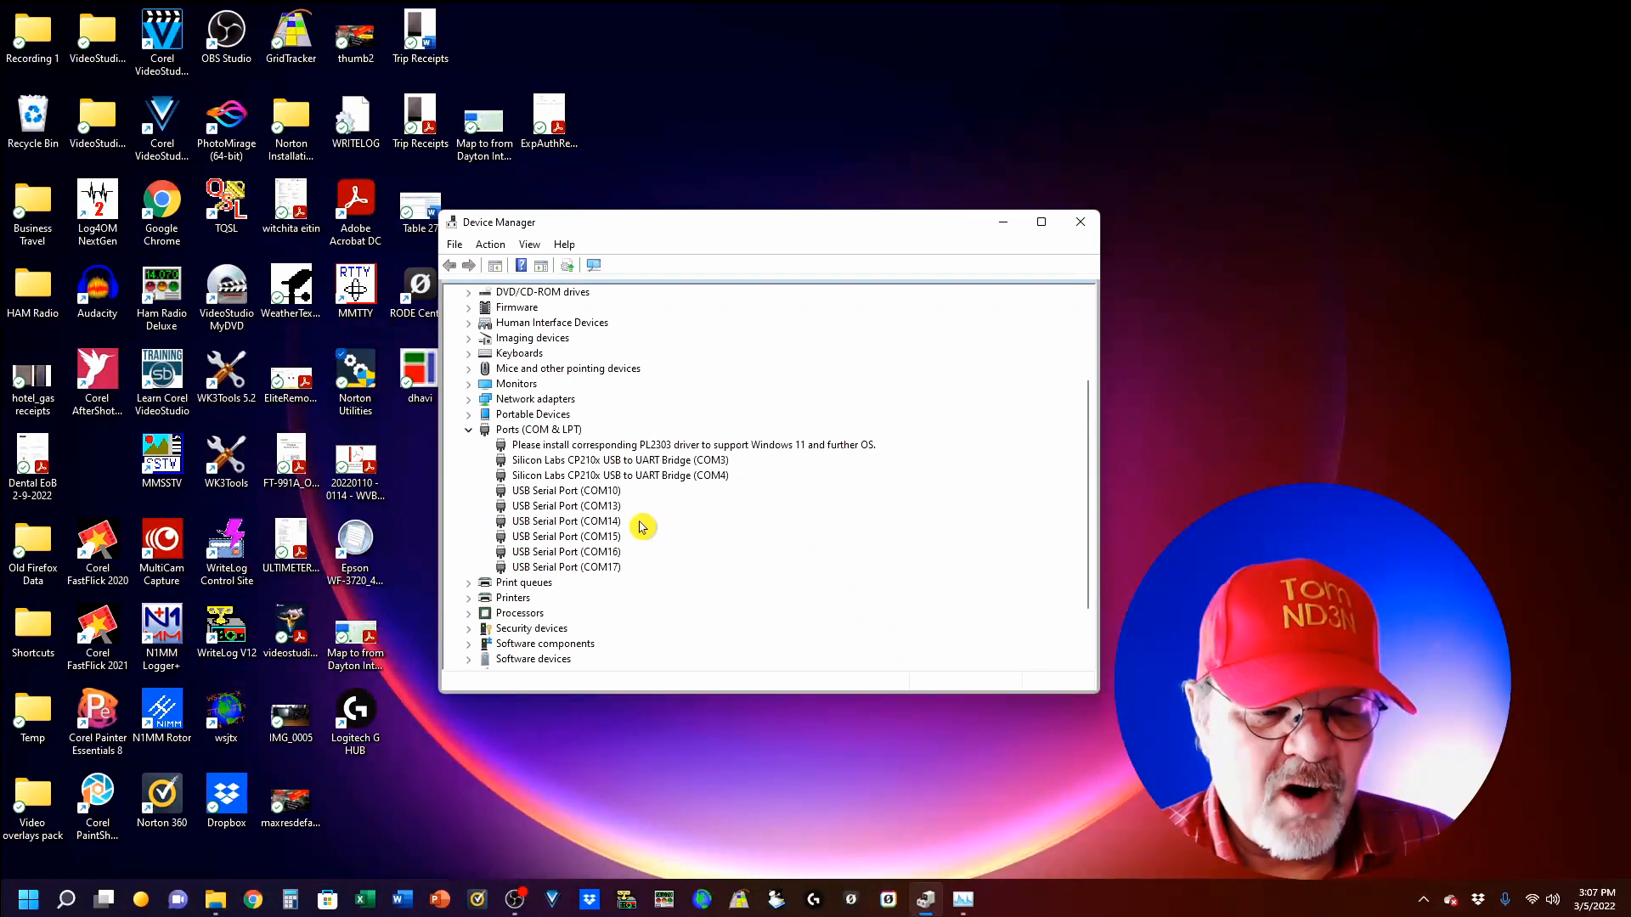
mouse_move(619, 525)
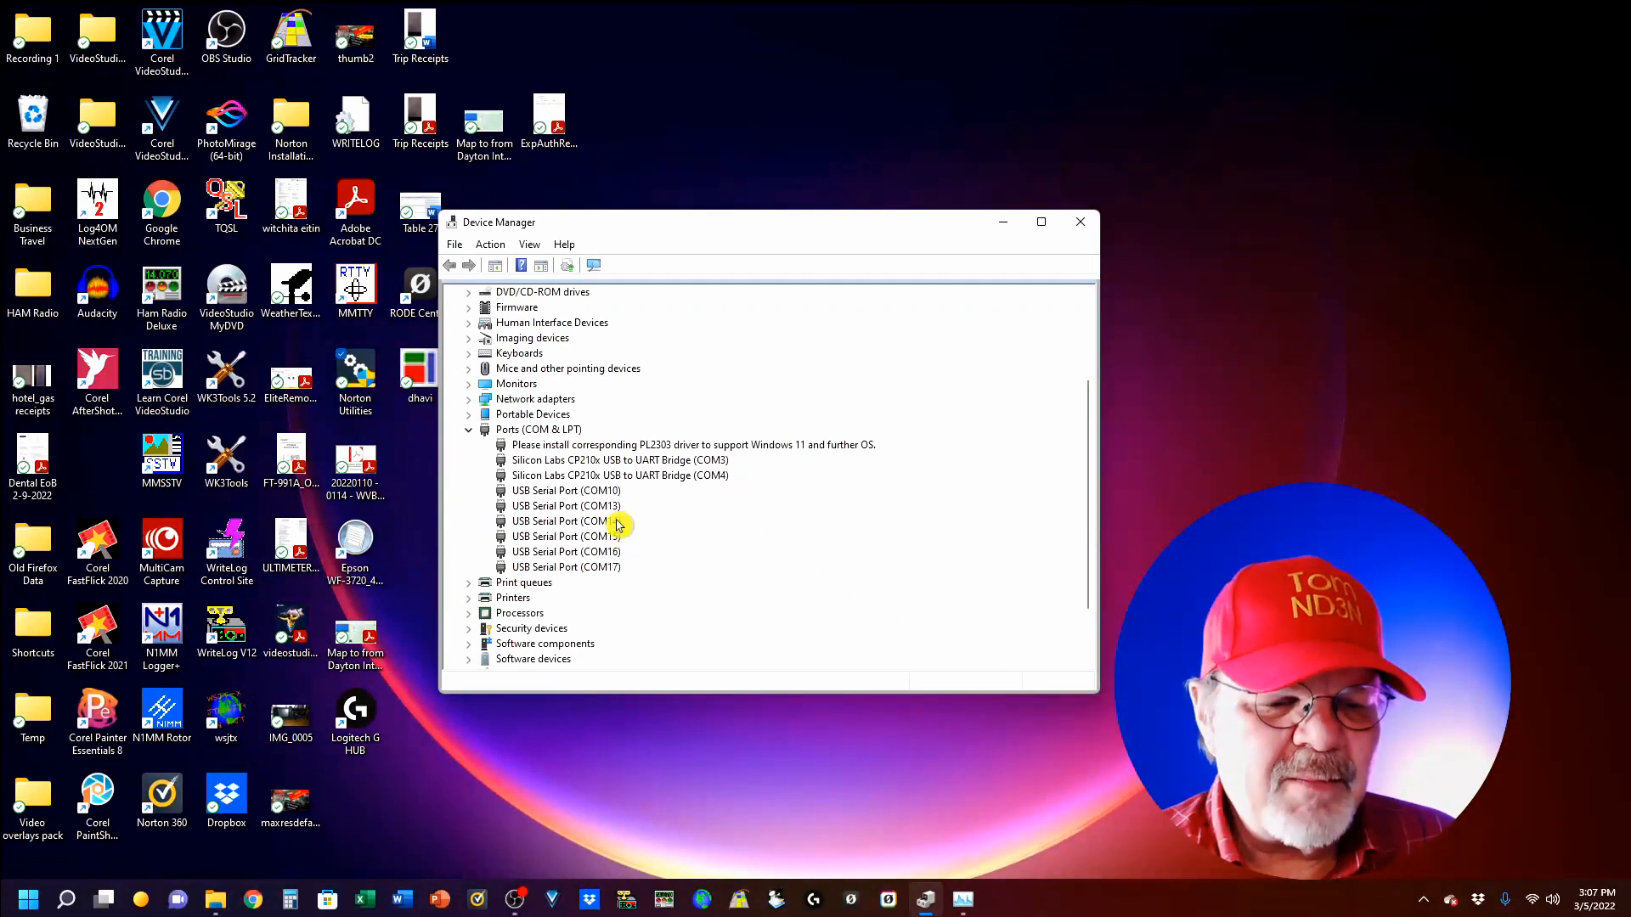
mouse_move(787, 575)
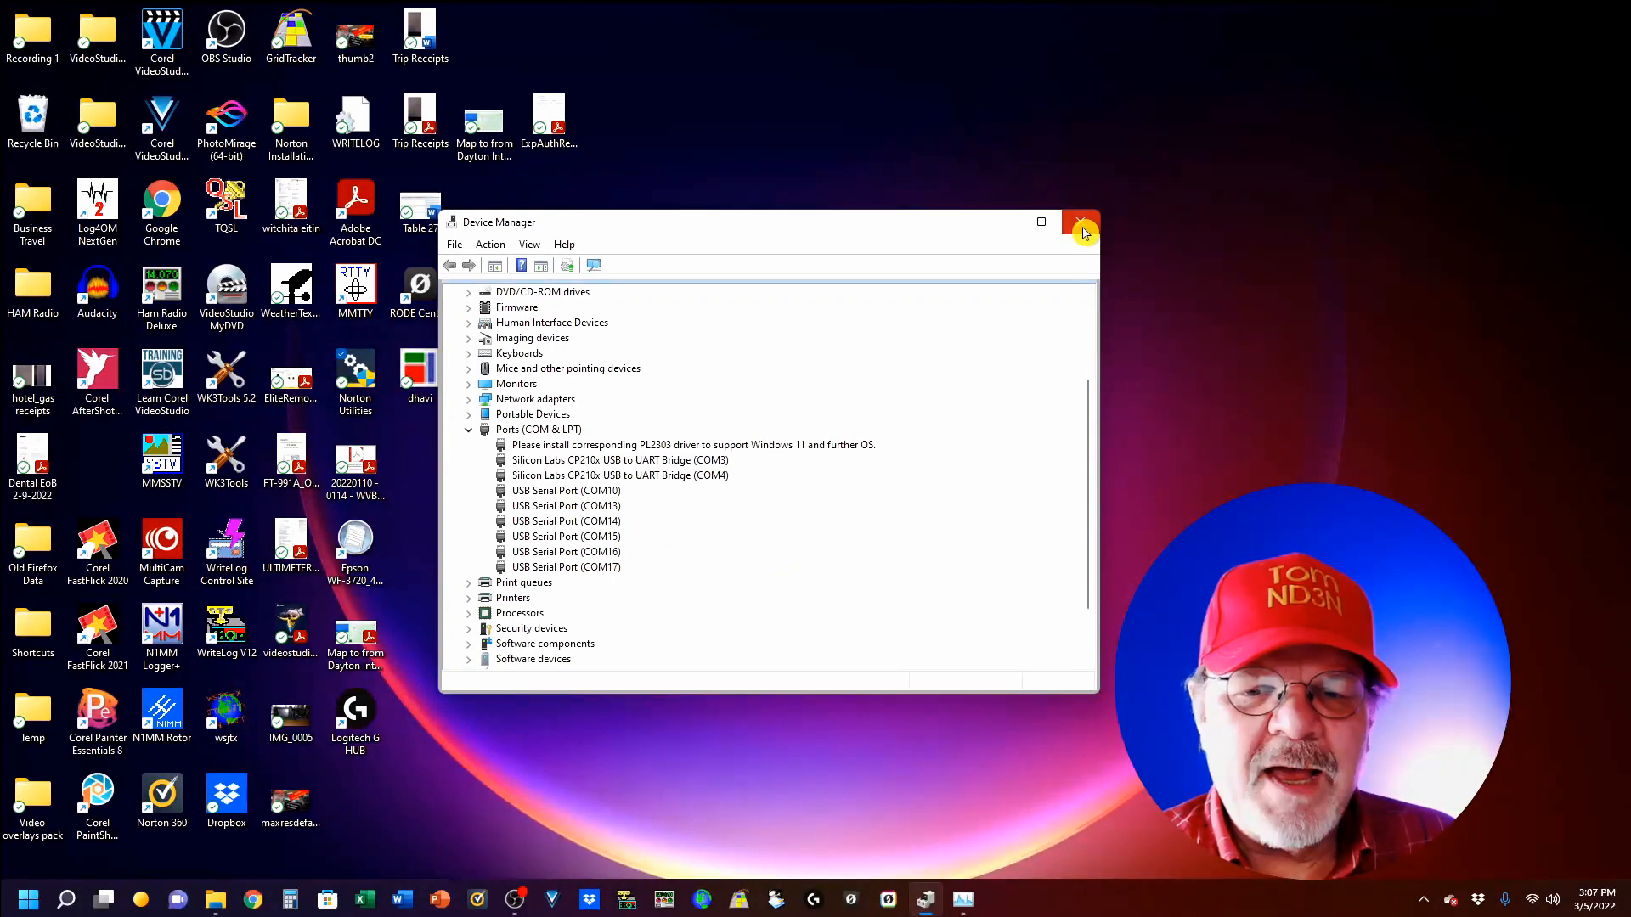
Close Device Manager and select the HAM Radio desktop folder
left_click(1081, 222)
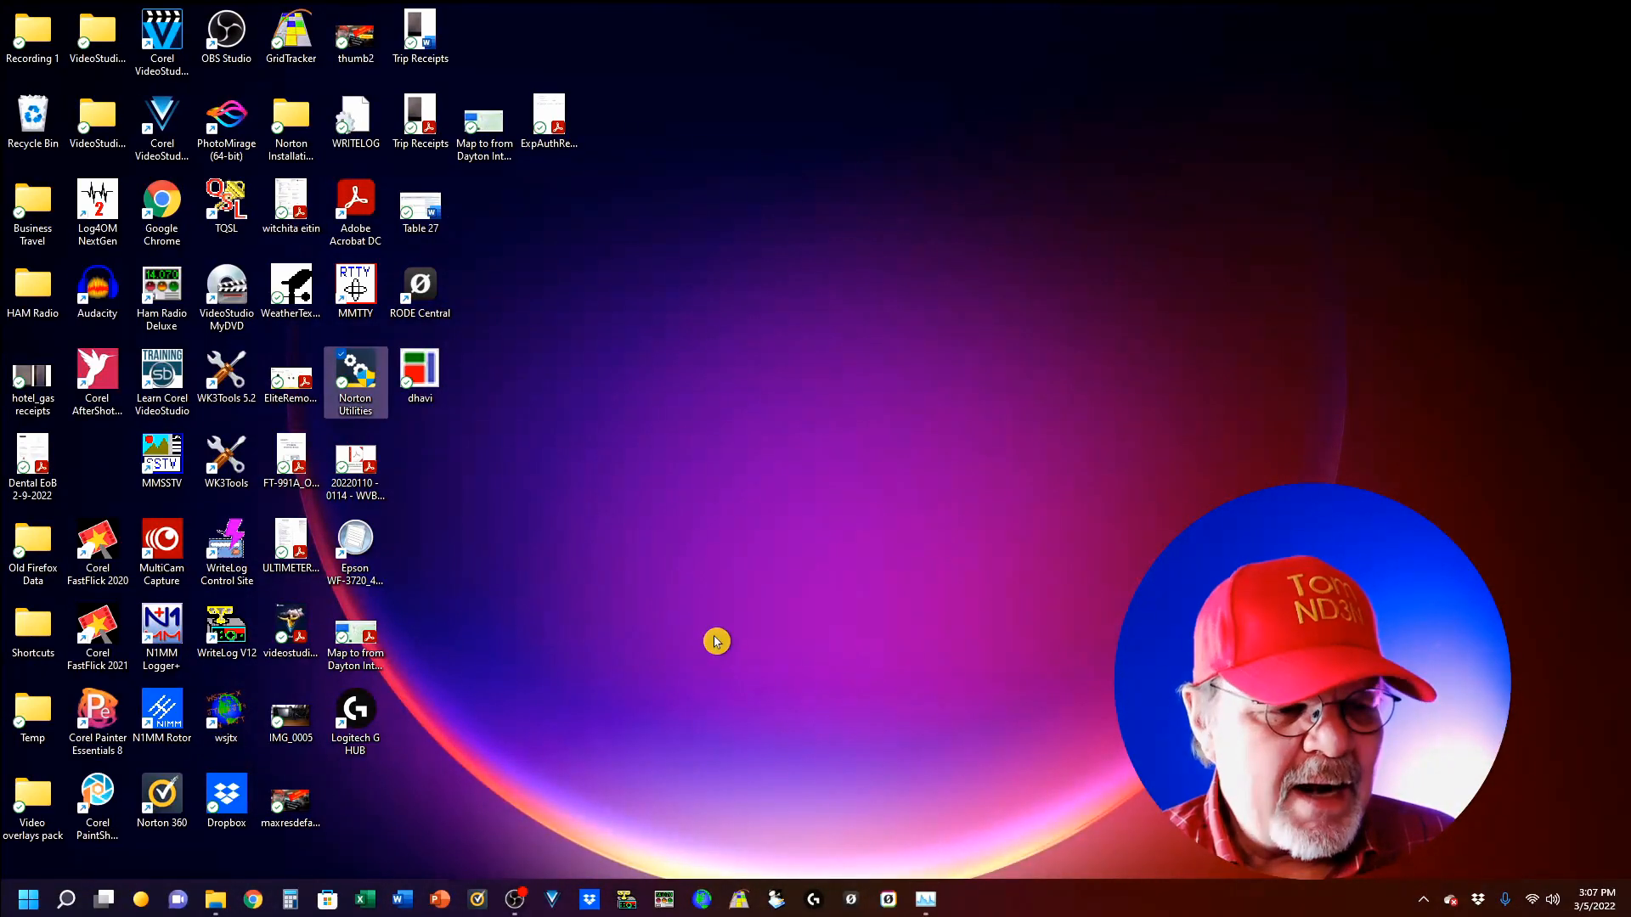
left_click(32, 292)
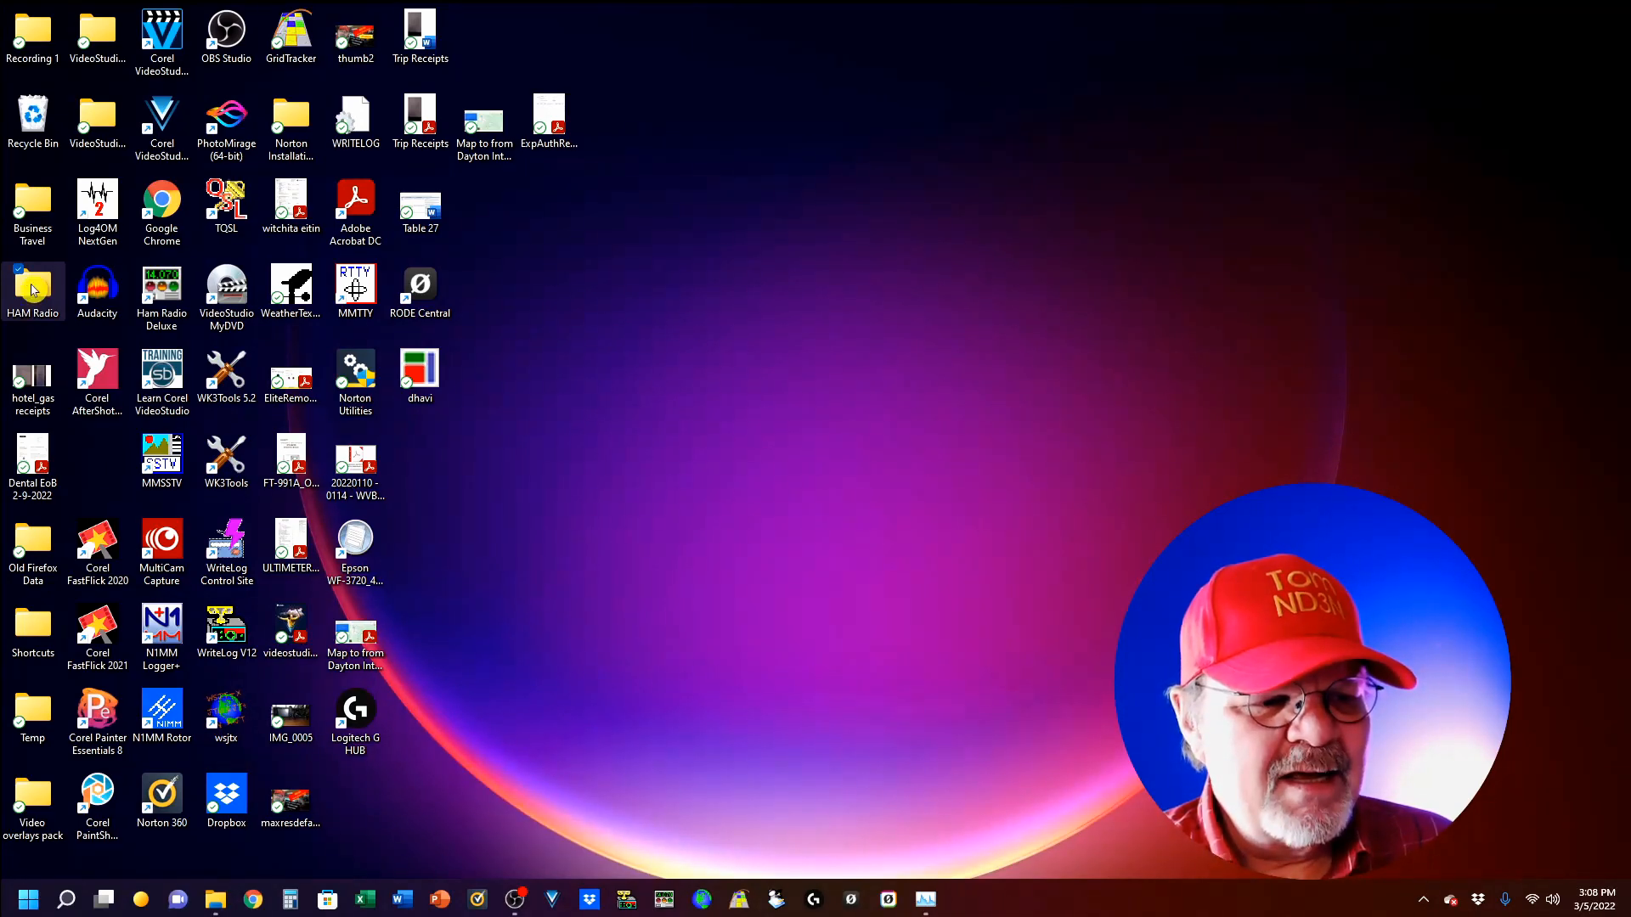
Open HAM Radio, then Radio Programmers, and launch the ARCP-890 shortcut
double_click(32, 289)
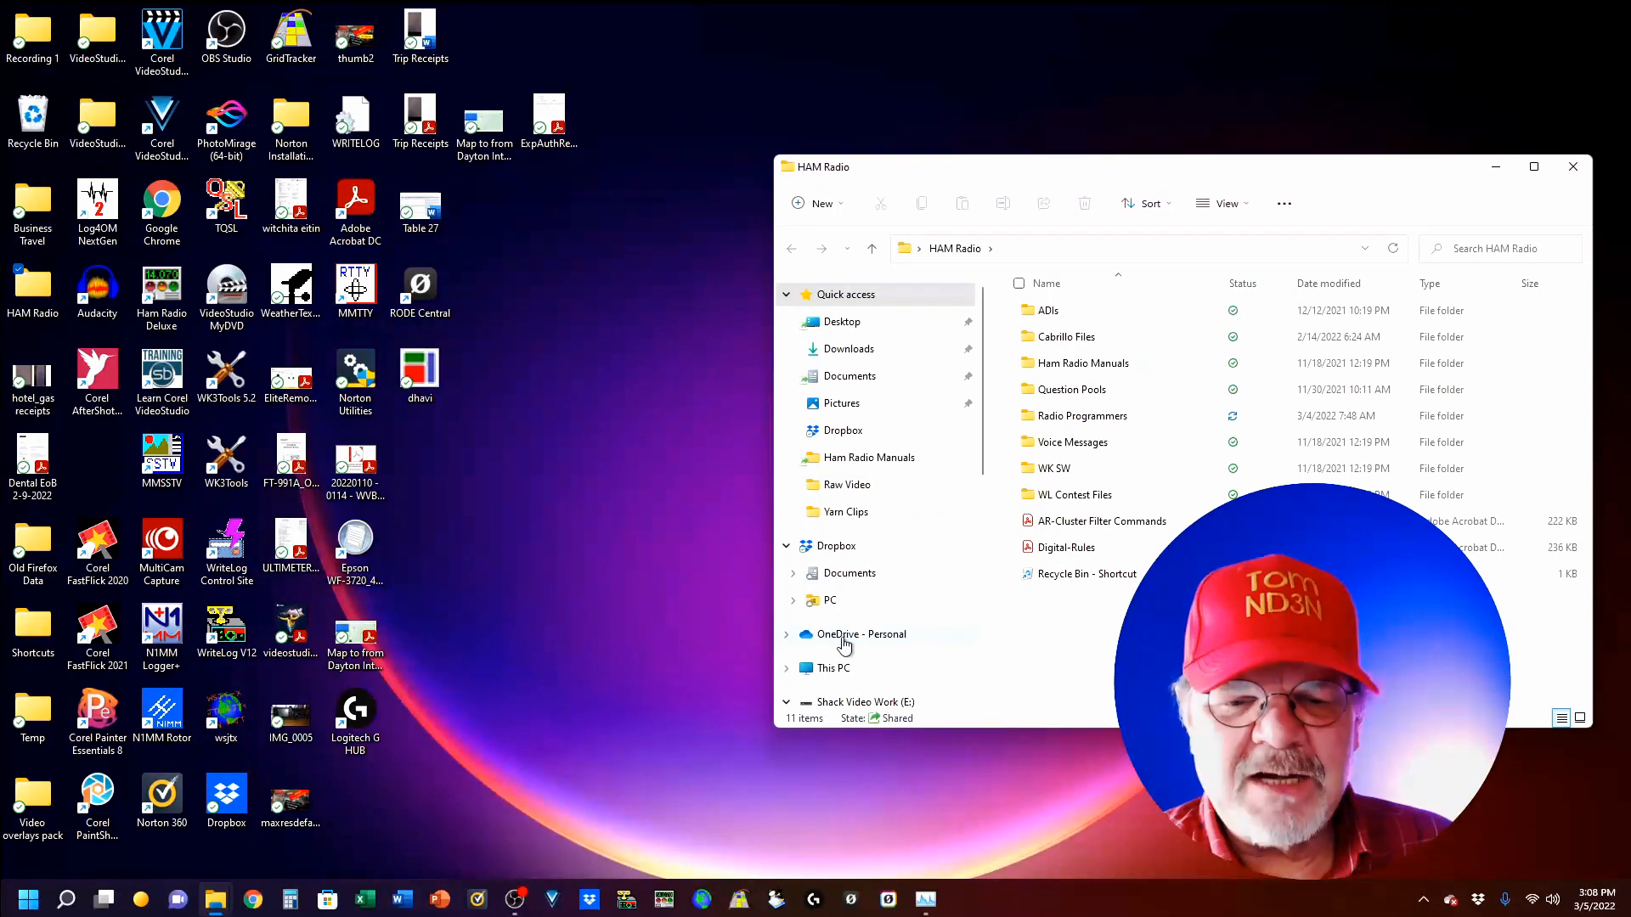
mouse_move(1106, 659)
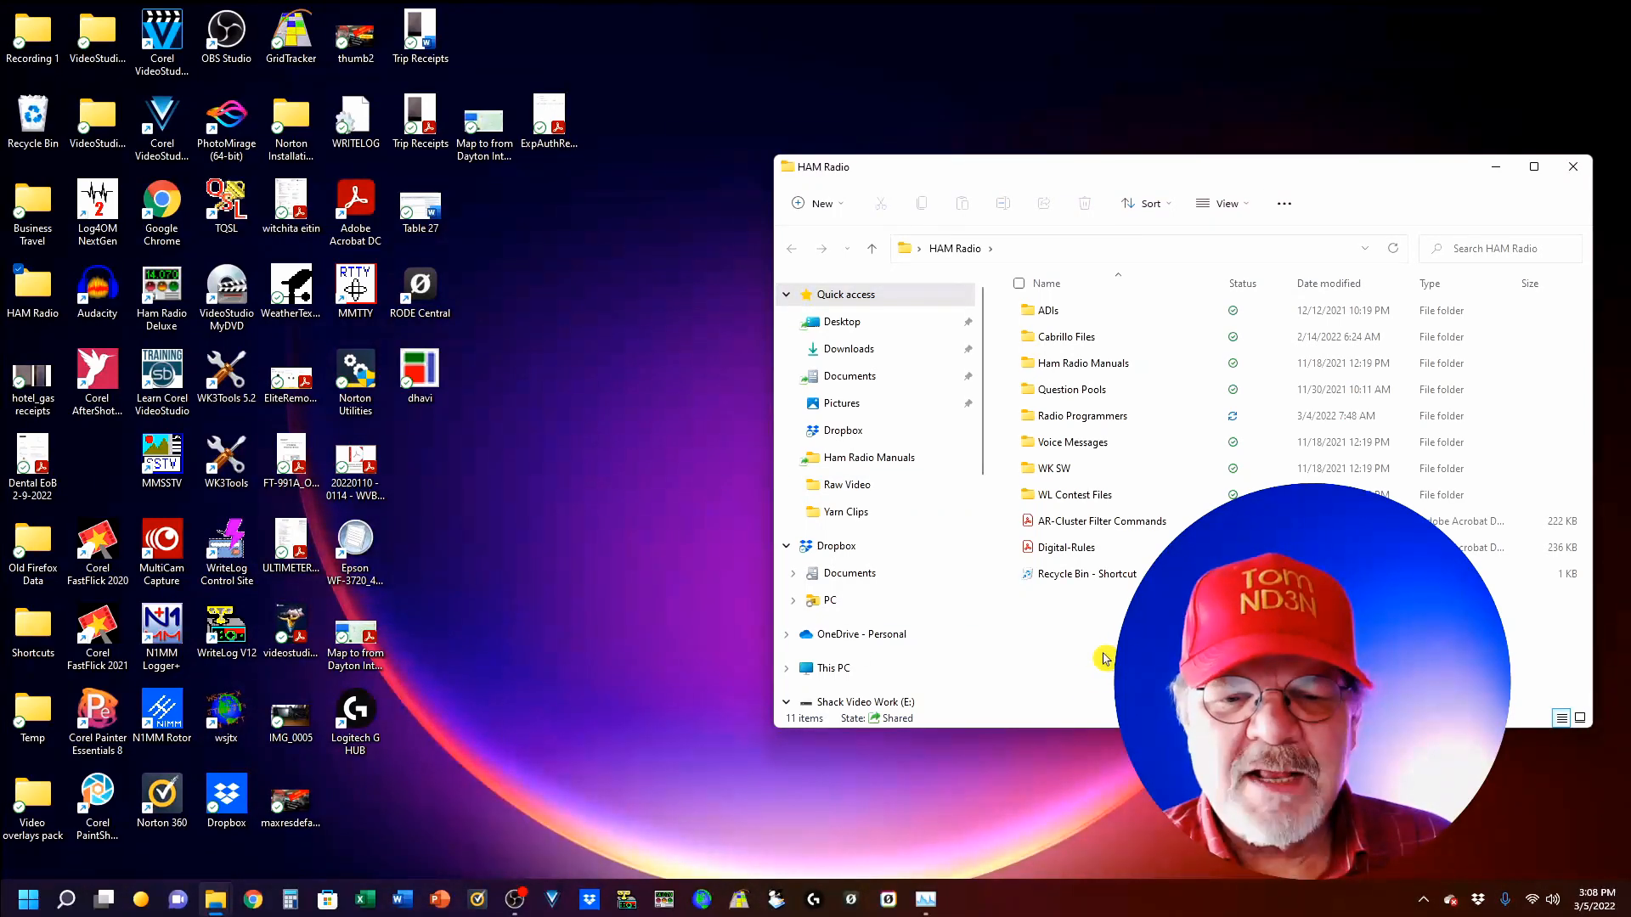
mouse_move(1102, 337)
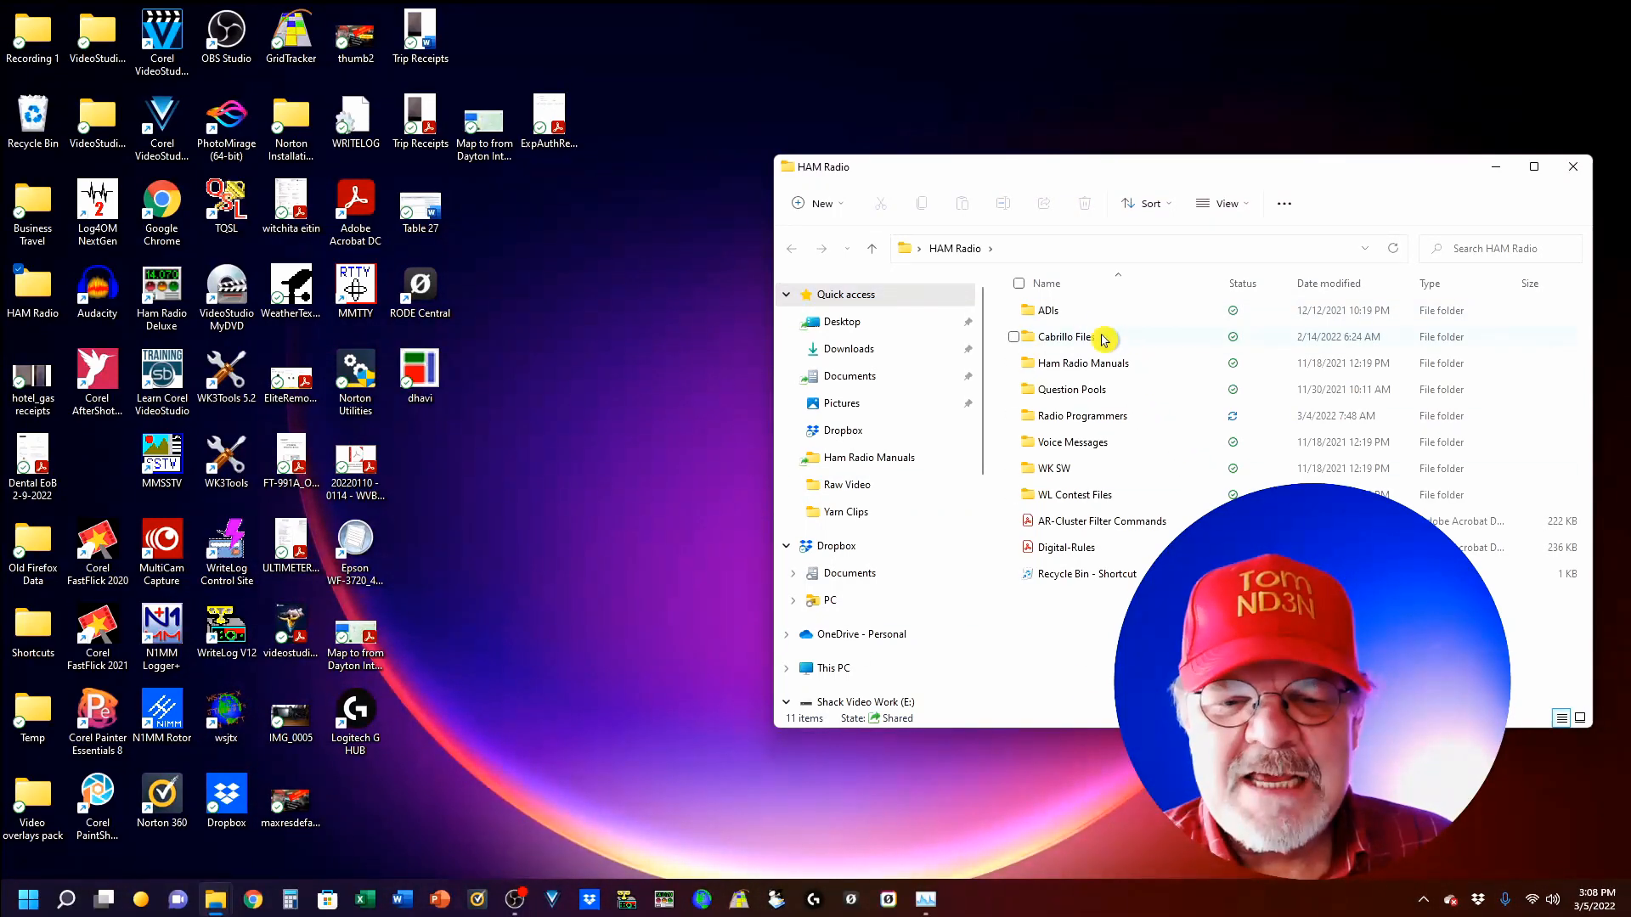
mouse_move(1140, 368)
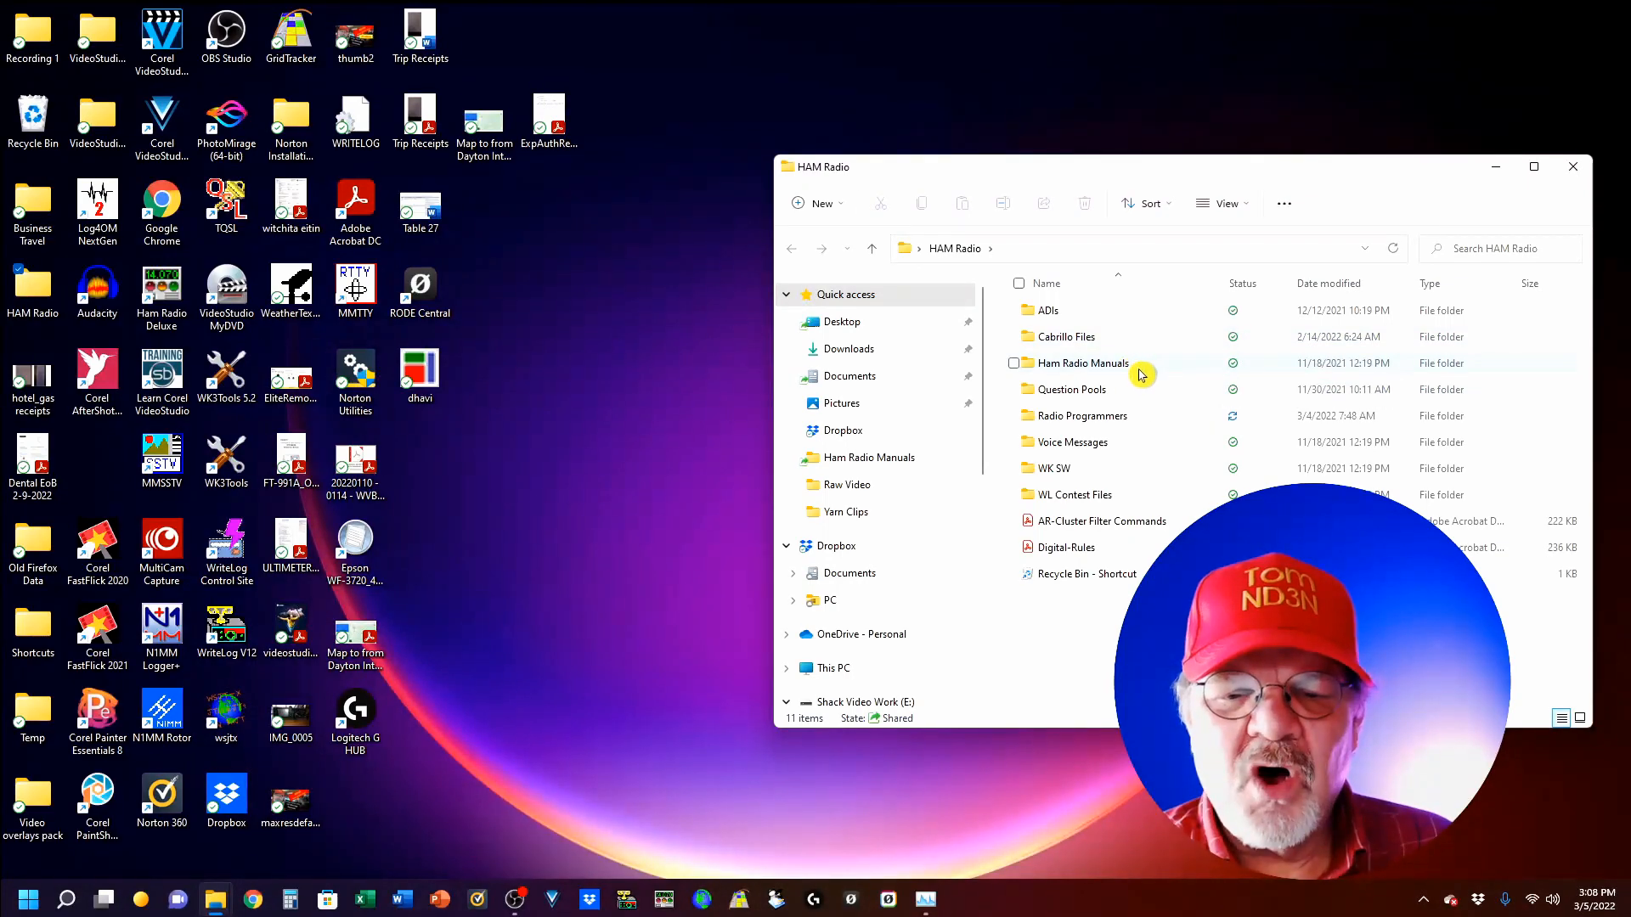
mouse_move(1129, 395)
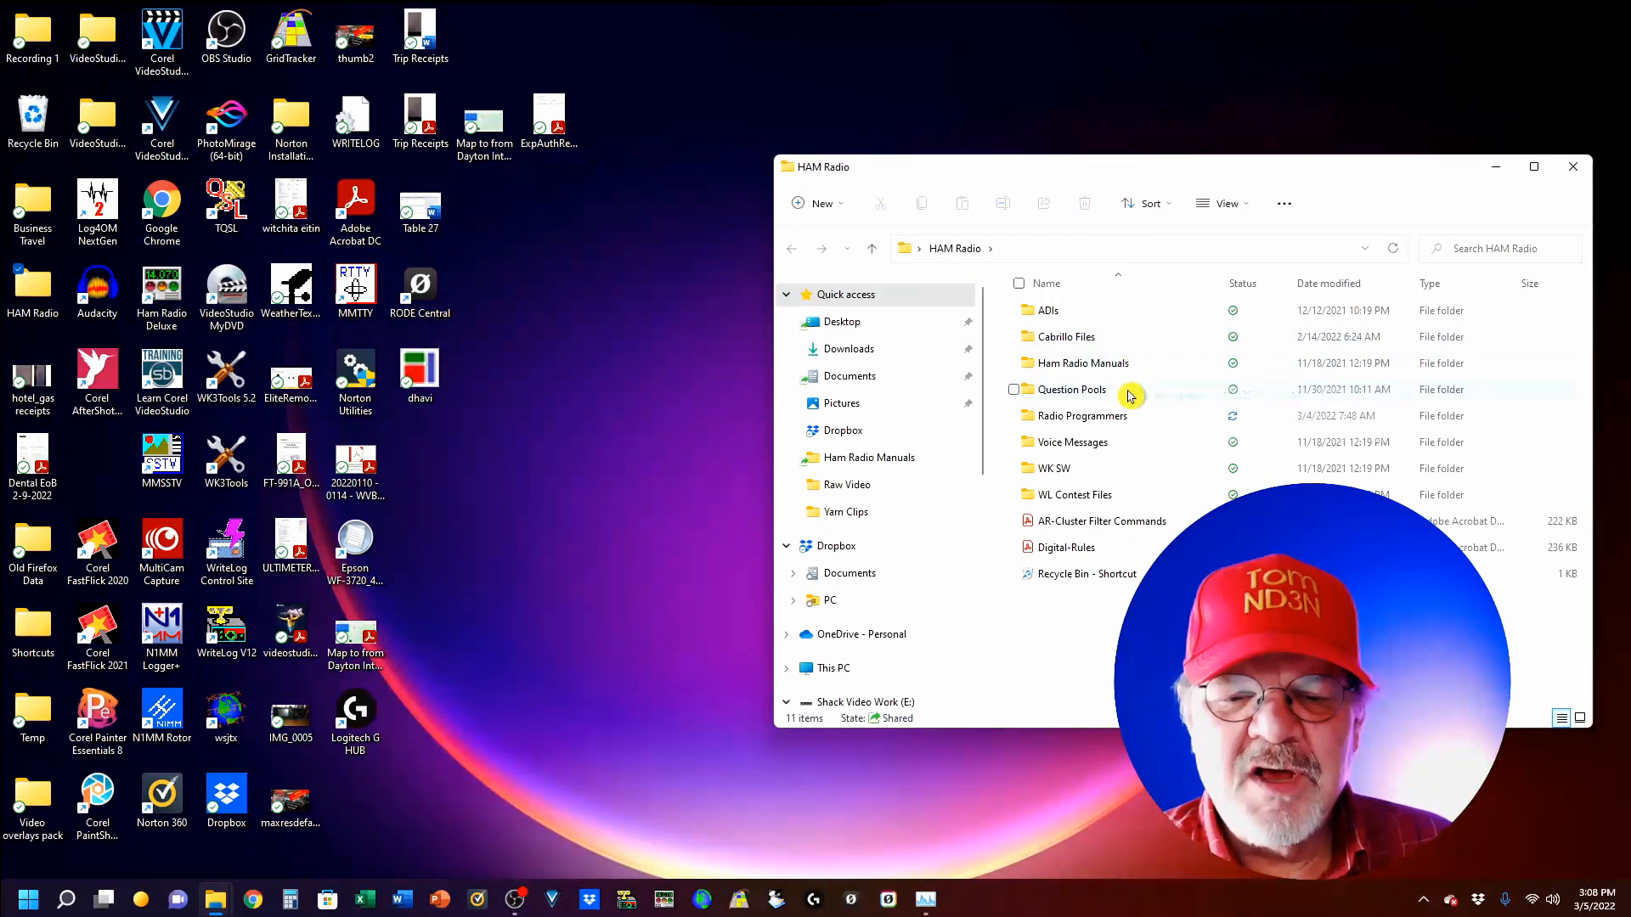
mouse_move(1137, 397)
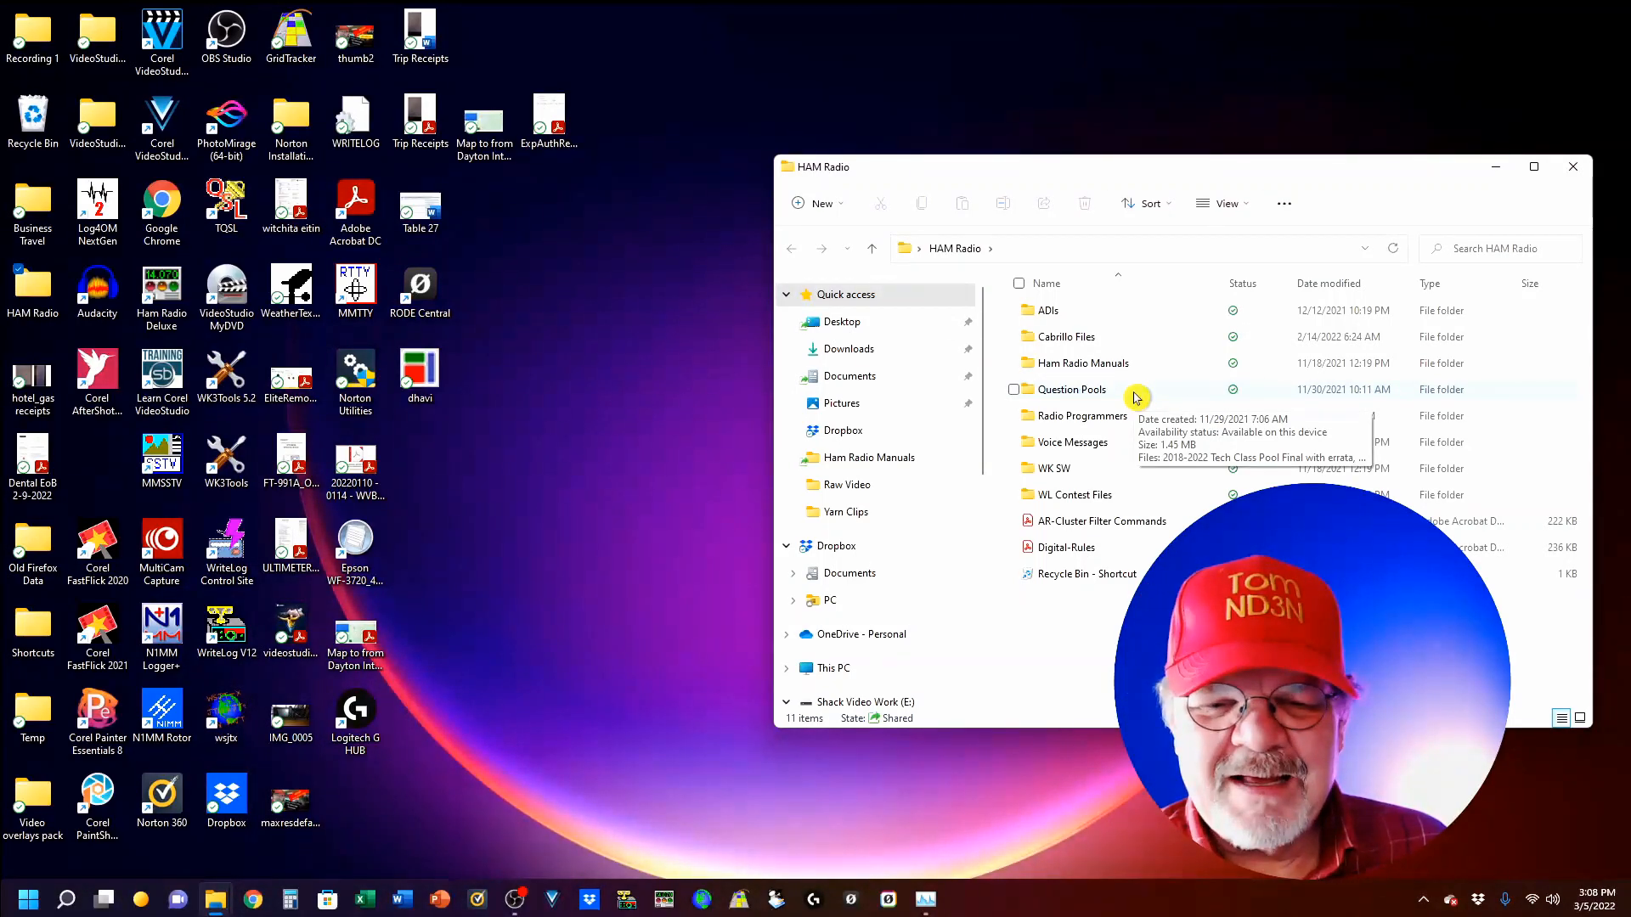
mouse_move(1098, 415)
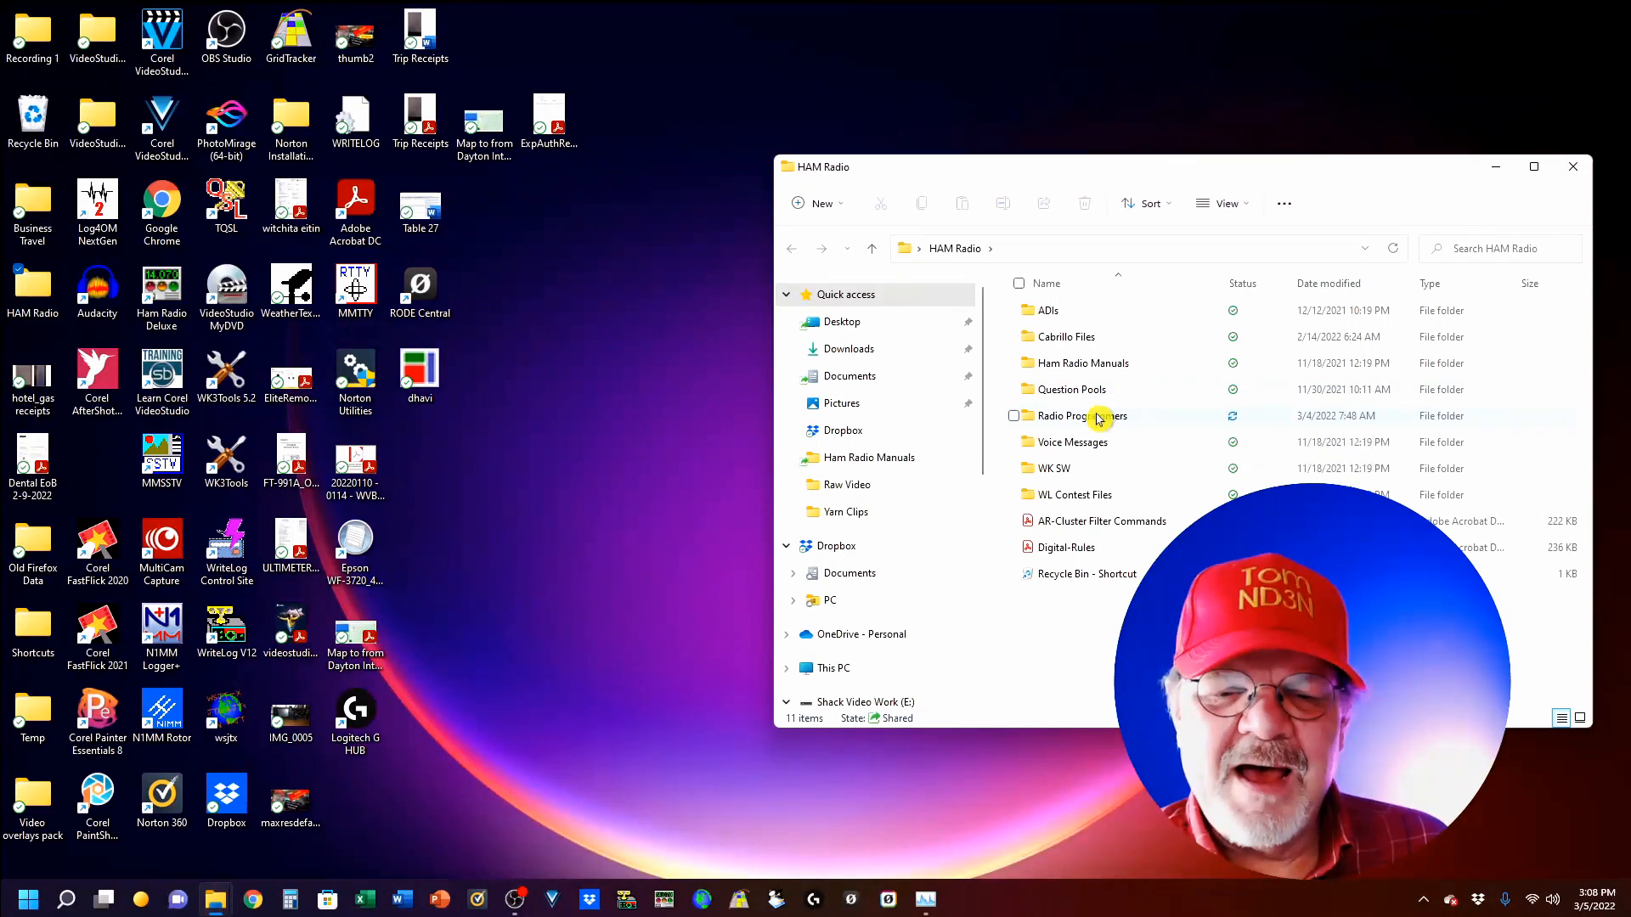
mouse_move(1092, 416)
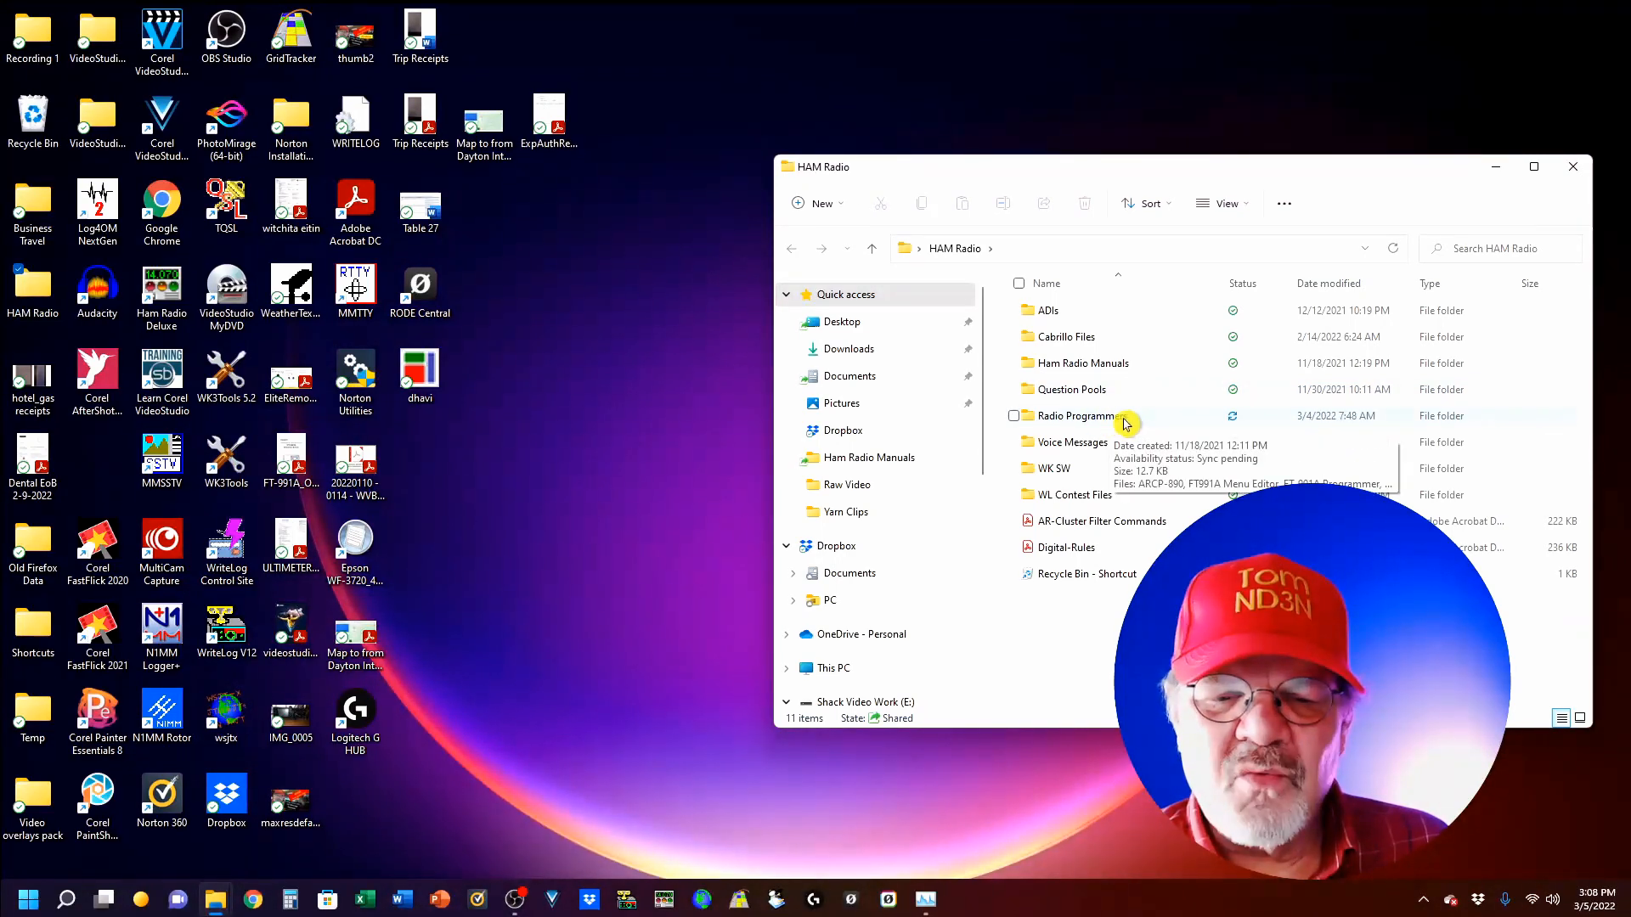
left_click(1081, 416)
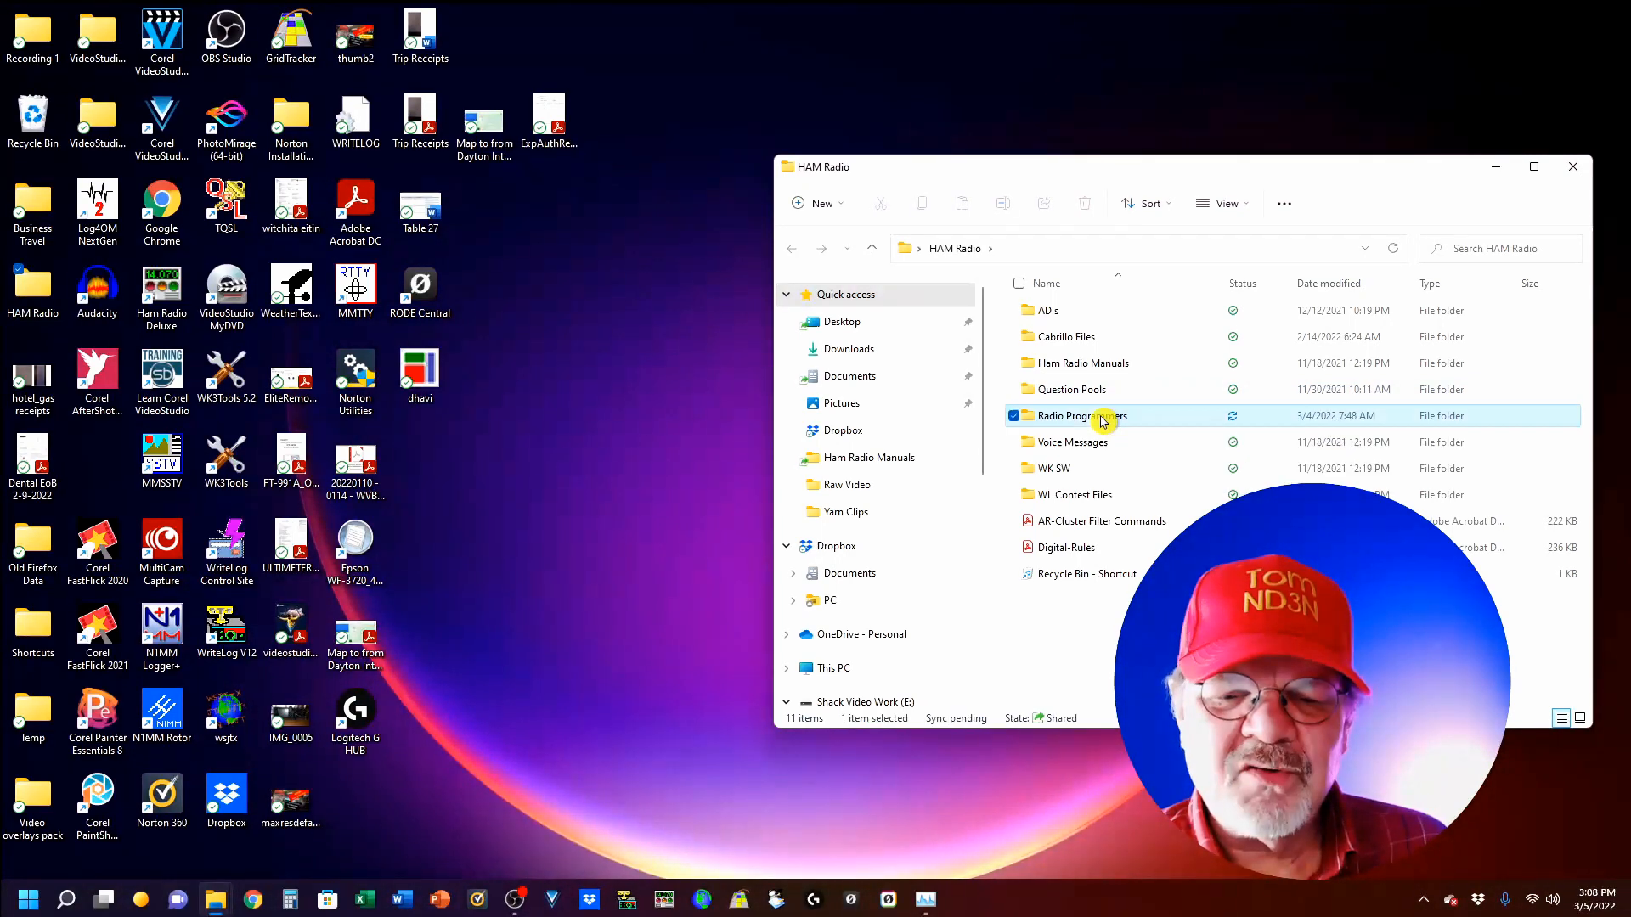
double_click(1081, 415)
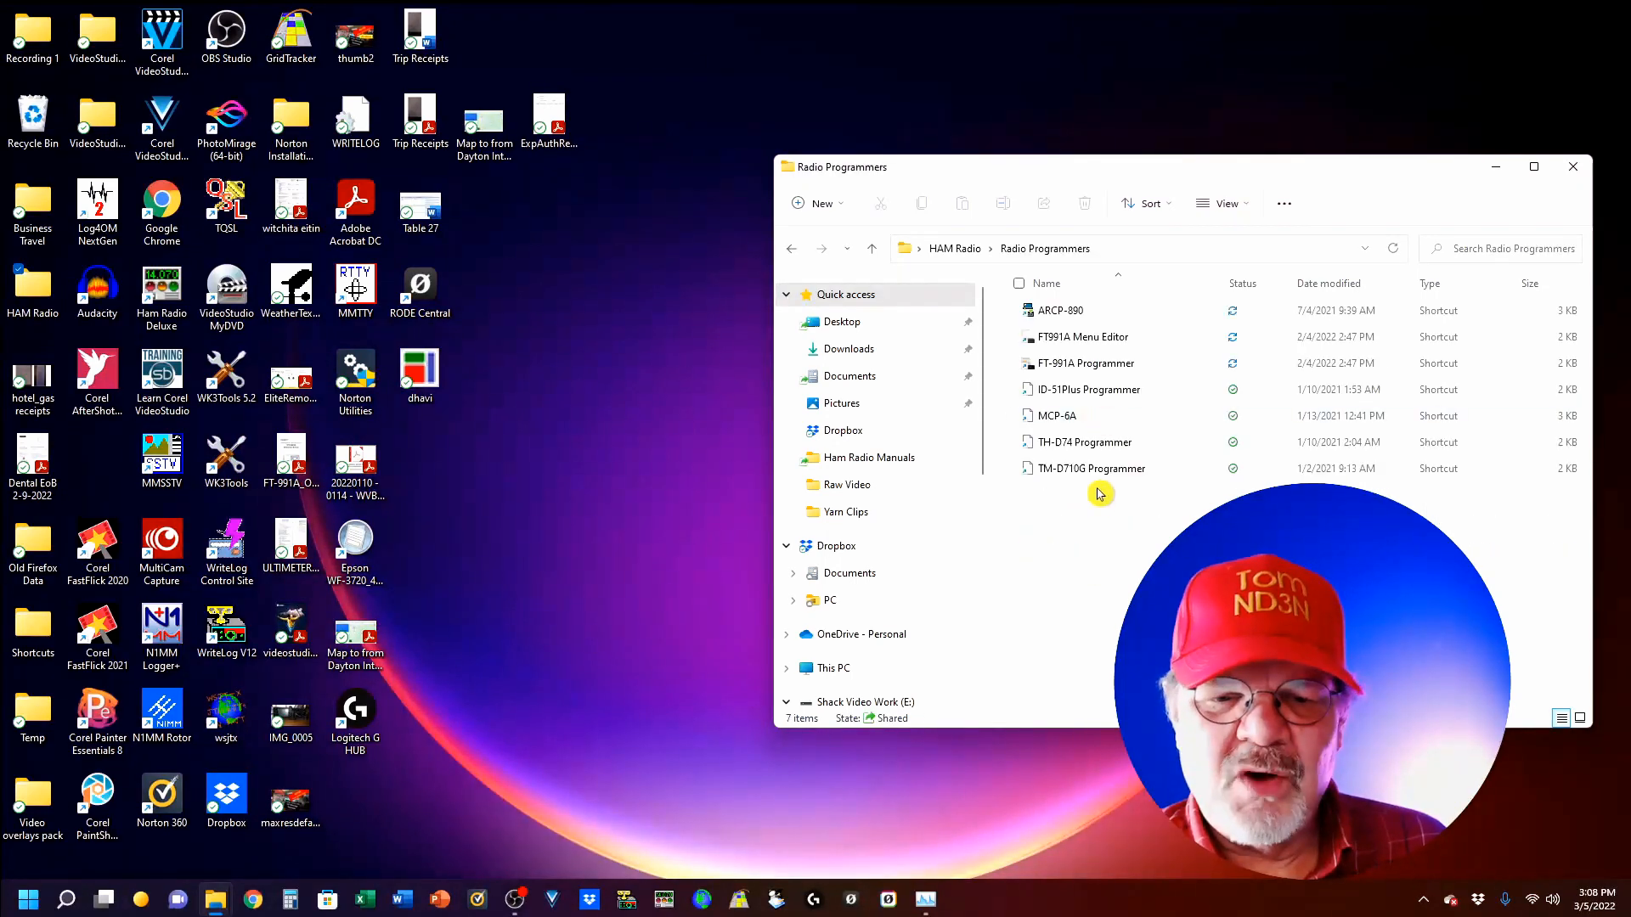
mouse_move(1081, 337)
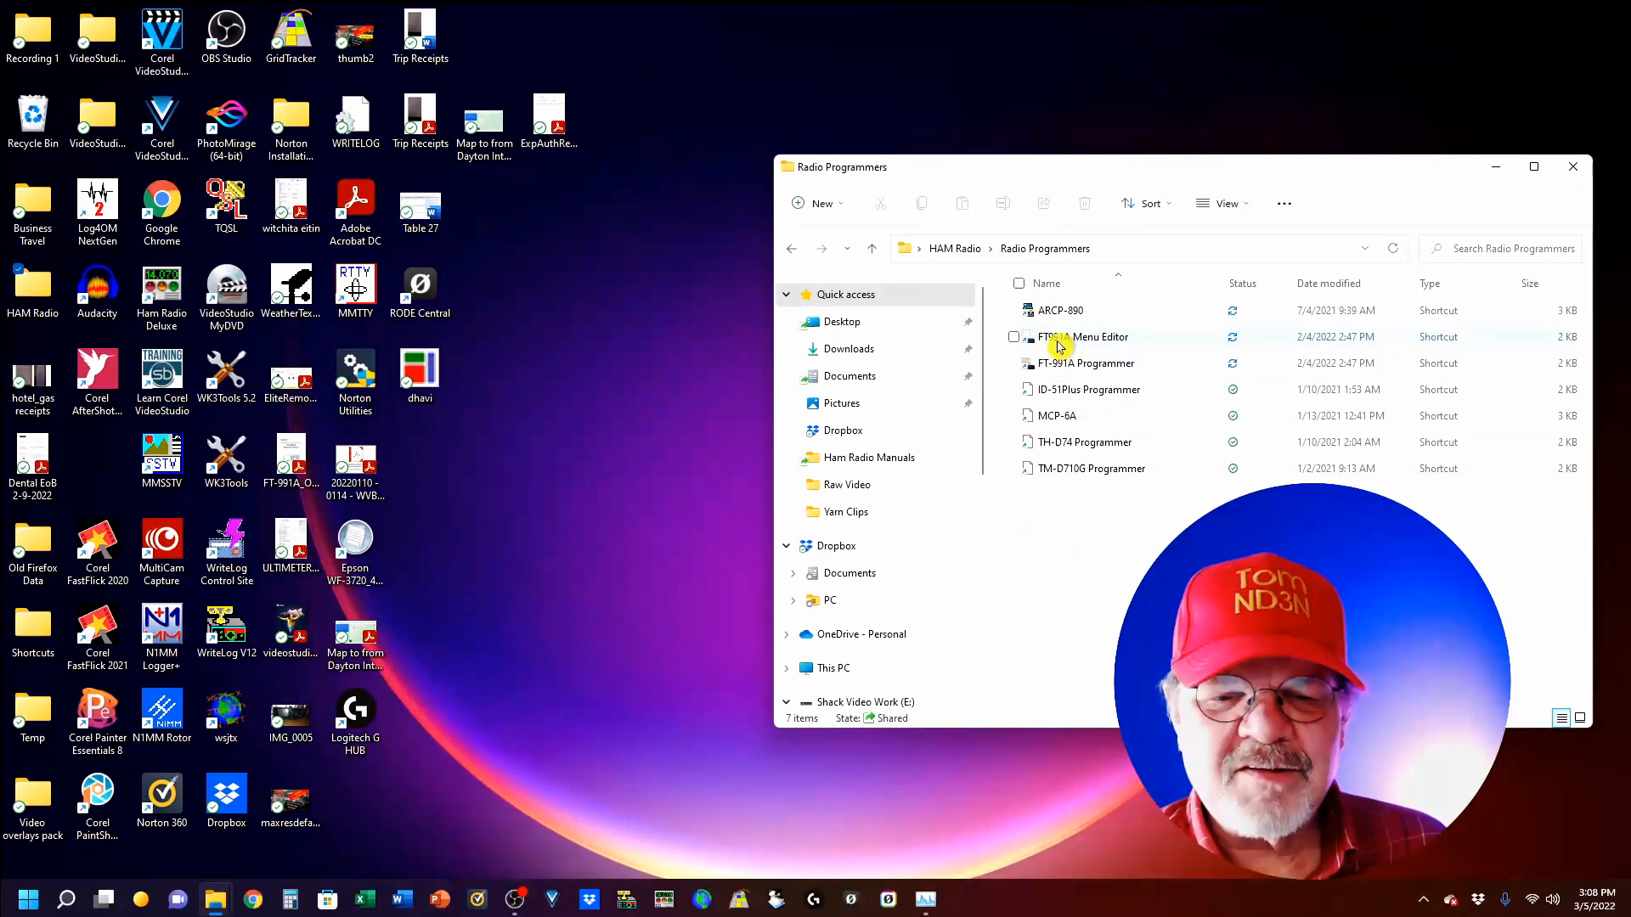
mouse_move(1101, 337)
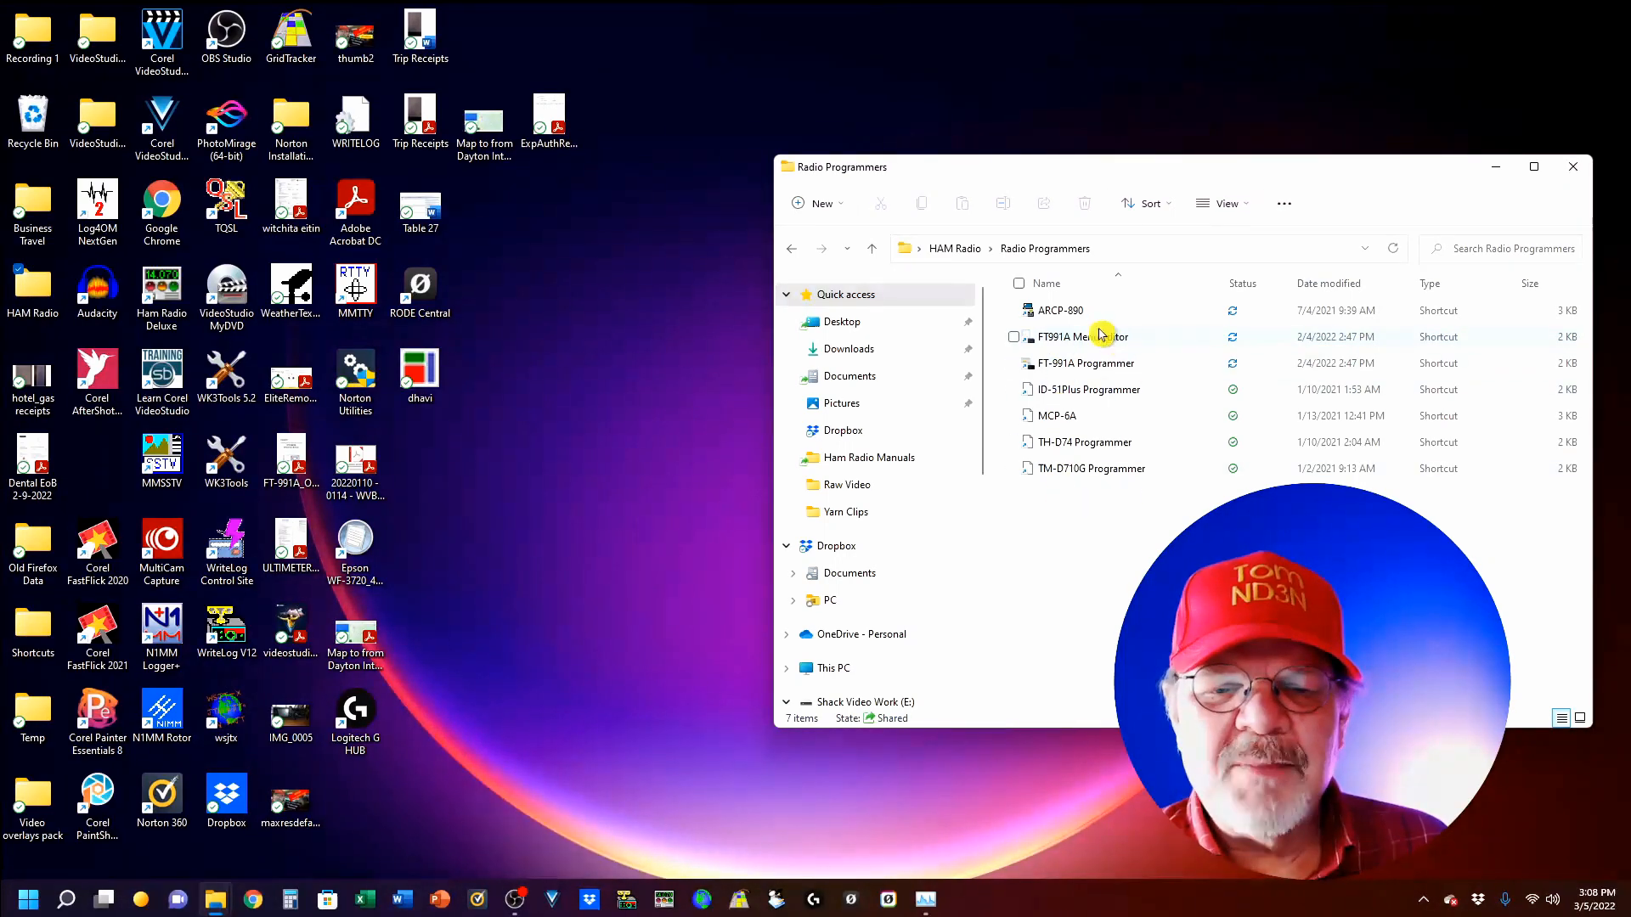
mouse_move(1079, 314)
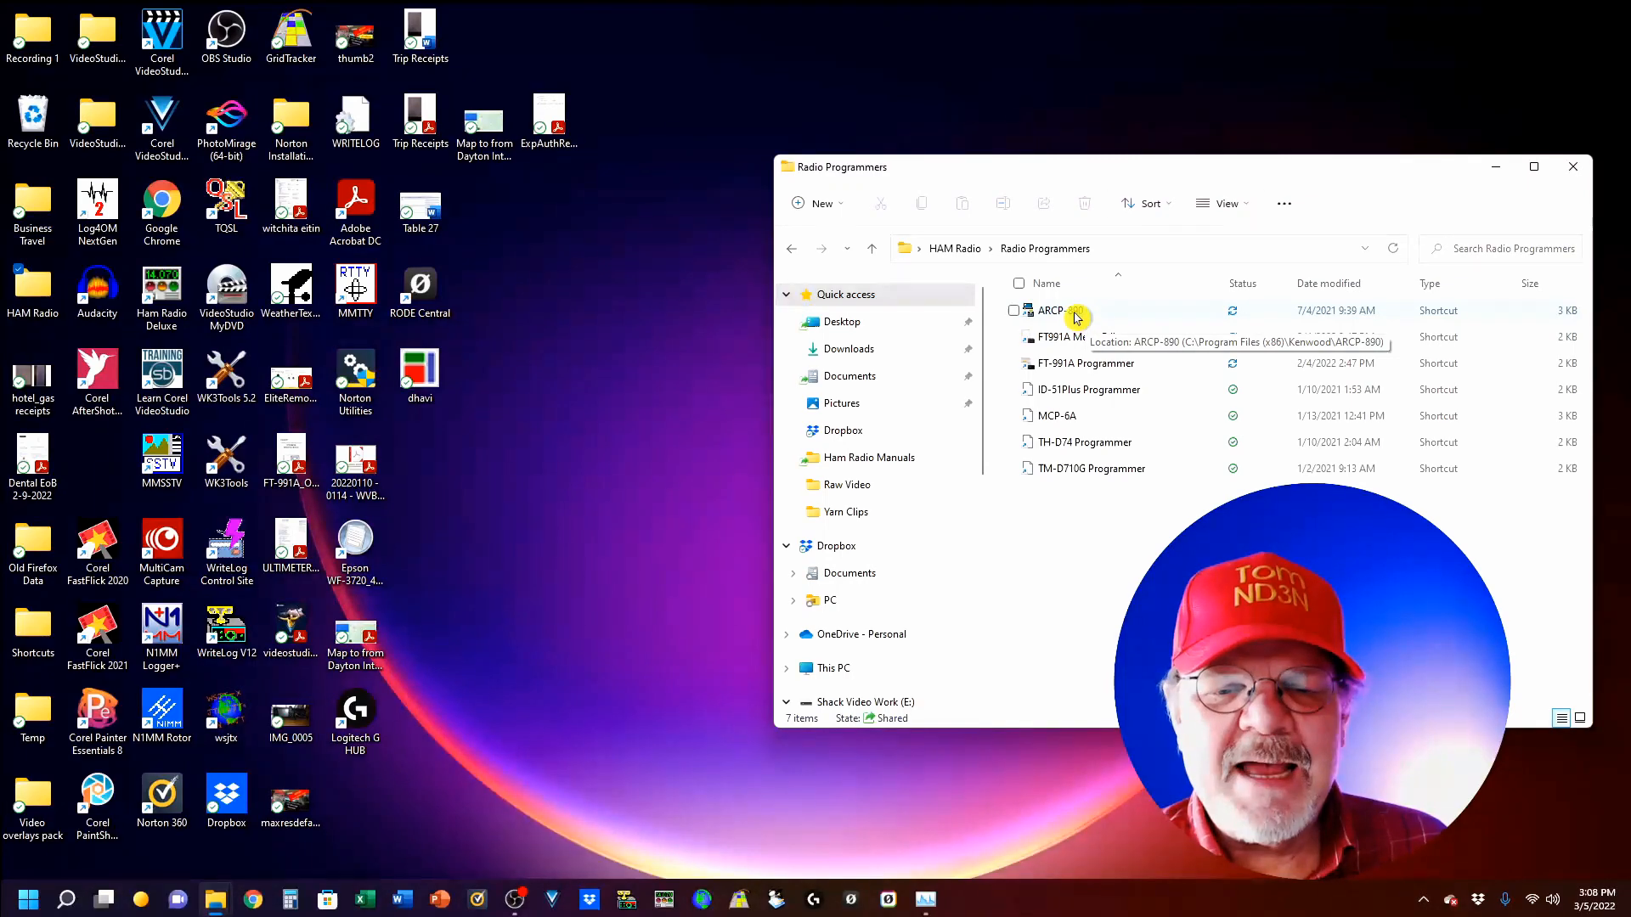
double_click(1059, 310)
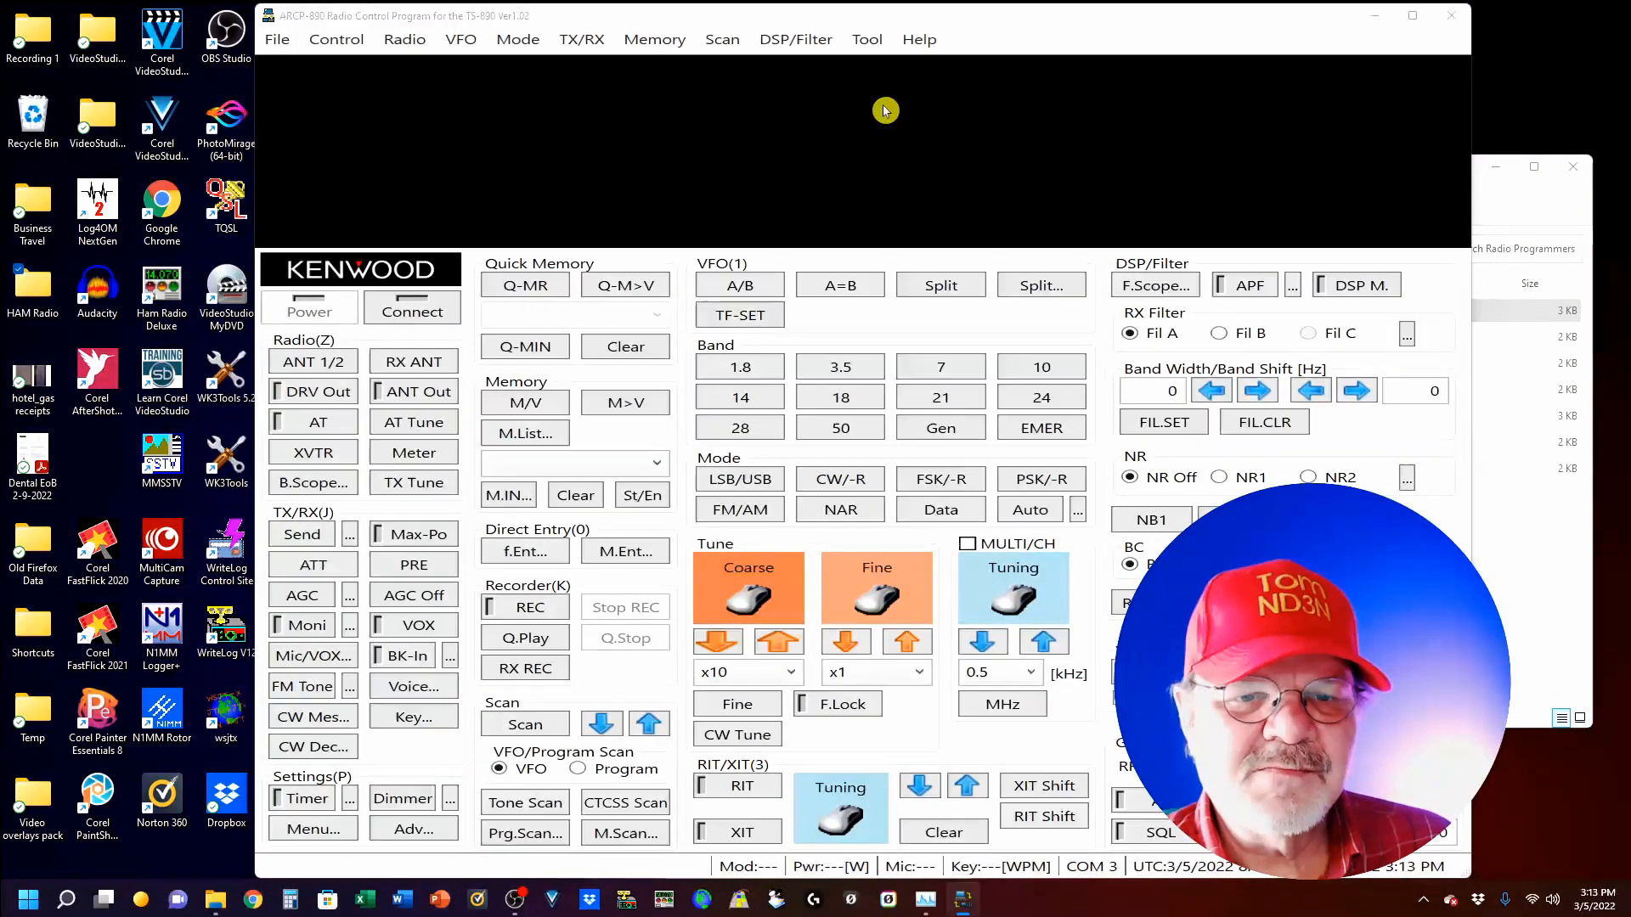
Open Tool > Settings to show the USB connection on COM3
left_click(866, 39)
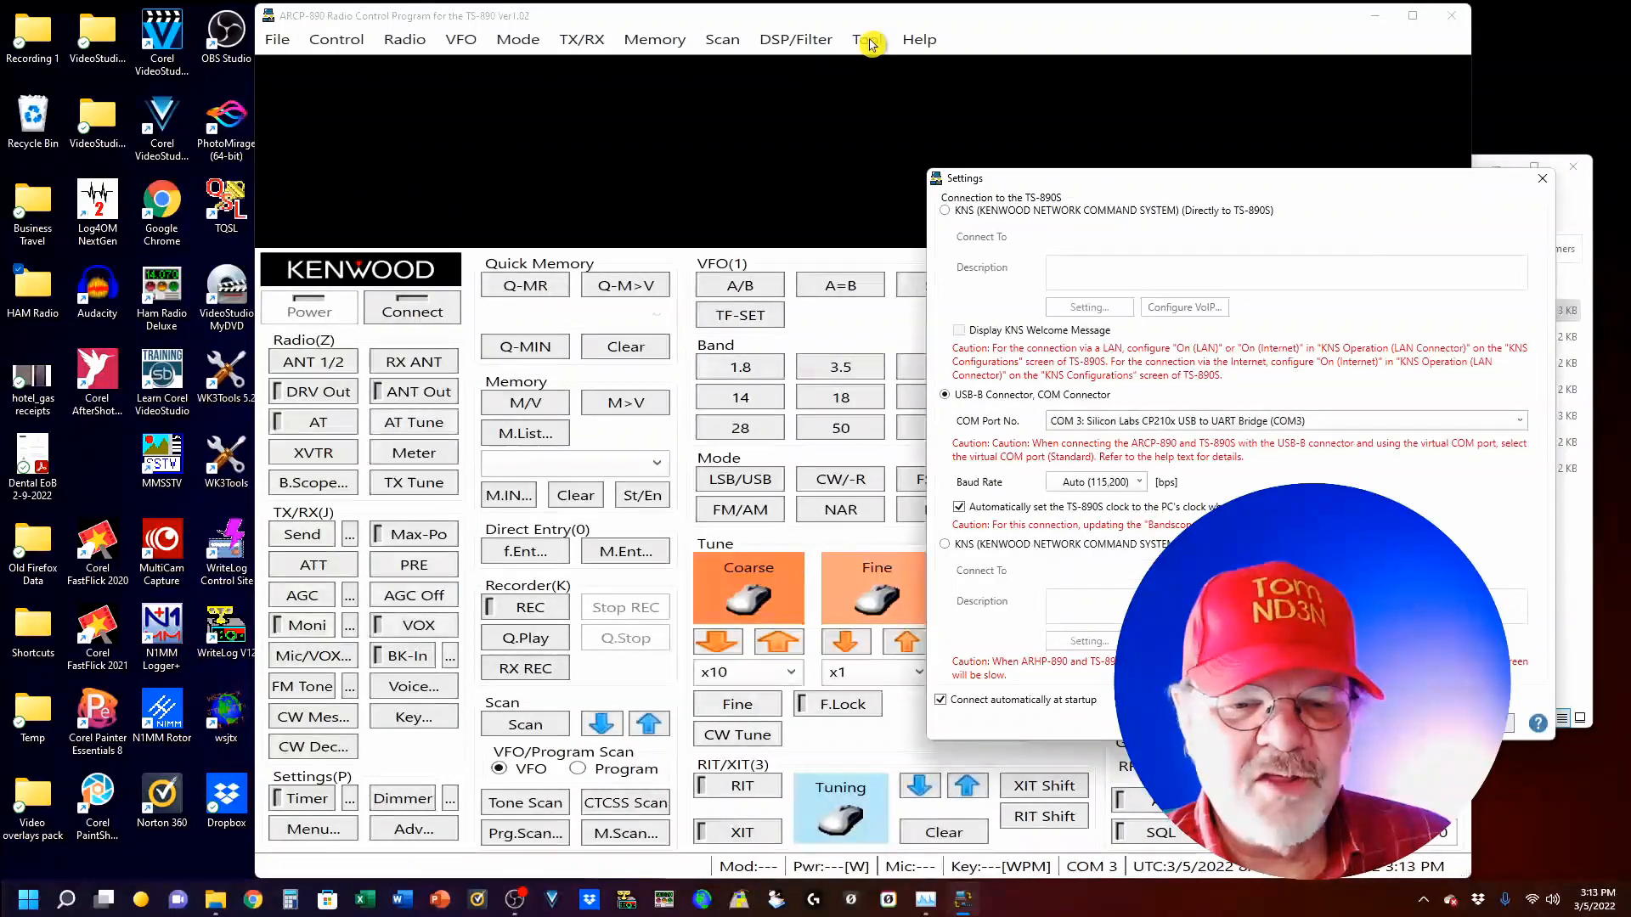
mouse_move(907, 463)
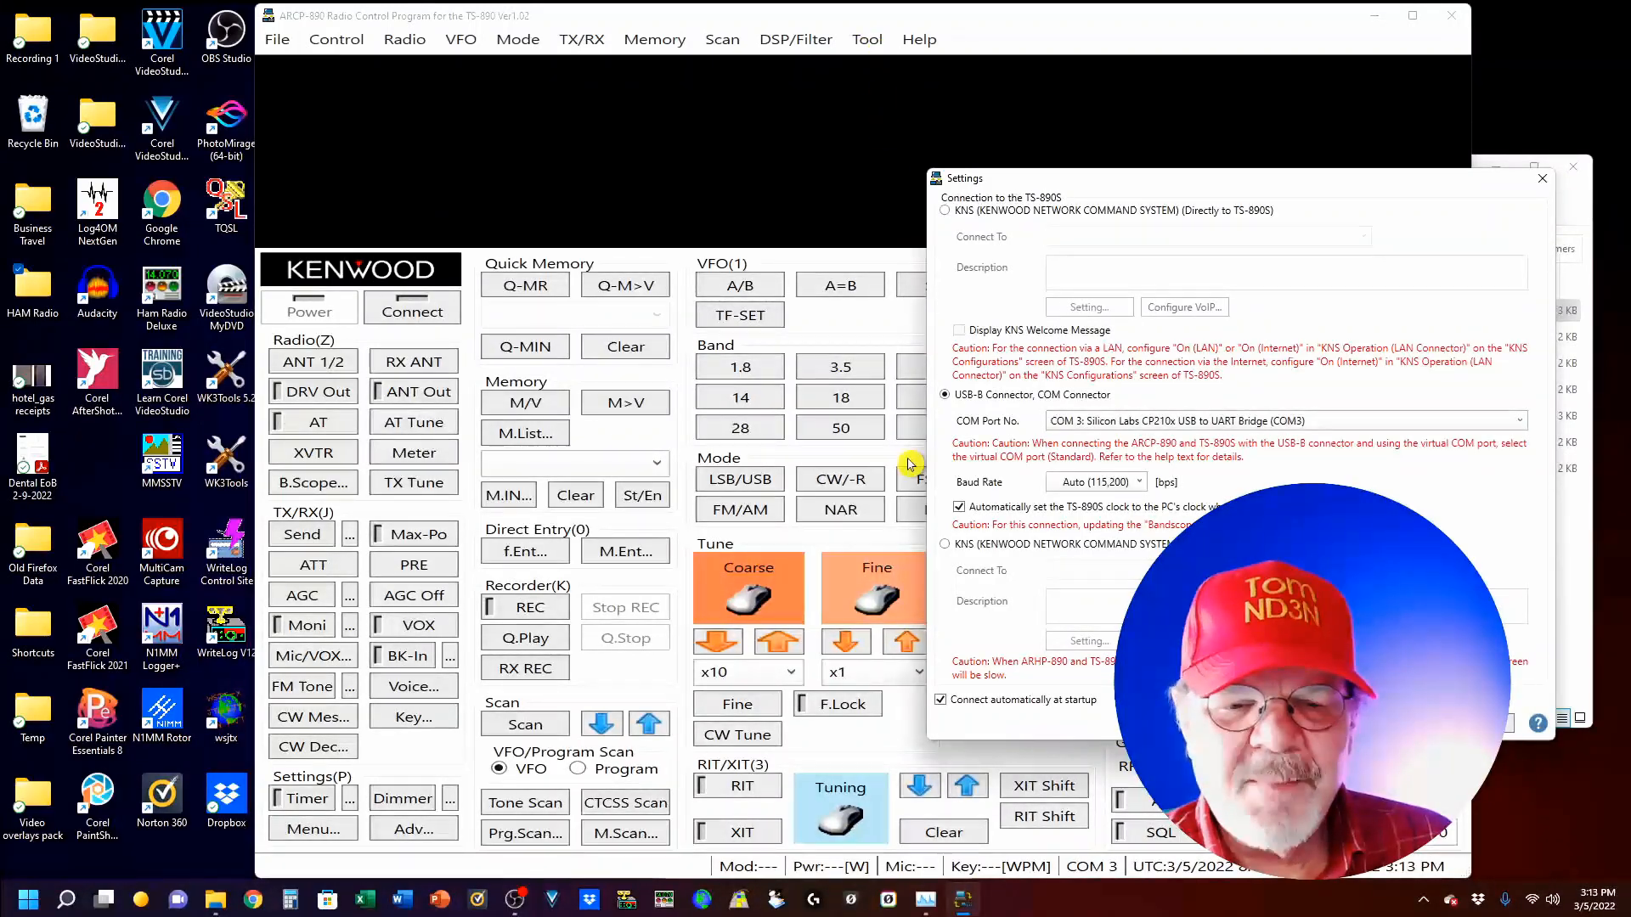
mouse_move(1093, 468)
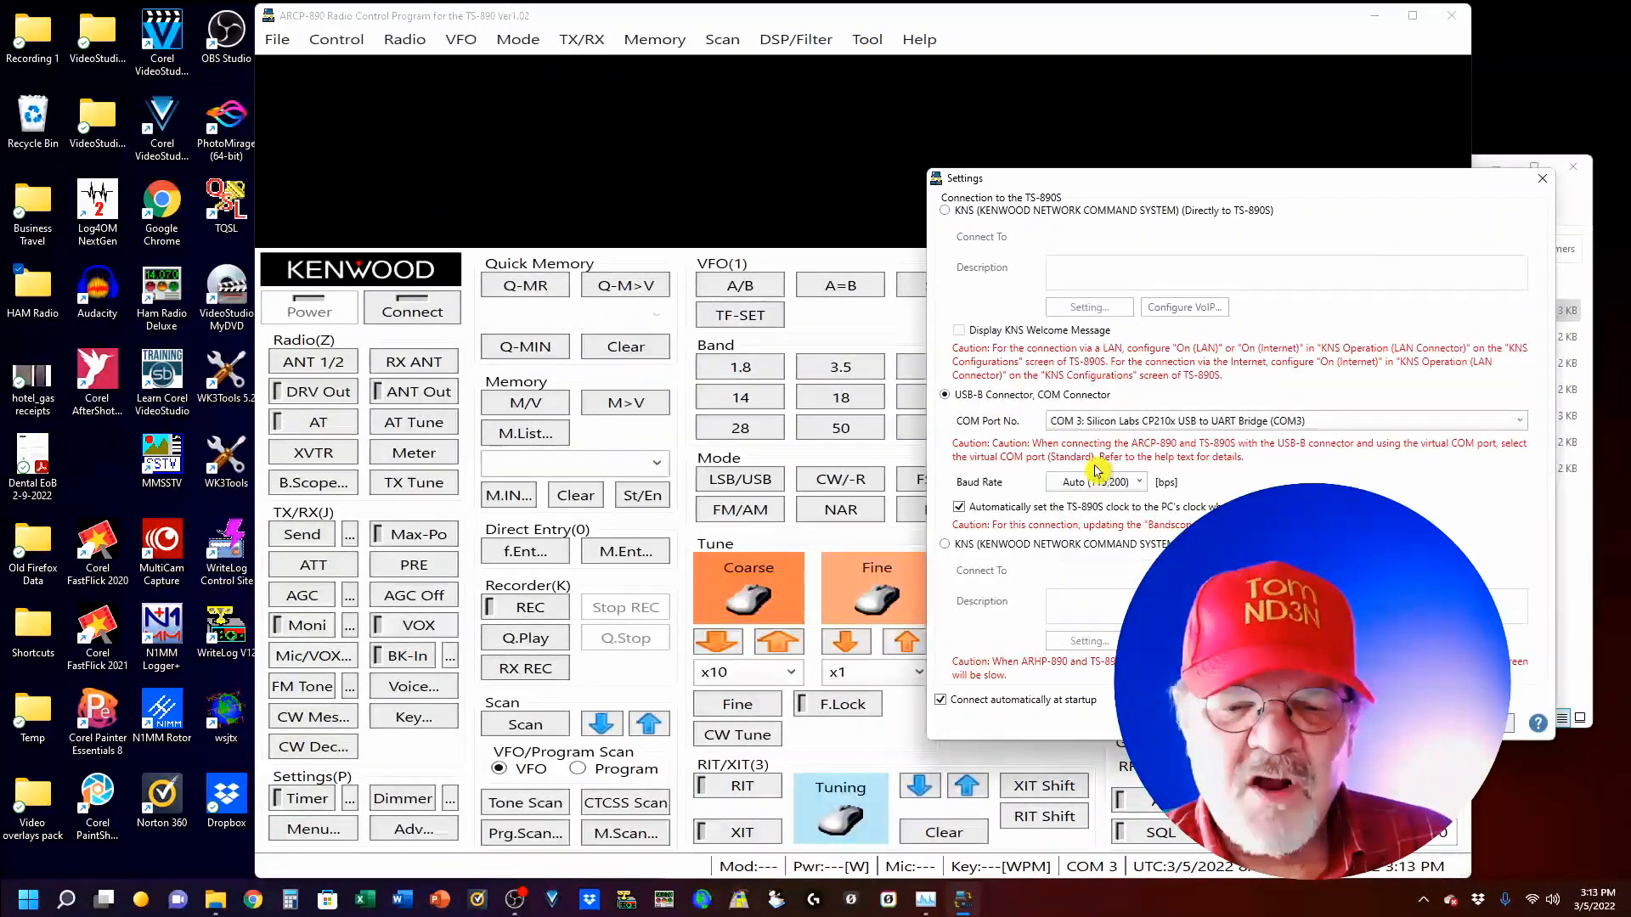
mouse_move(1289, 468)
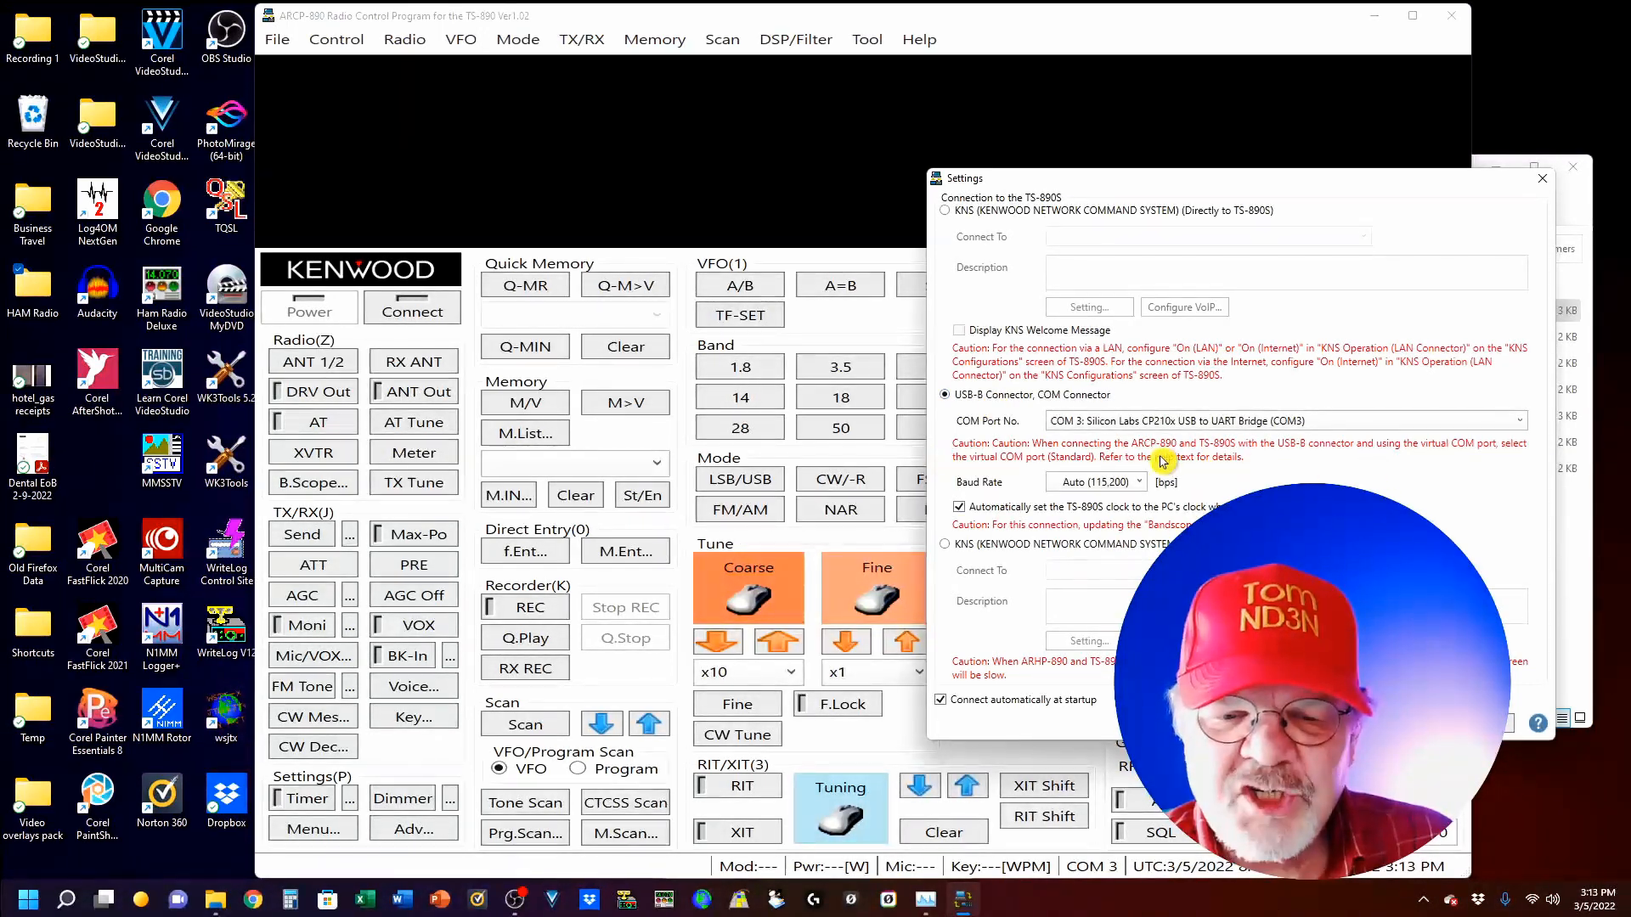
mouse_move(1301, 466)
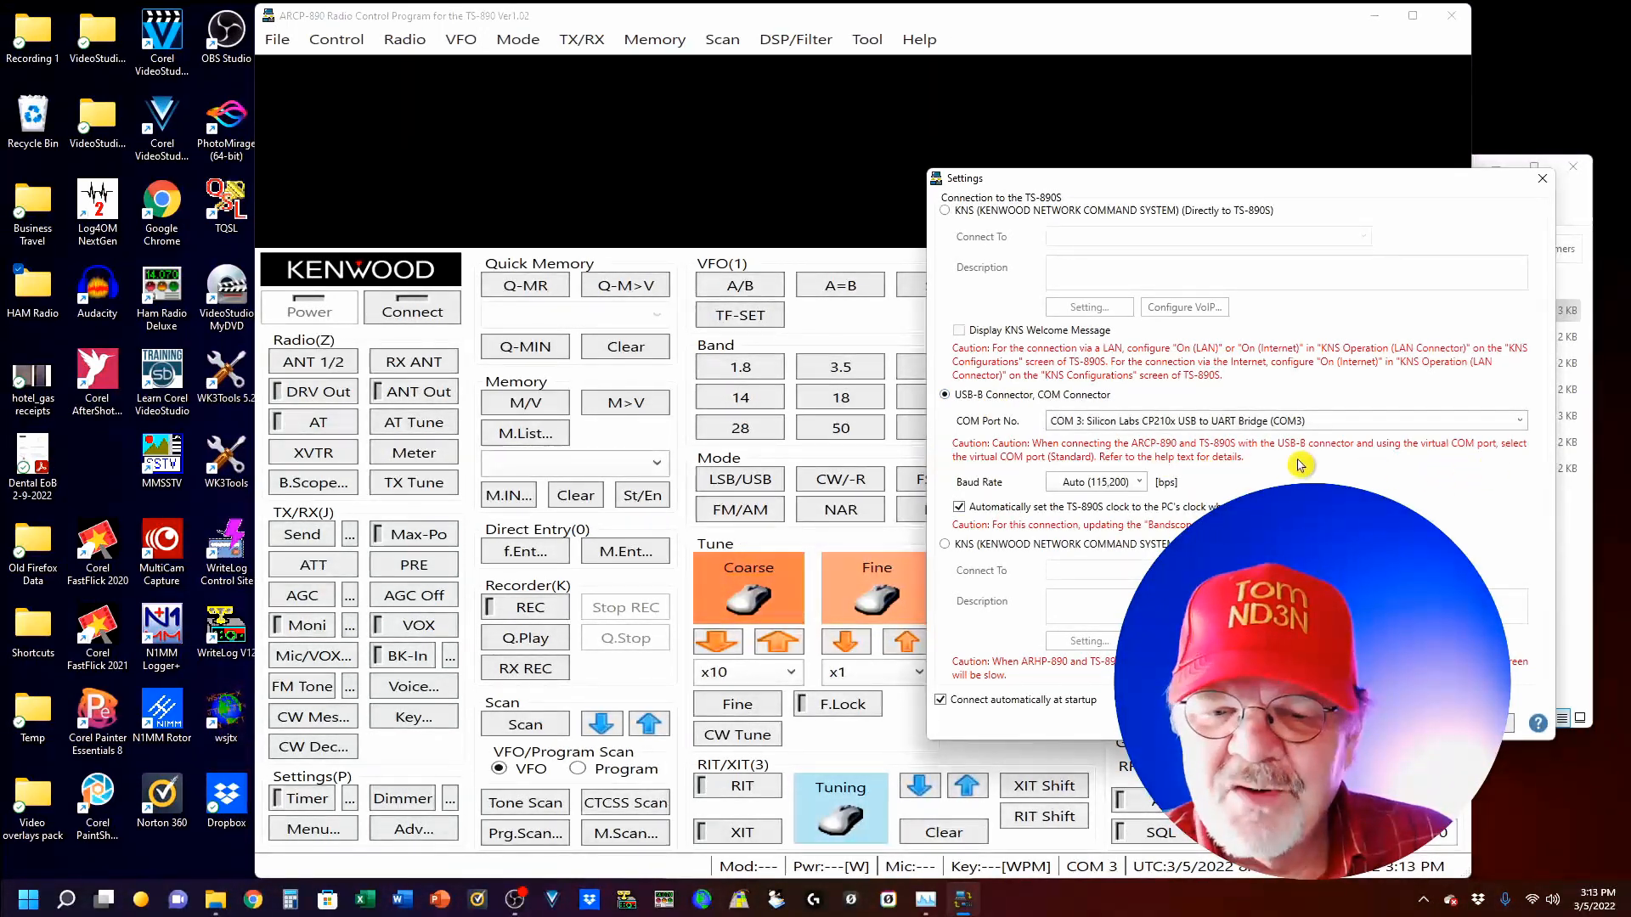
mouse_move(1432, 464)
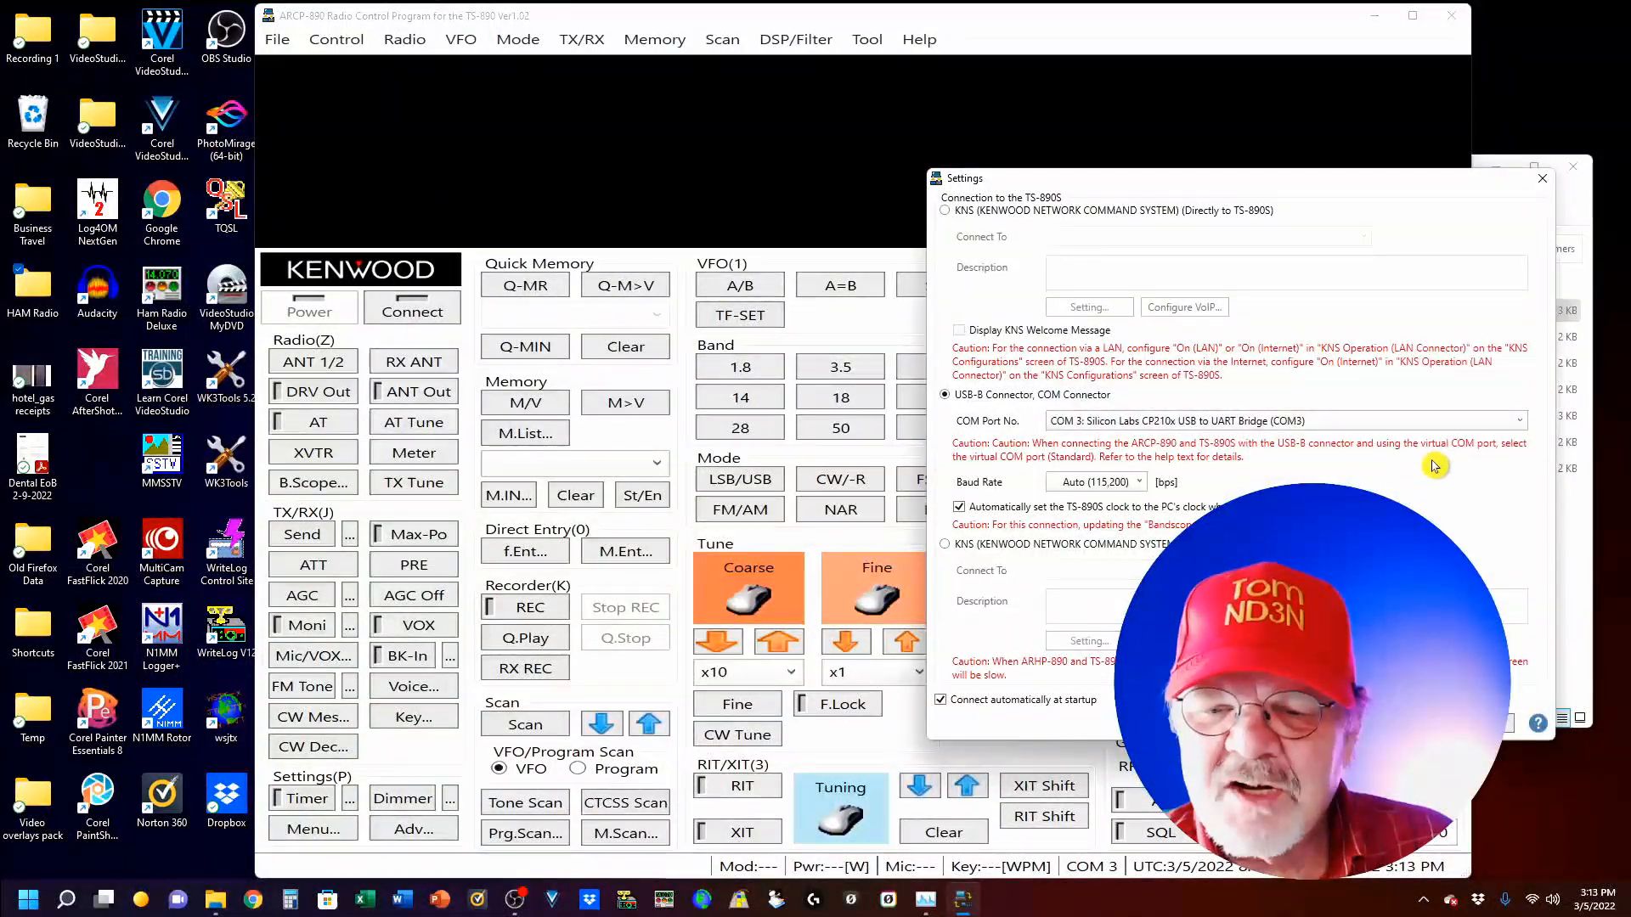
mouse_move(996, 472)
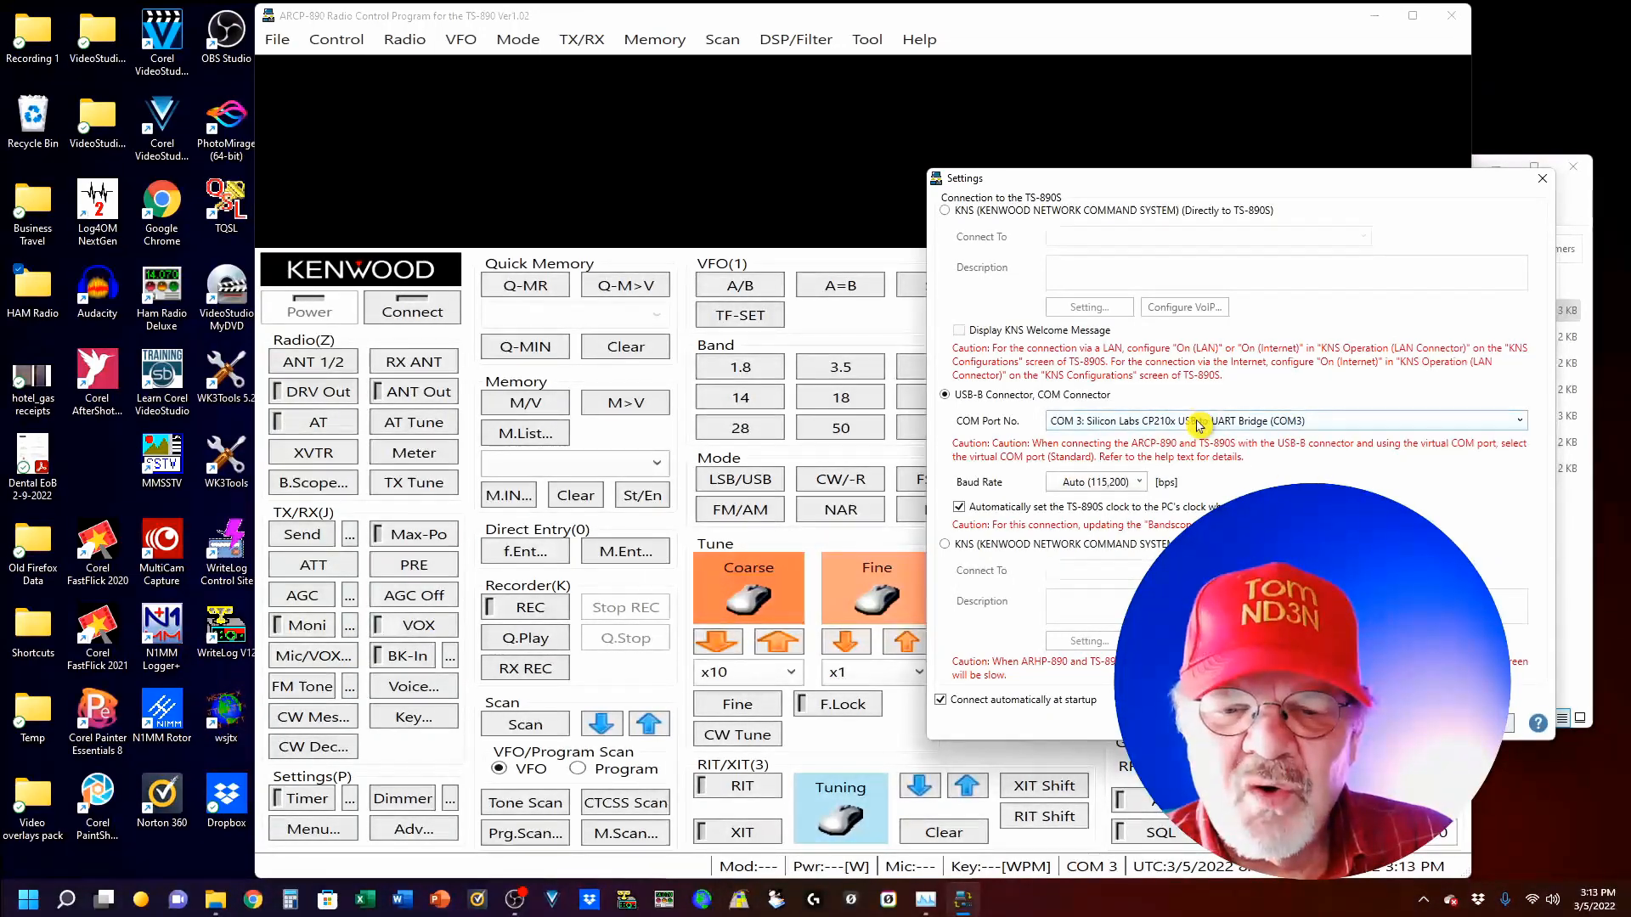
Select COM3 Silicon Labs CP210x as the COM port and confirm the change notice
left_click(1518, 420)
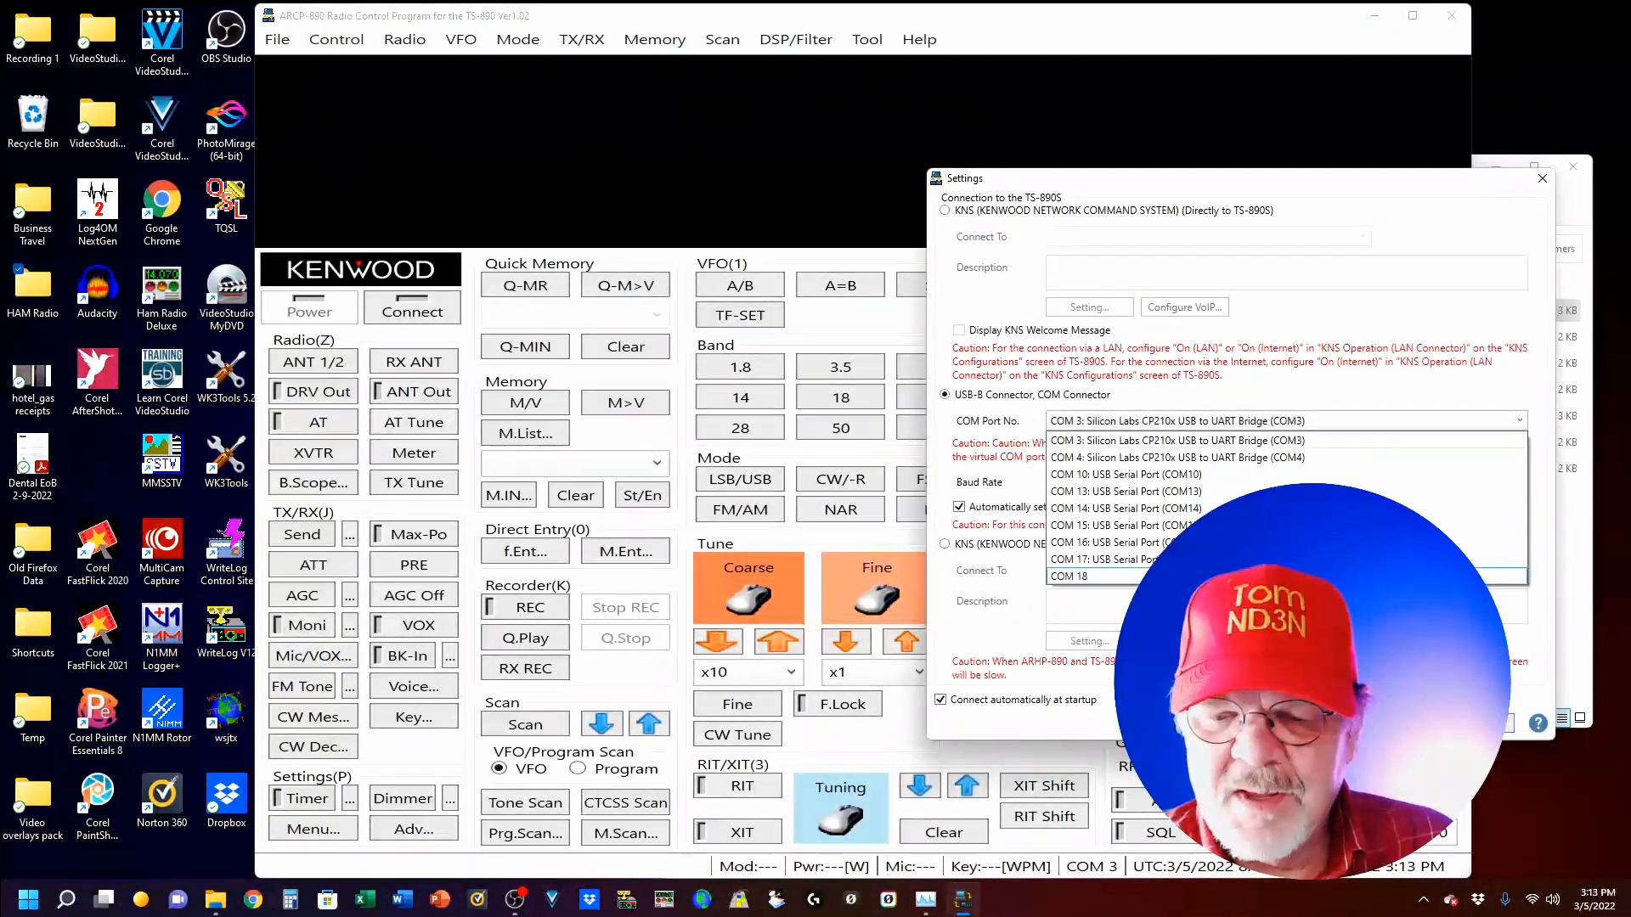
mouse_move(1140, 440)
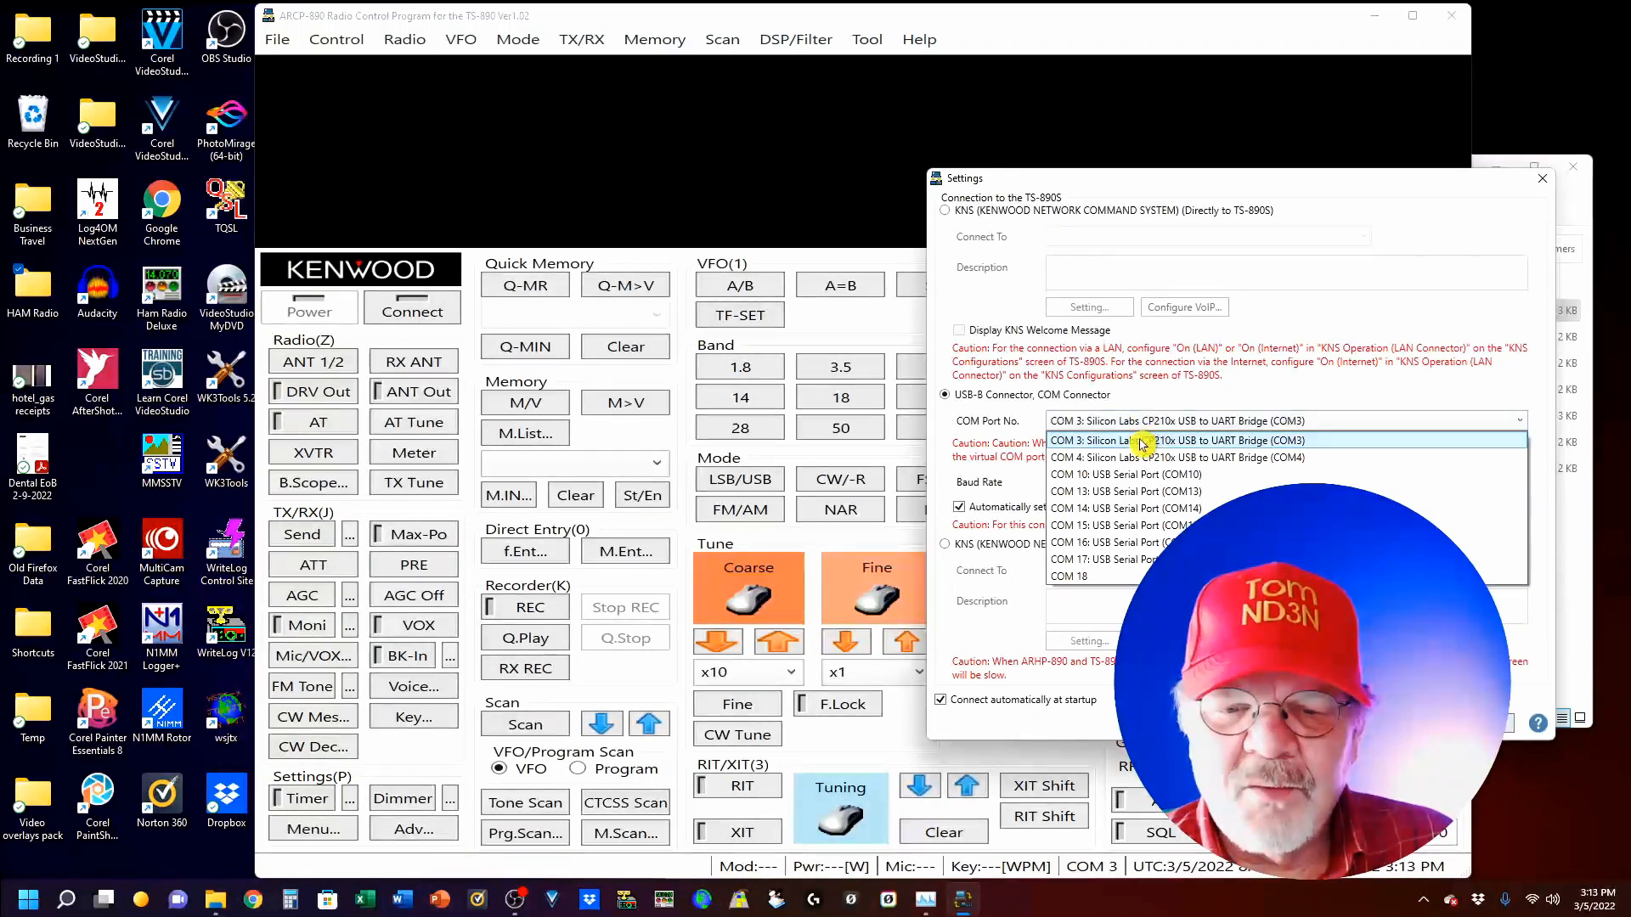
left_click(1141, 440)
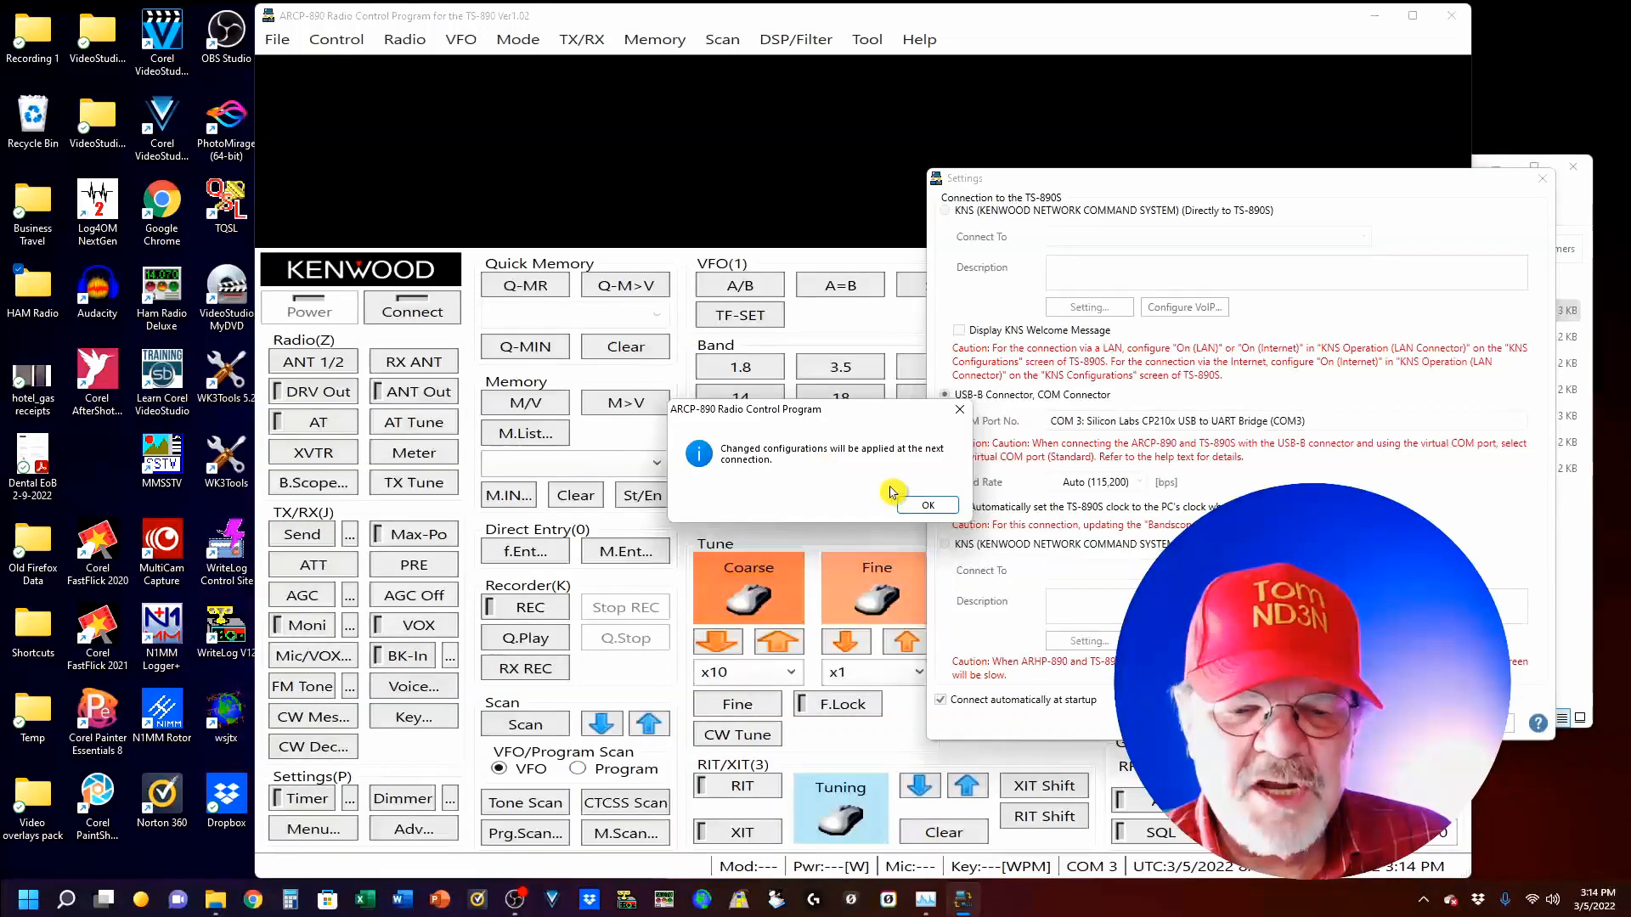
left_click(925, 504)
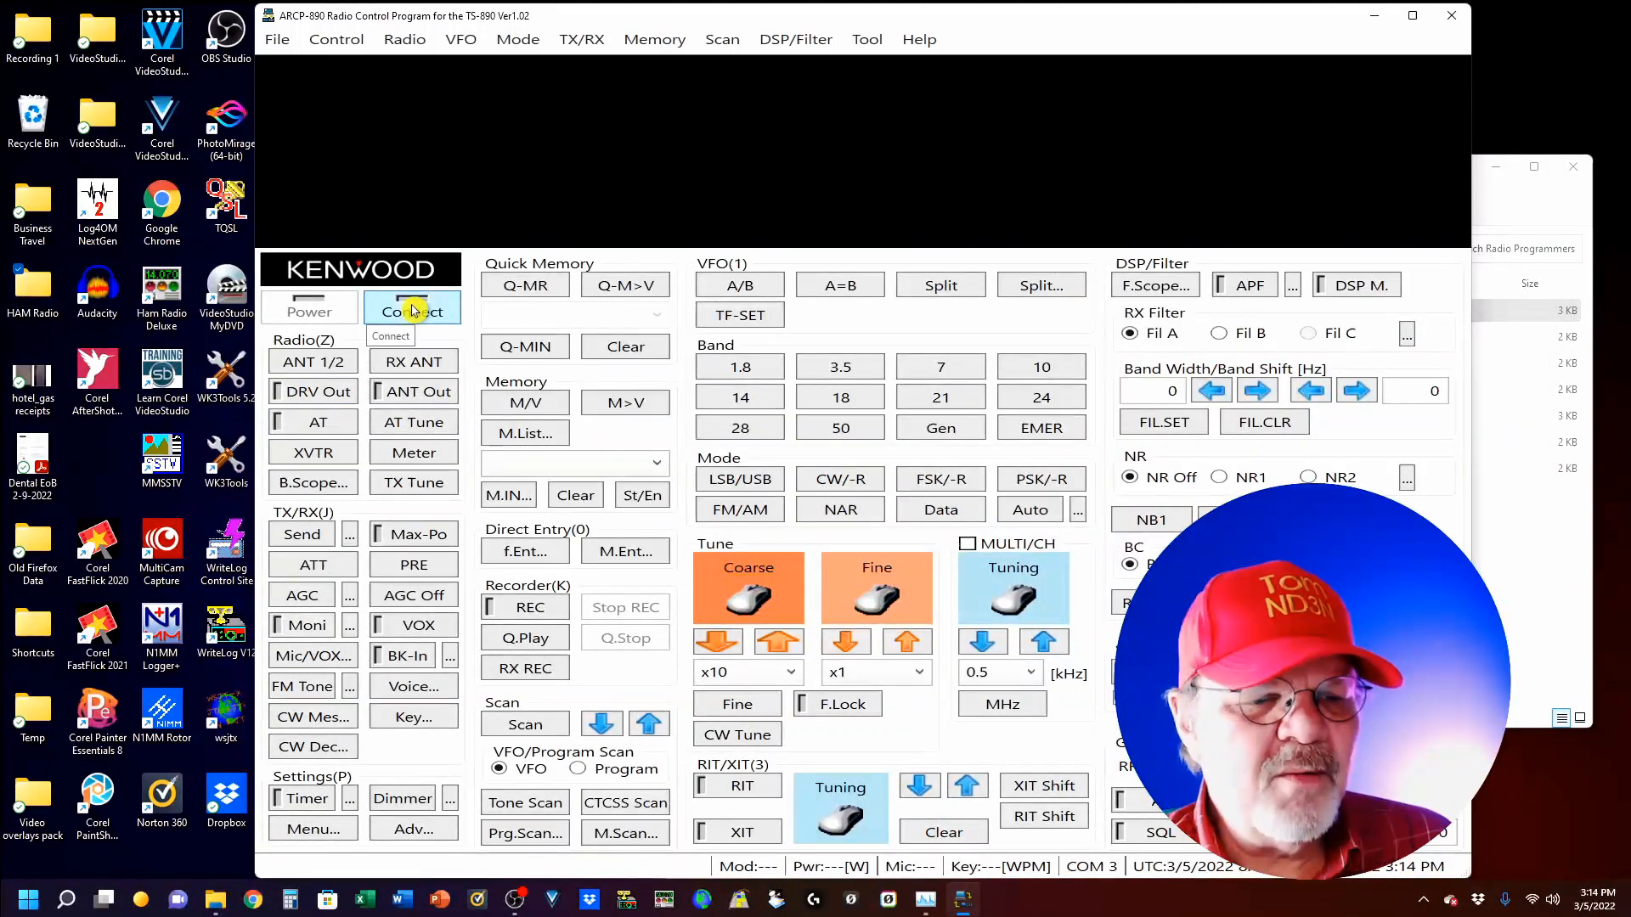
Connect to the TS-890S and show 7.127.980 LSB and 3.573.000 USB
left_click(412, 310)
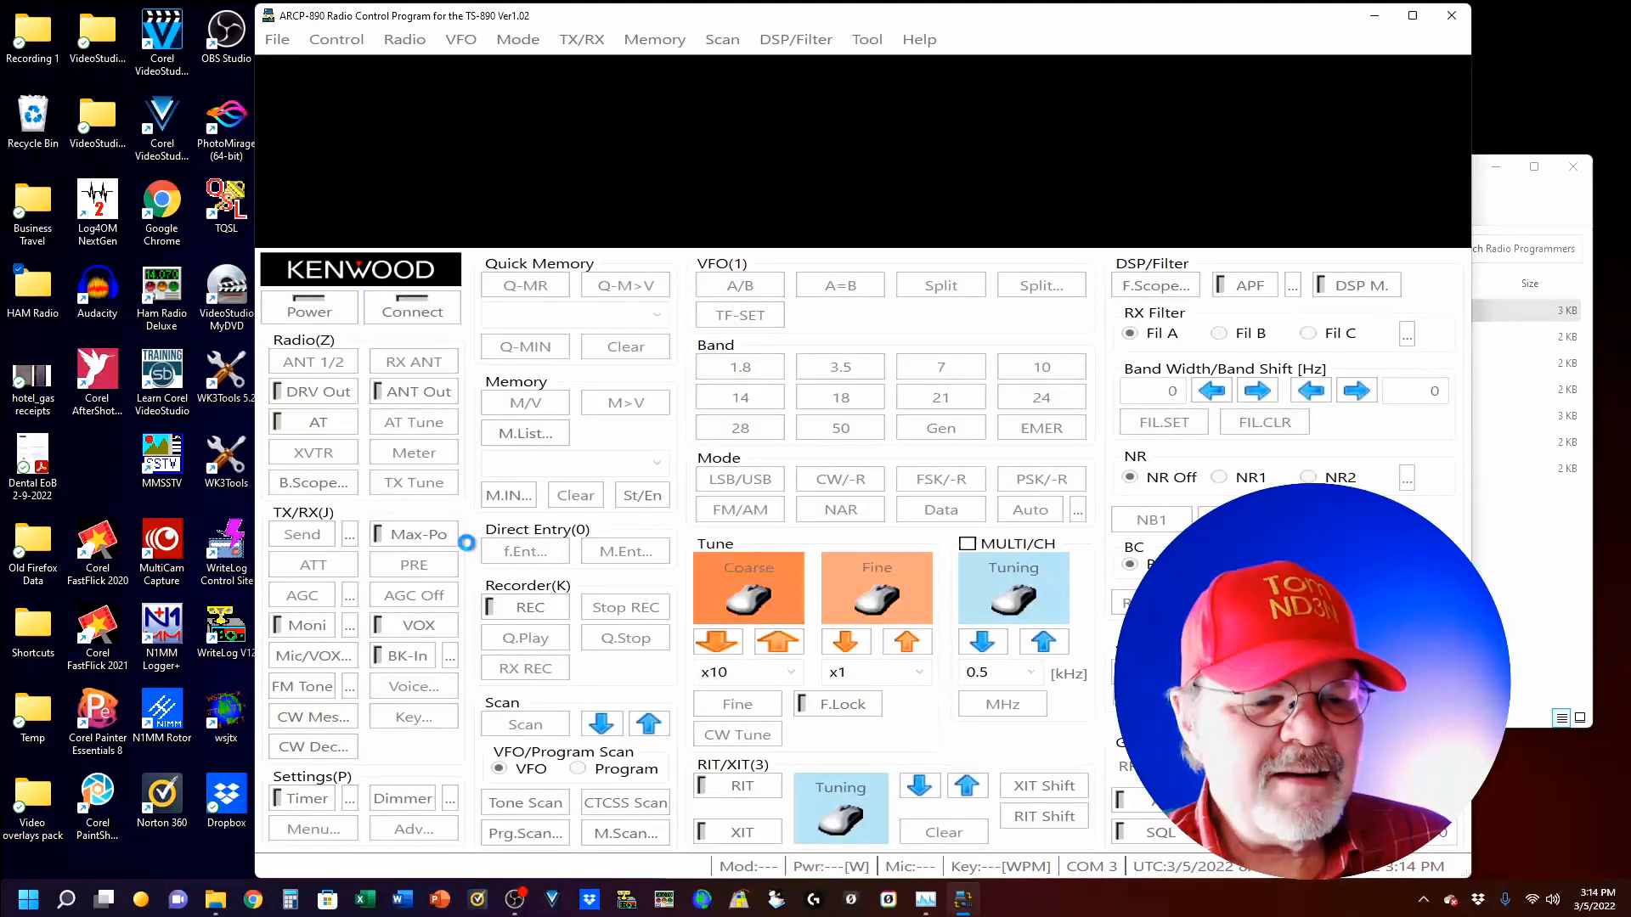
left_click(412, 309)
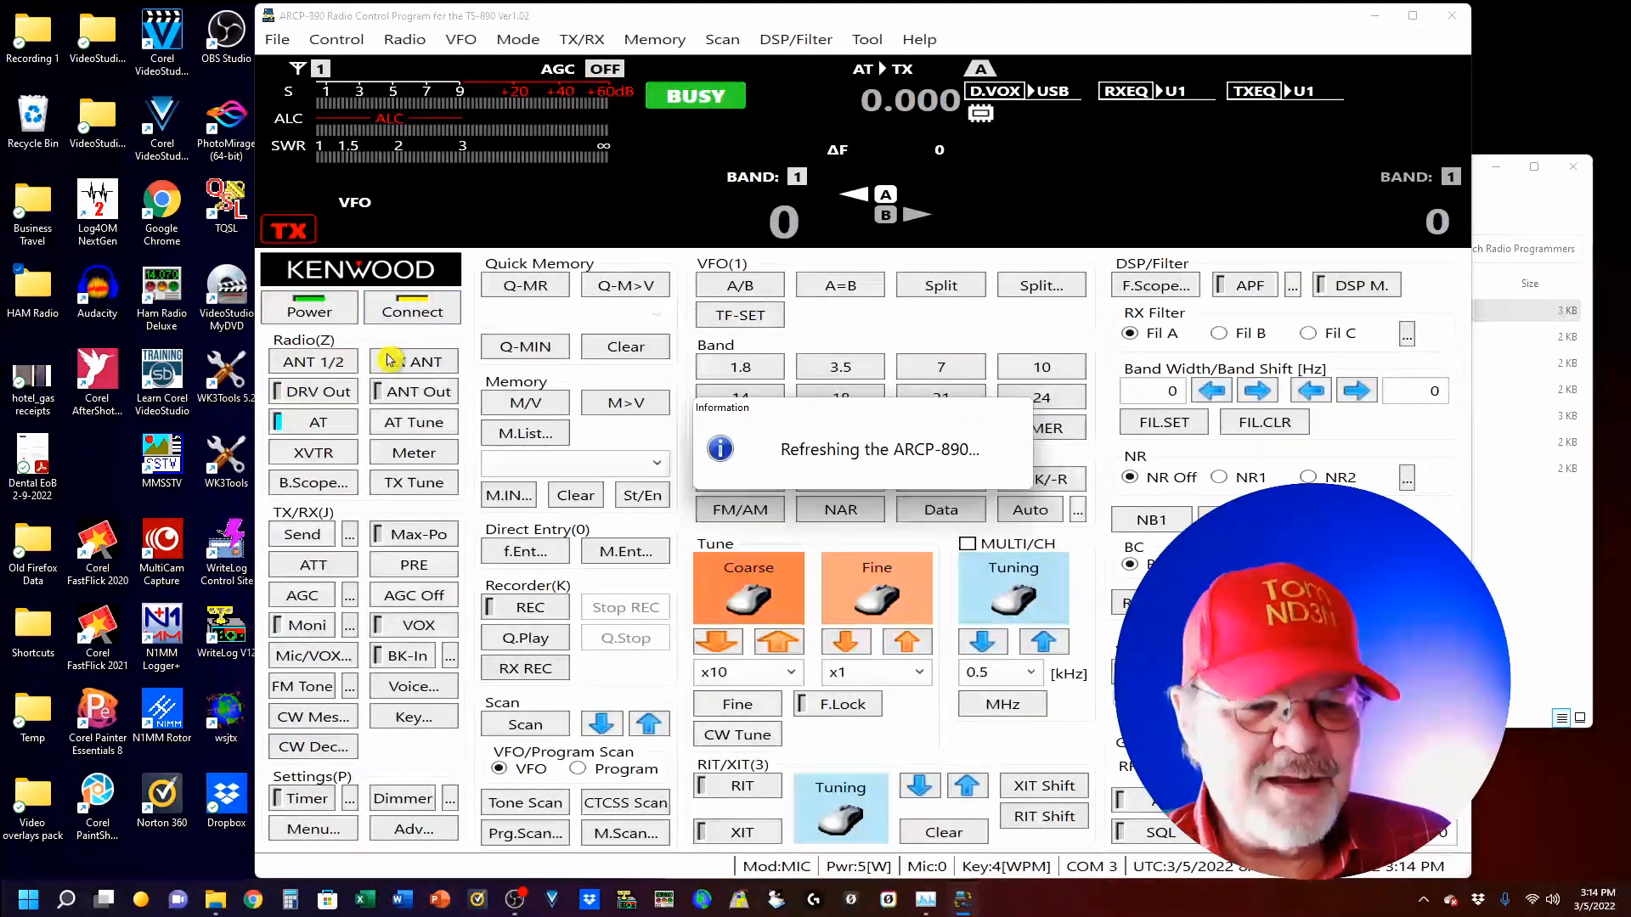
left_click(412, 309)
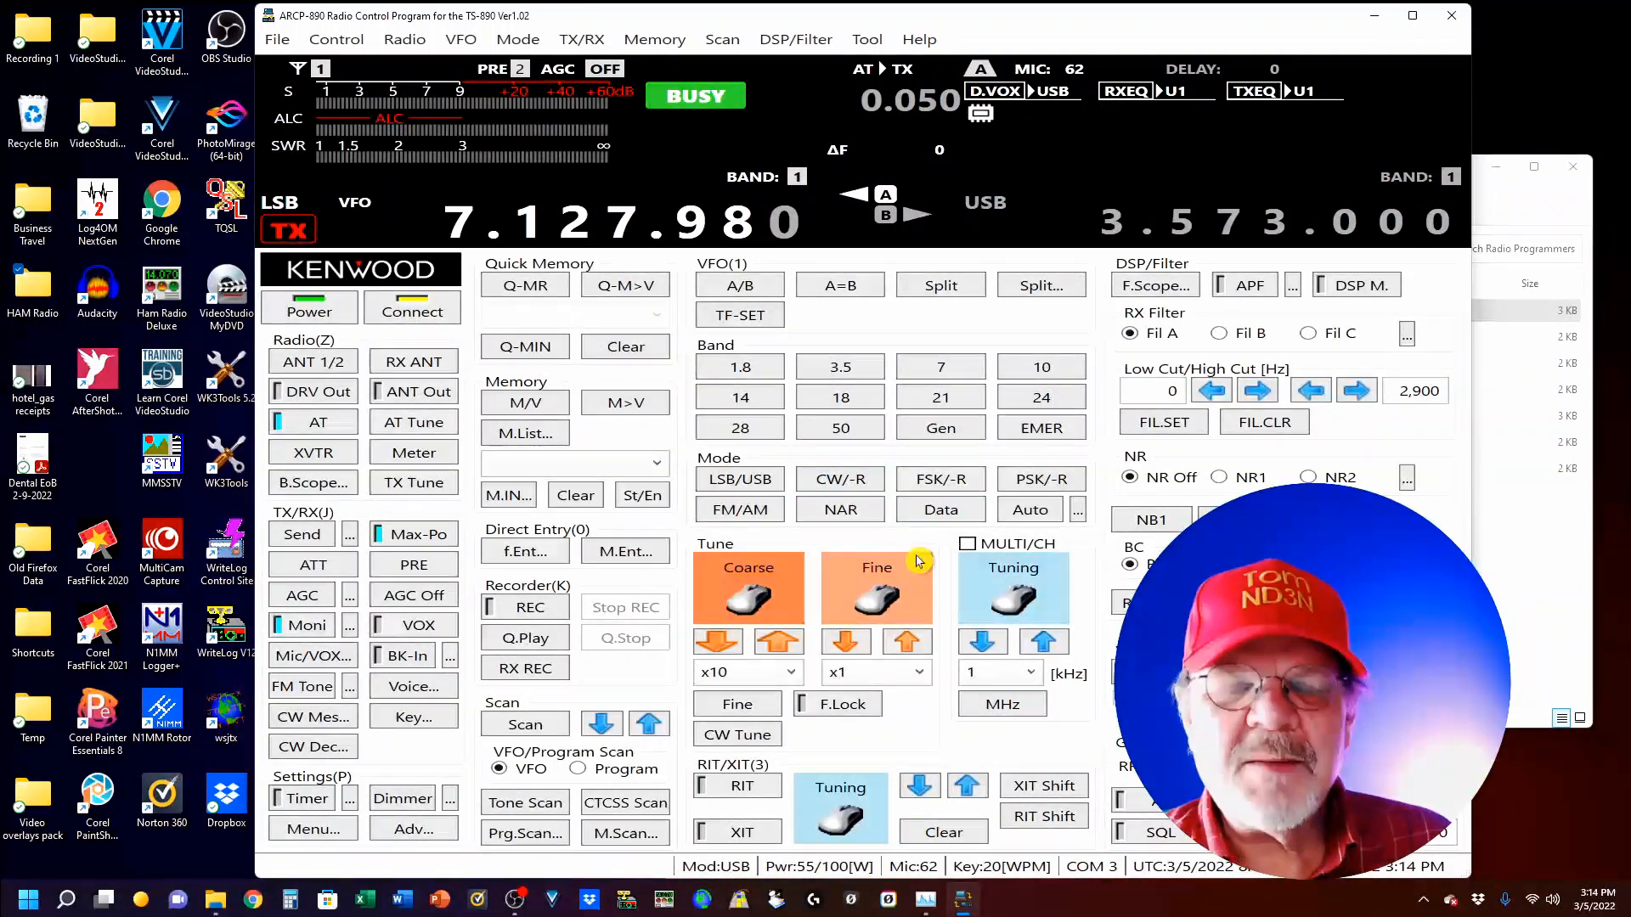
mouse_move(839, 509)
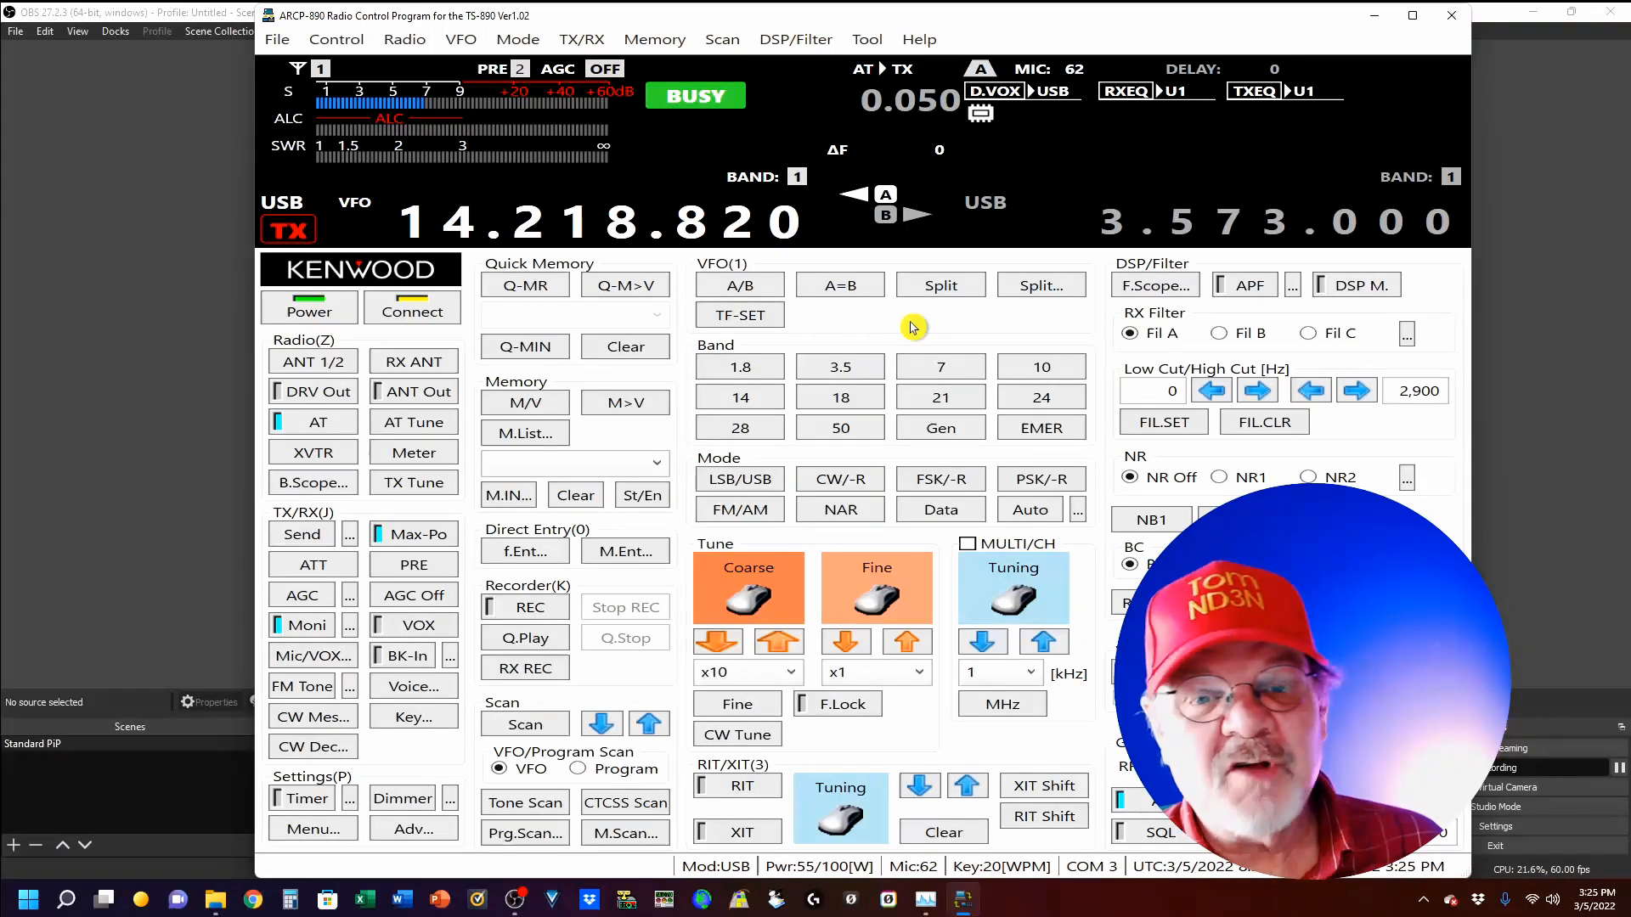
mouse_move(903, 311)
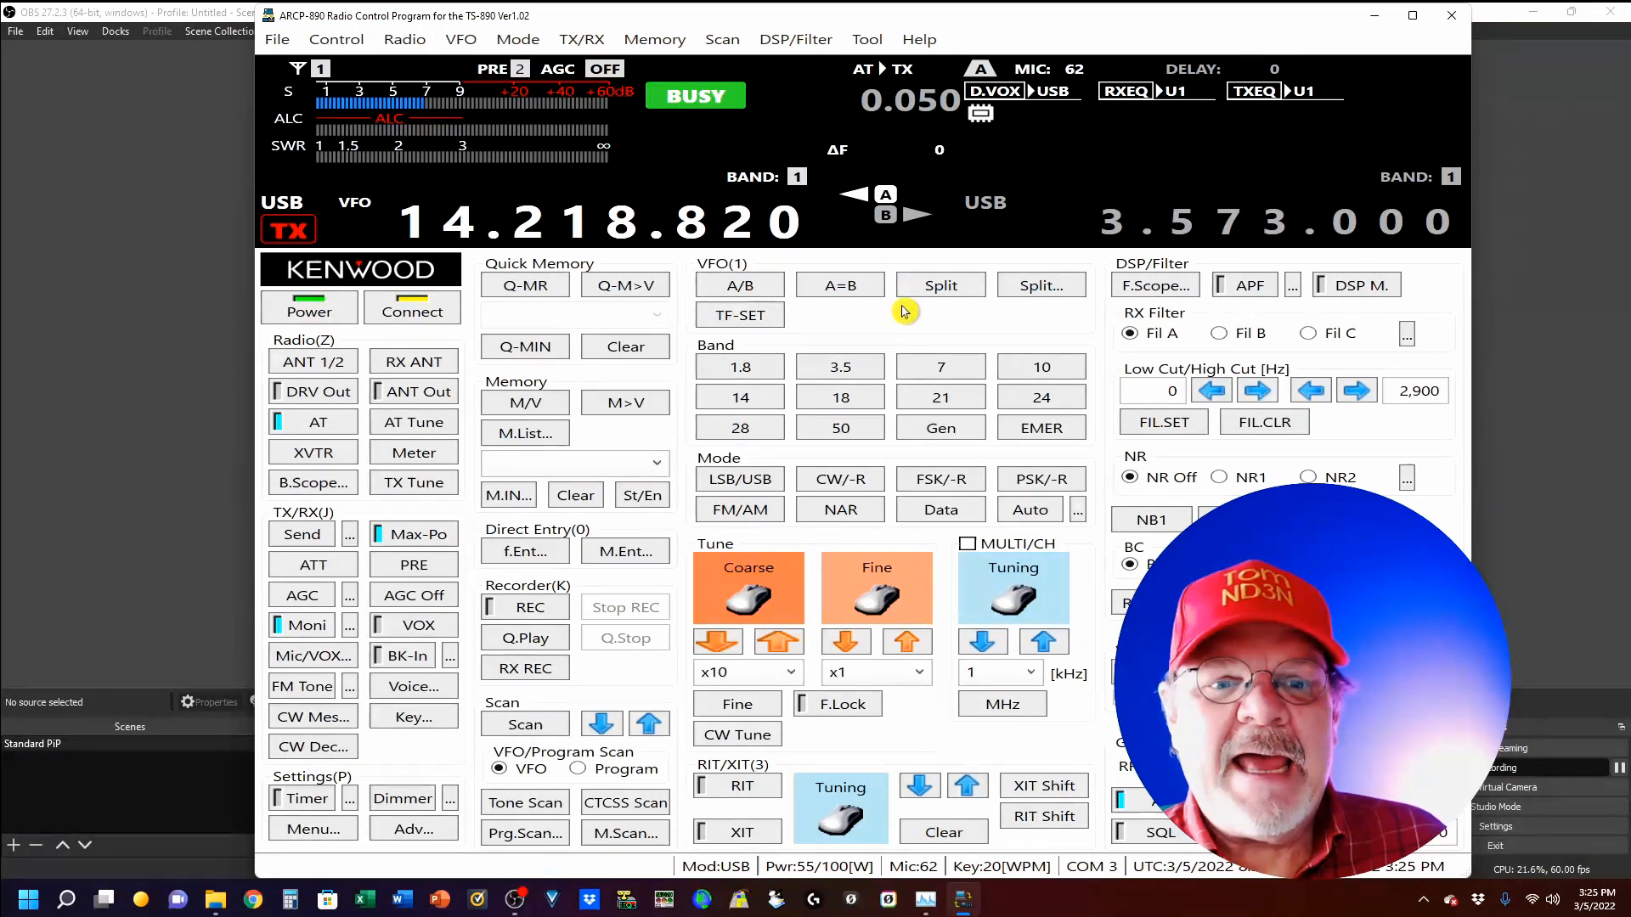
mouse_move(912, 329)
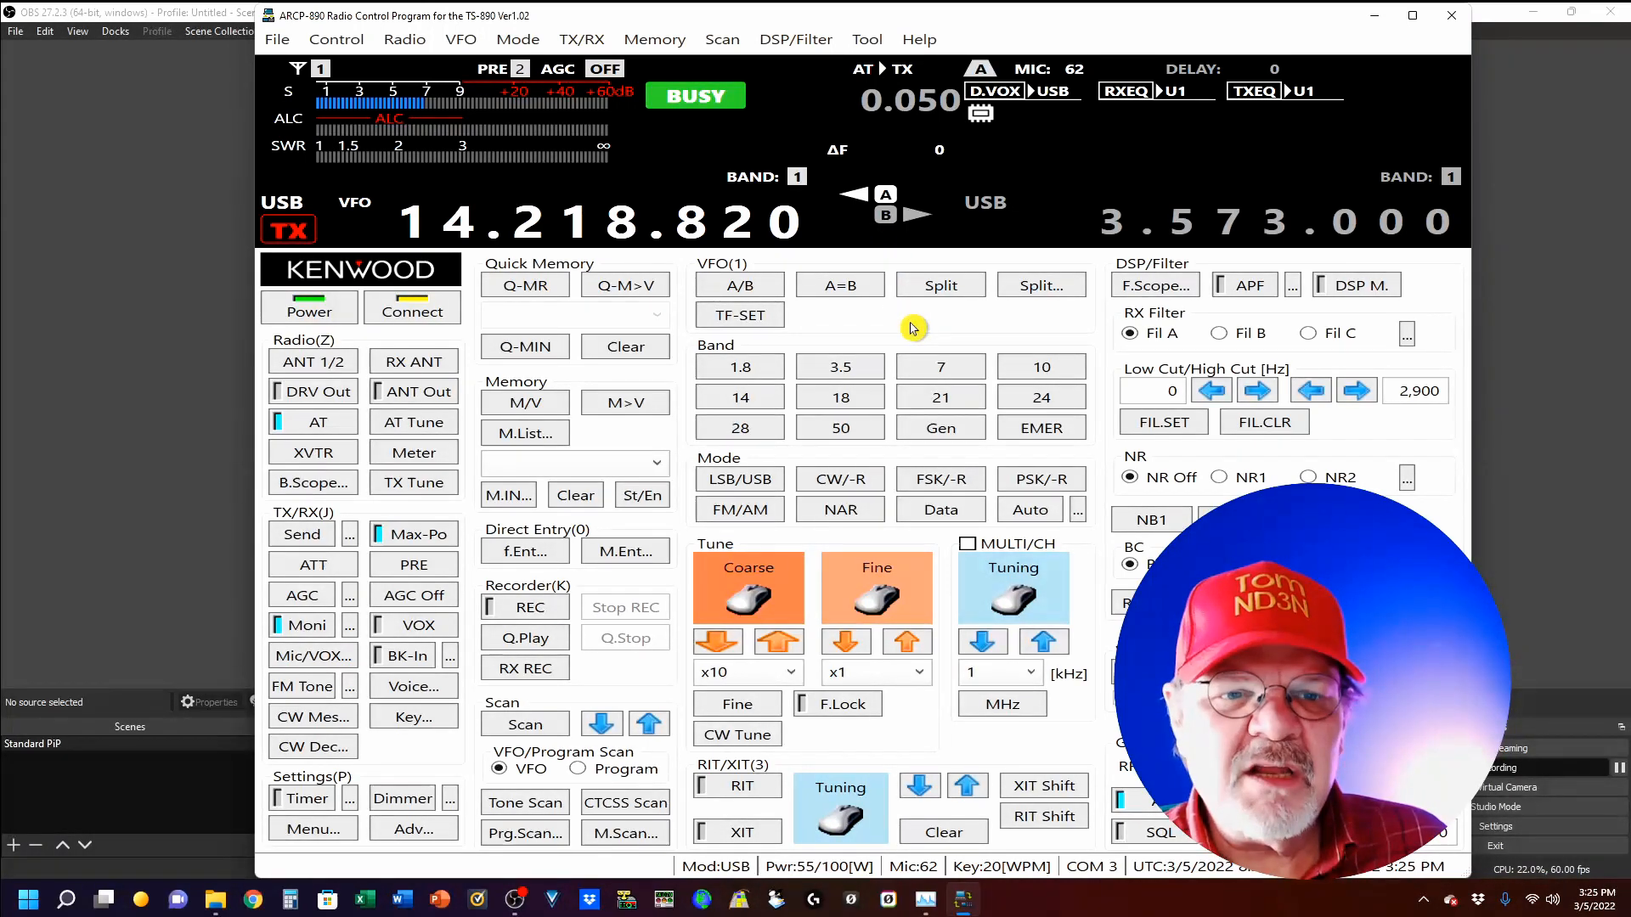
Open the DSP/Filter menu at 14.218.820 USB to reach the receive equalizer
left_click(795, 39)
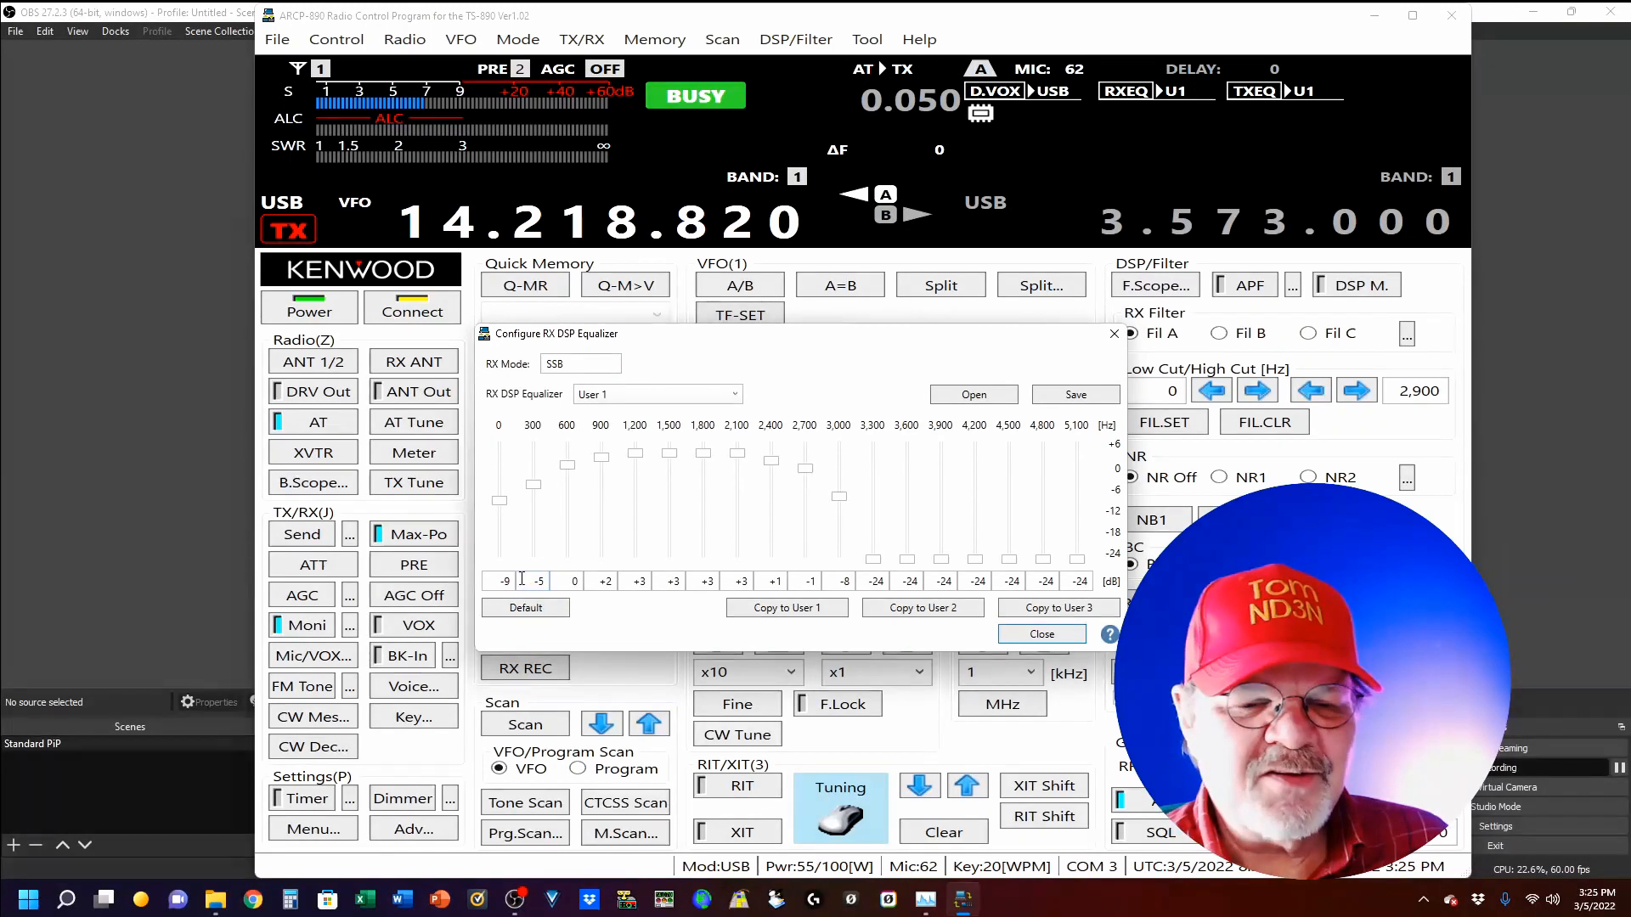
mouse_move(536, 514)
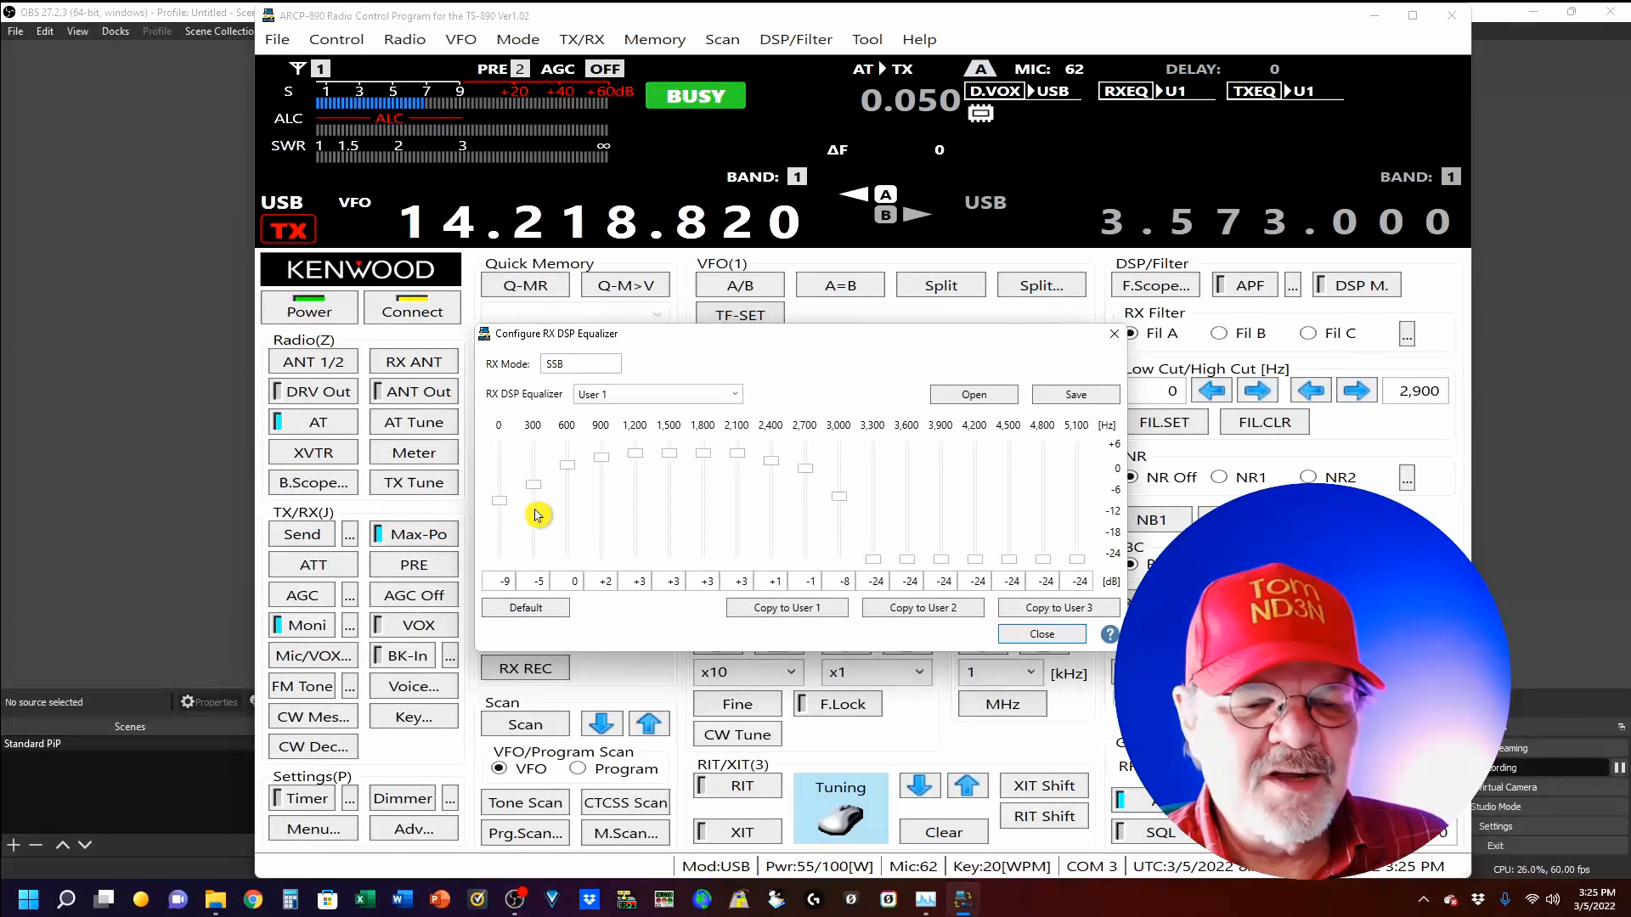
mouse_move(900, 500)
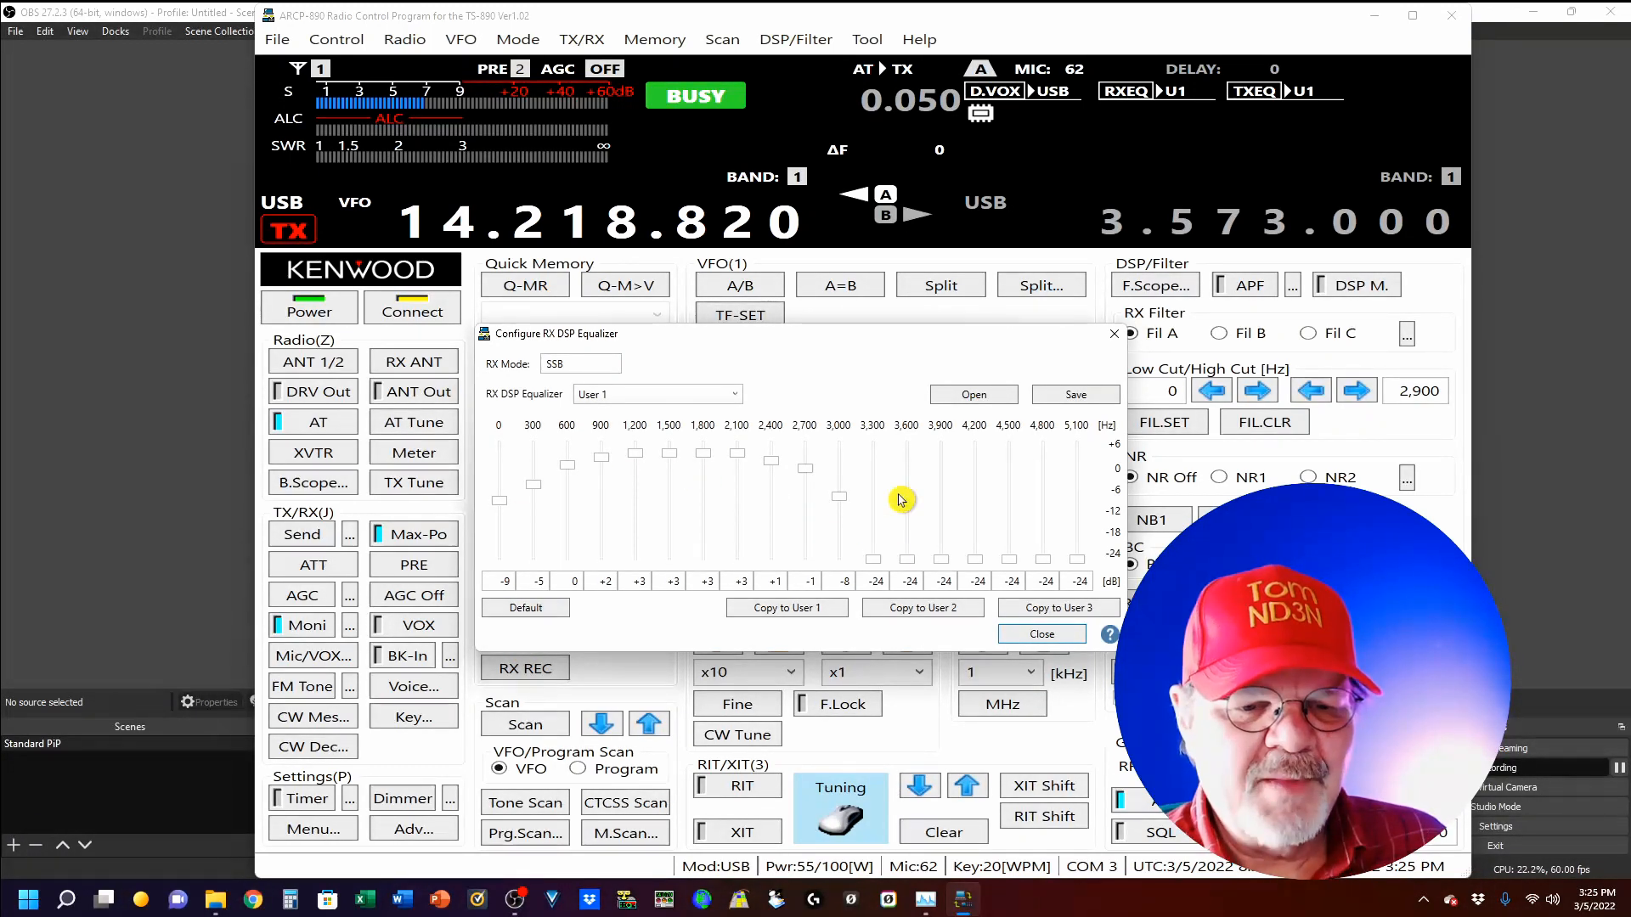
mouse_move(489, 510)
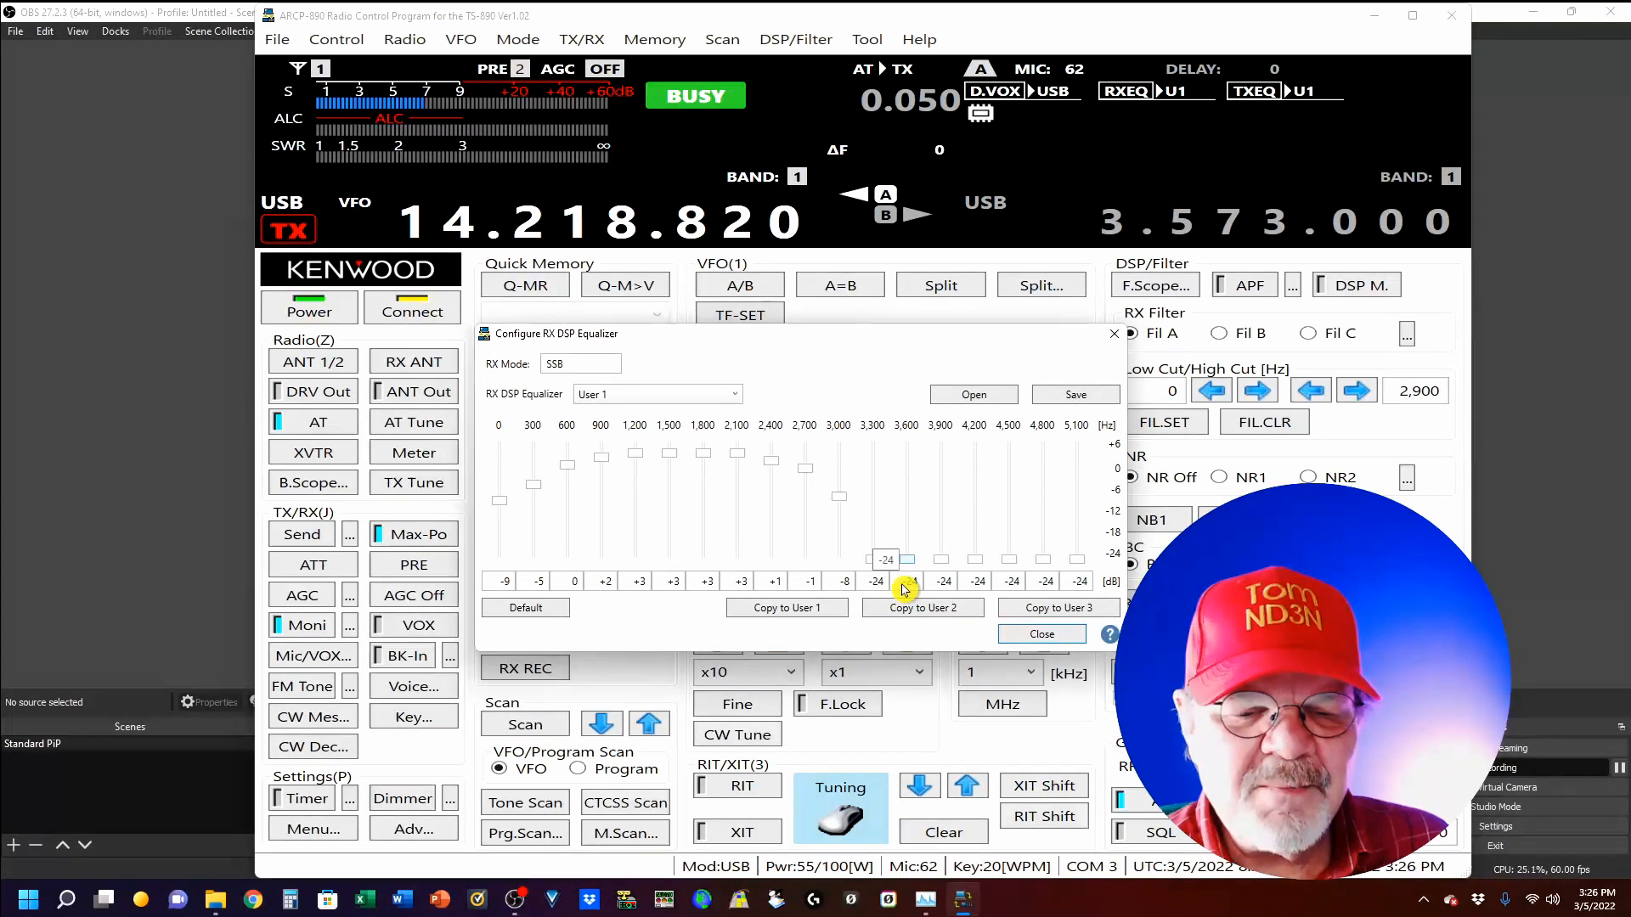
mouse_move(858, 661)
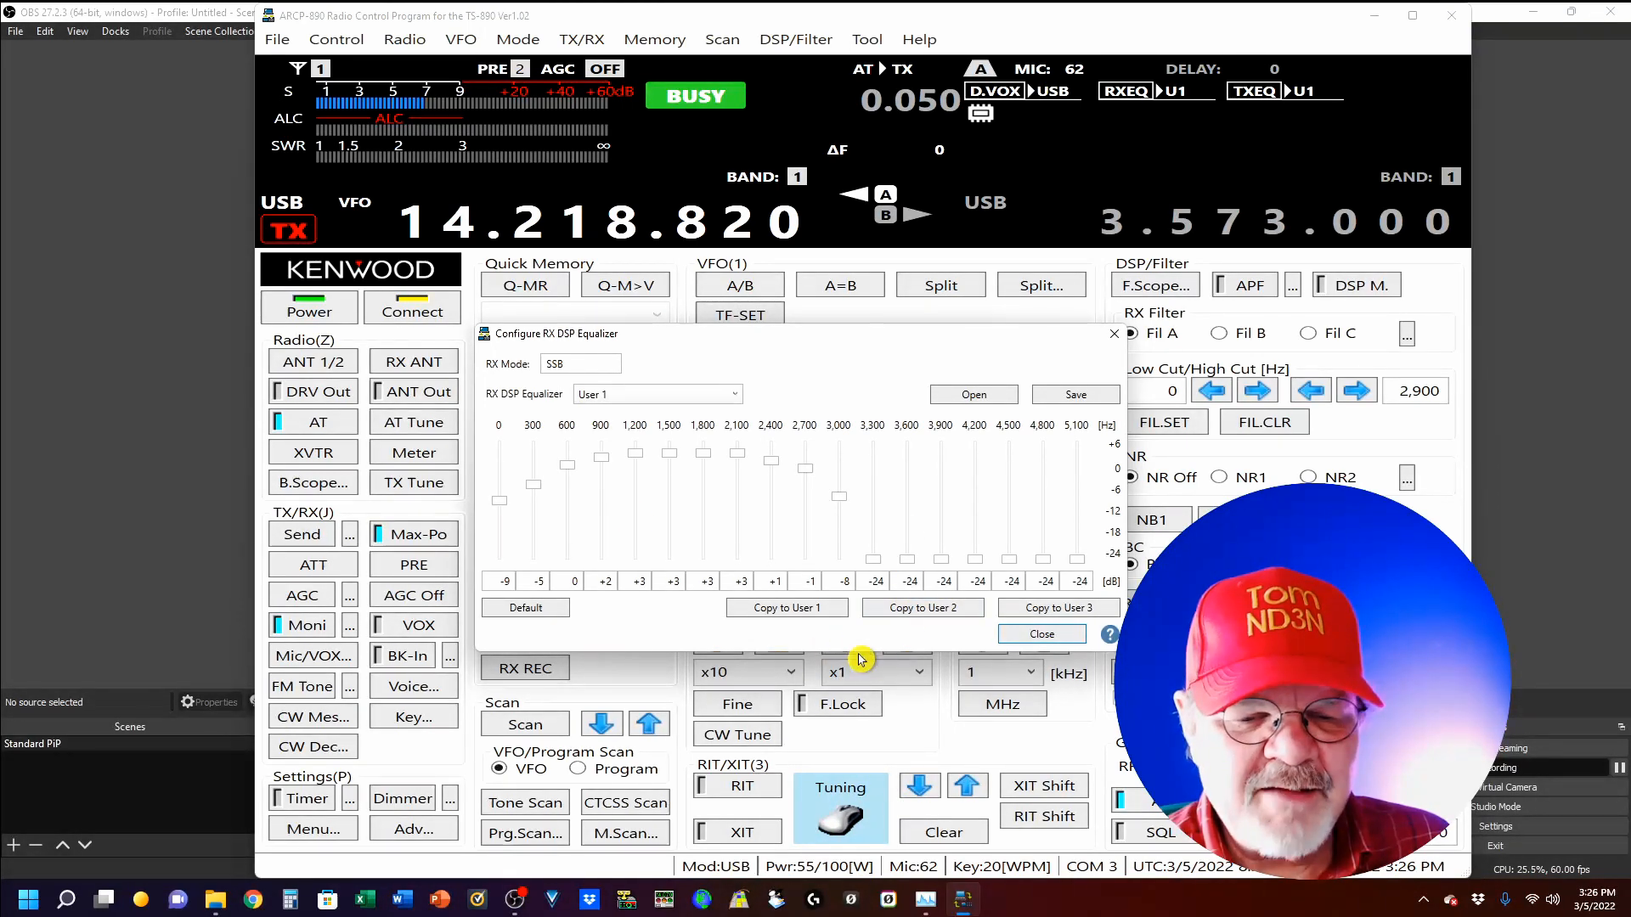
Copy the User 1 SSB equalizer curve into User 2 and confirm with OK
left_click(922, 607)
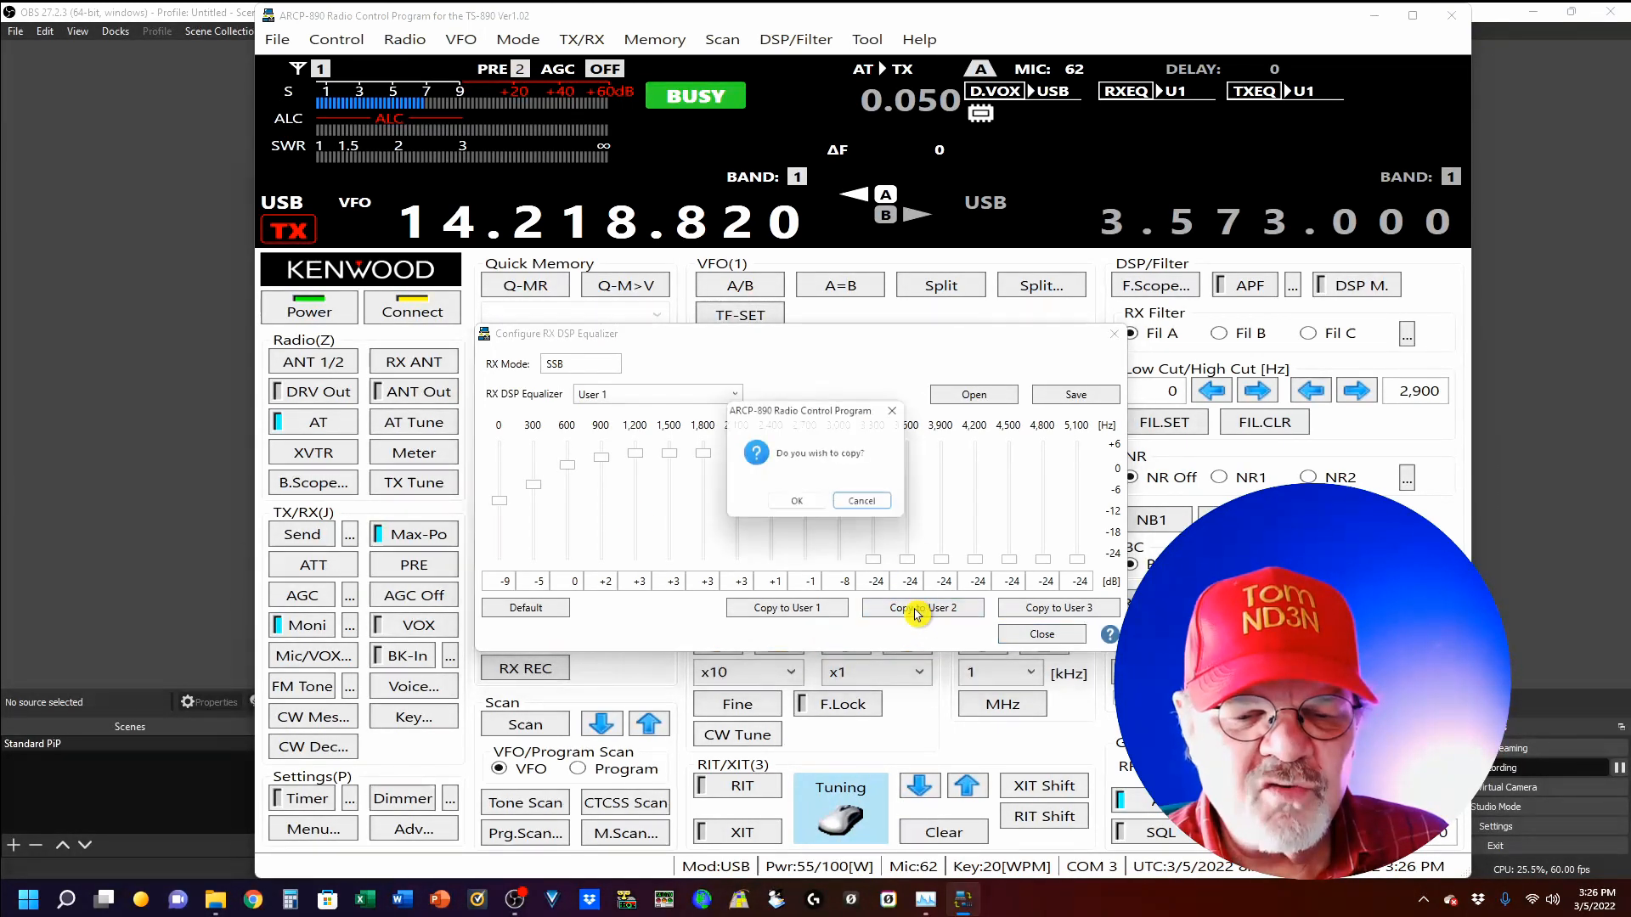
left_click(796, 500)
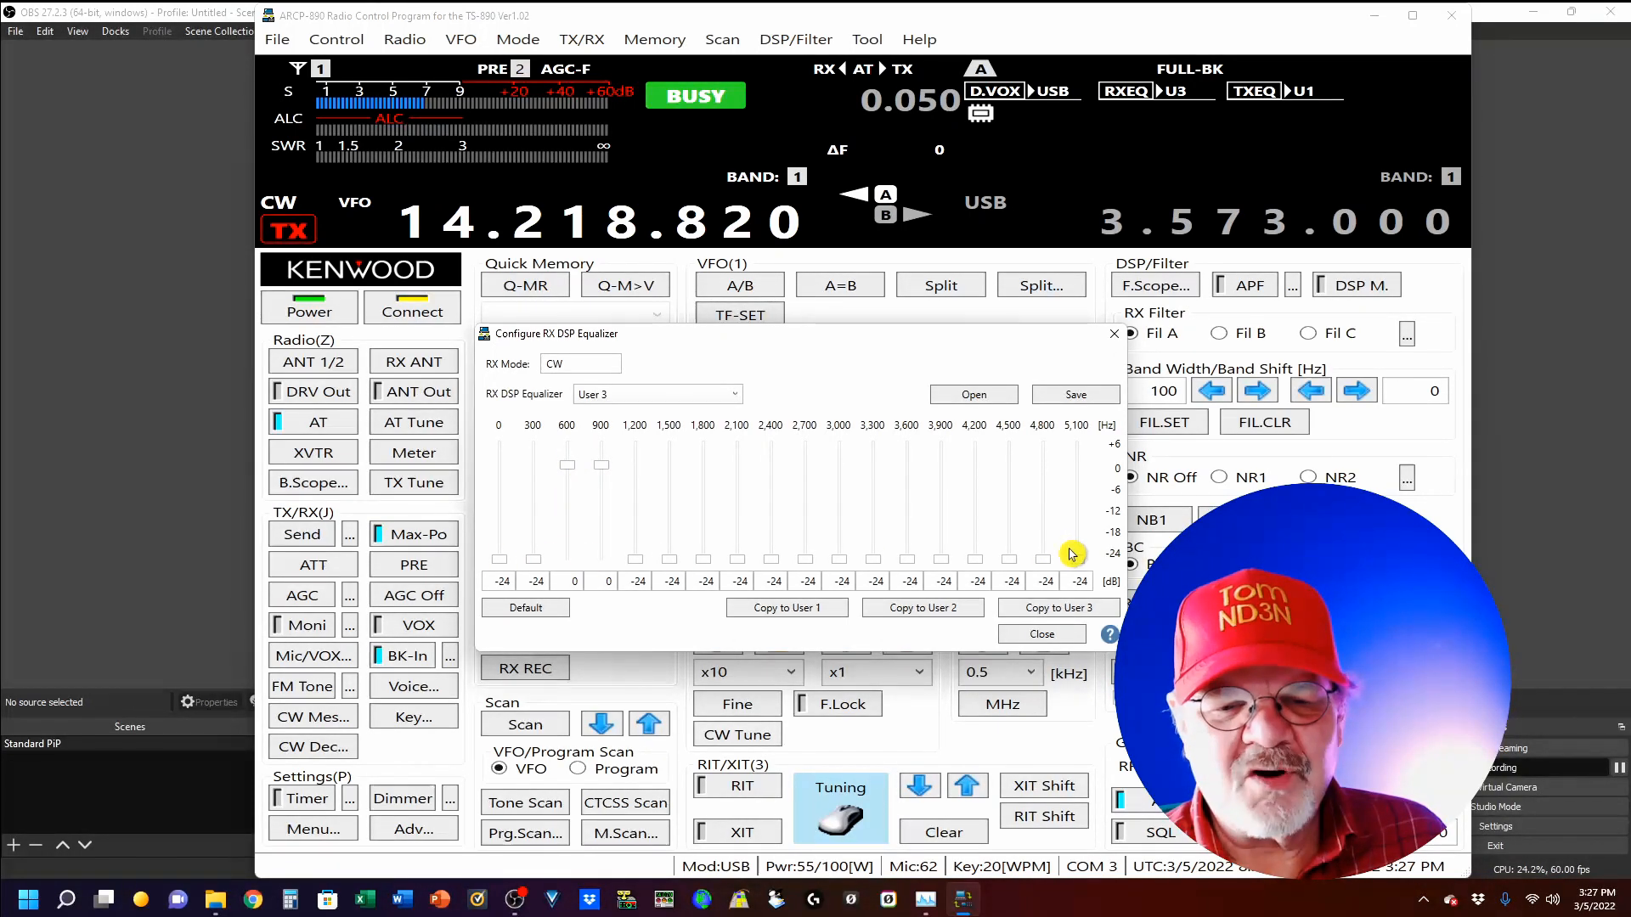
mouse_move(939, 631)
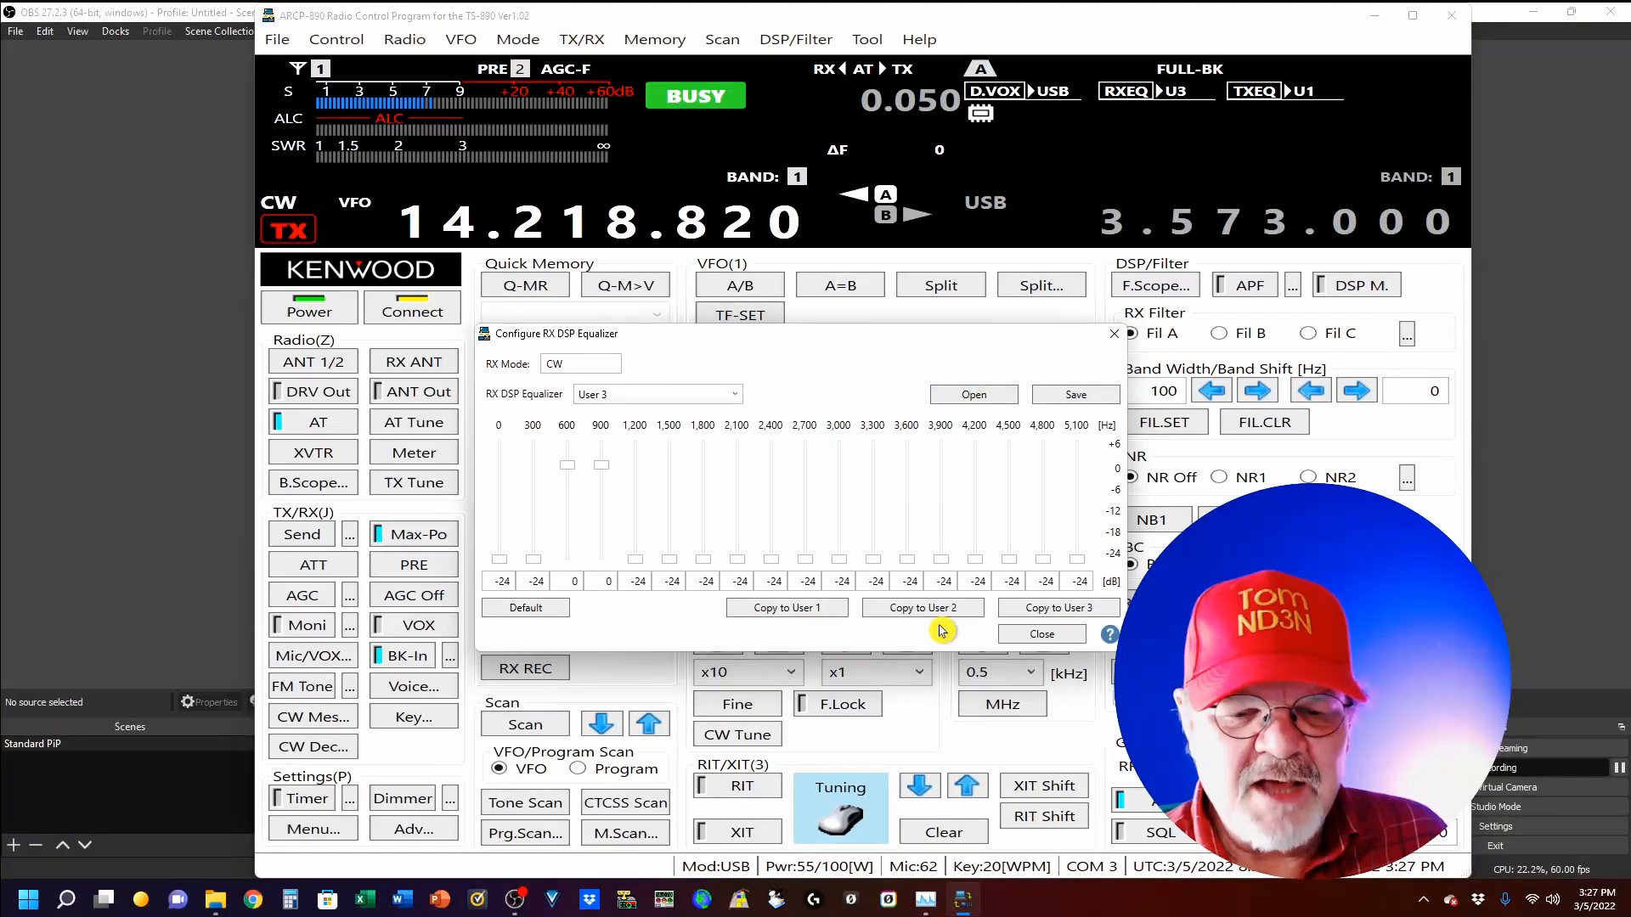
mouse_move(842, 477)
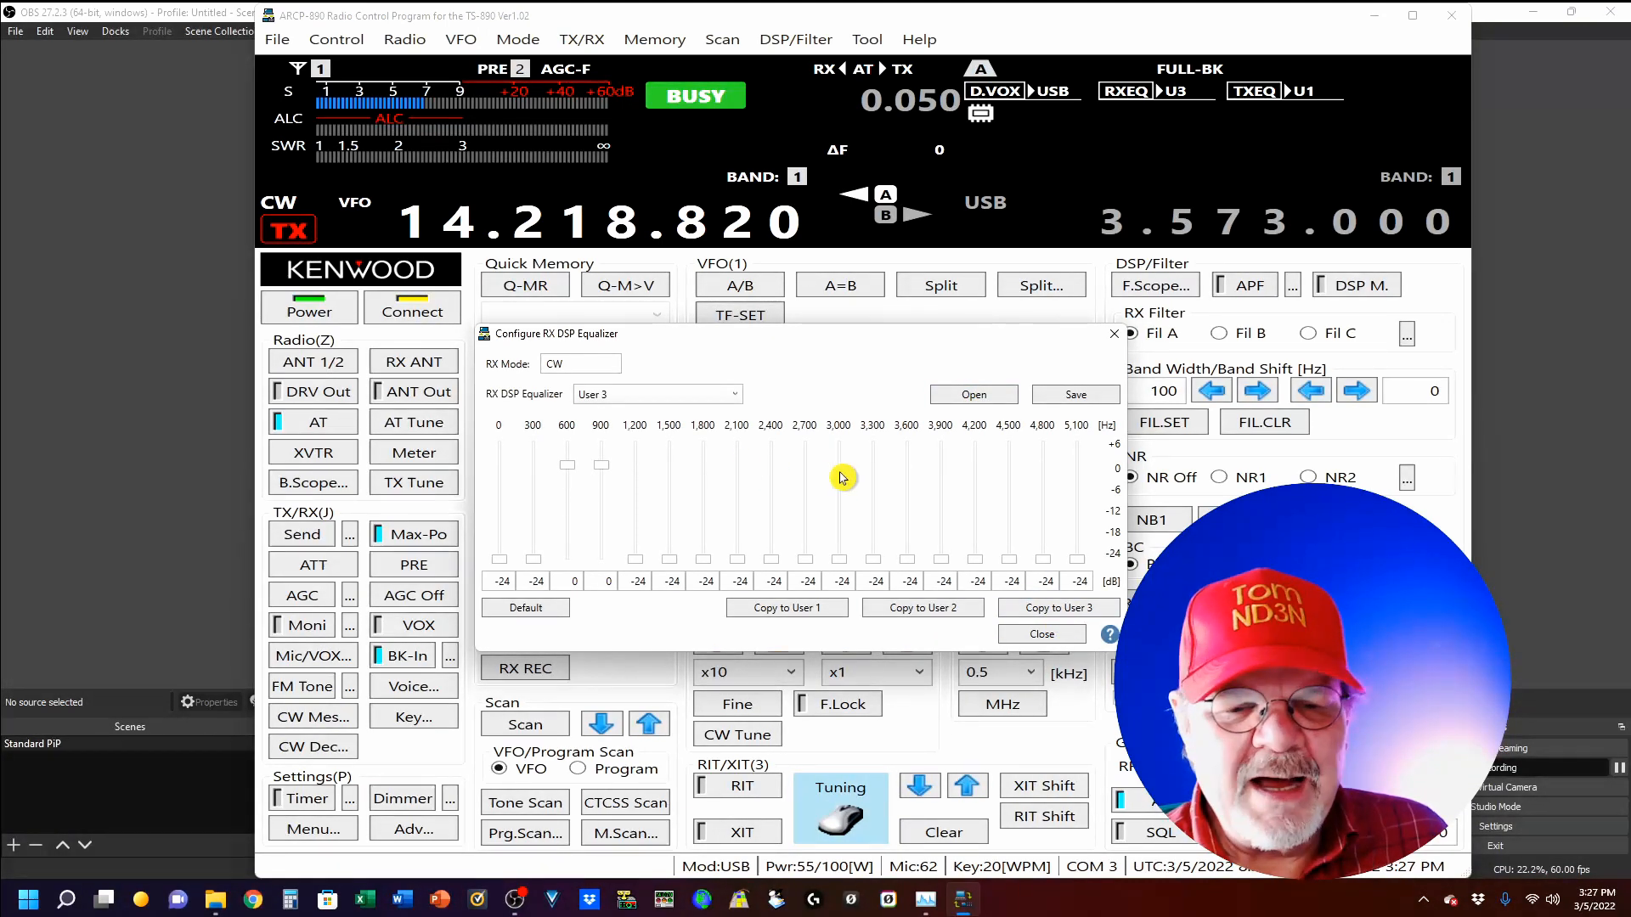
mouse_move(792, 520)
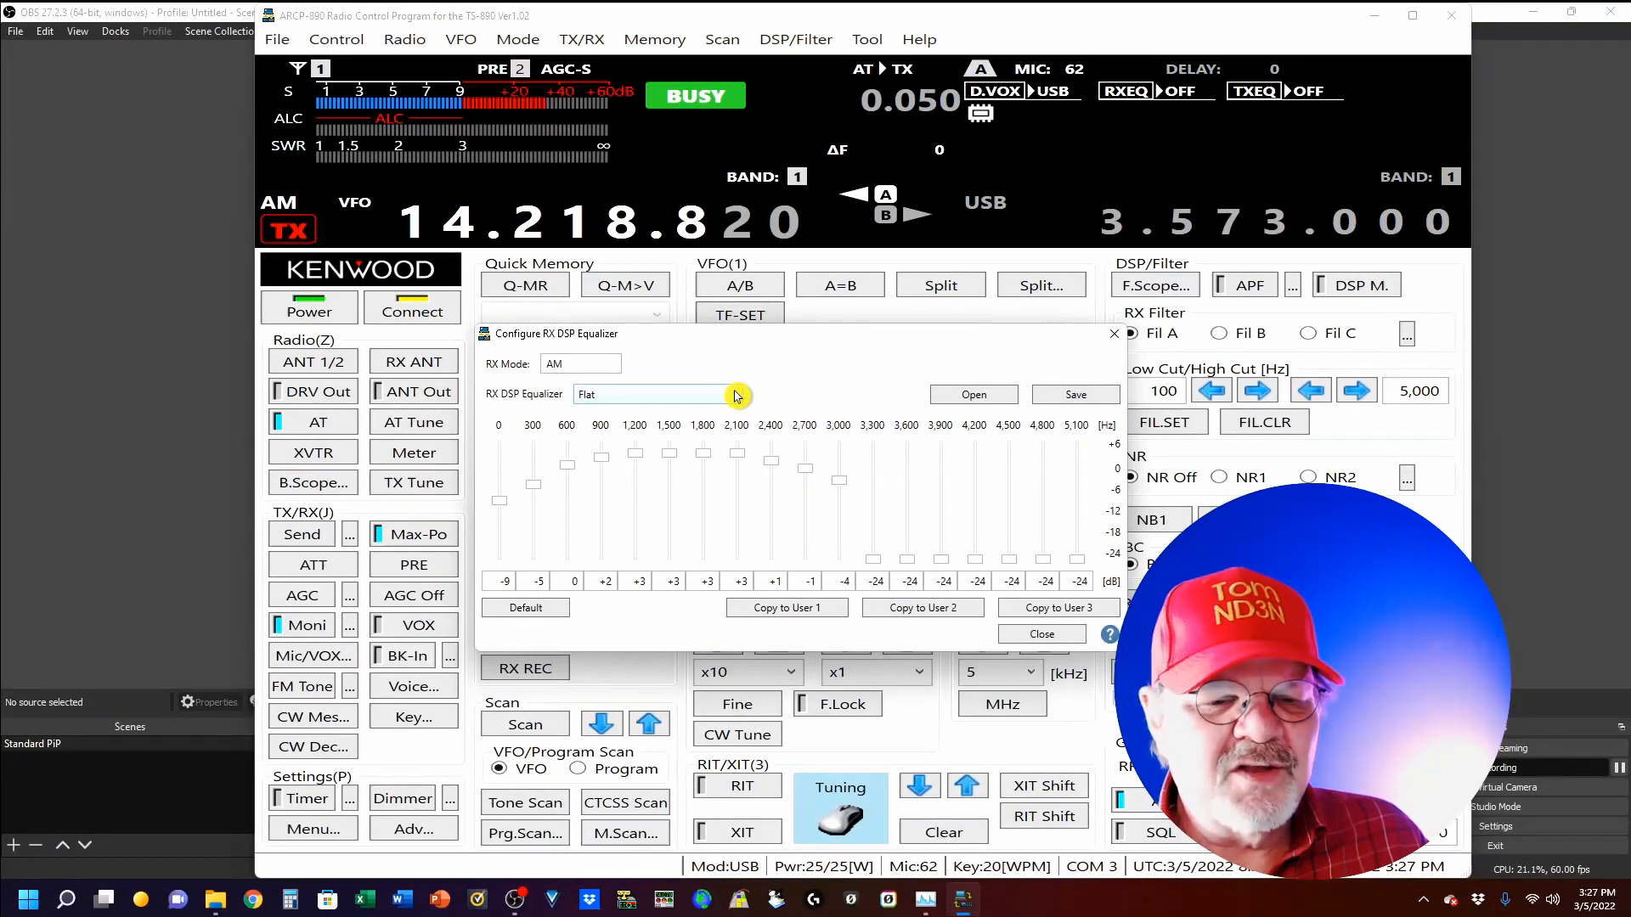
Try High Boost 2 and Bass Boost 1 AM receive curves, keep User 1, then close
left_click(736, 395)
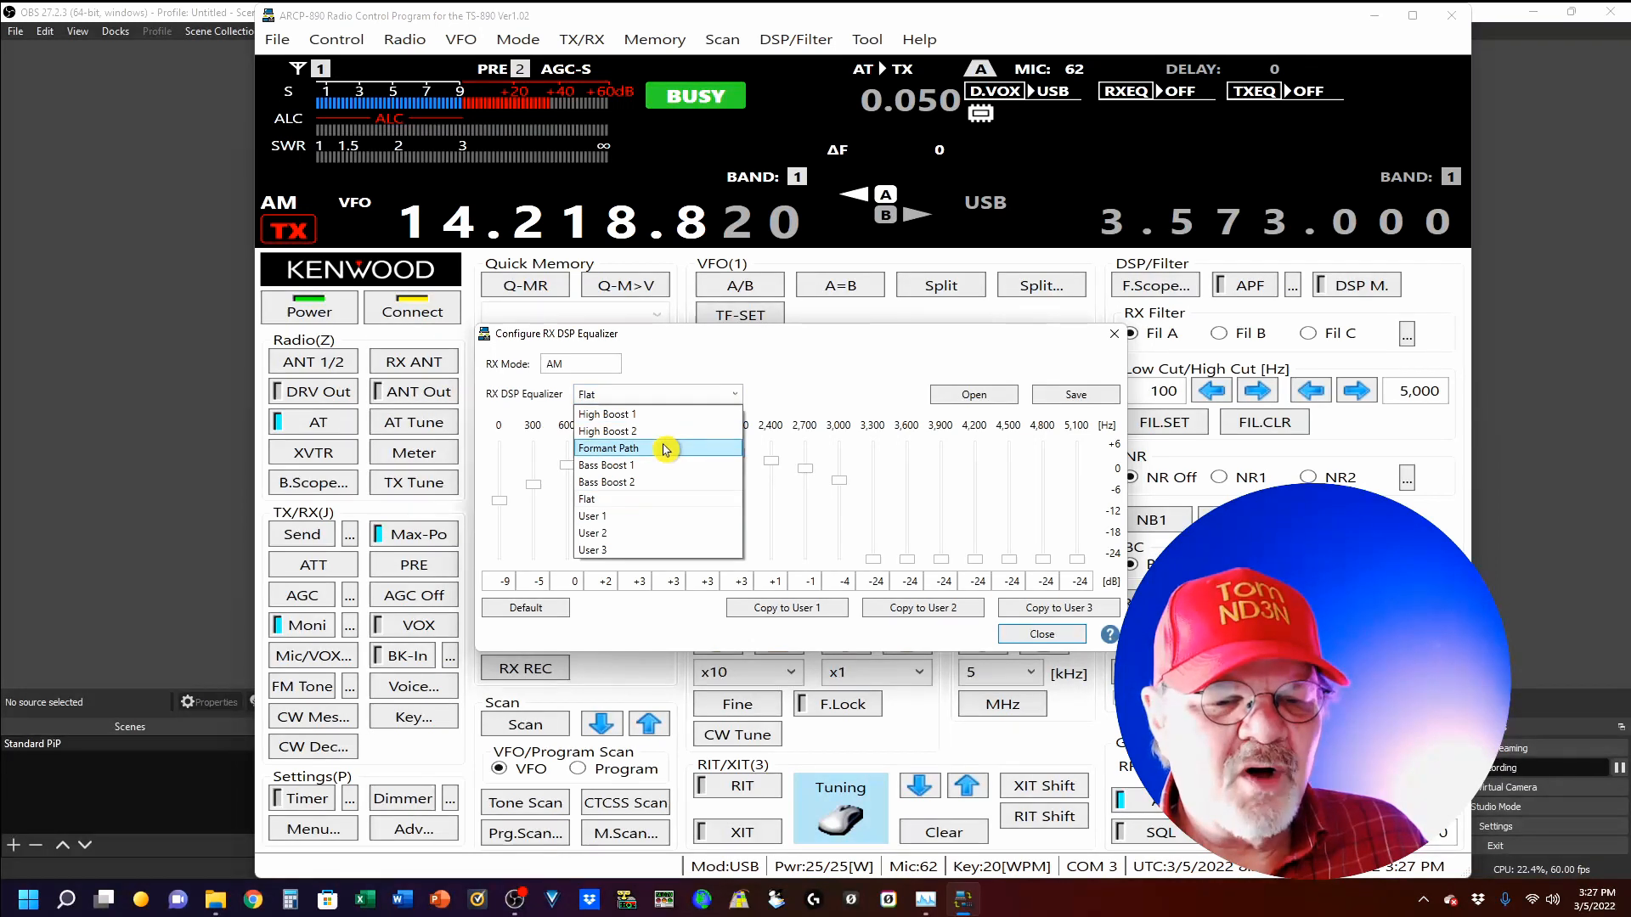
left_click(607, 430)
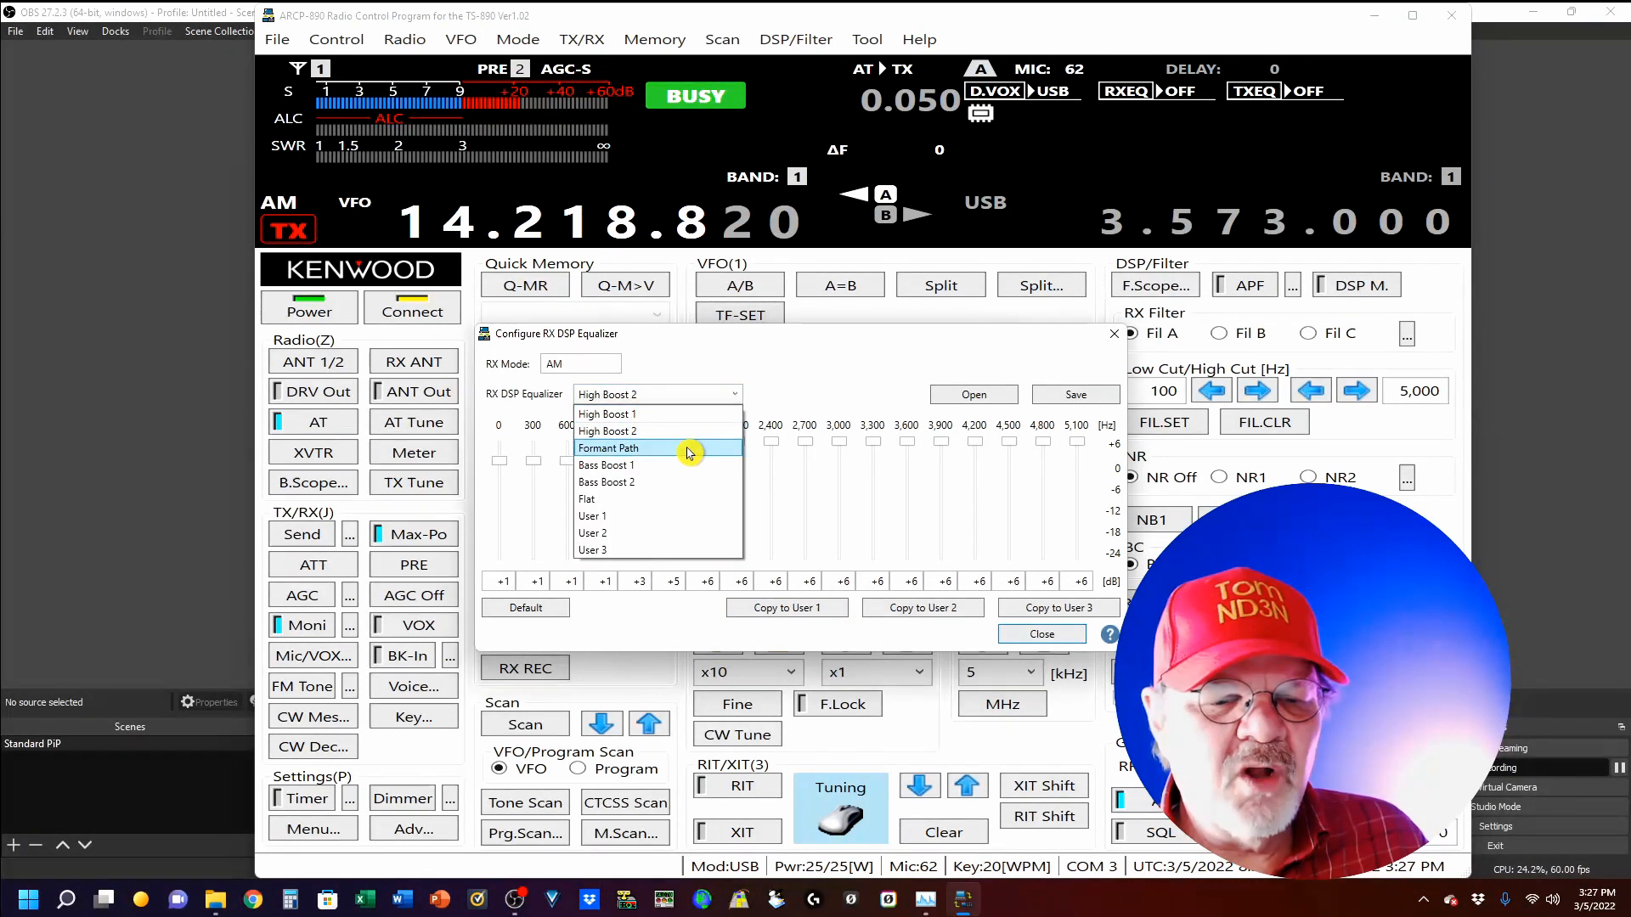
left_click(607, 464)
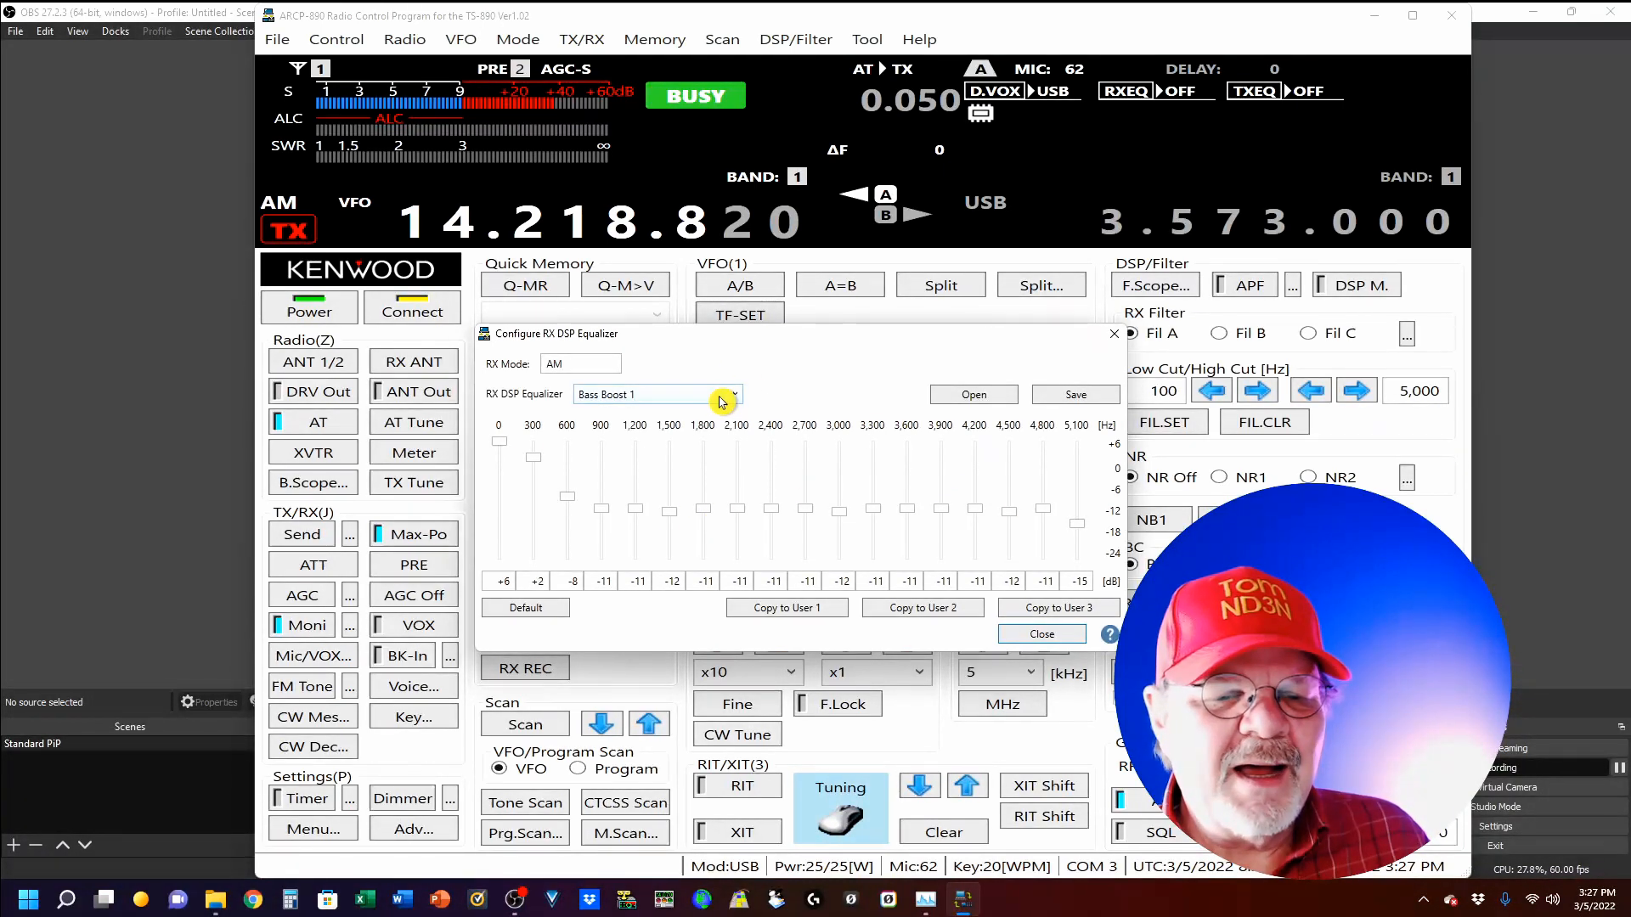
left_click(736, 395)
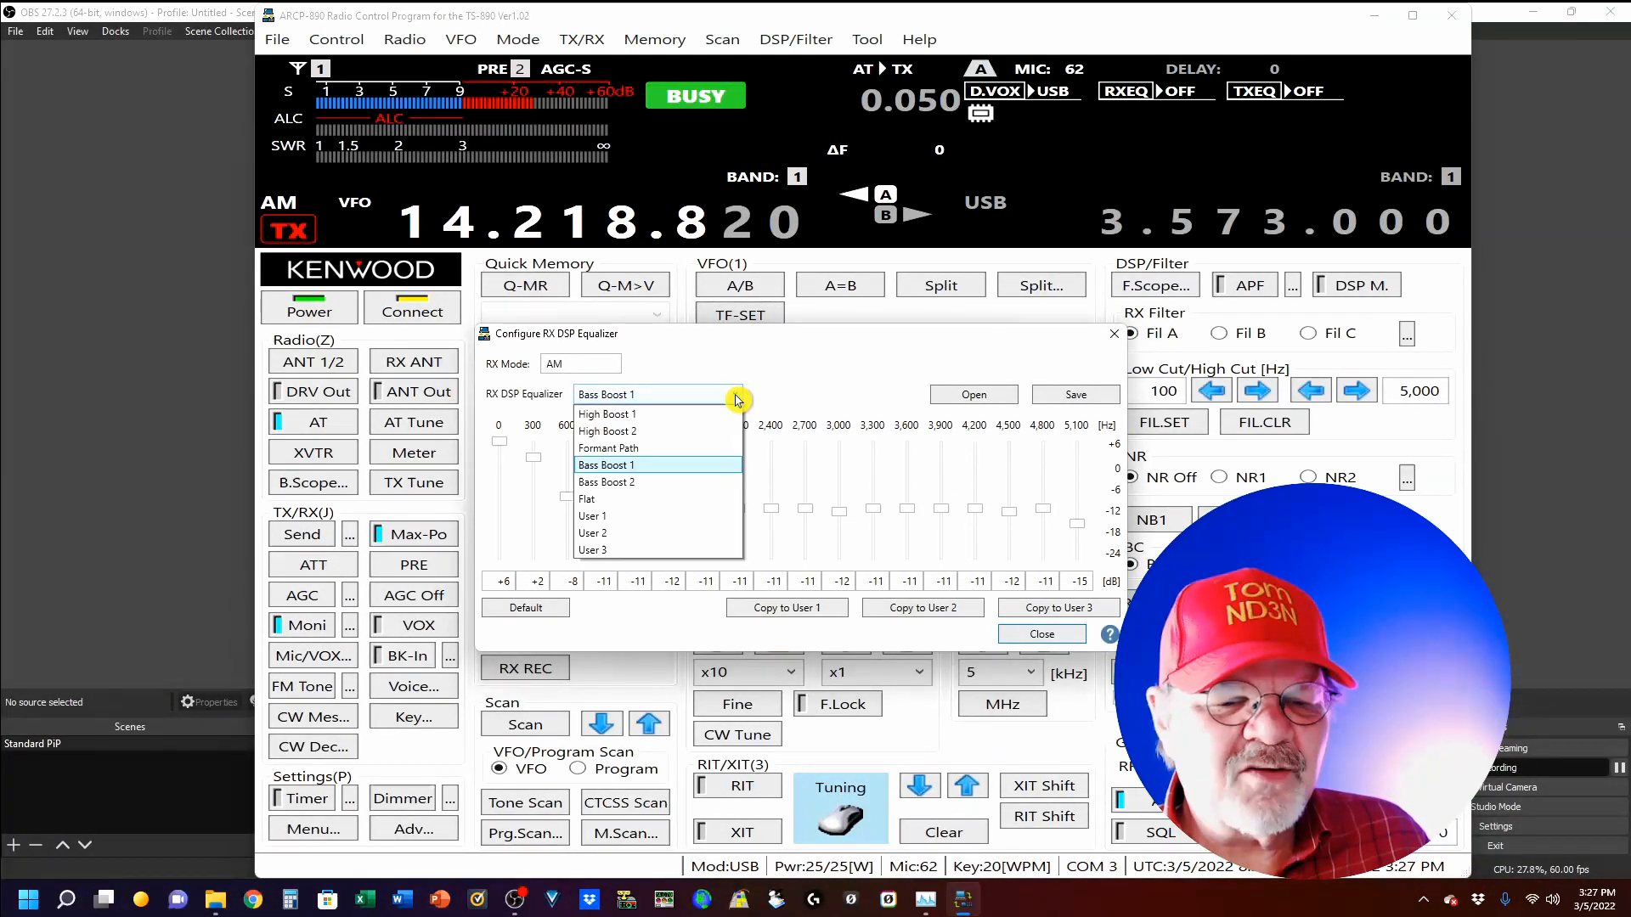
left_click(592, 516)
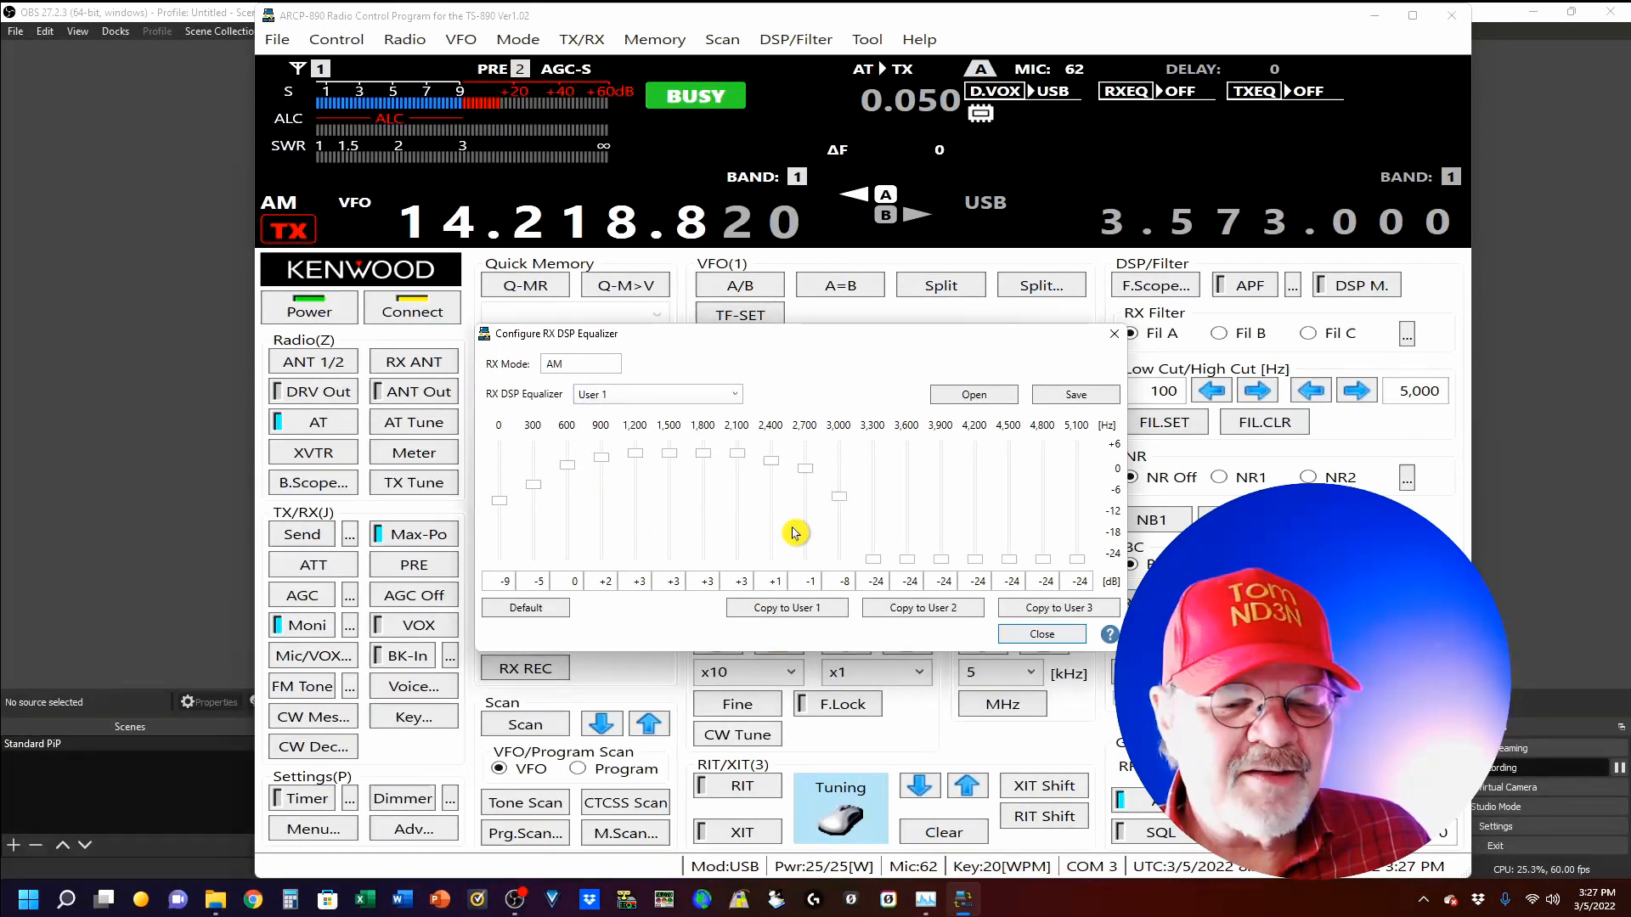
mouse_move(455, 475)
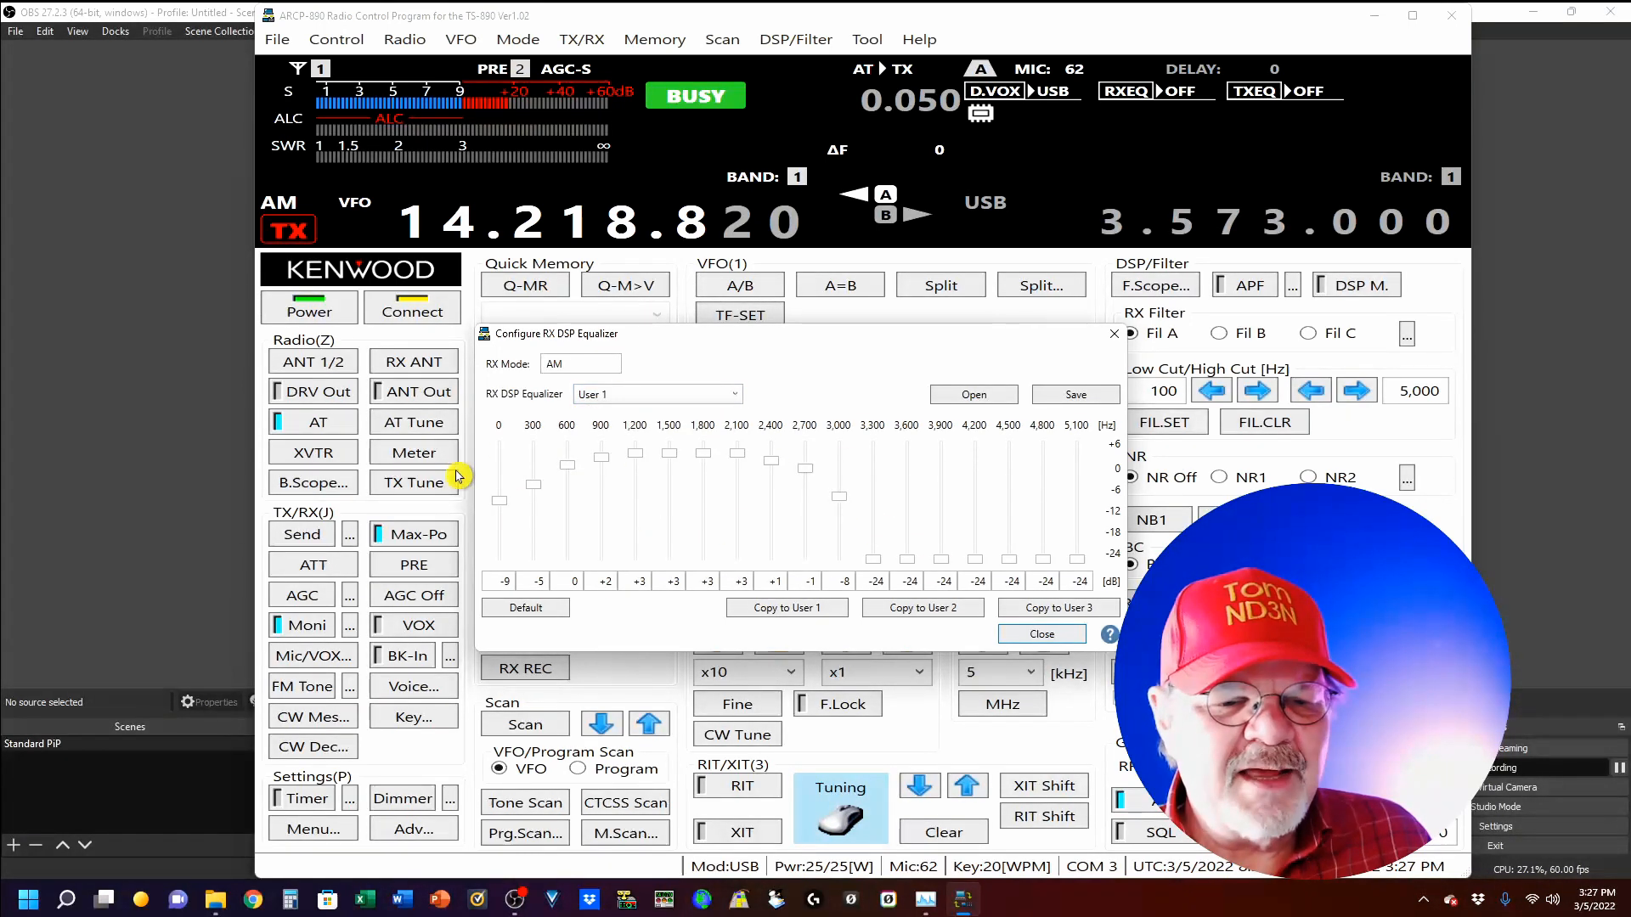
mouse_move(778, 491)
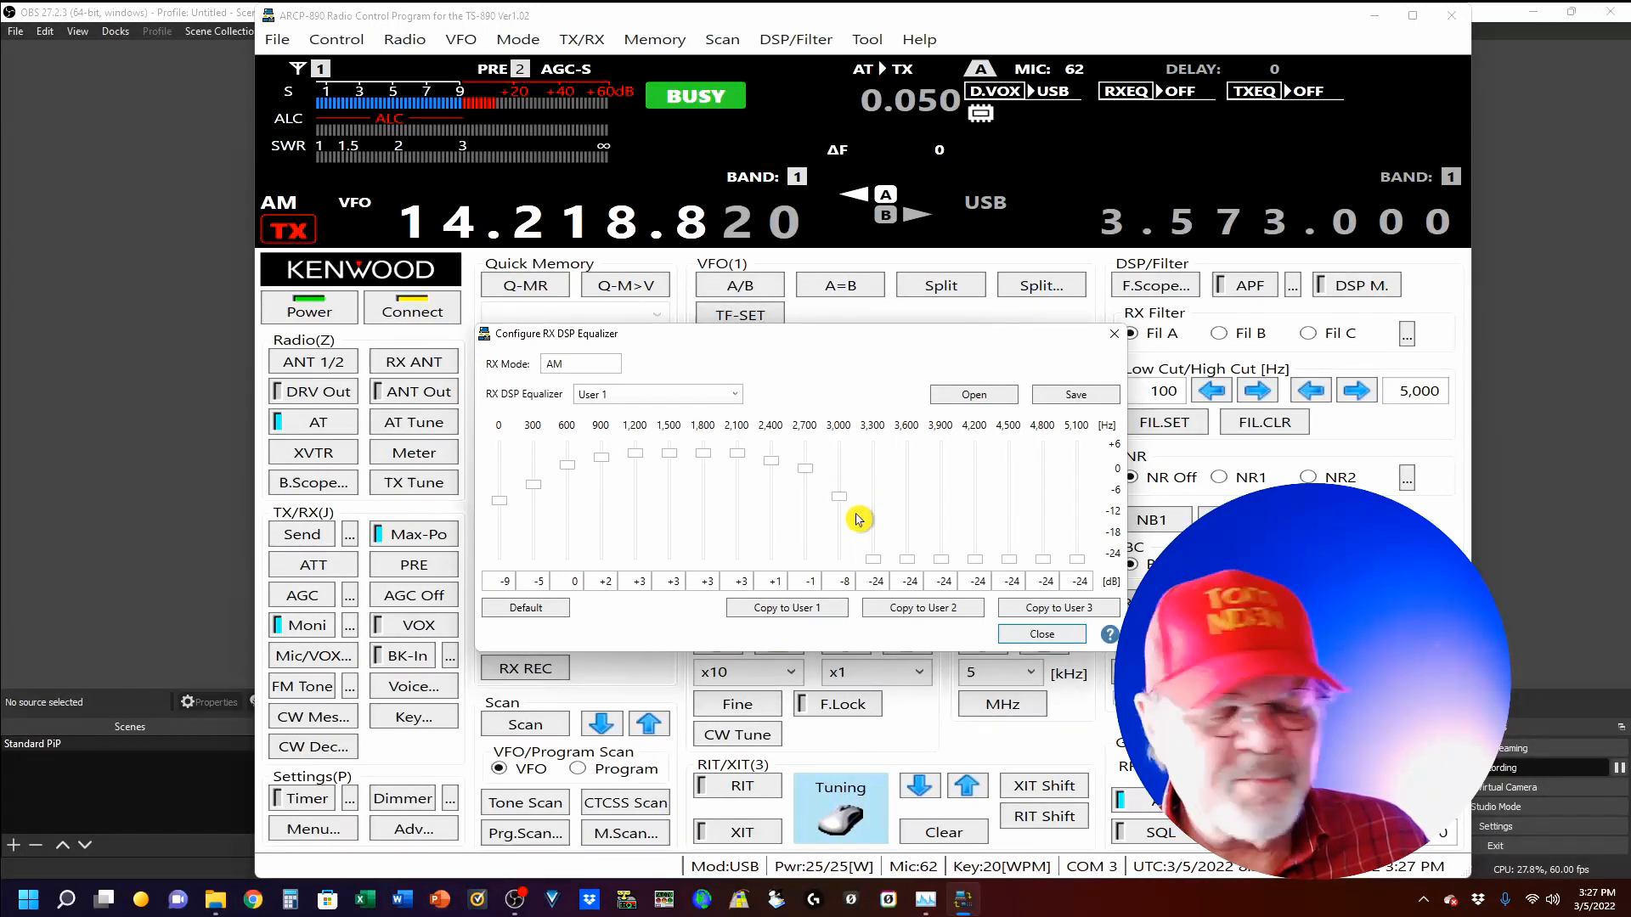
mouse_move(851, 508)
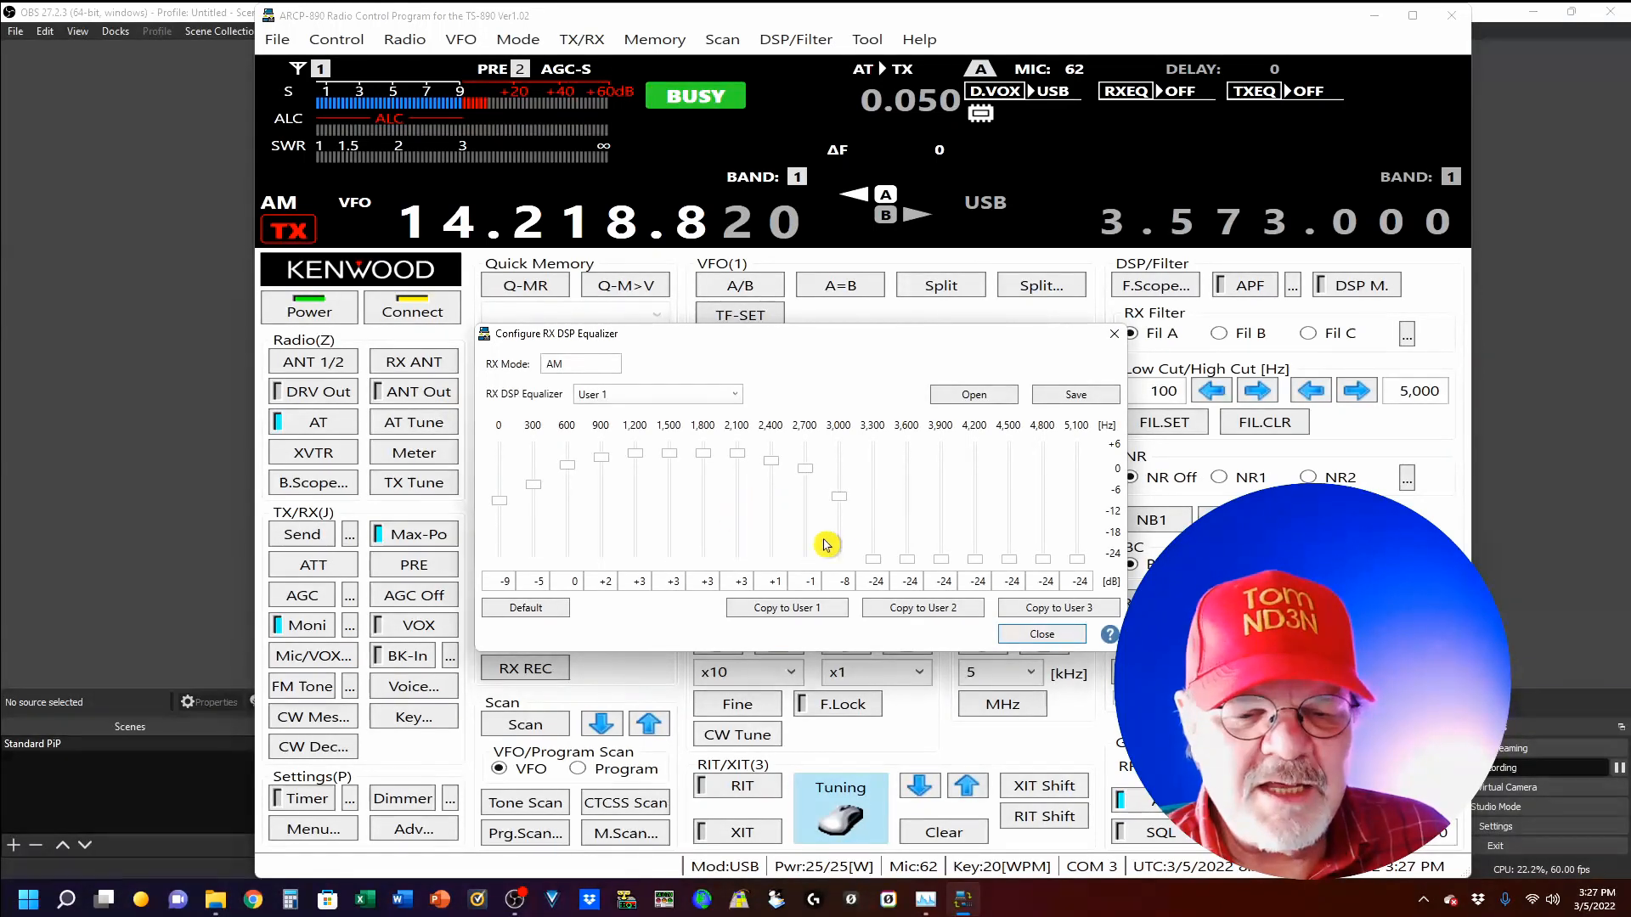
left_click(1040, 633)
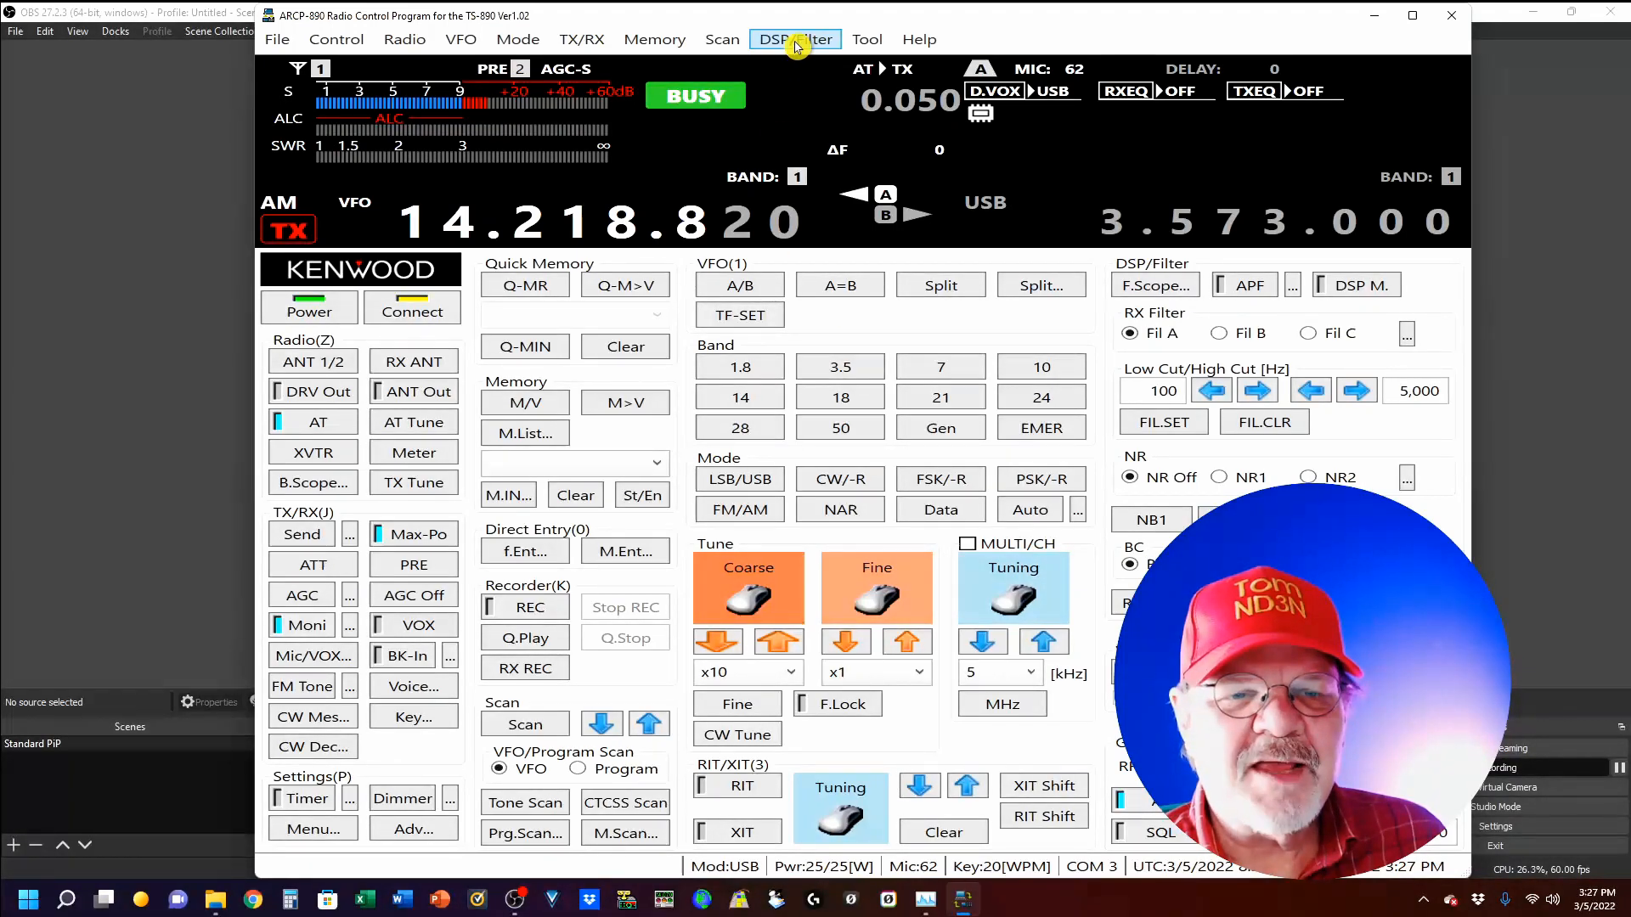
Open the TX DSP Equalizer from DSP/Filter and select the High Boost 2 preset
left_click(793, 38)
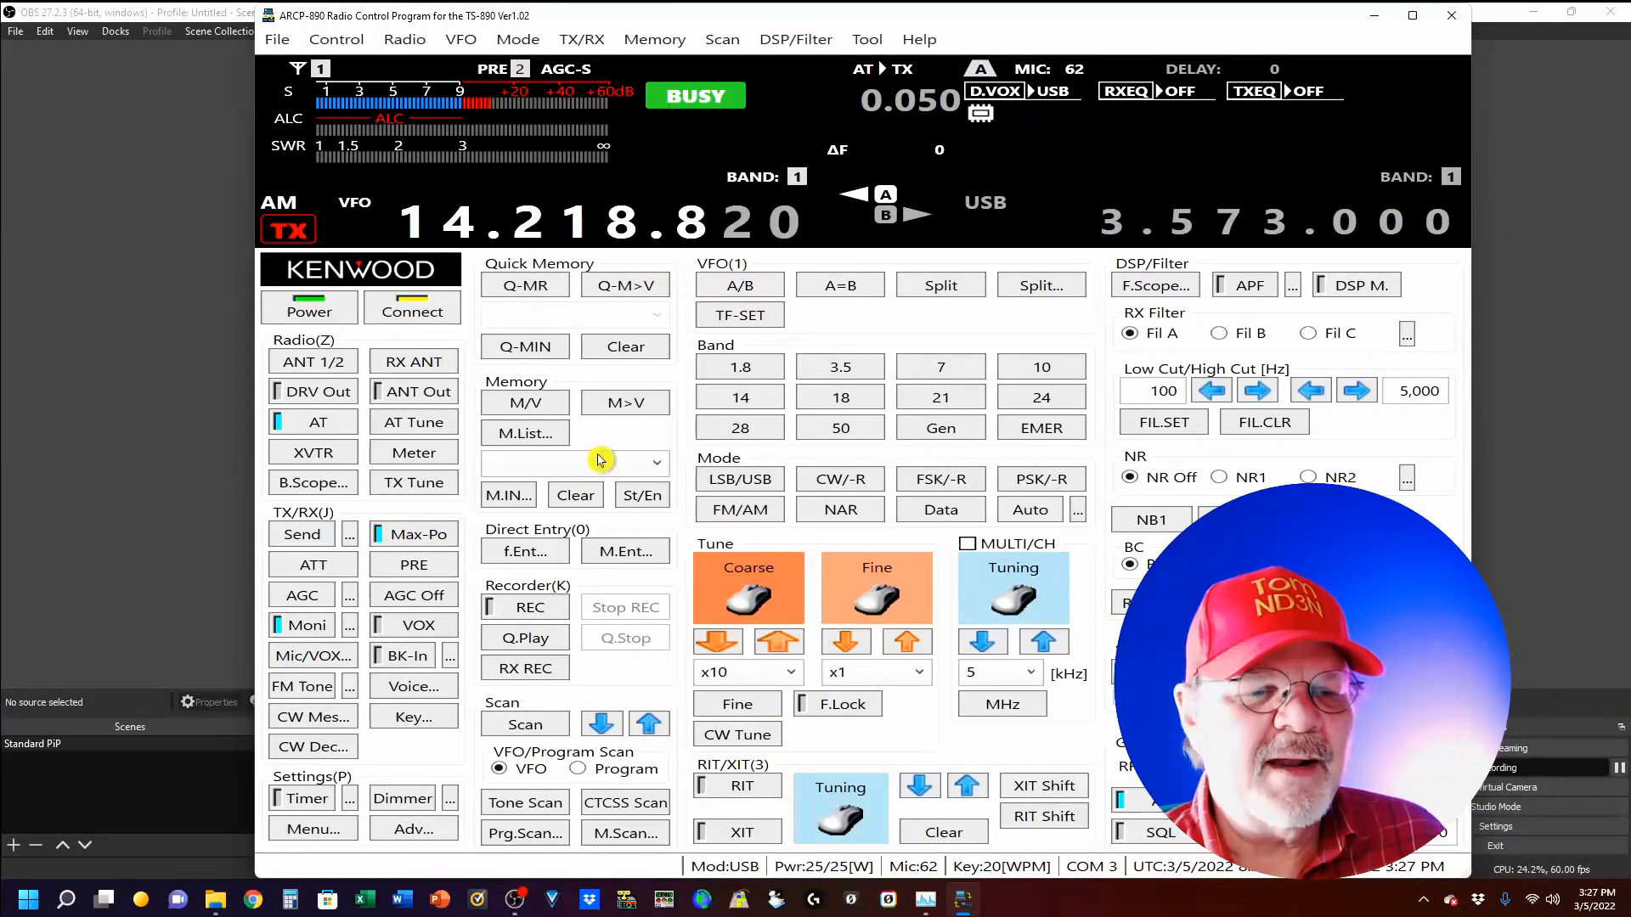
left_click(1257, 91)
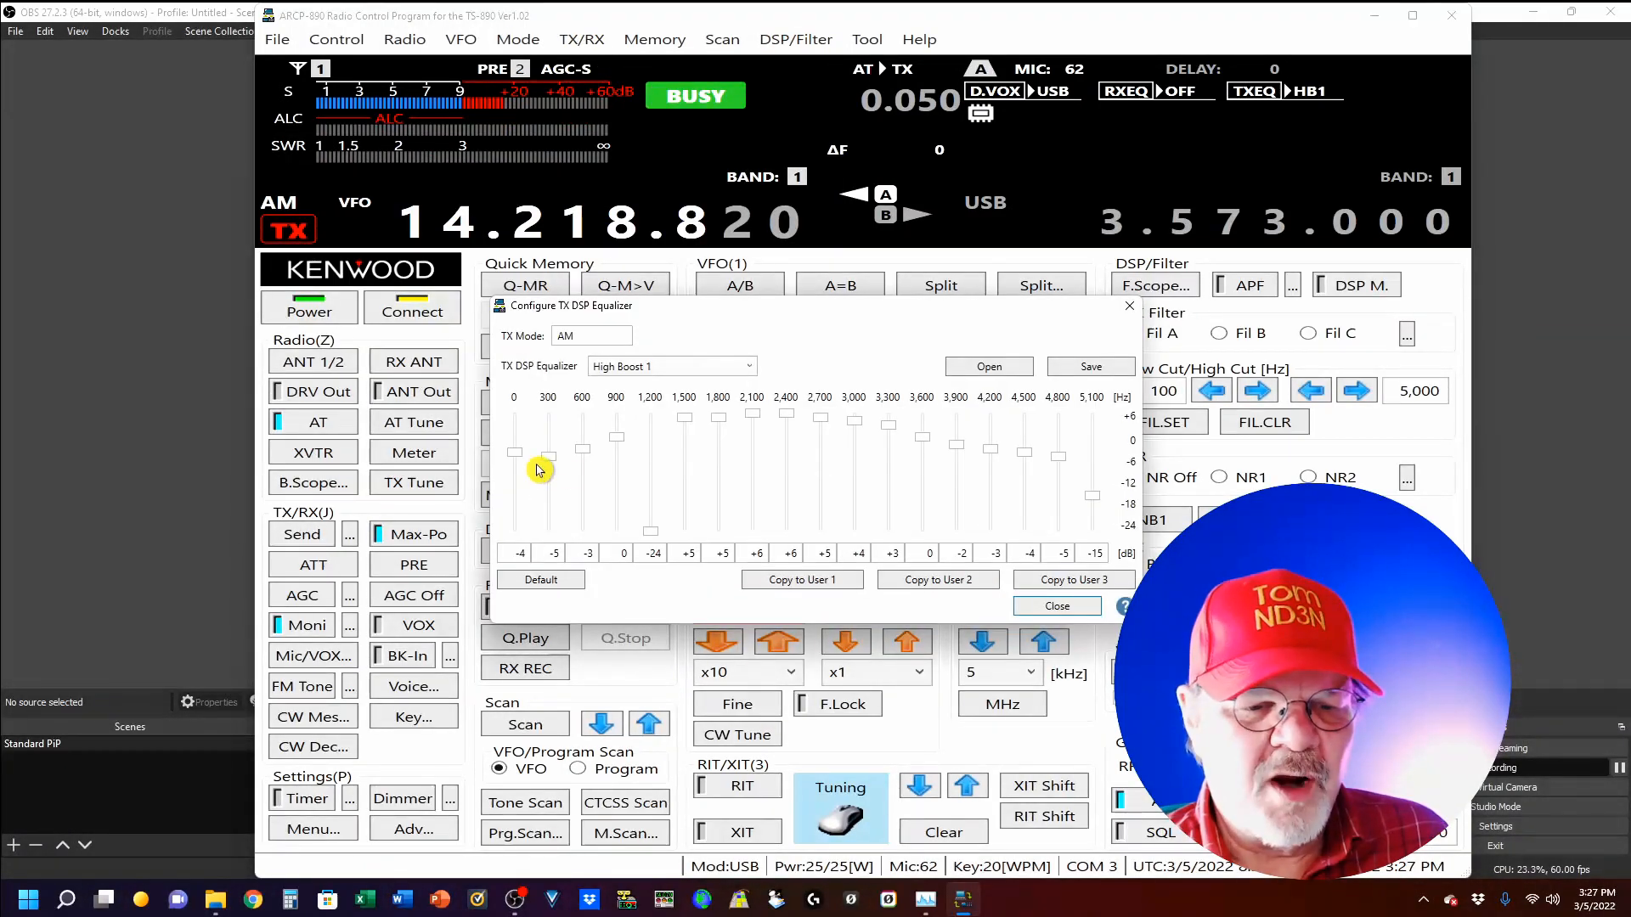
mouse_move(510, 487)
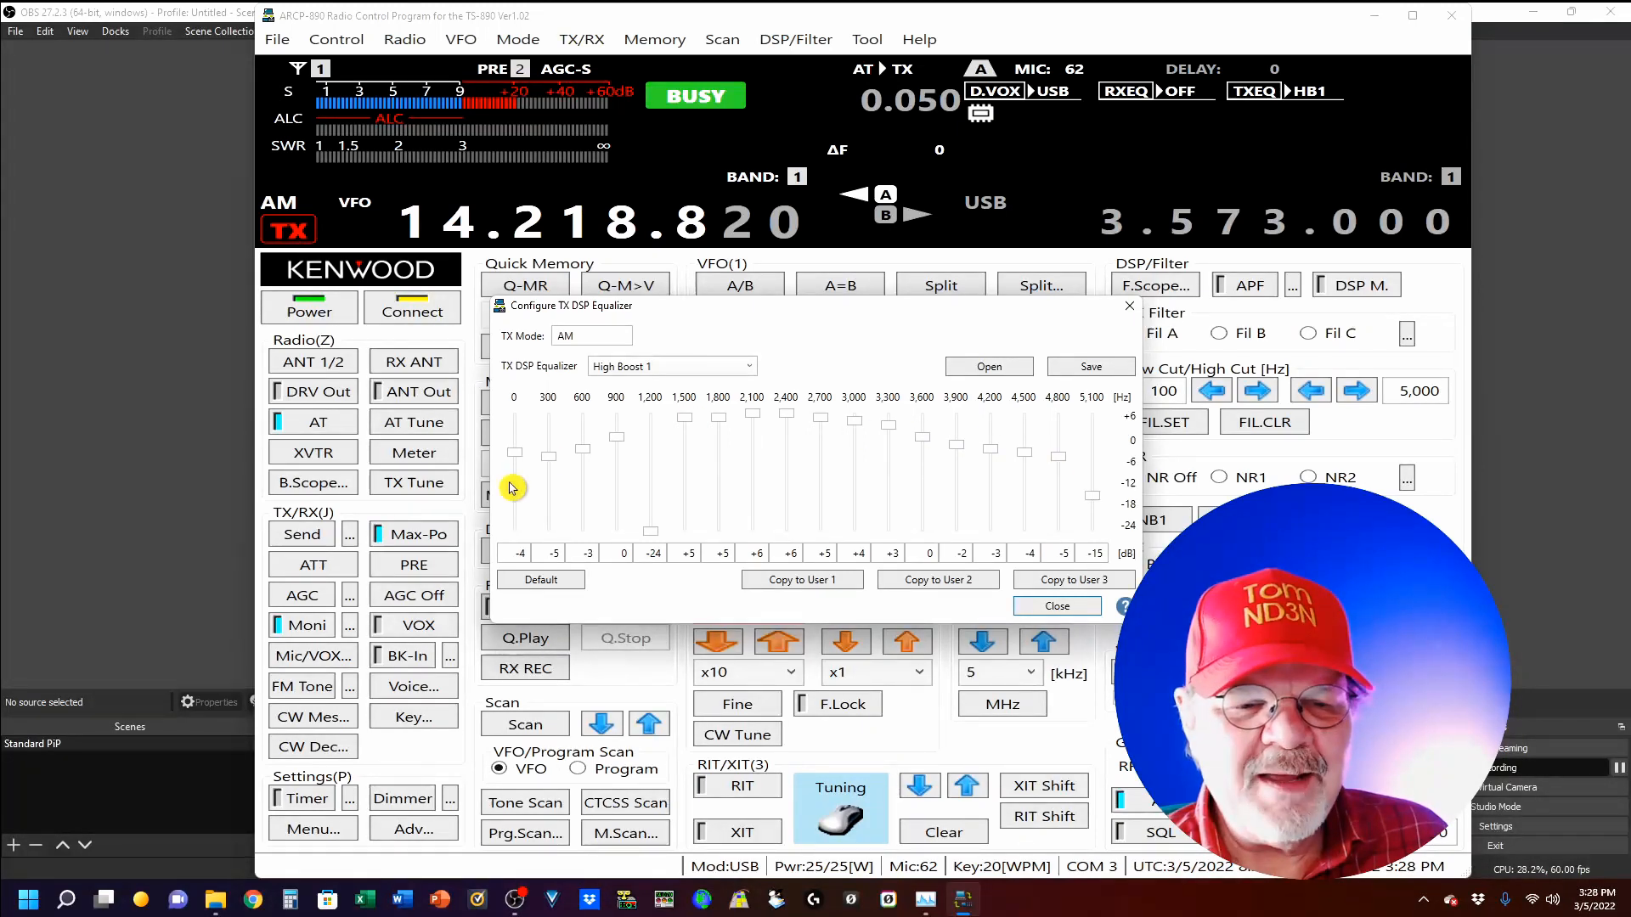
mouse_move(840, 470)
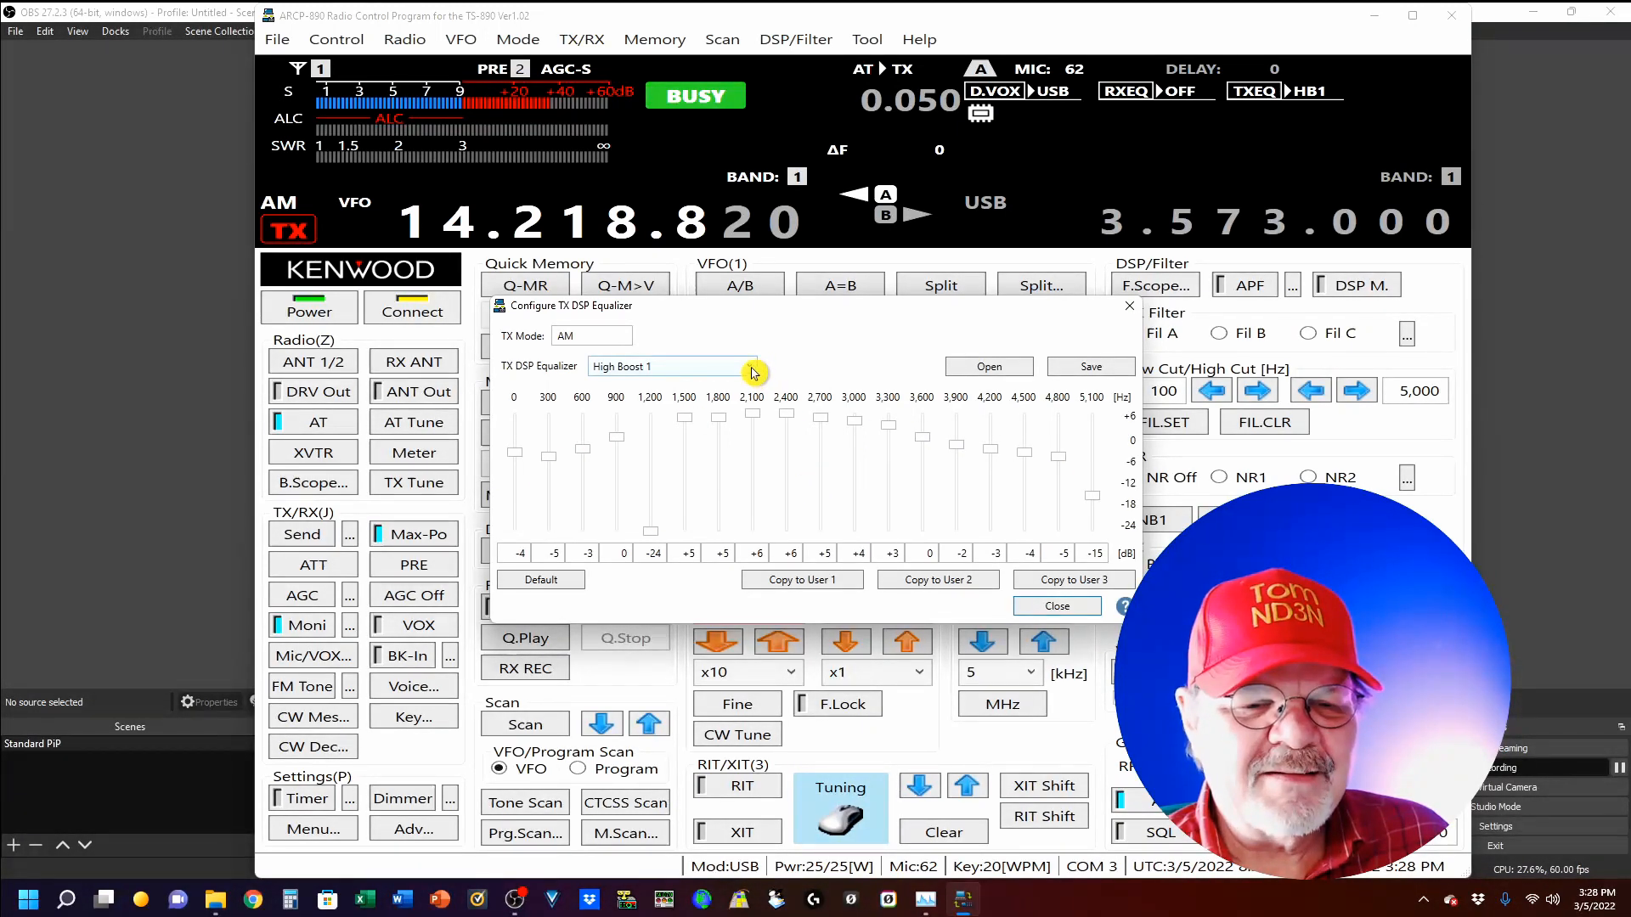
left_click(671, 366)
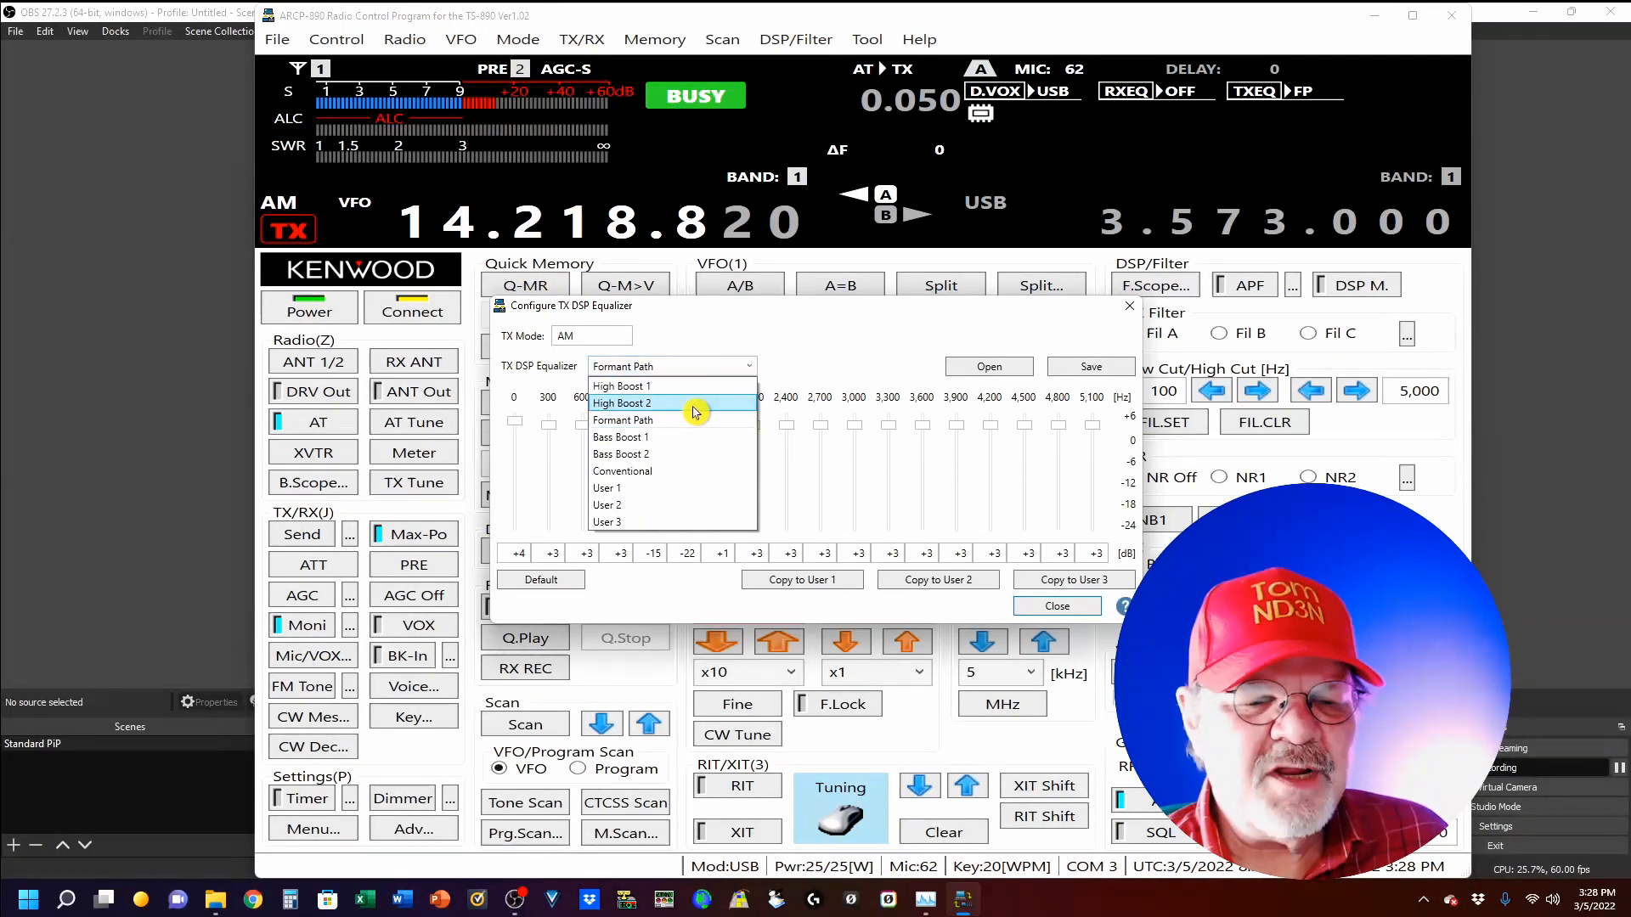
left_click(621, 403)
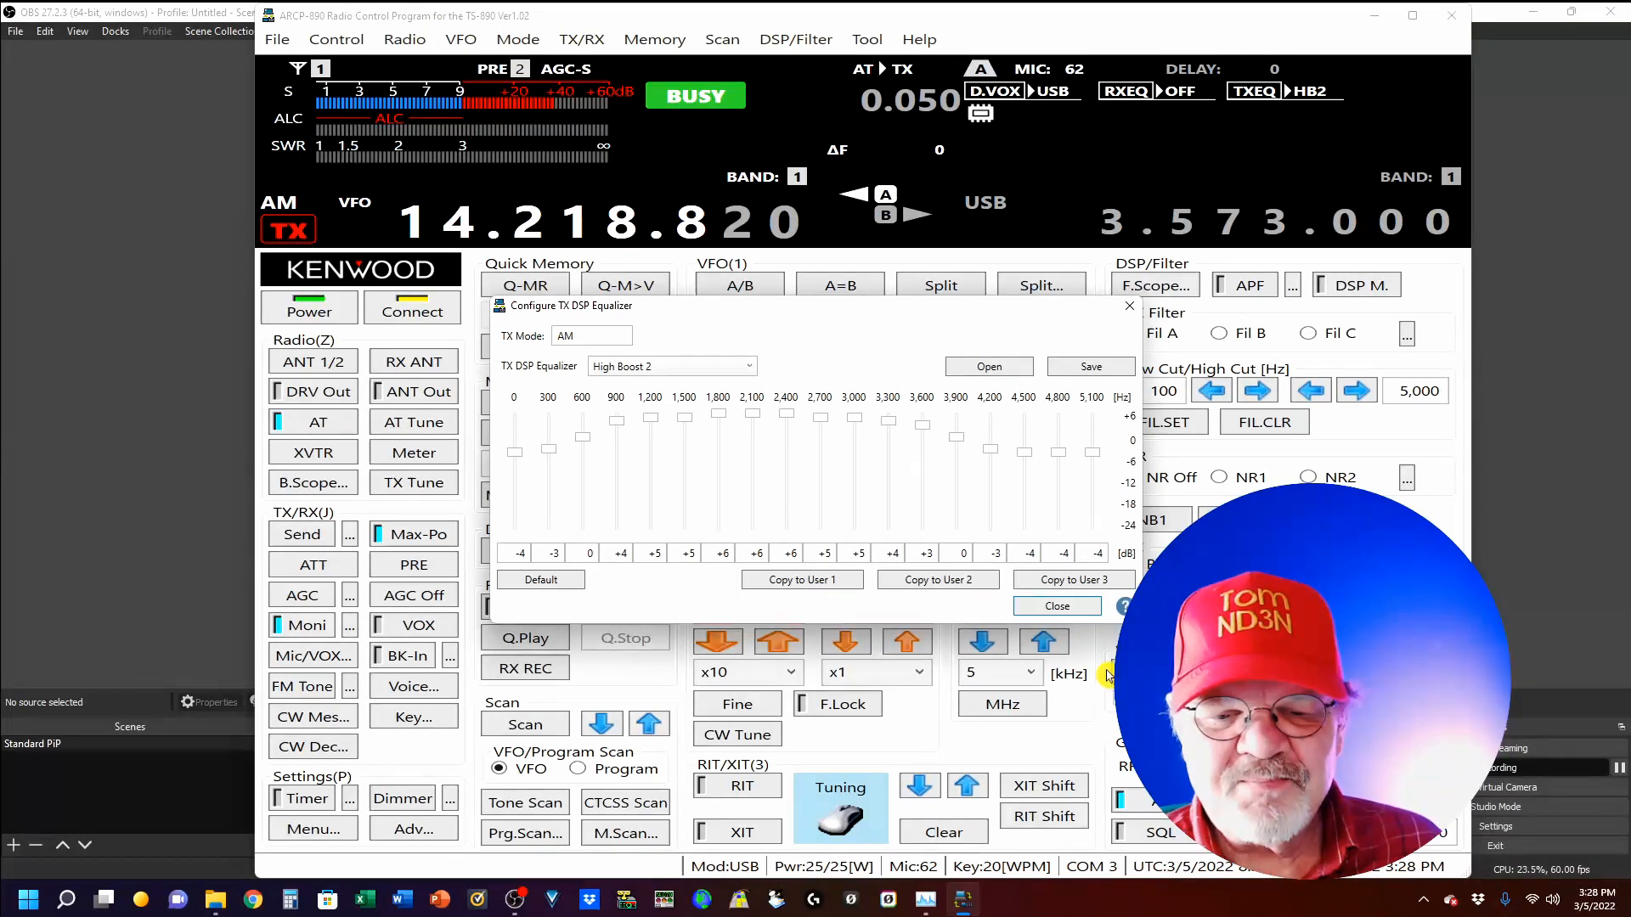
Close the transmit equalizer keeping High Boost 2, then open the Memory menu
left_click(1055, 605)
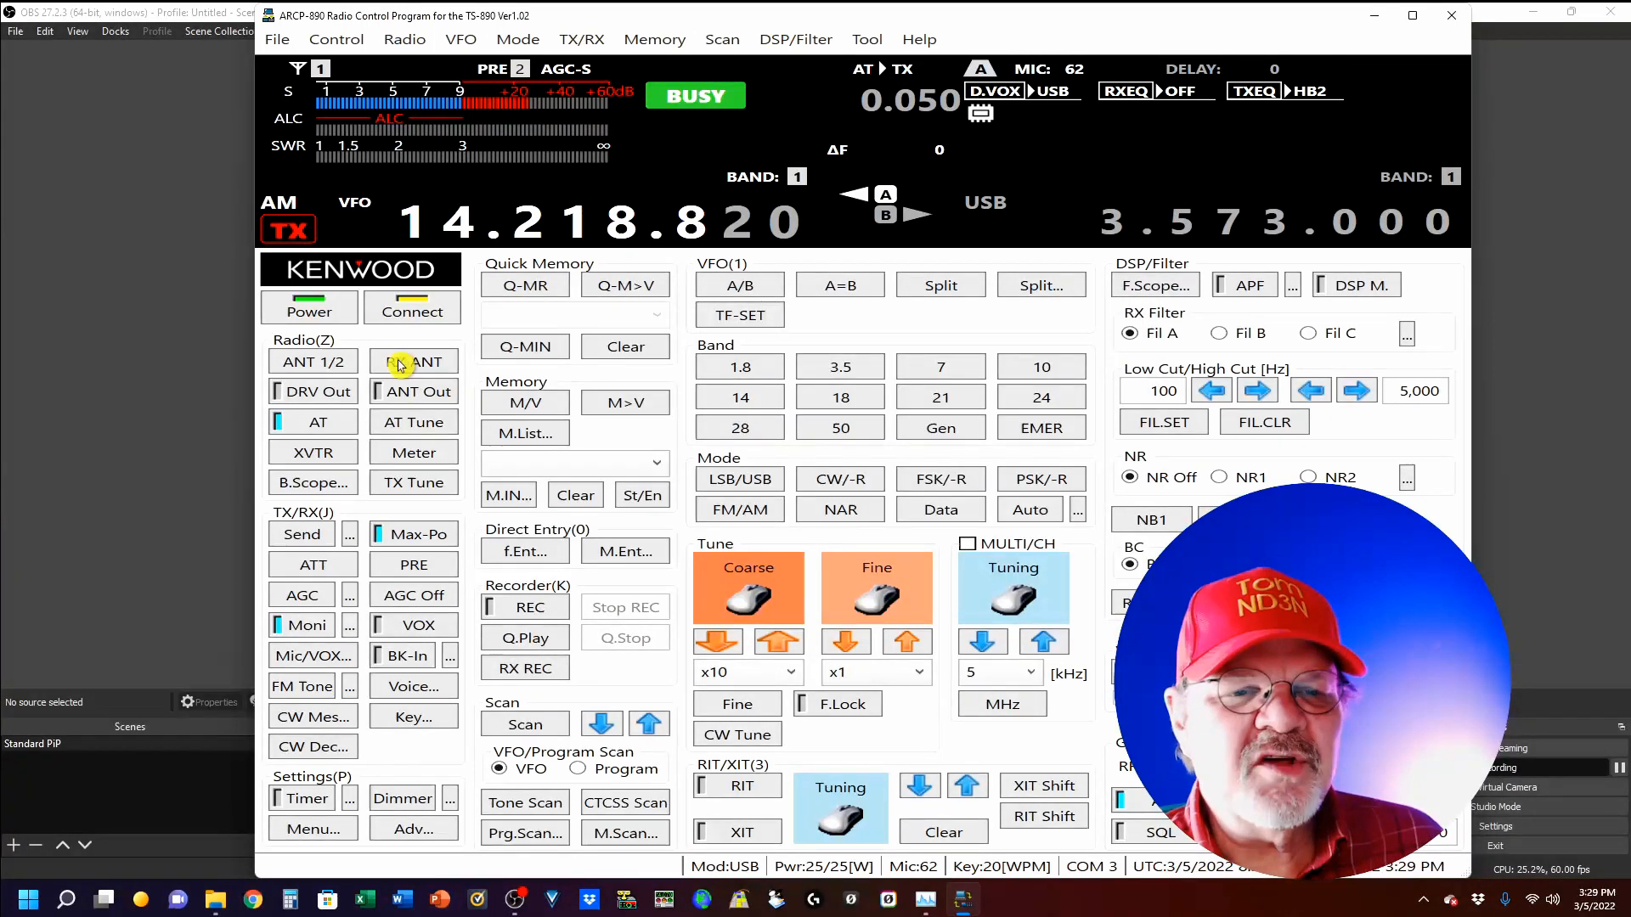
left_click(654, 38)
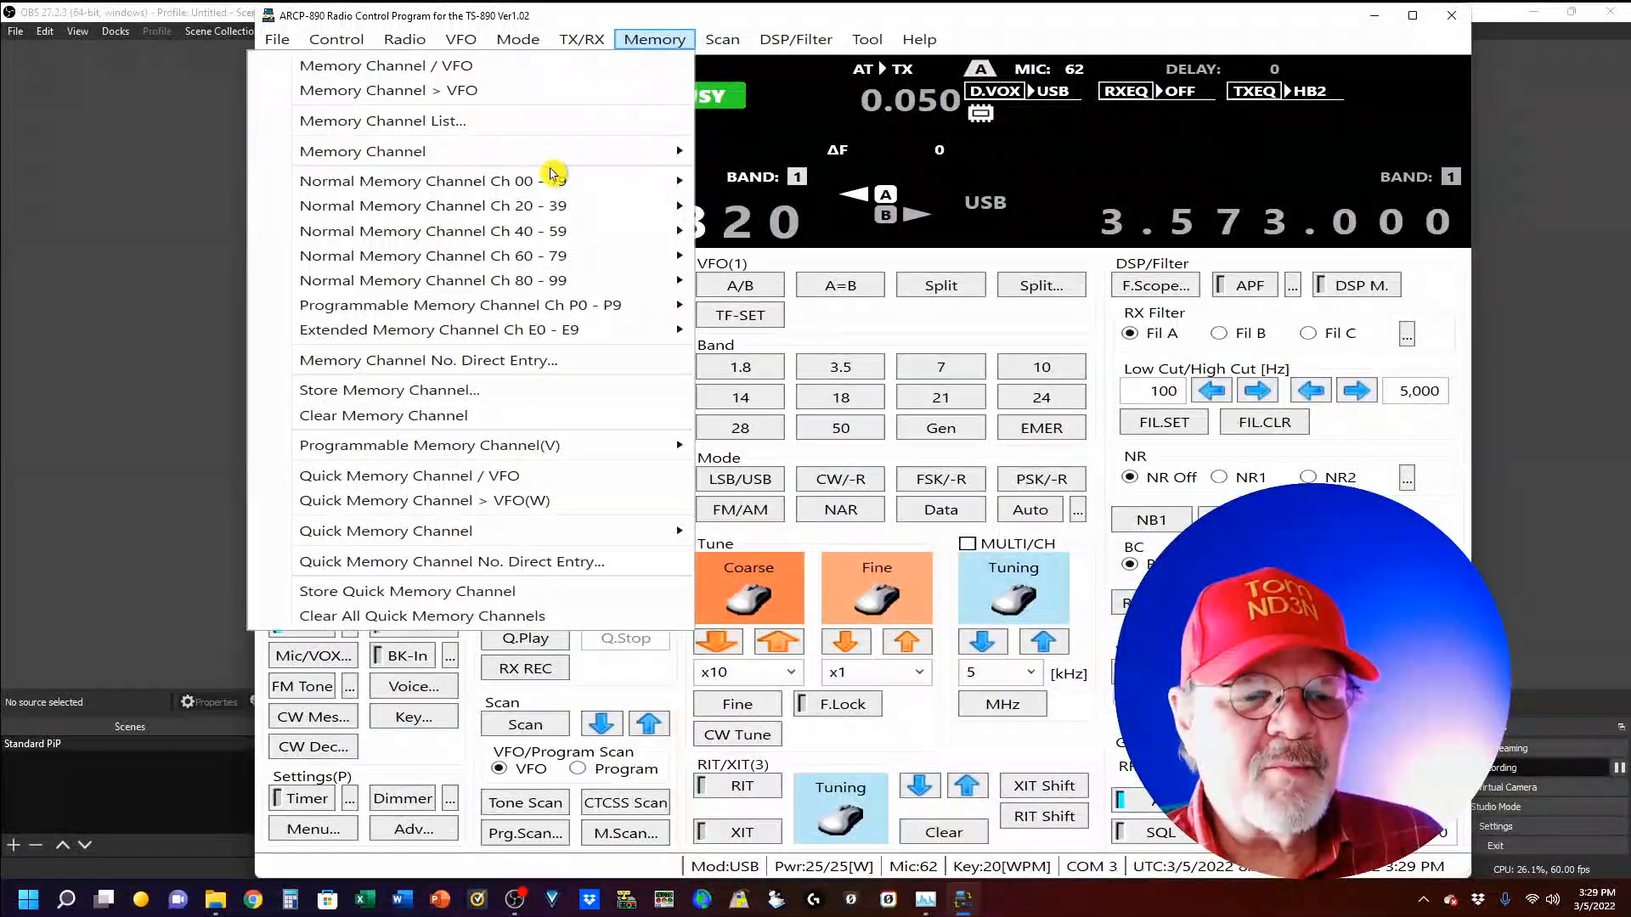
mouse_move(407, 591)
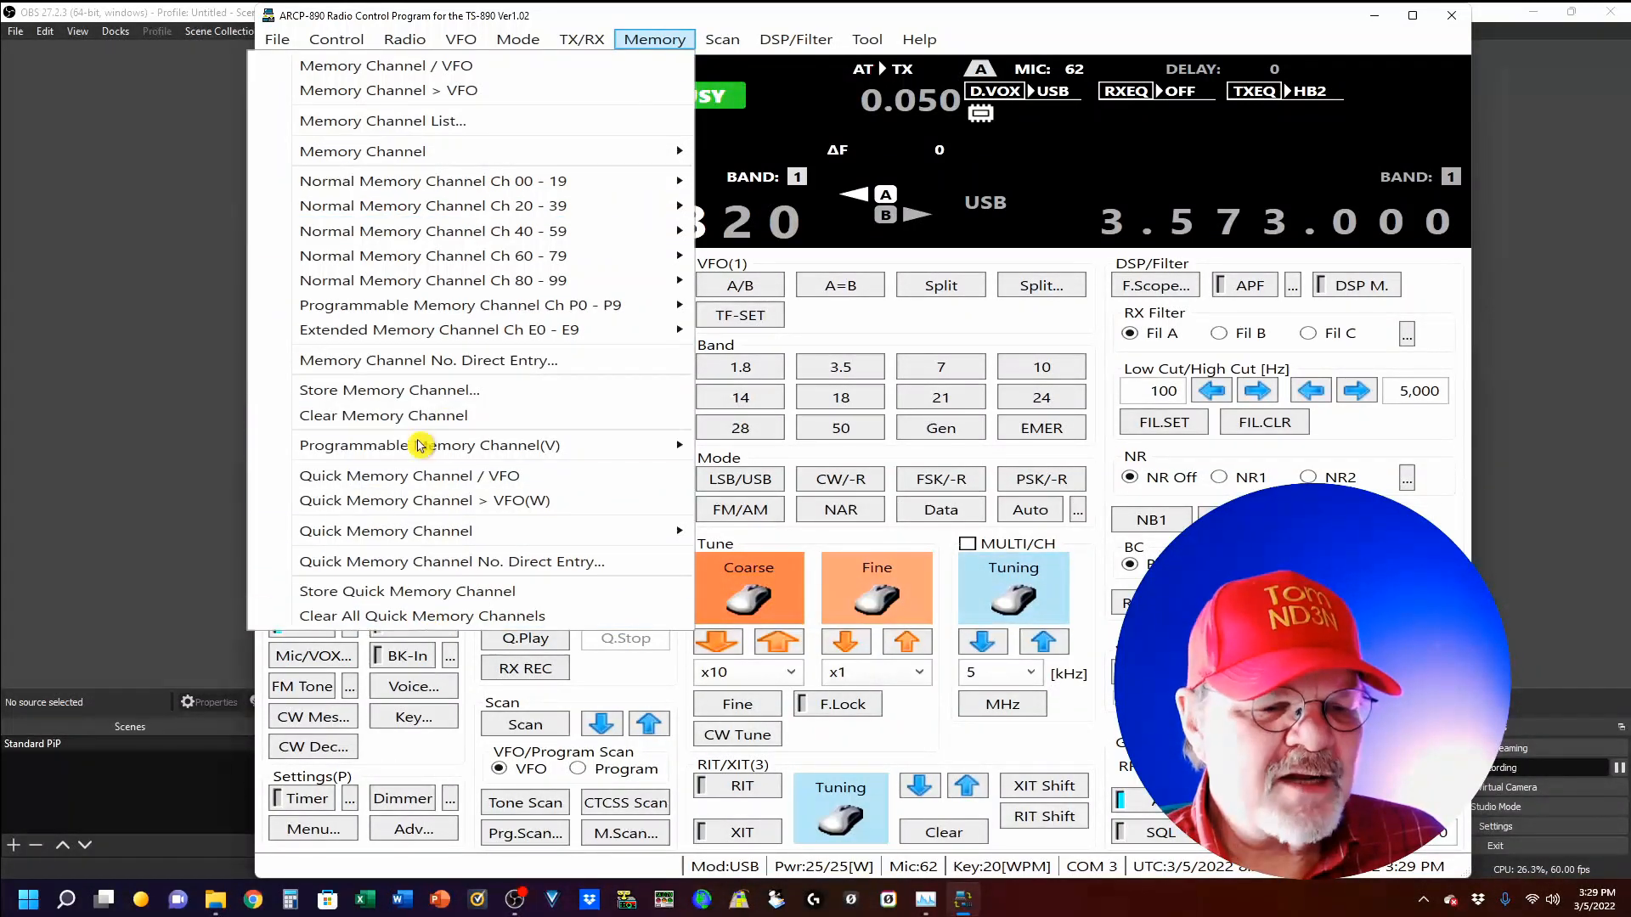
mouse_move(421, 616)
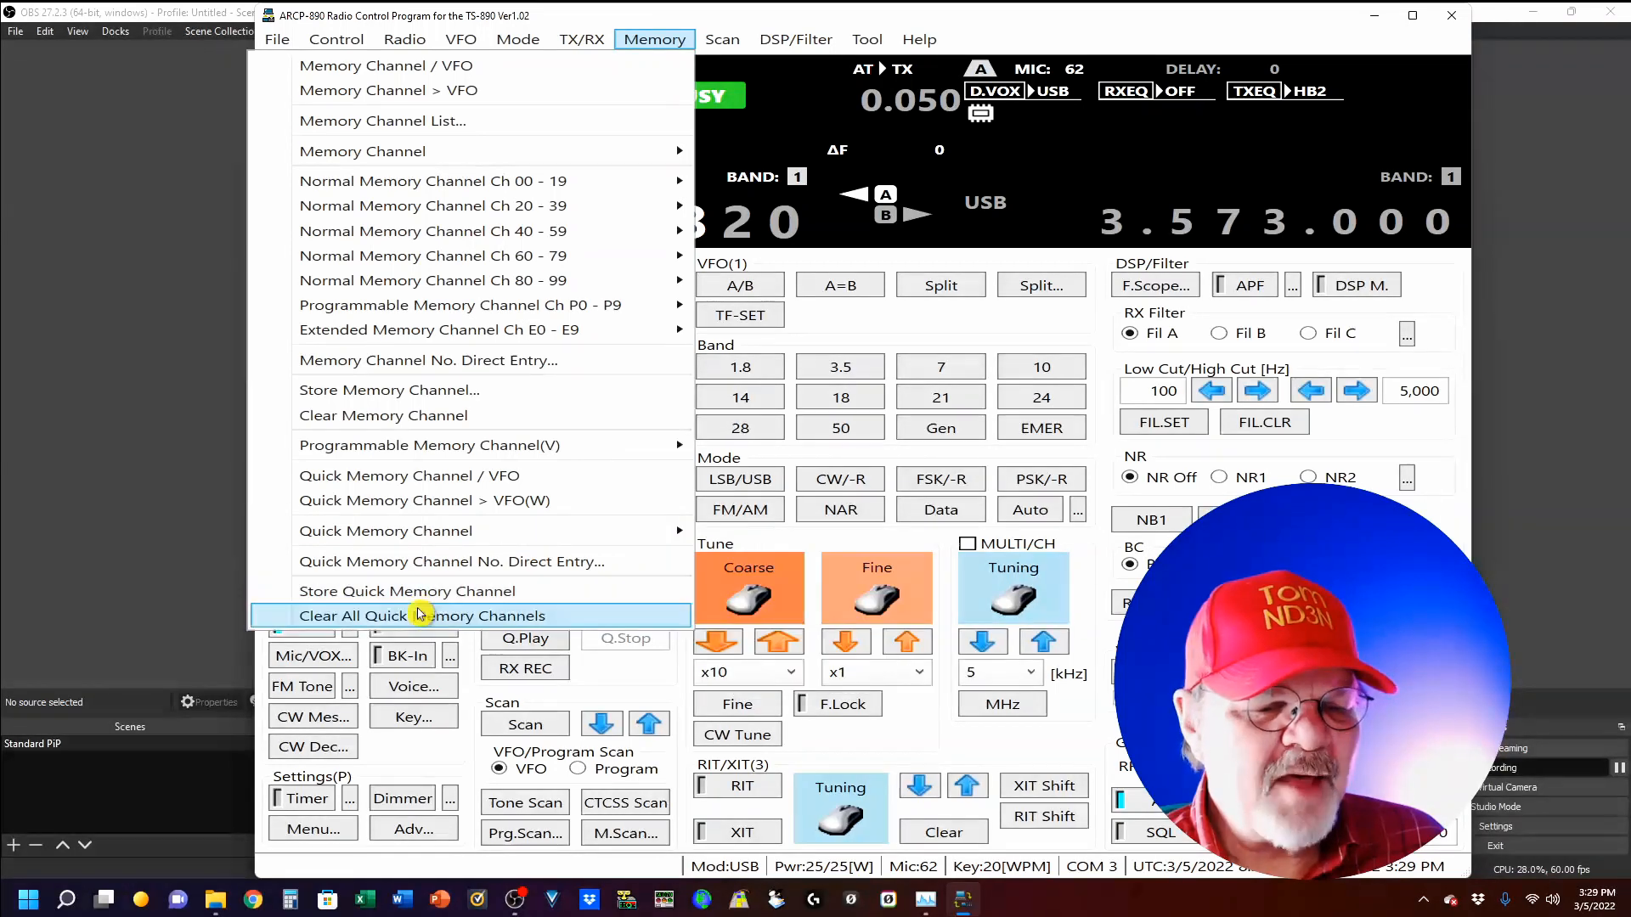
mouse_move(606, 519)
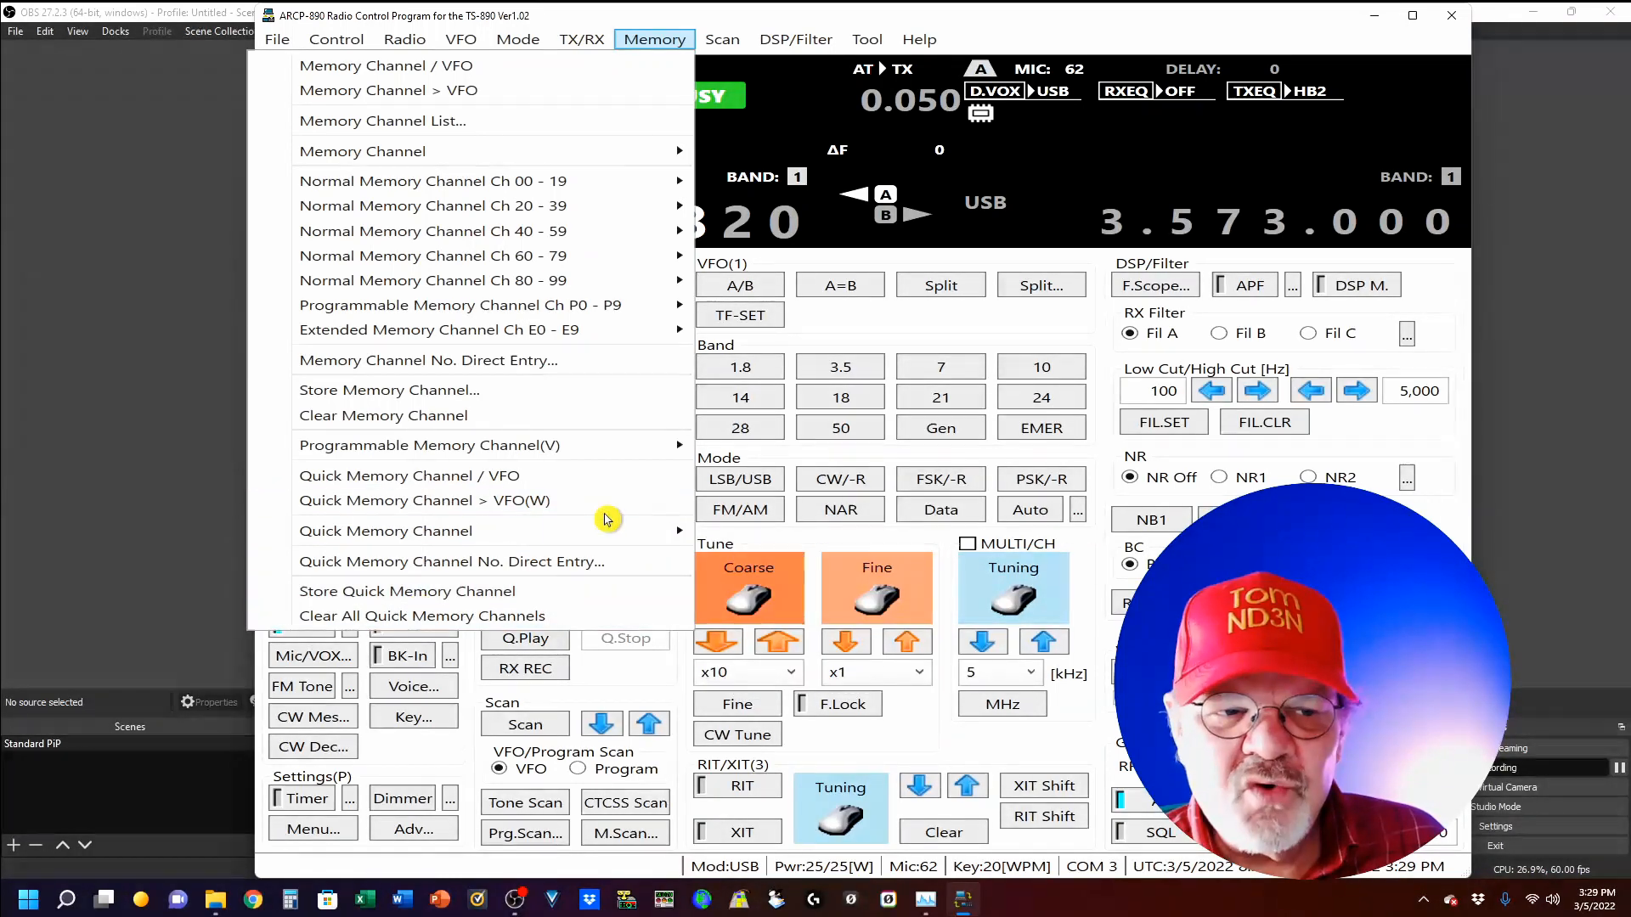
mouse_move(489, 180)
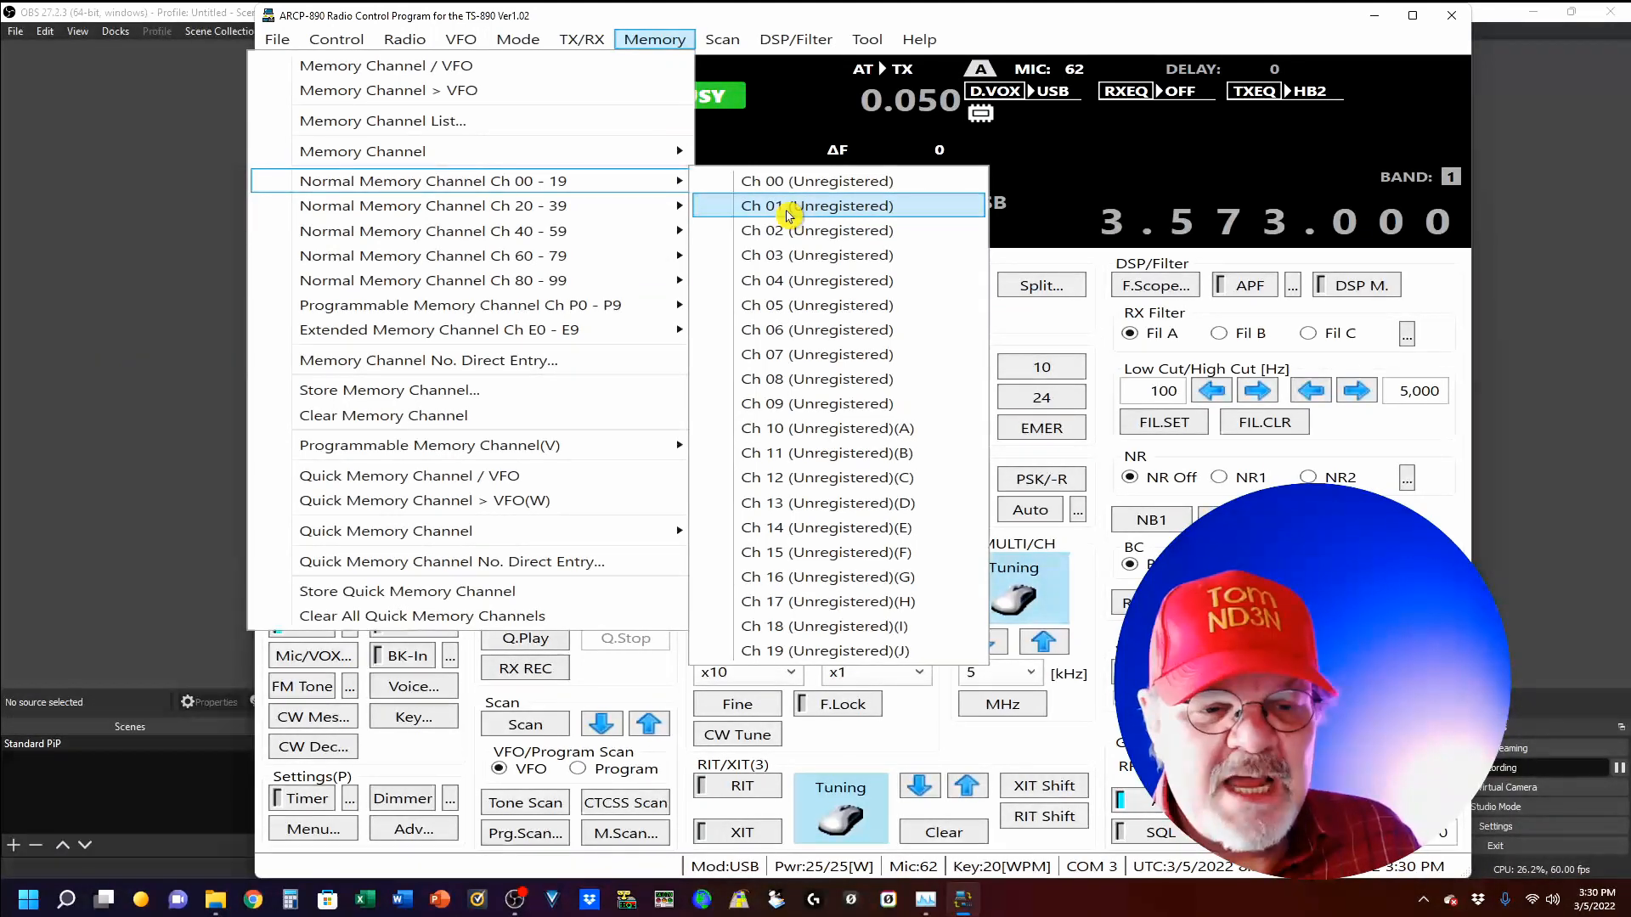
mouse_move(161, 281)
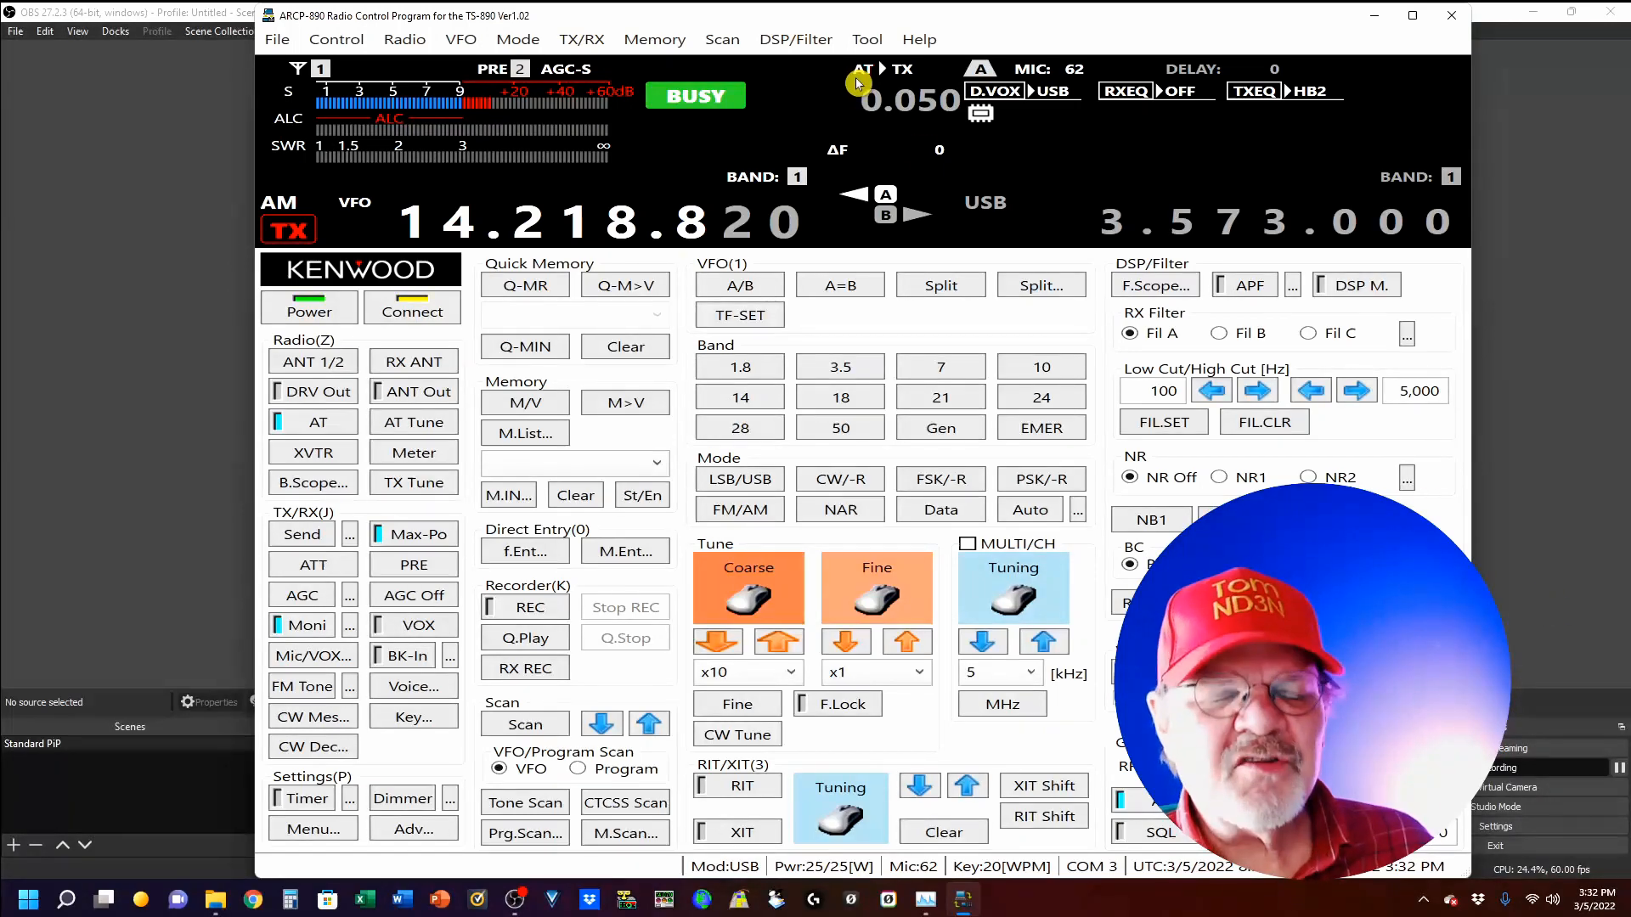
left_click(866, 38)
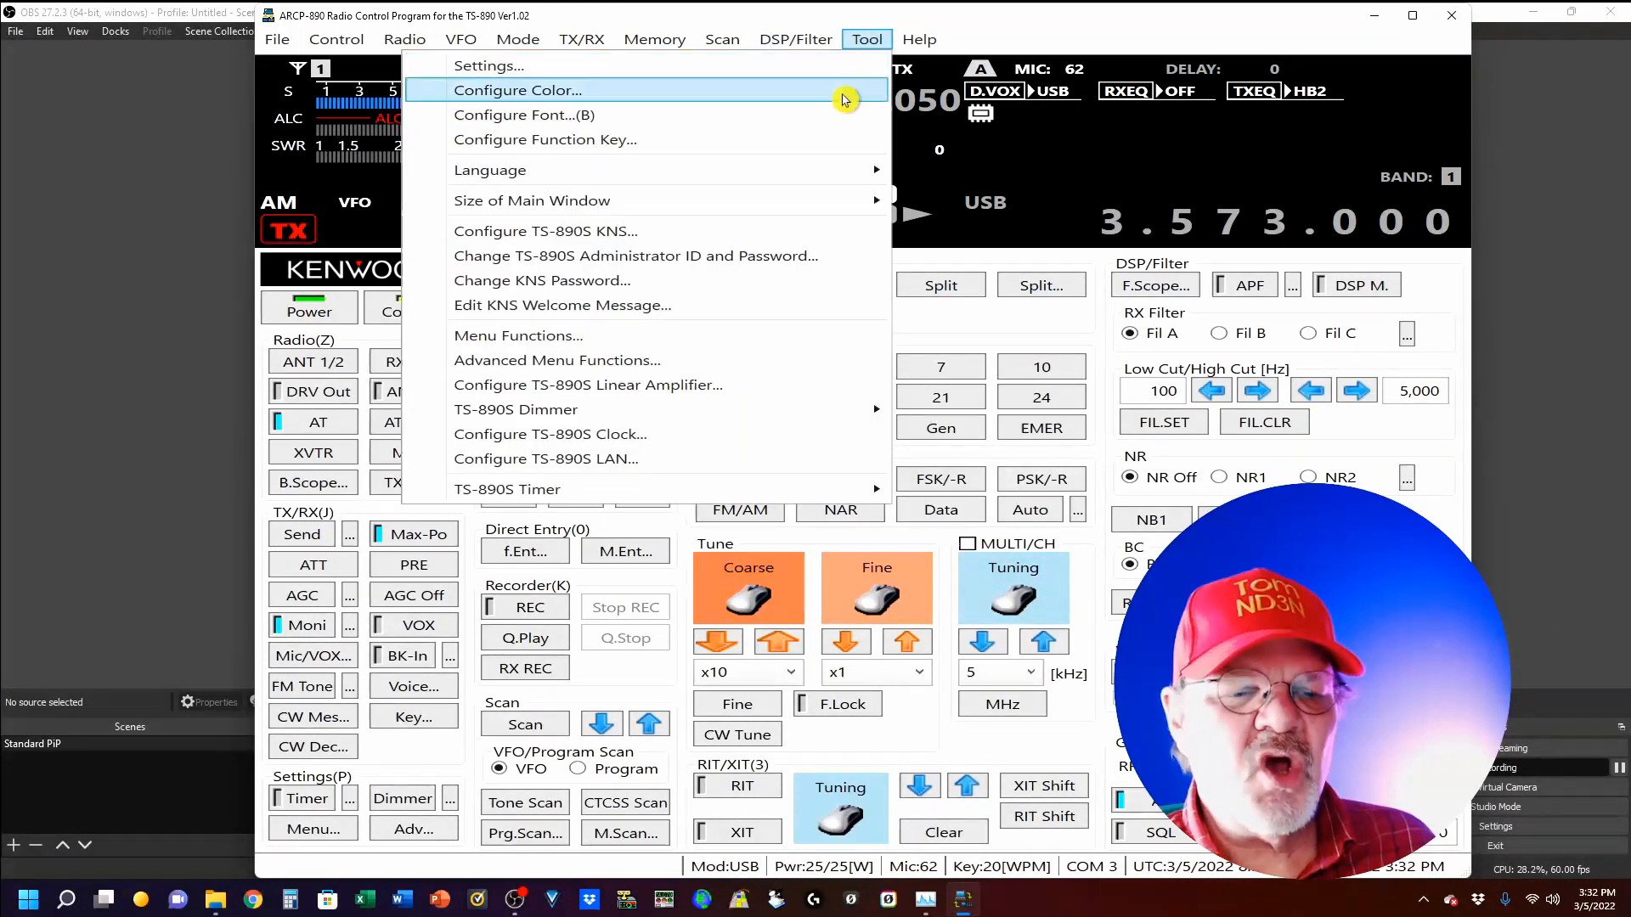
mouse_move(575, 341)
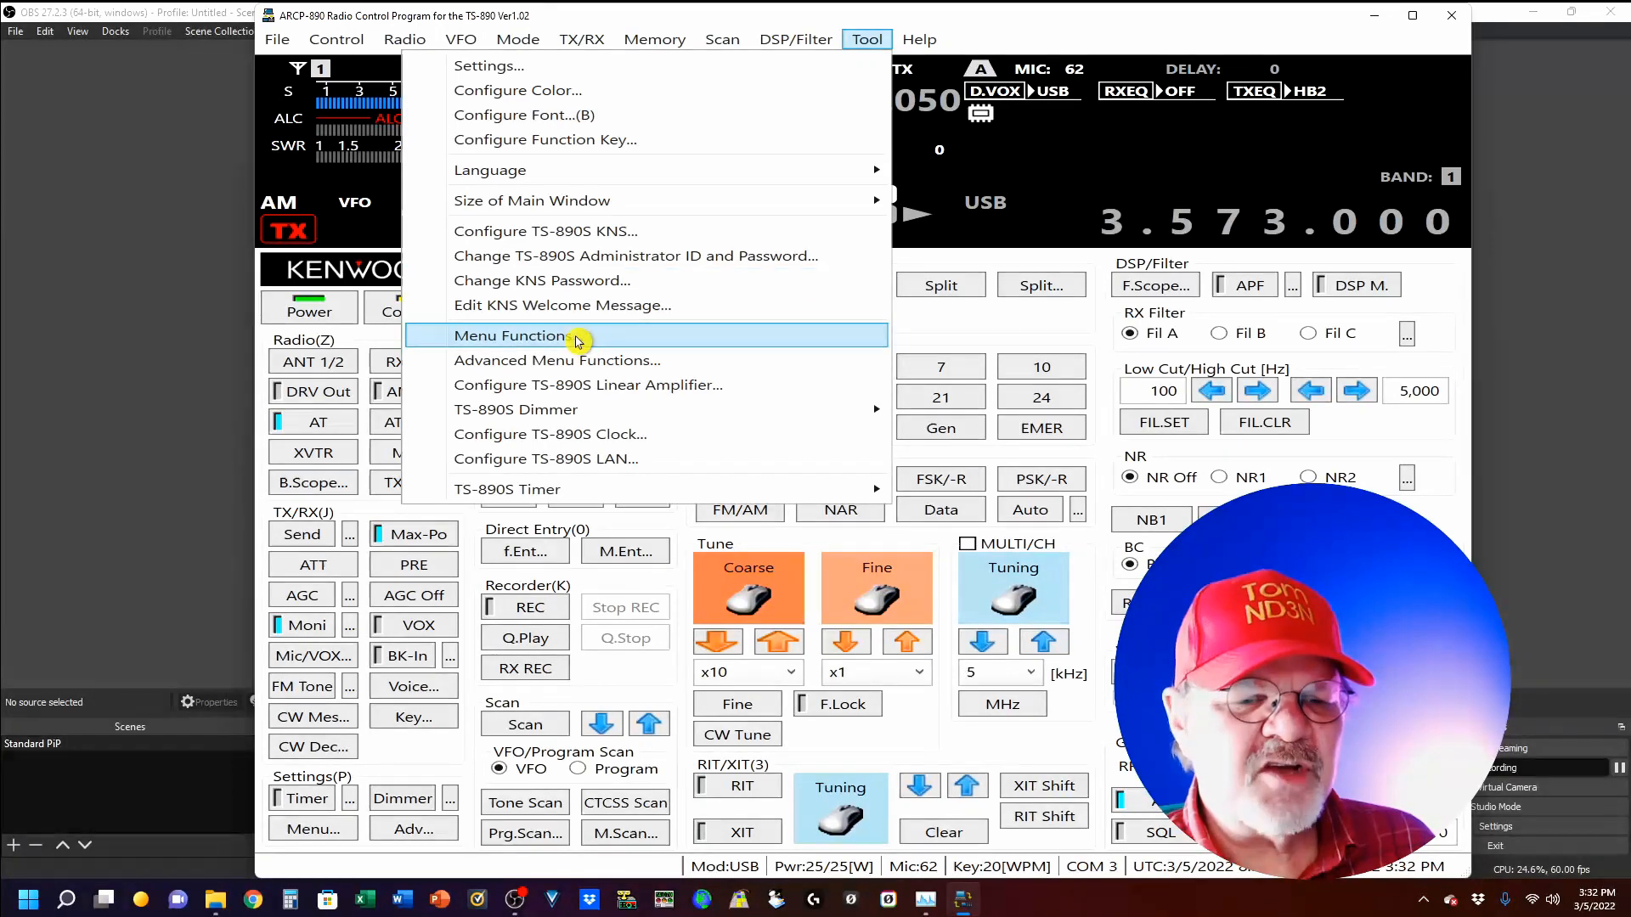
left_click(510, 335)
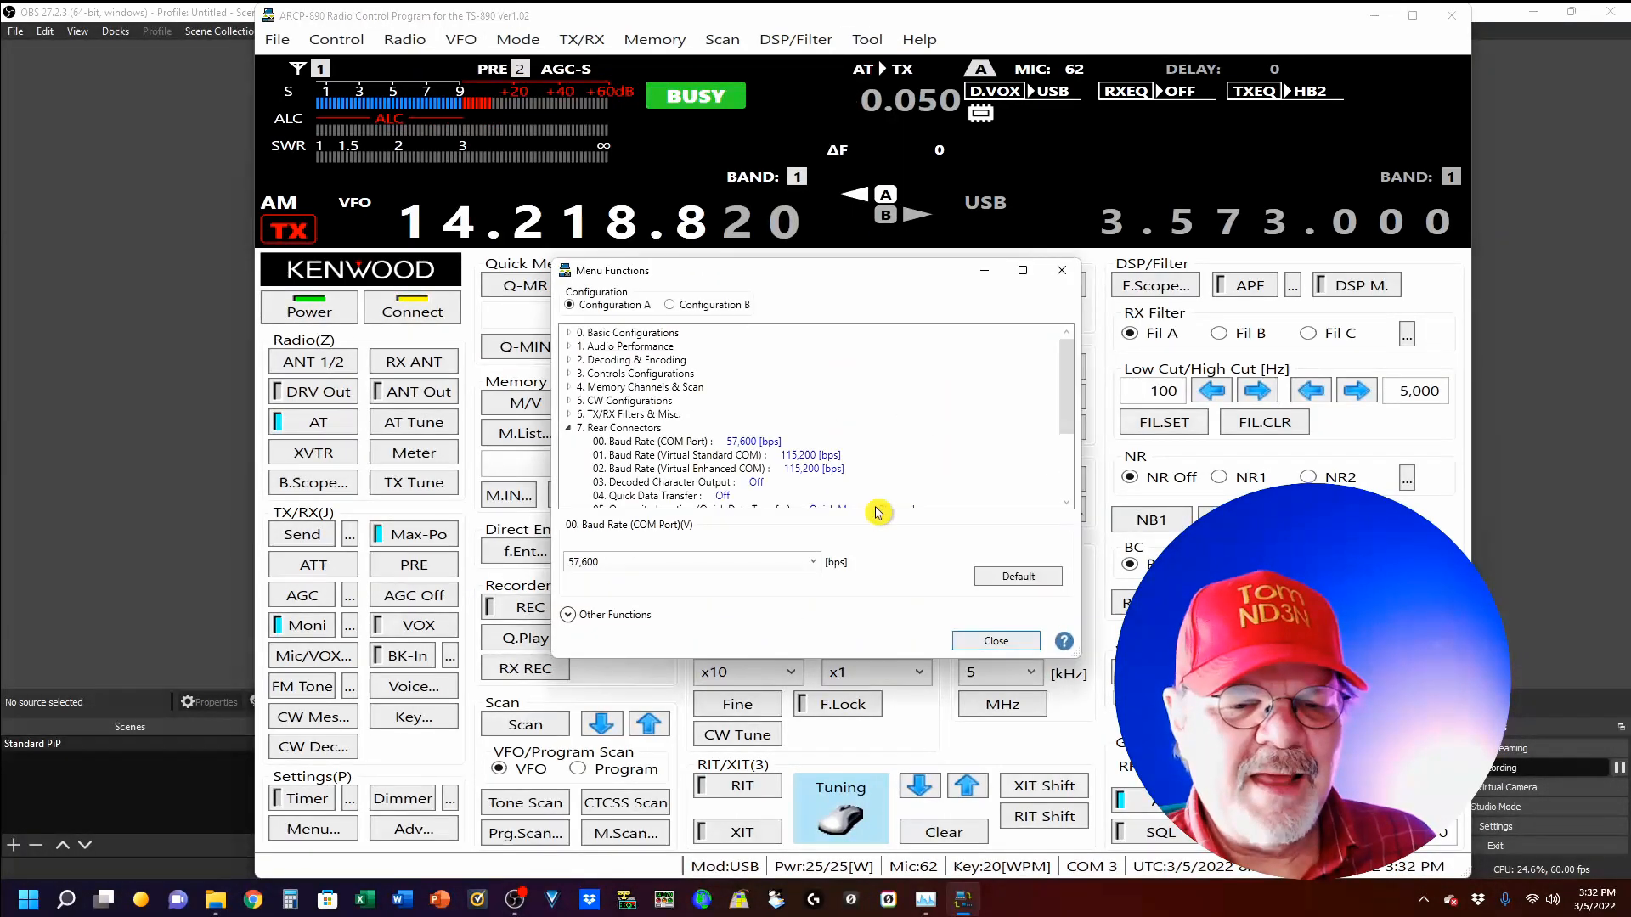
scroll("down", 3)
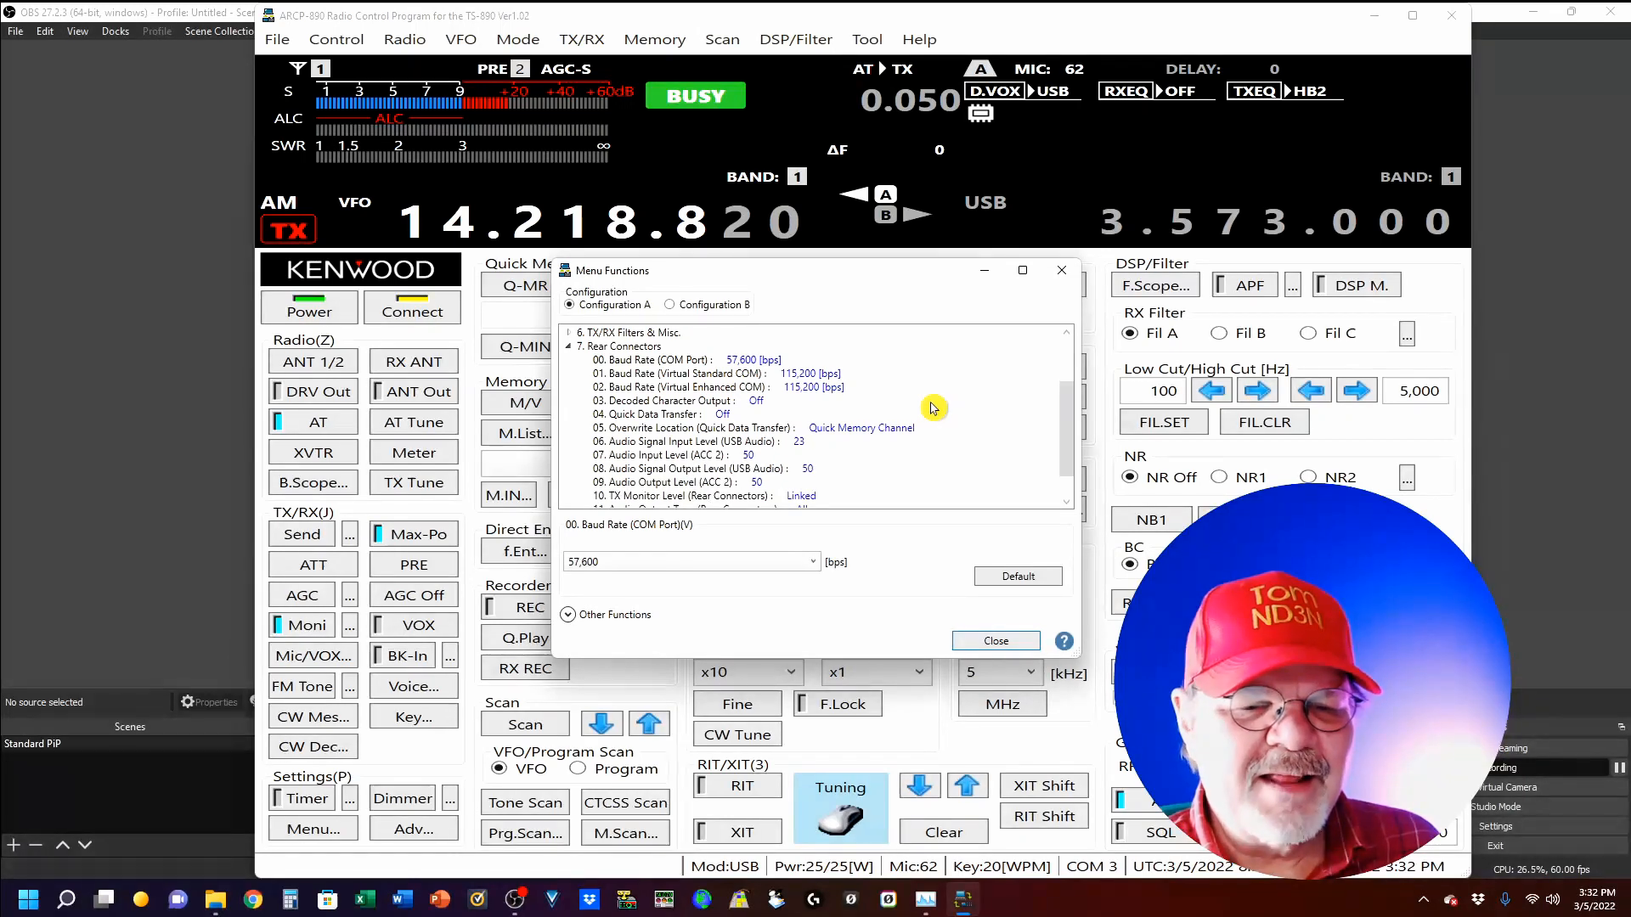
scroll("up", 3)
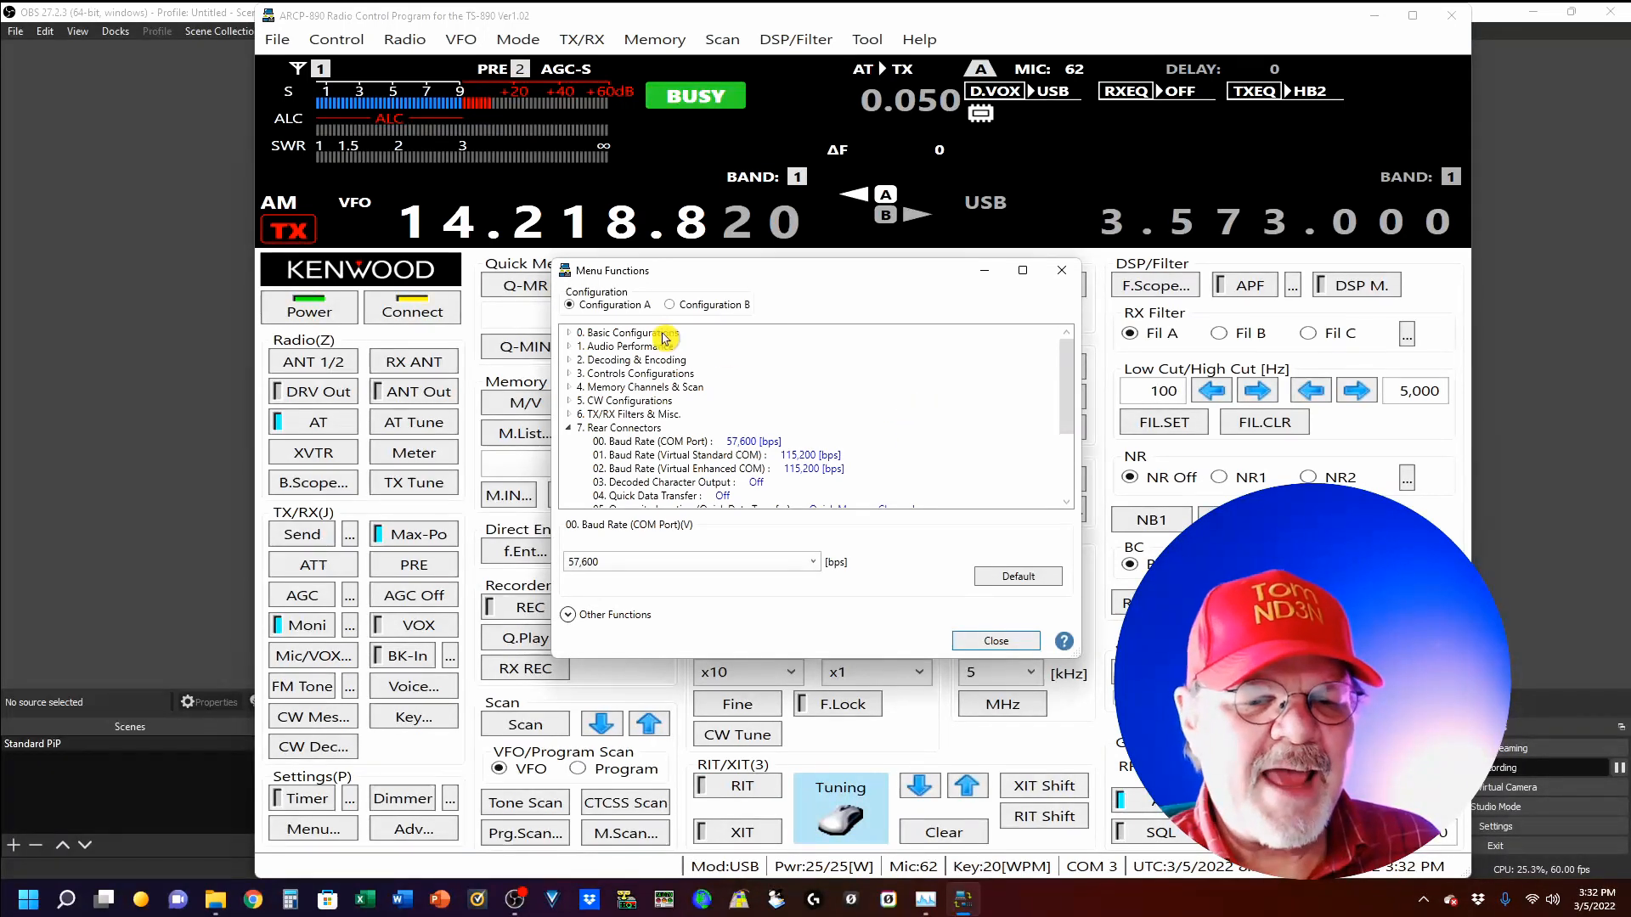
left_click(629, 346)
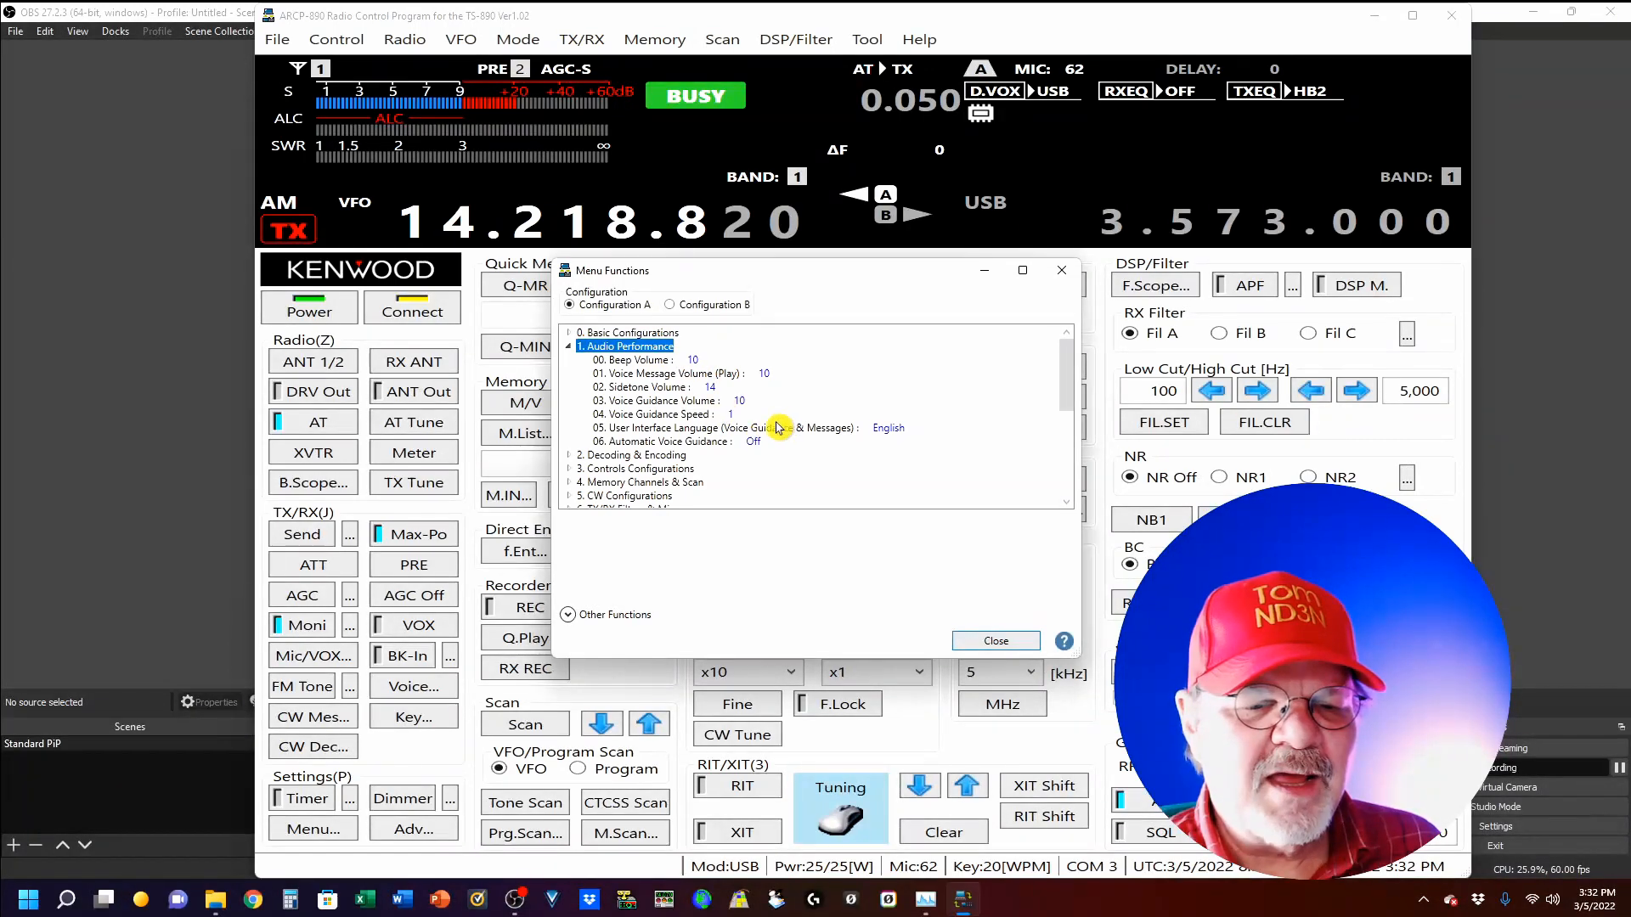
mouse_move(833, 473)
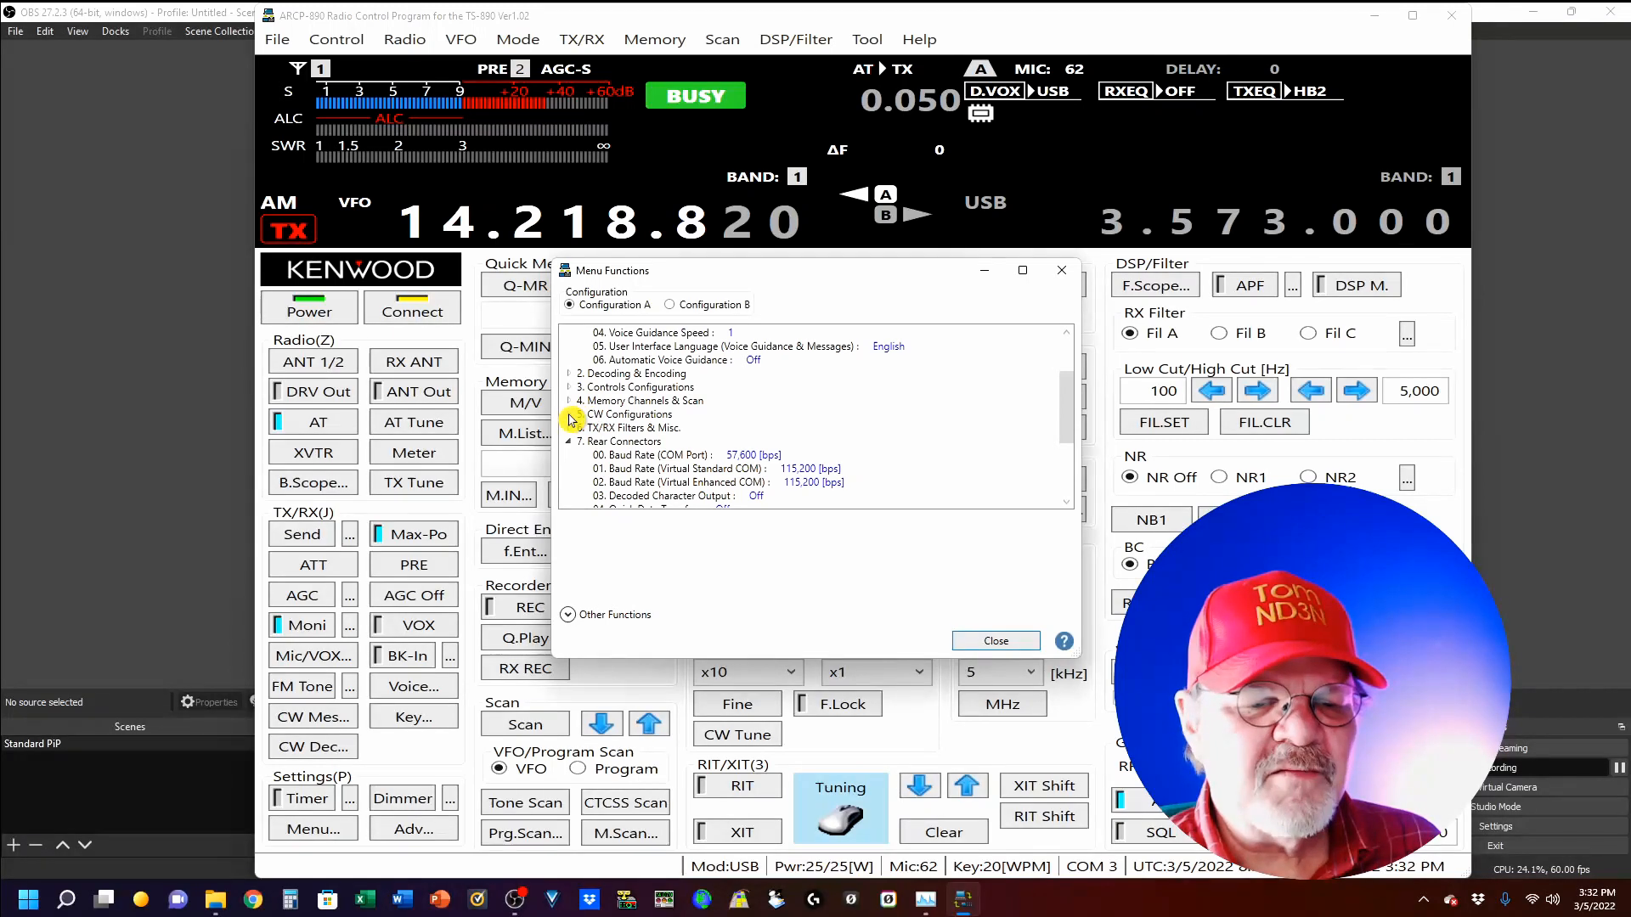
left_click(579, 413)
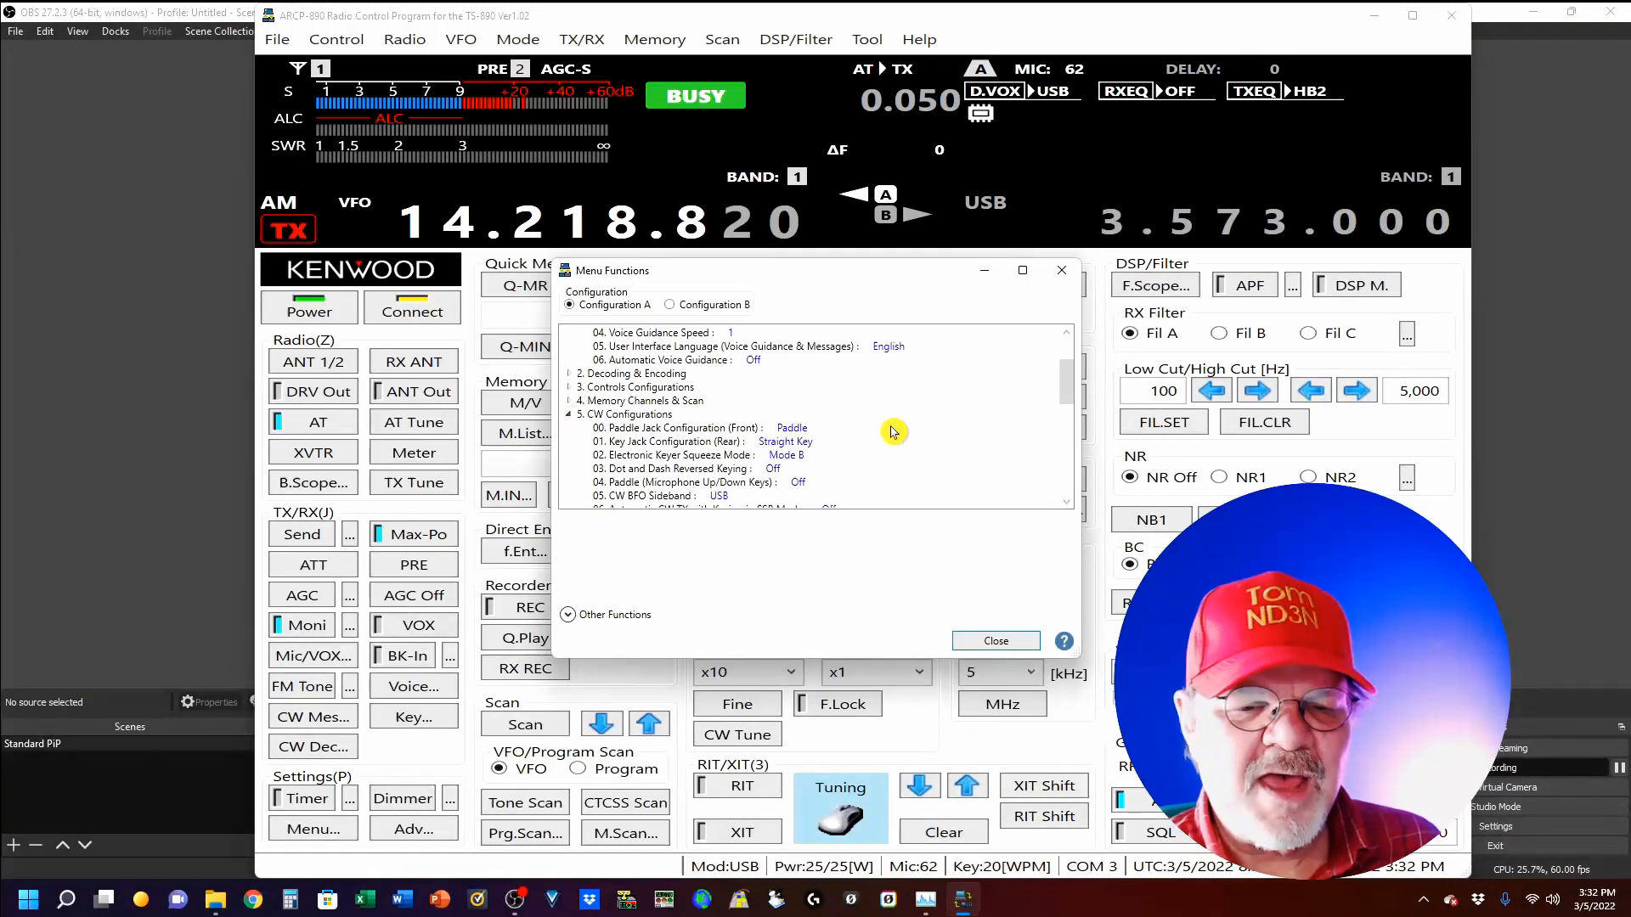
scroll("down", 3)
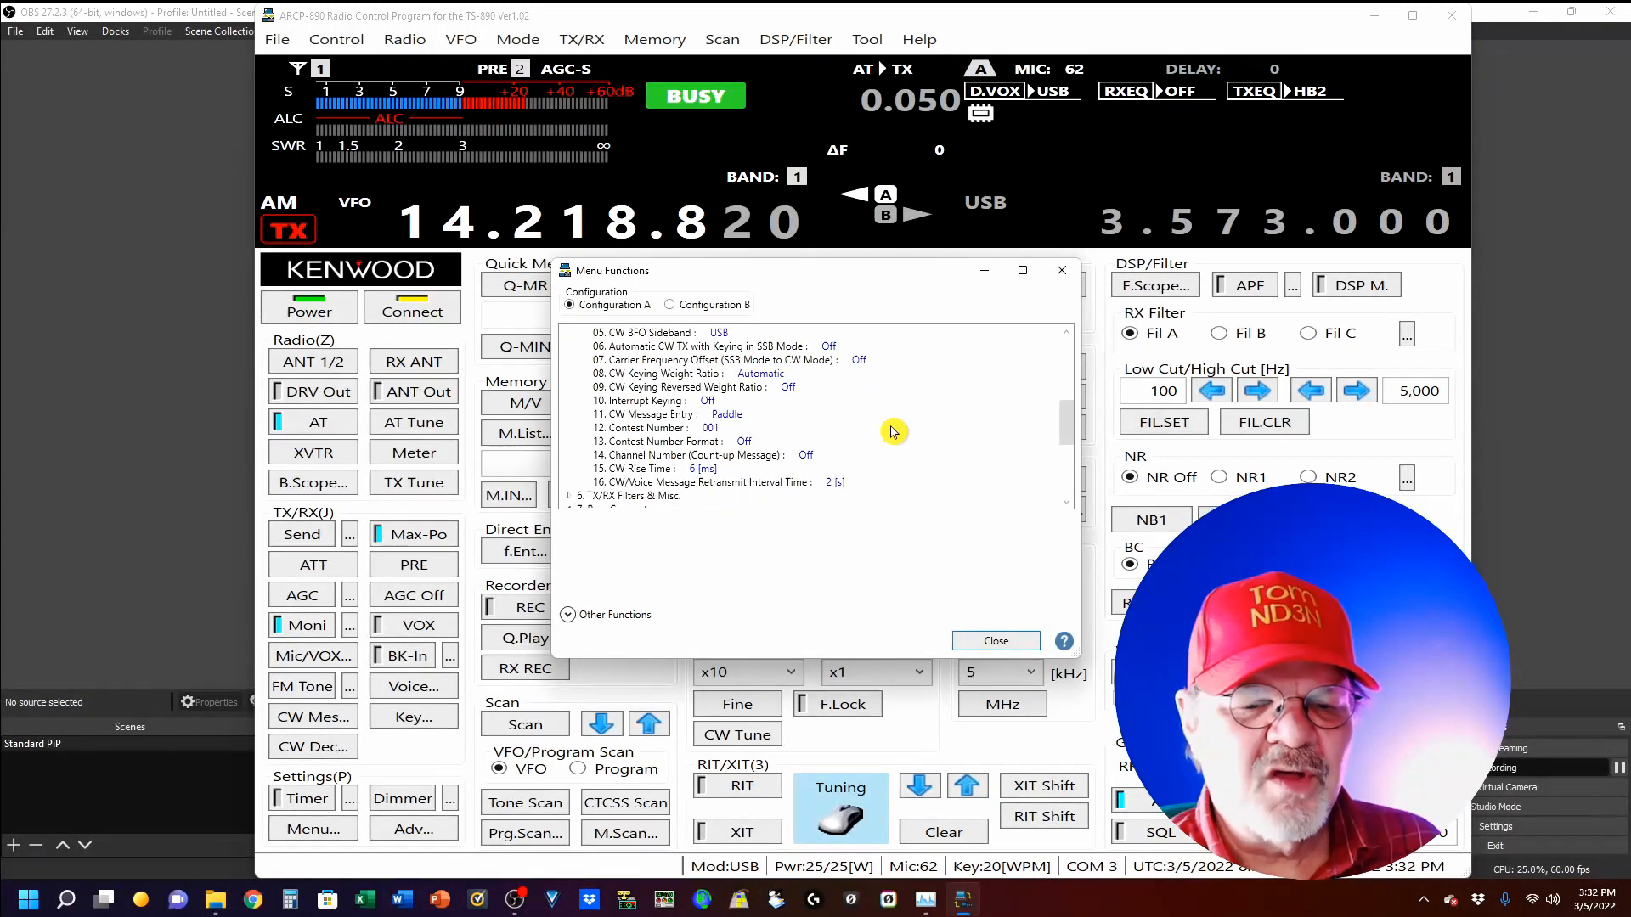
scroll("down", 3)
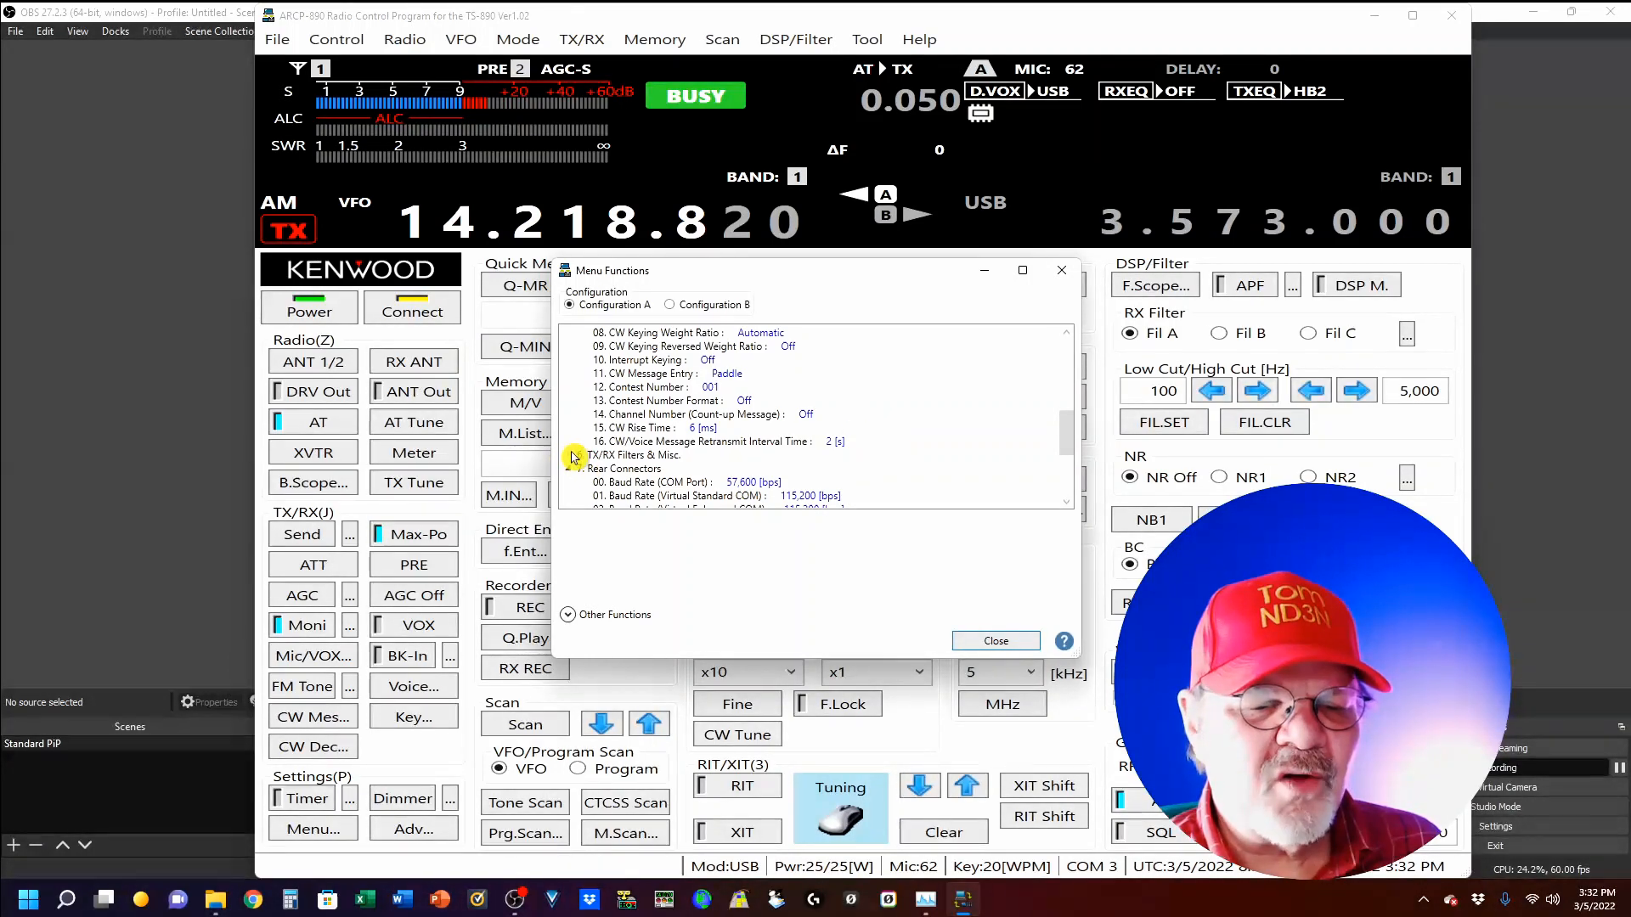
left_click(569, 454)
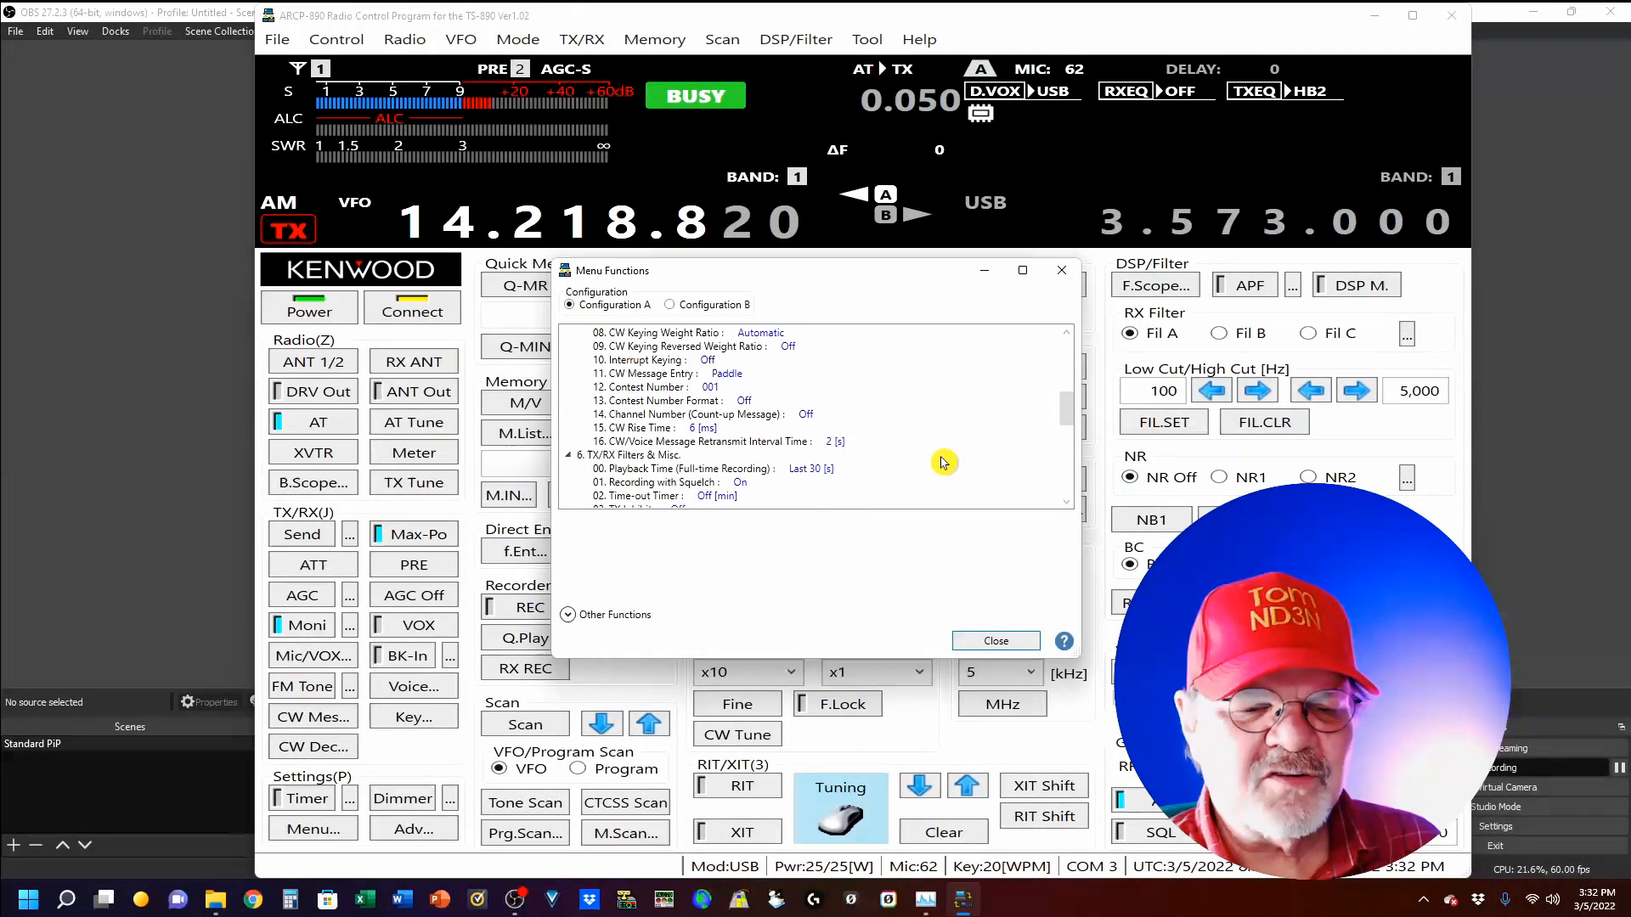
scroll("down", 3)
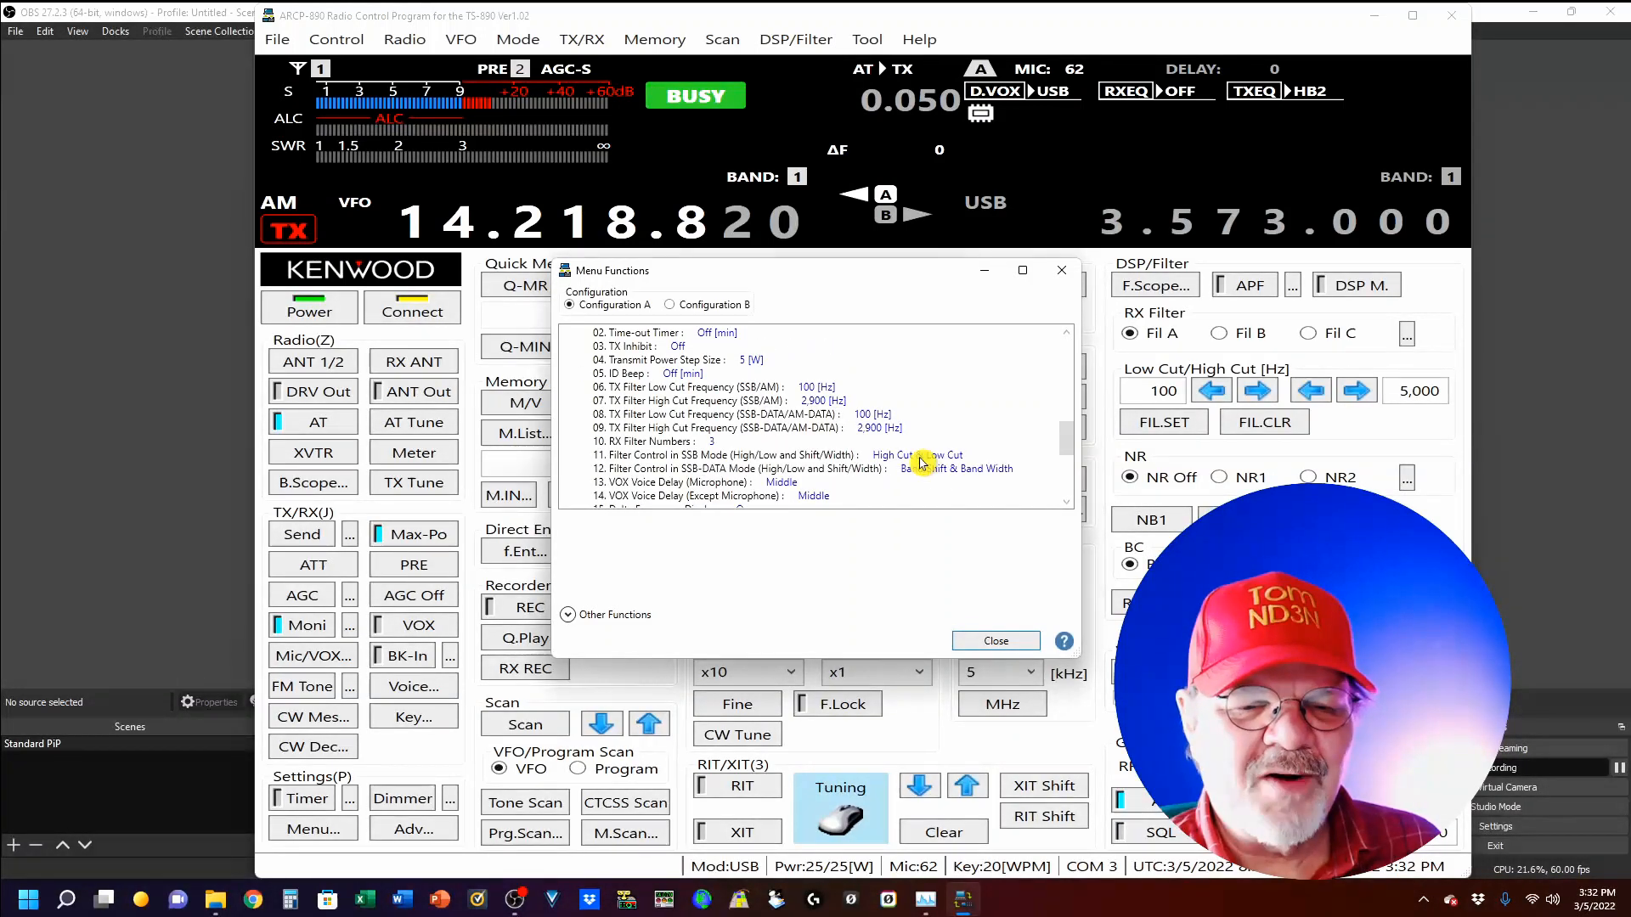
scroll("down", 3)
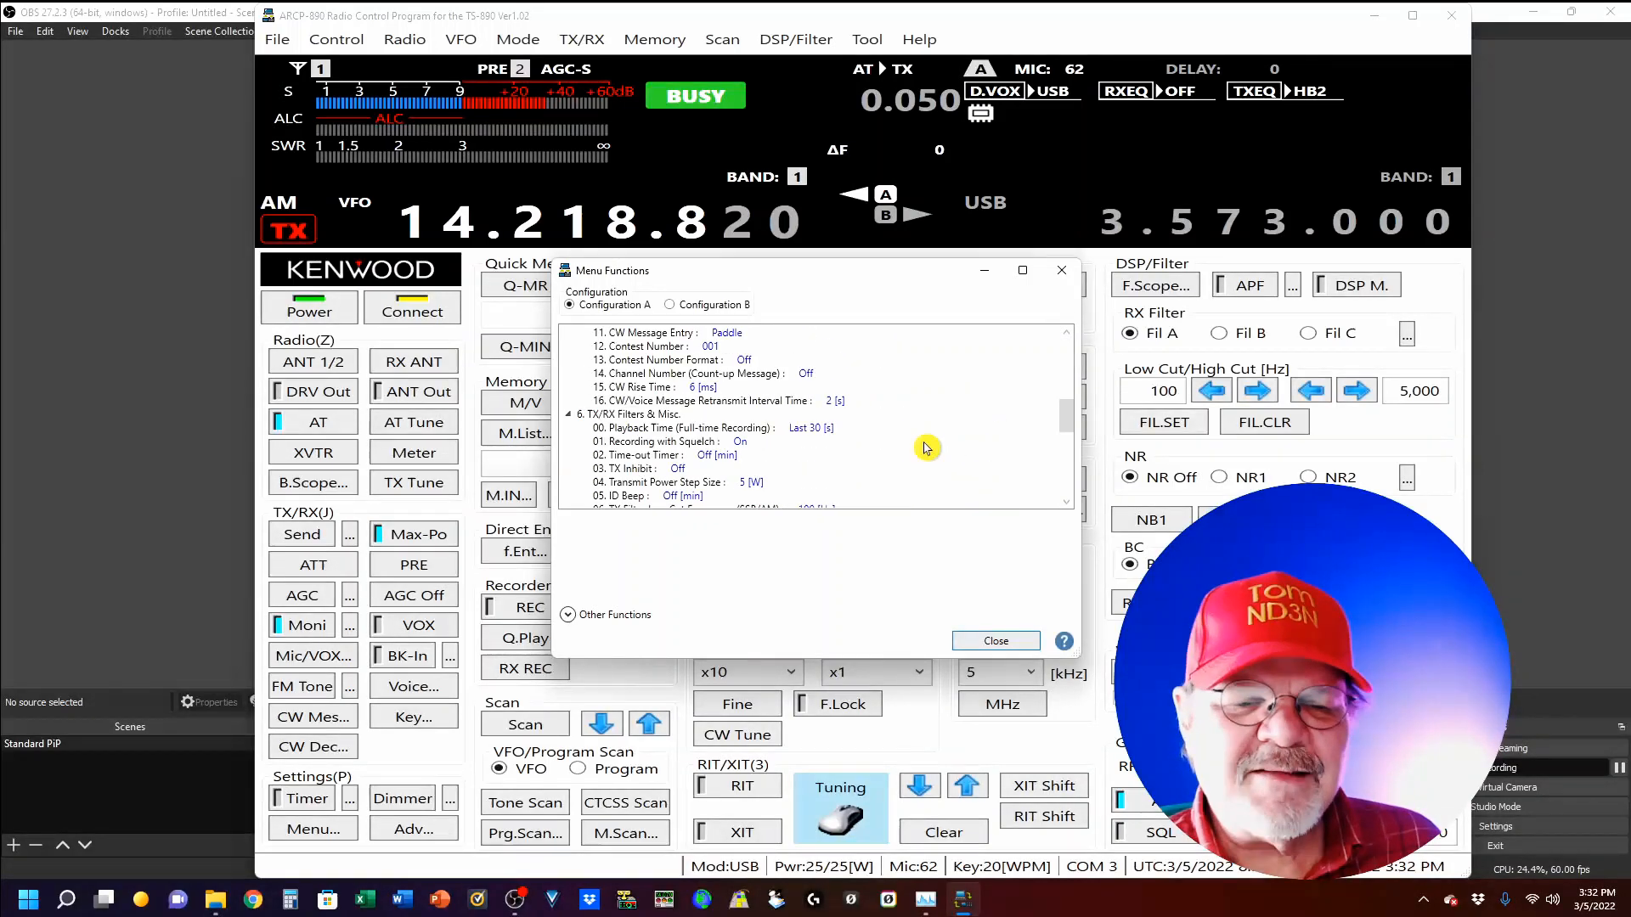
mouse_move(993, 606)
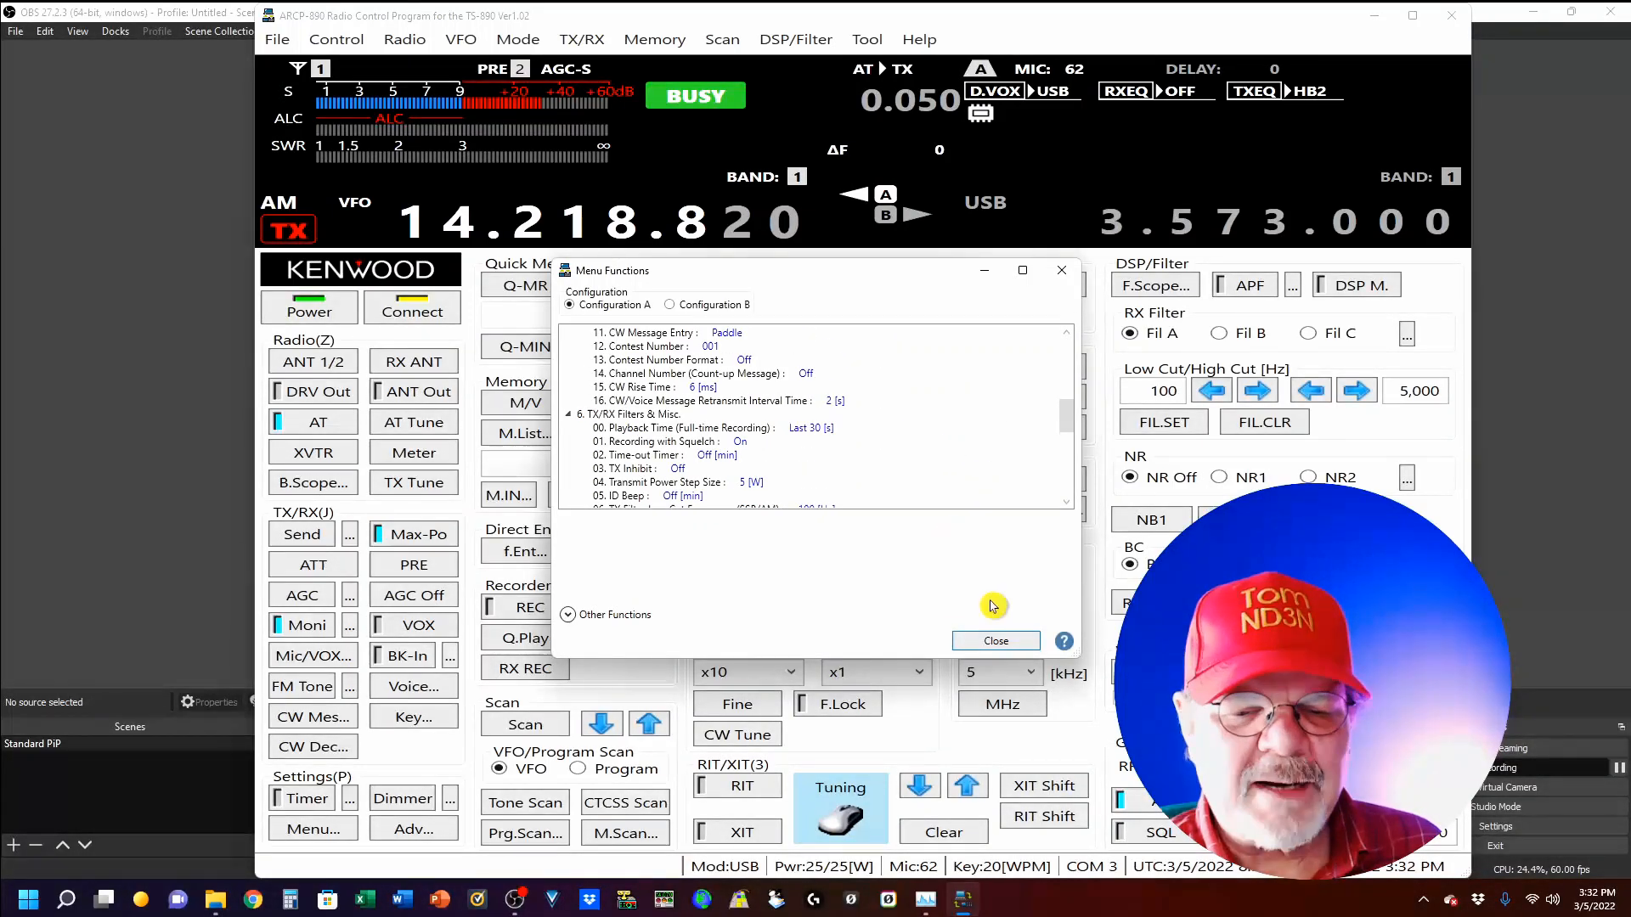
left_click(866, 38)
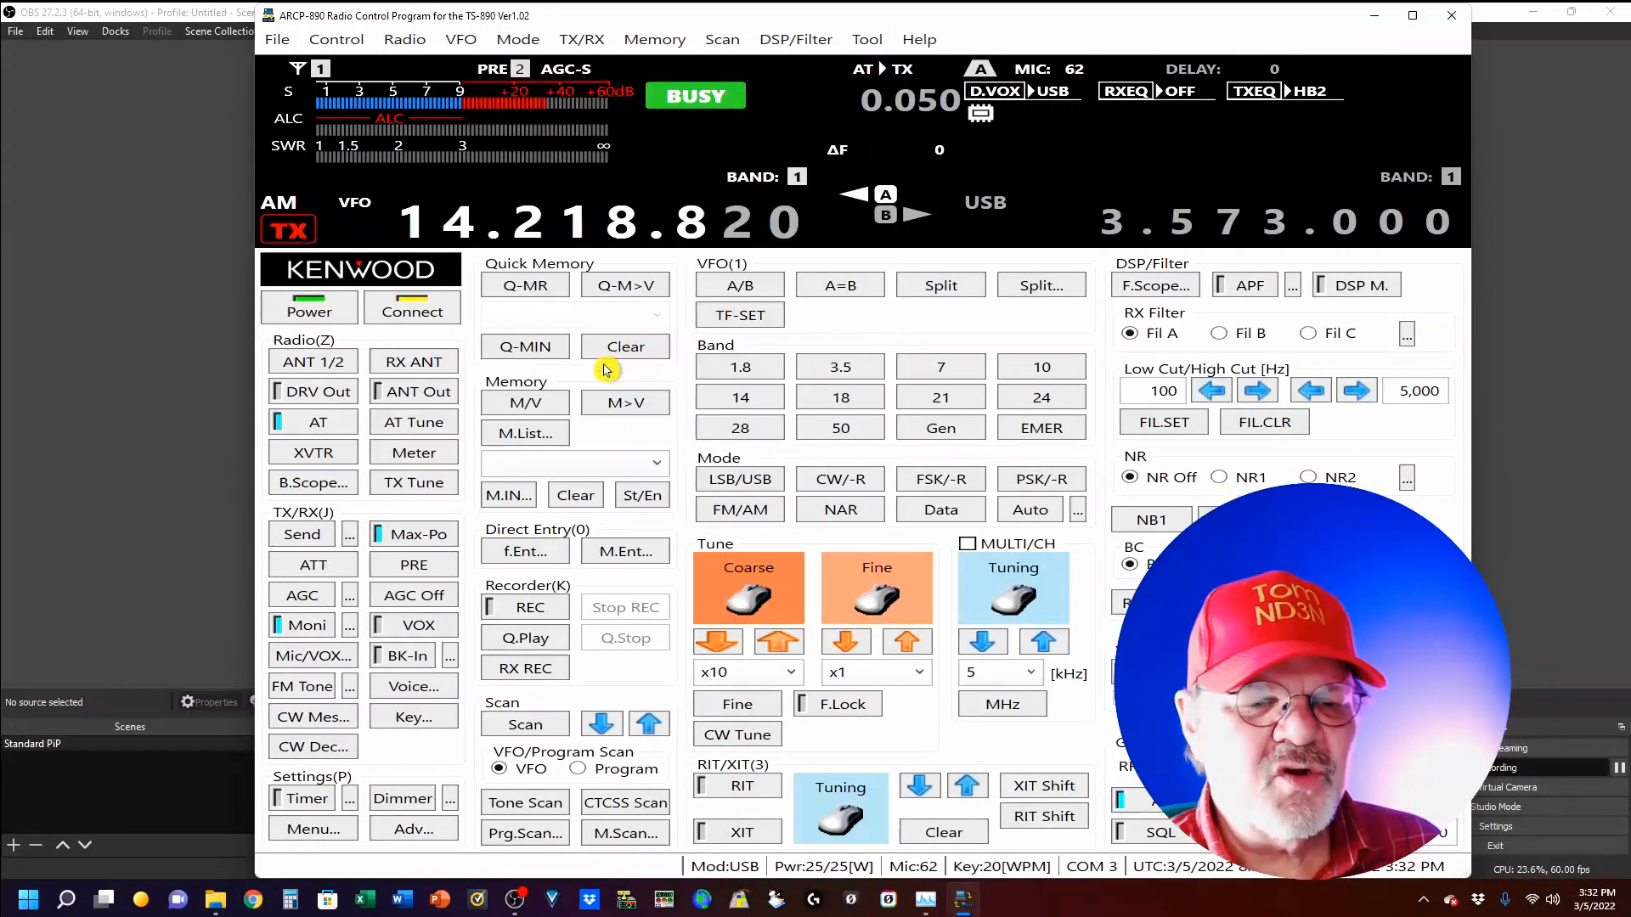
Find menu 27 in Advanced Menu Functions, read firmware 1.04, and close the window
left_click(412, 827)
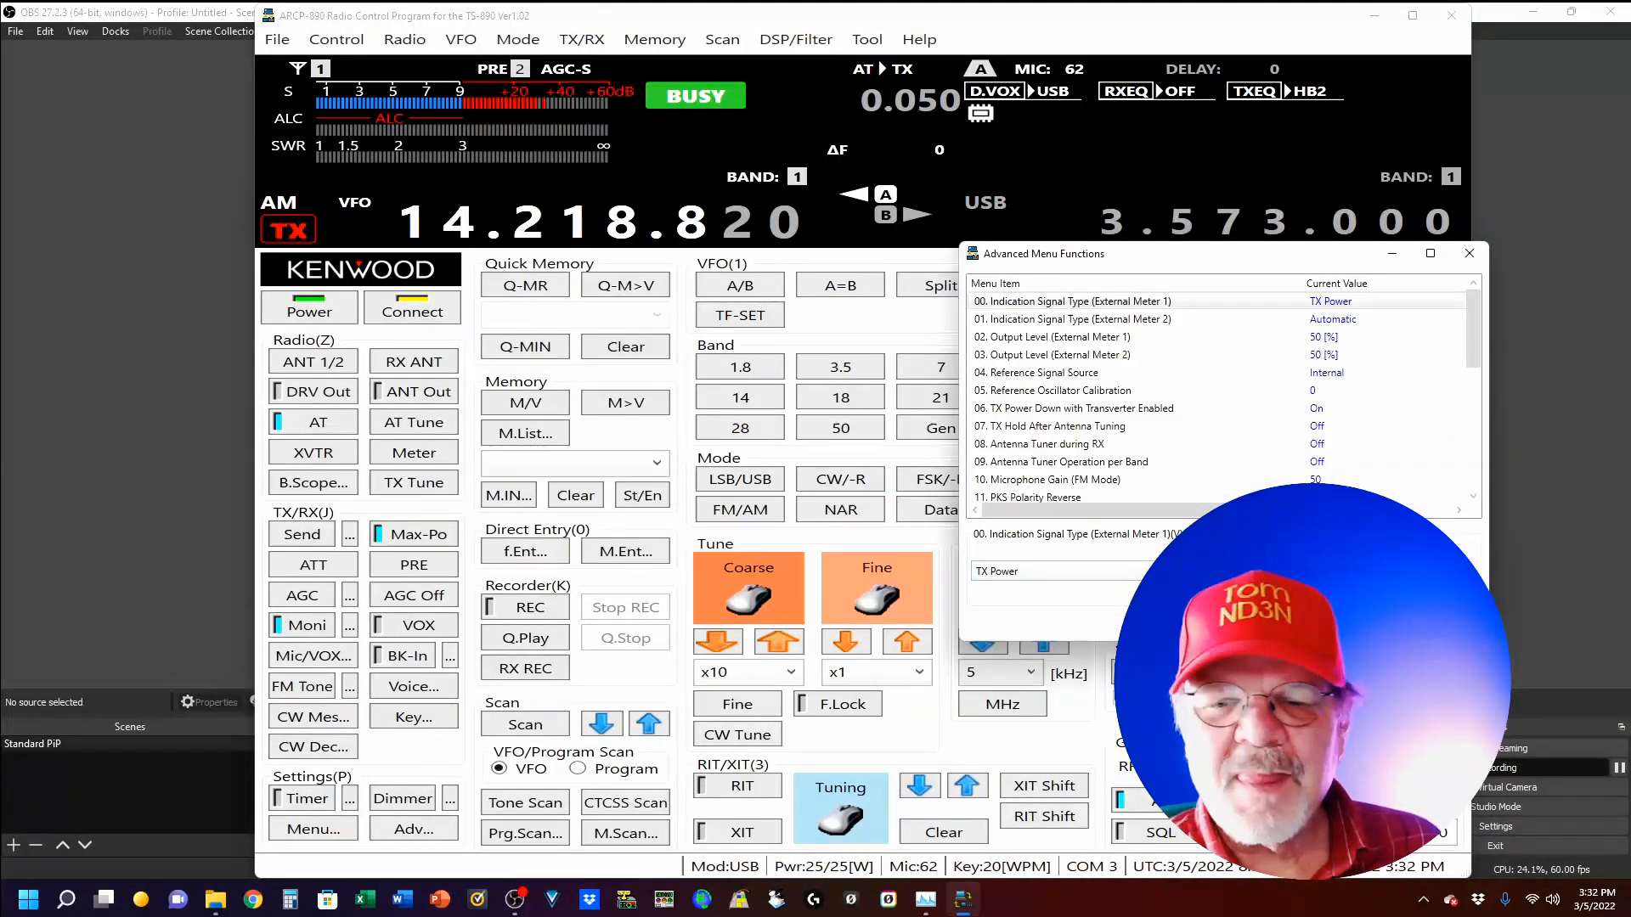
scroll("down", 3)
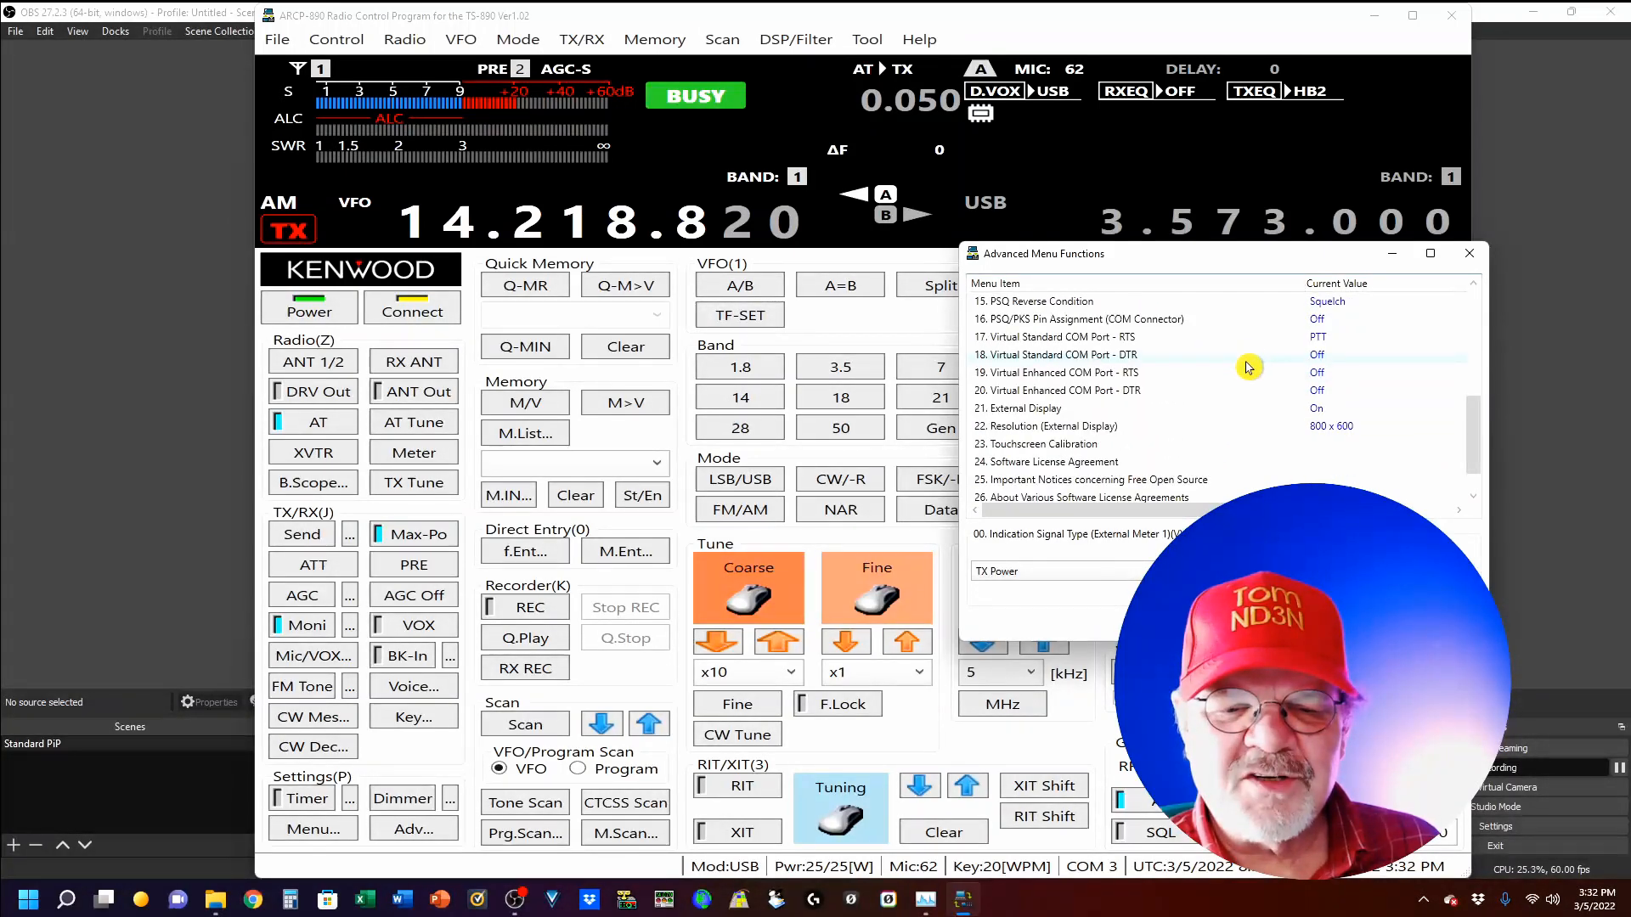
scroll("down", 3)
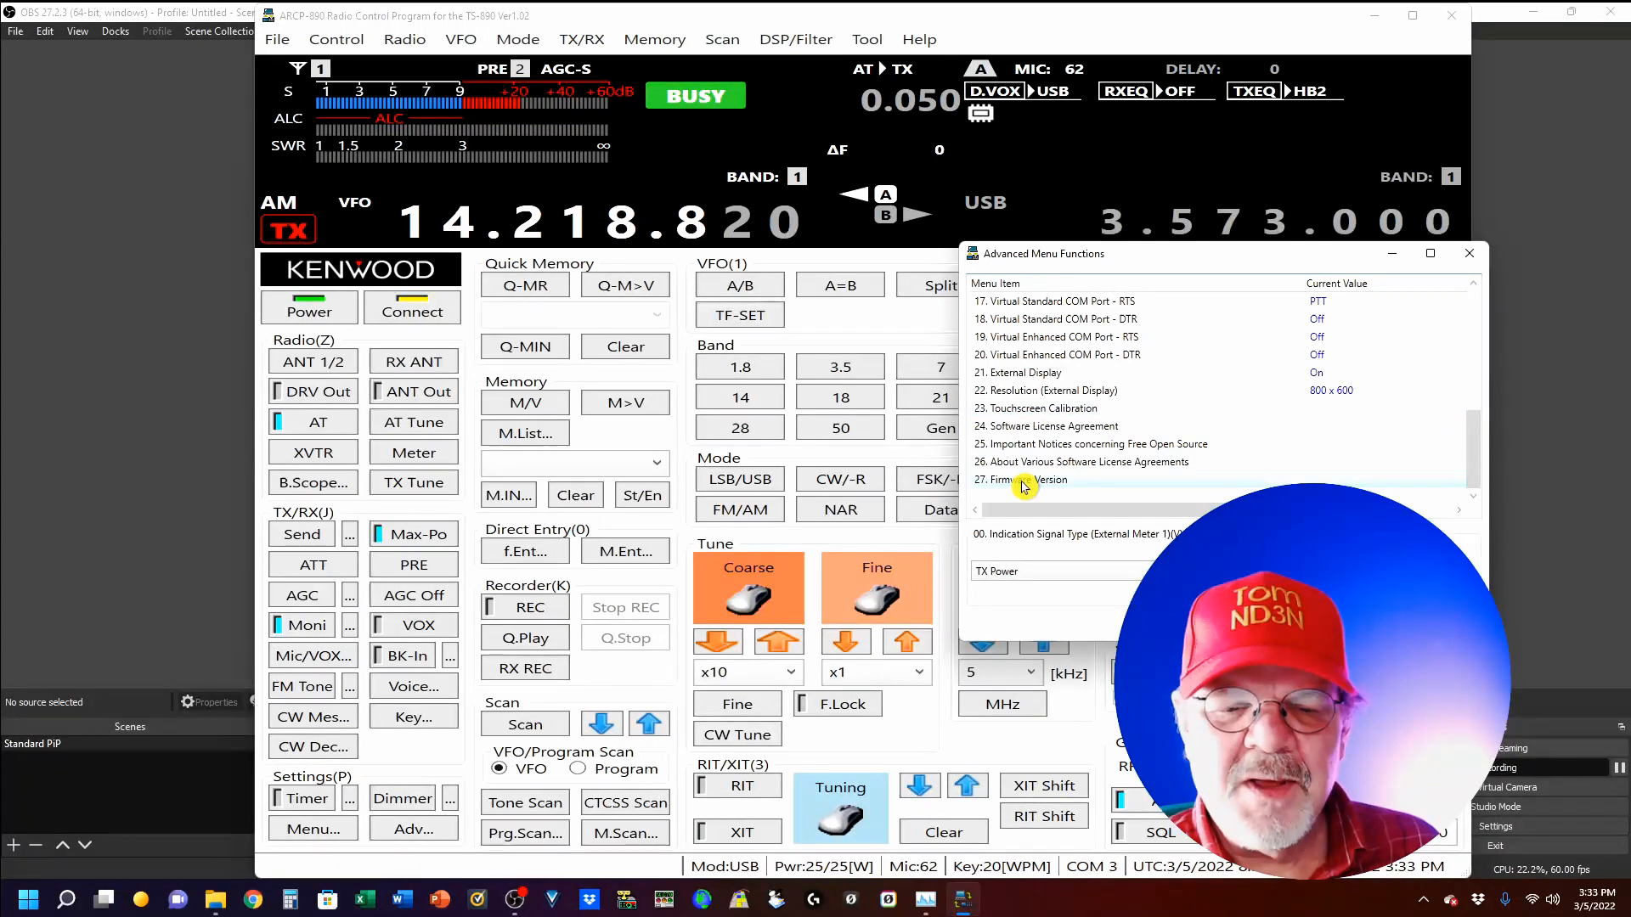
left_click(1040, 479)
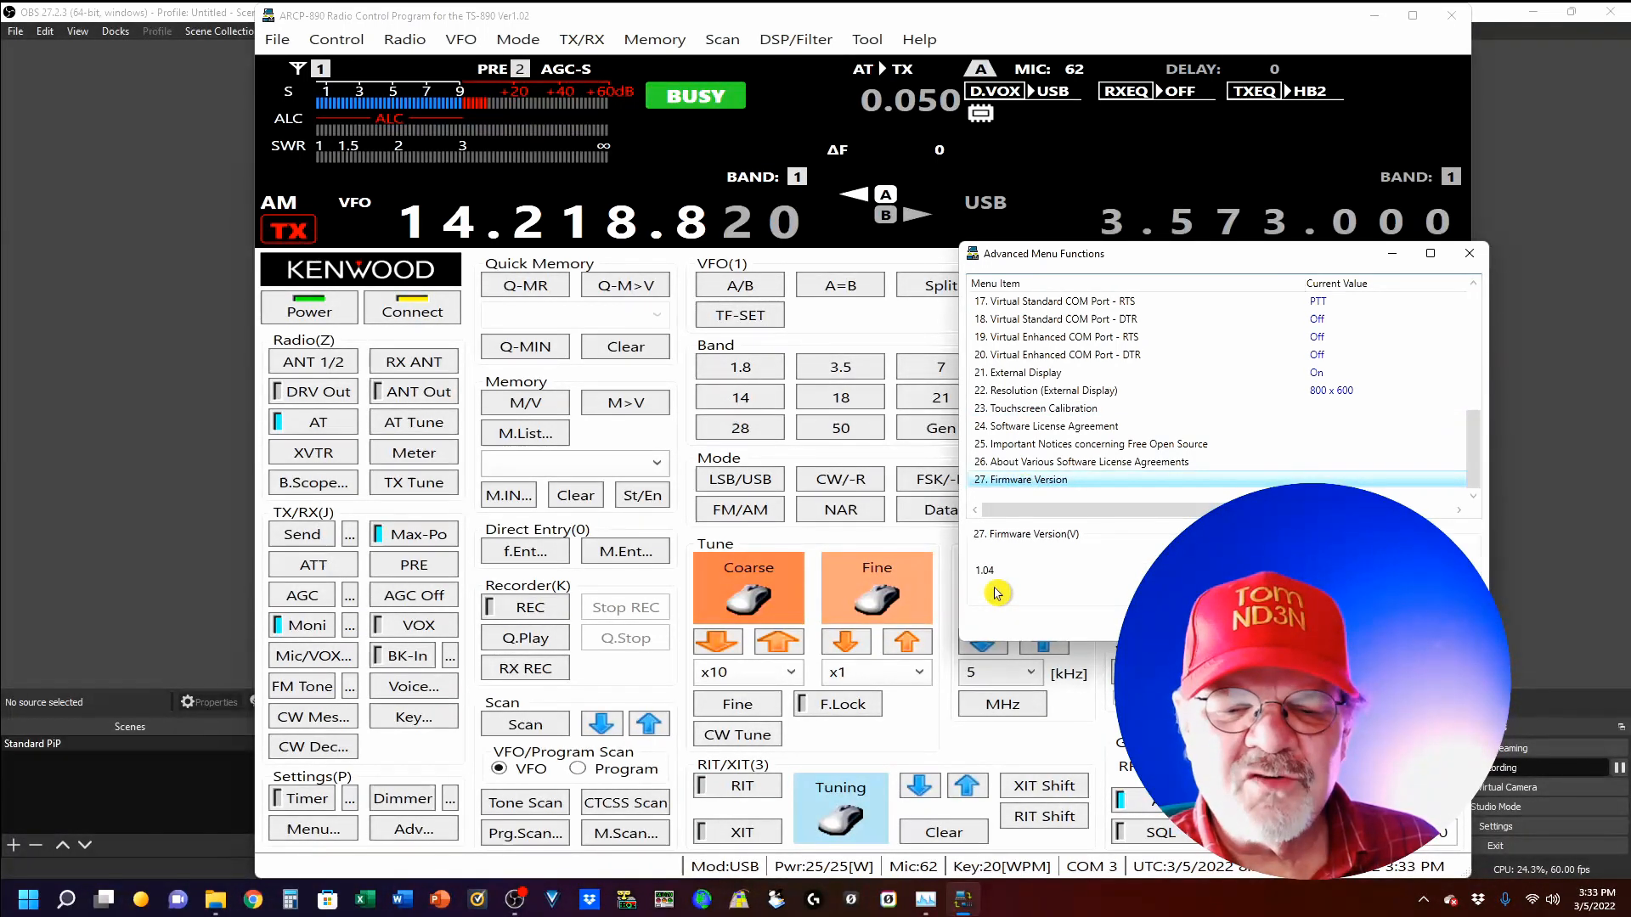
mouse_move(1051, 591)
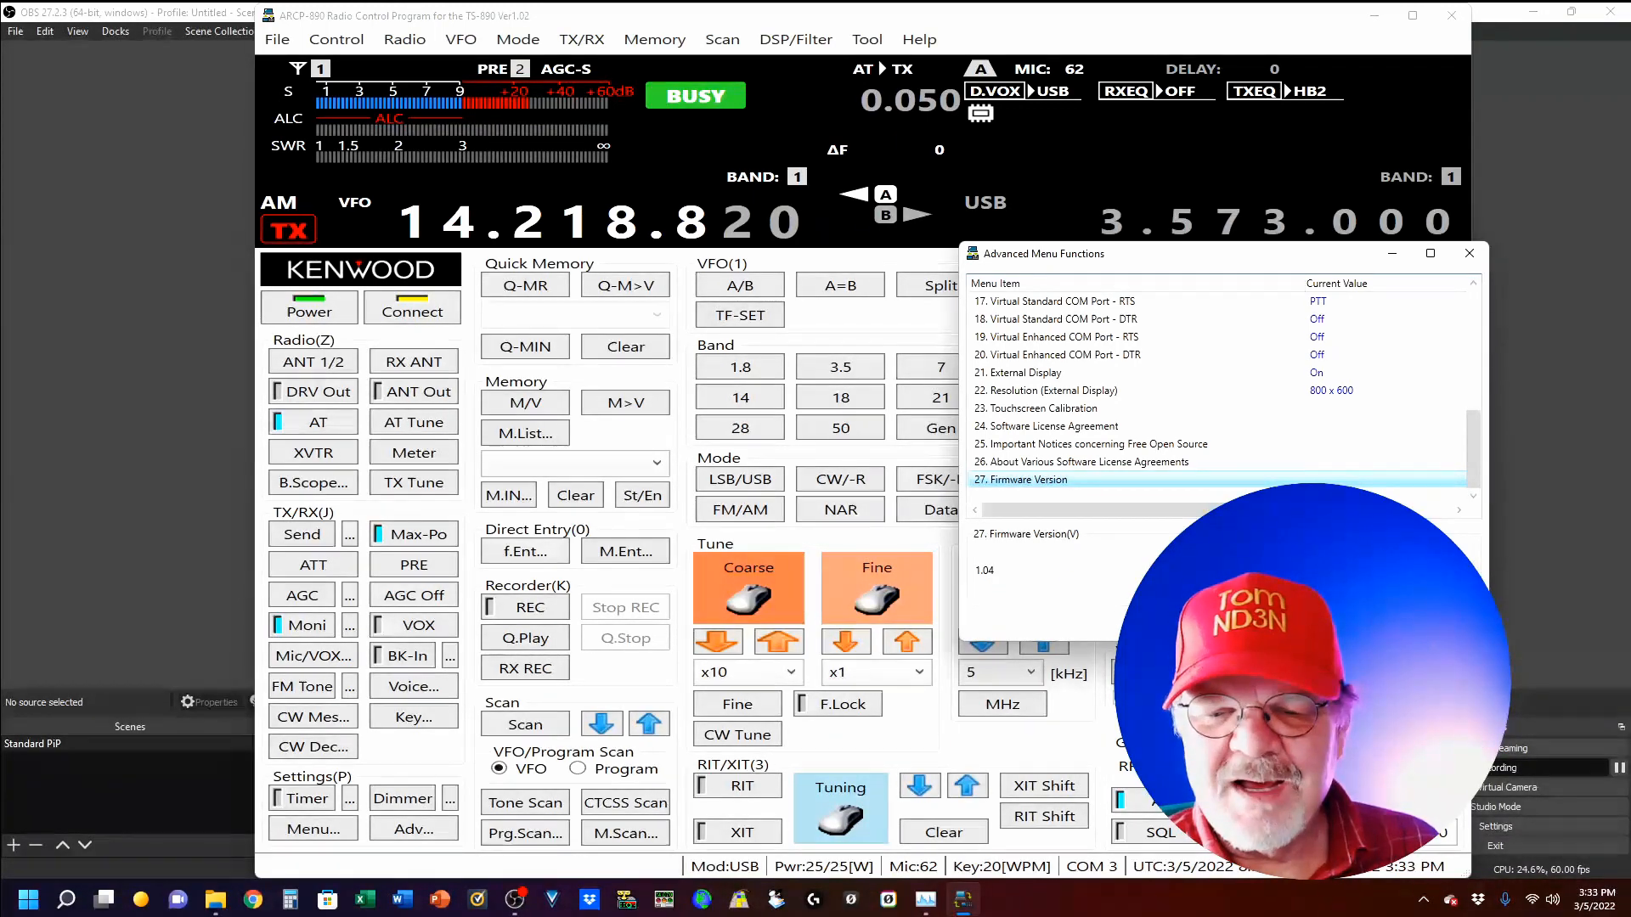
left_click(1469, 253)
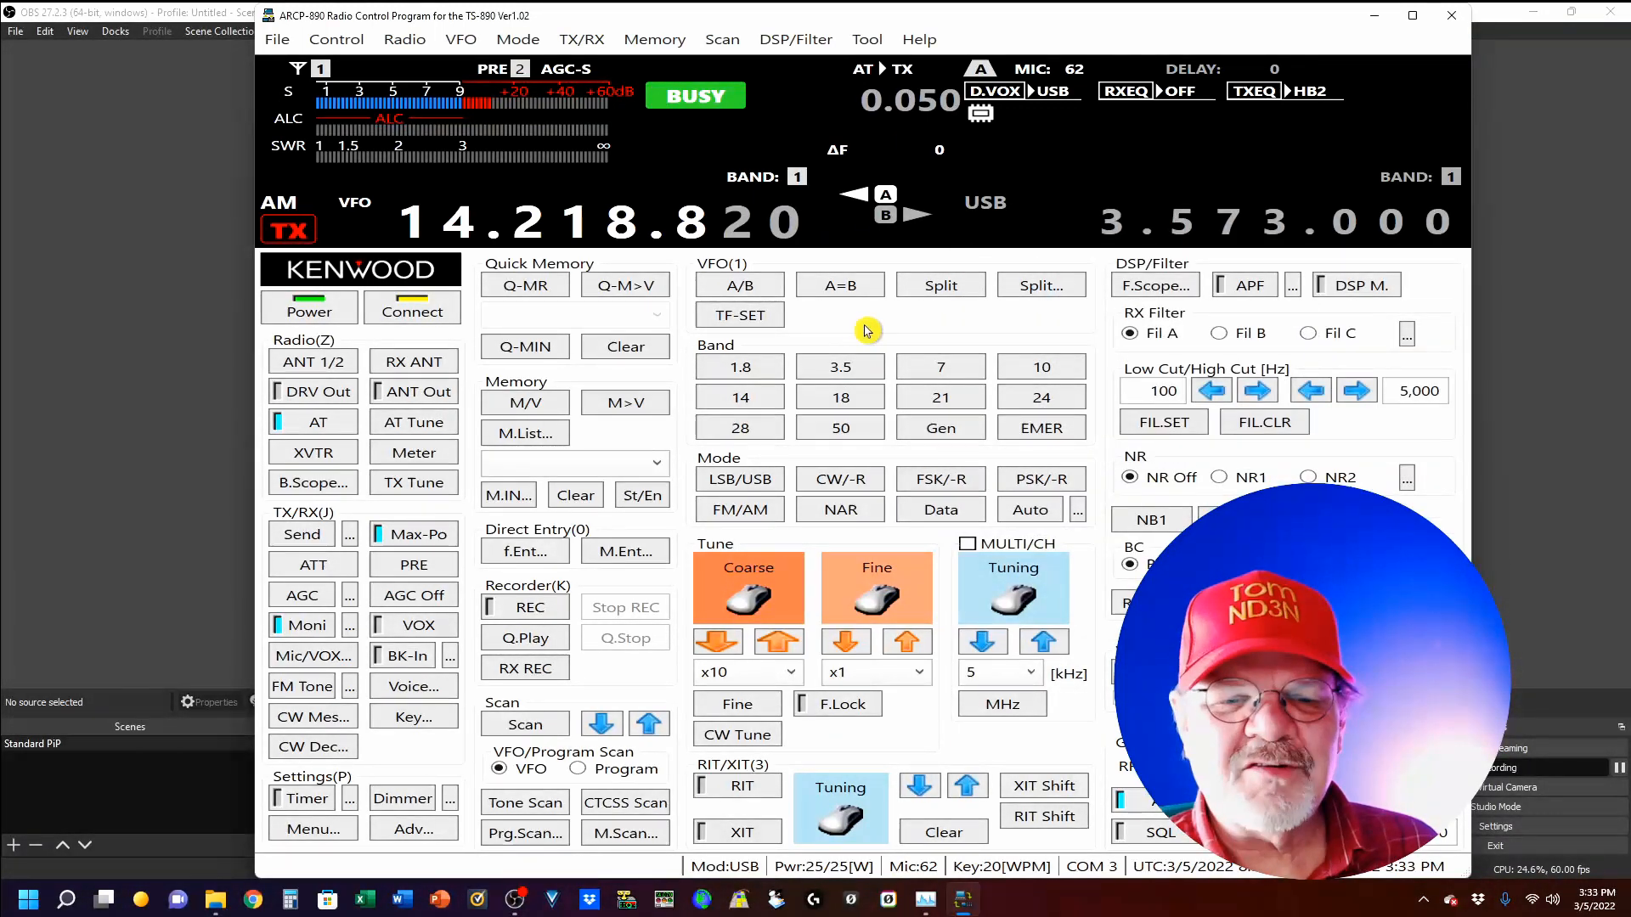
mouse_move(871, 330)
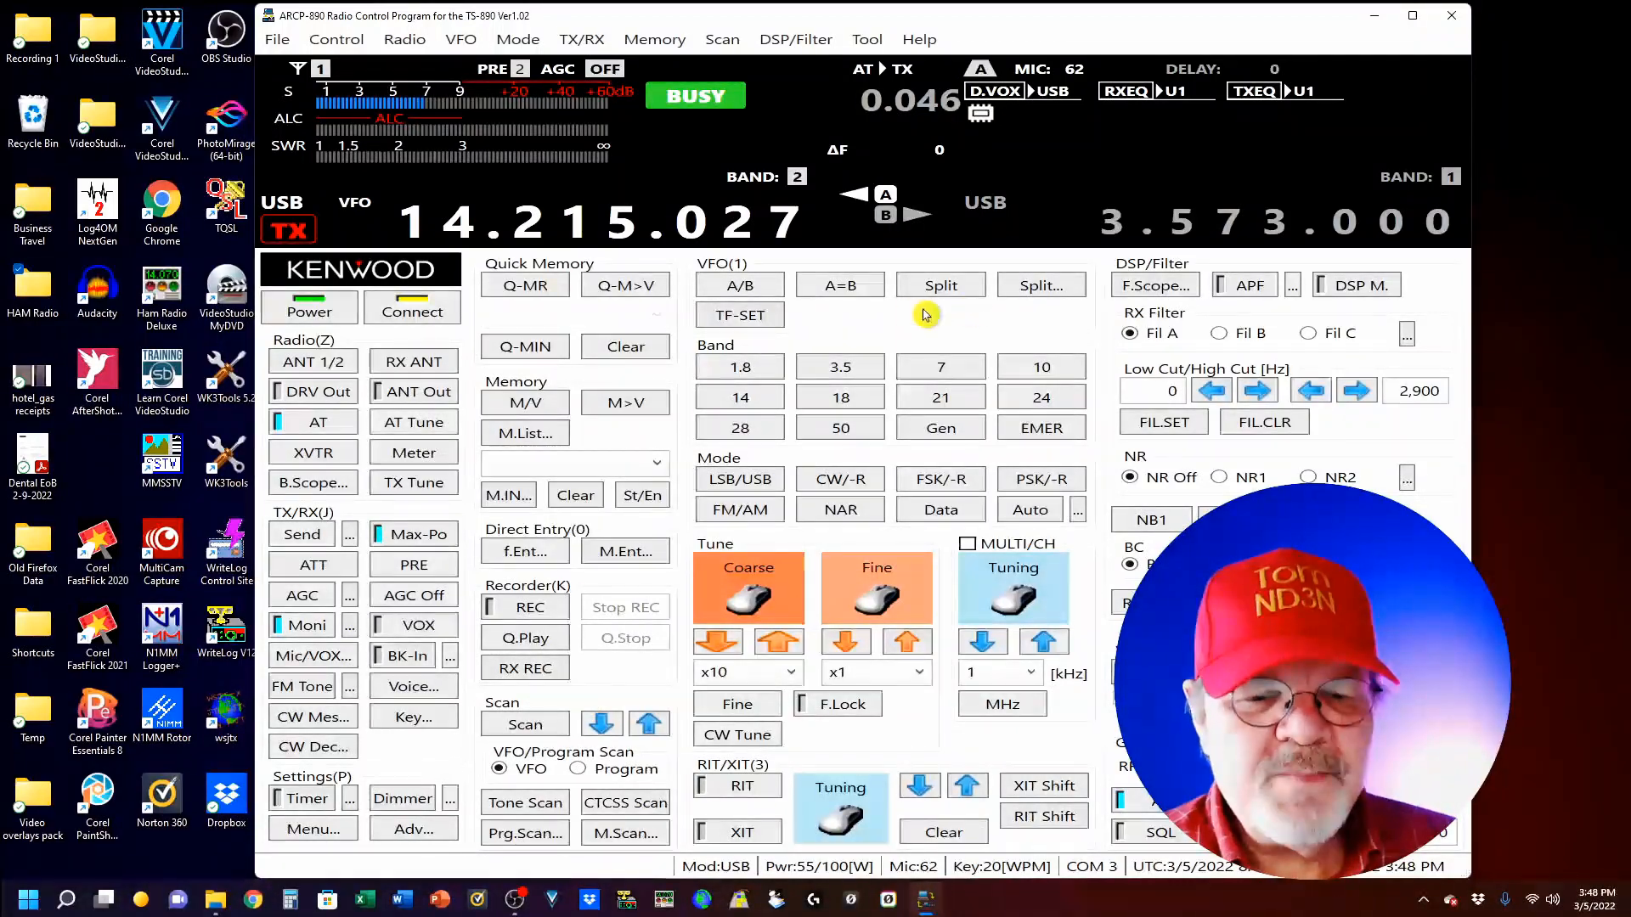
mouse_move(887, 325)
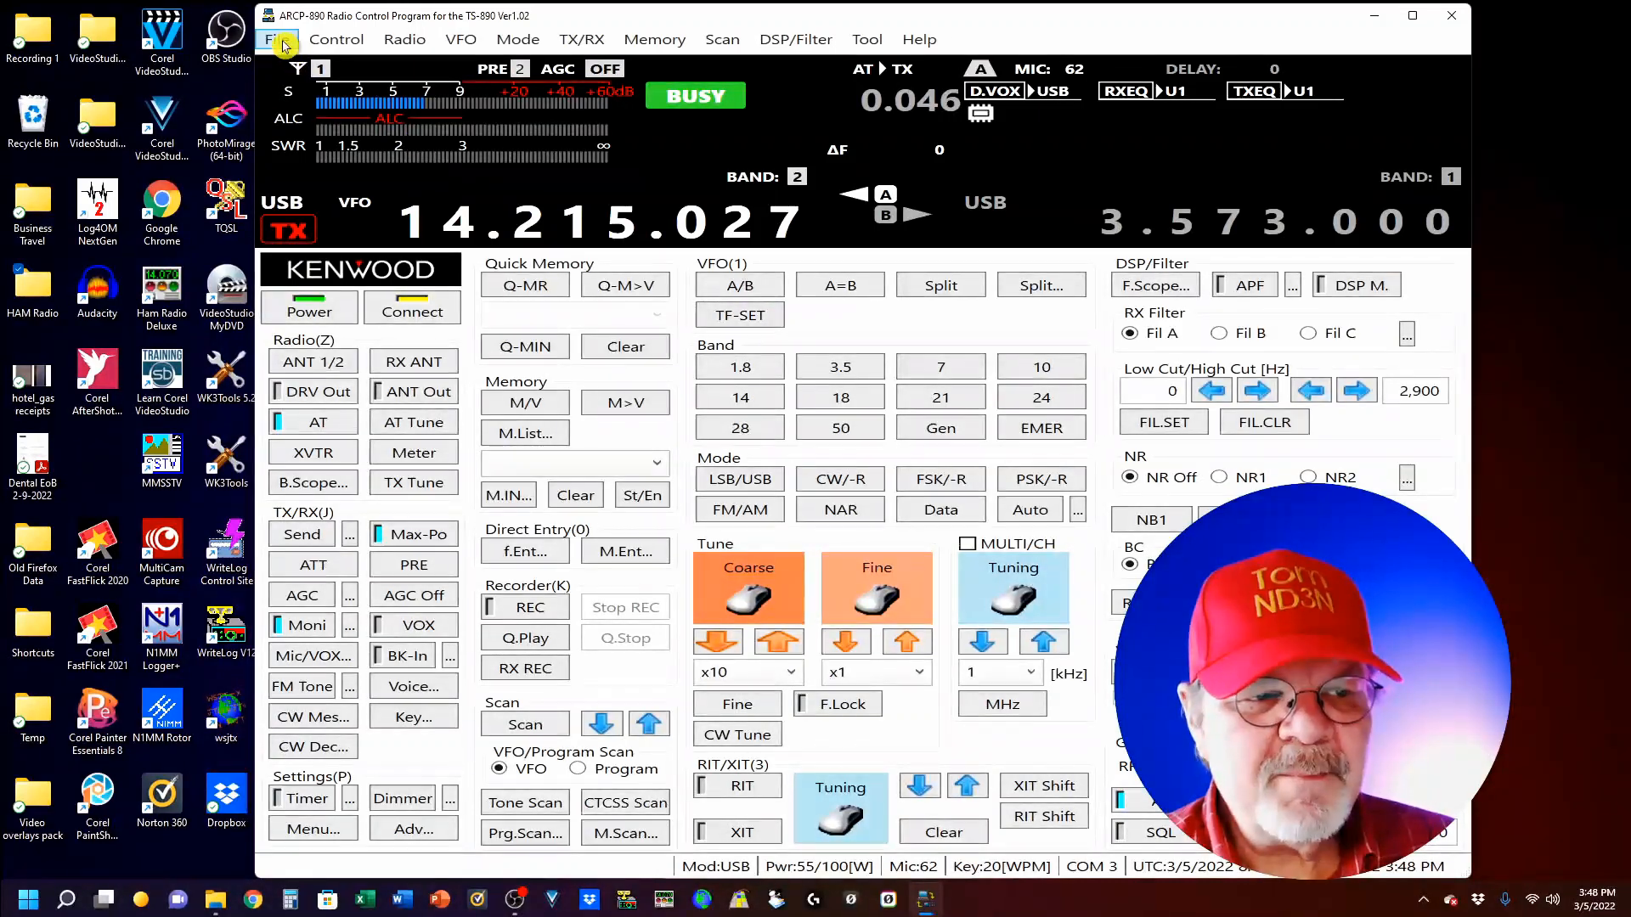
Choose File > Save the Configuration Data from TS-890S to a Data File
left_click(277, 38)
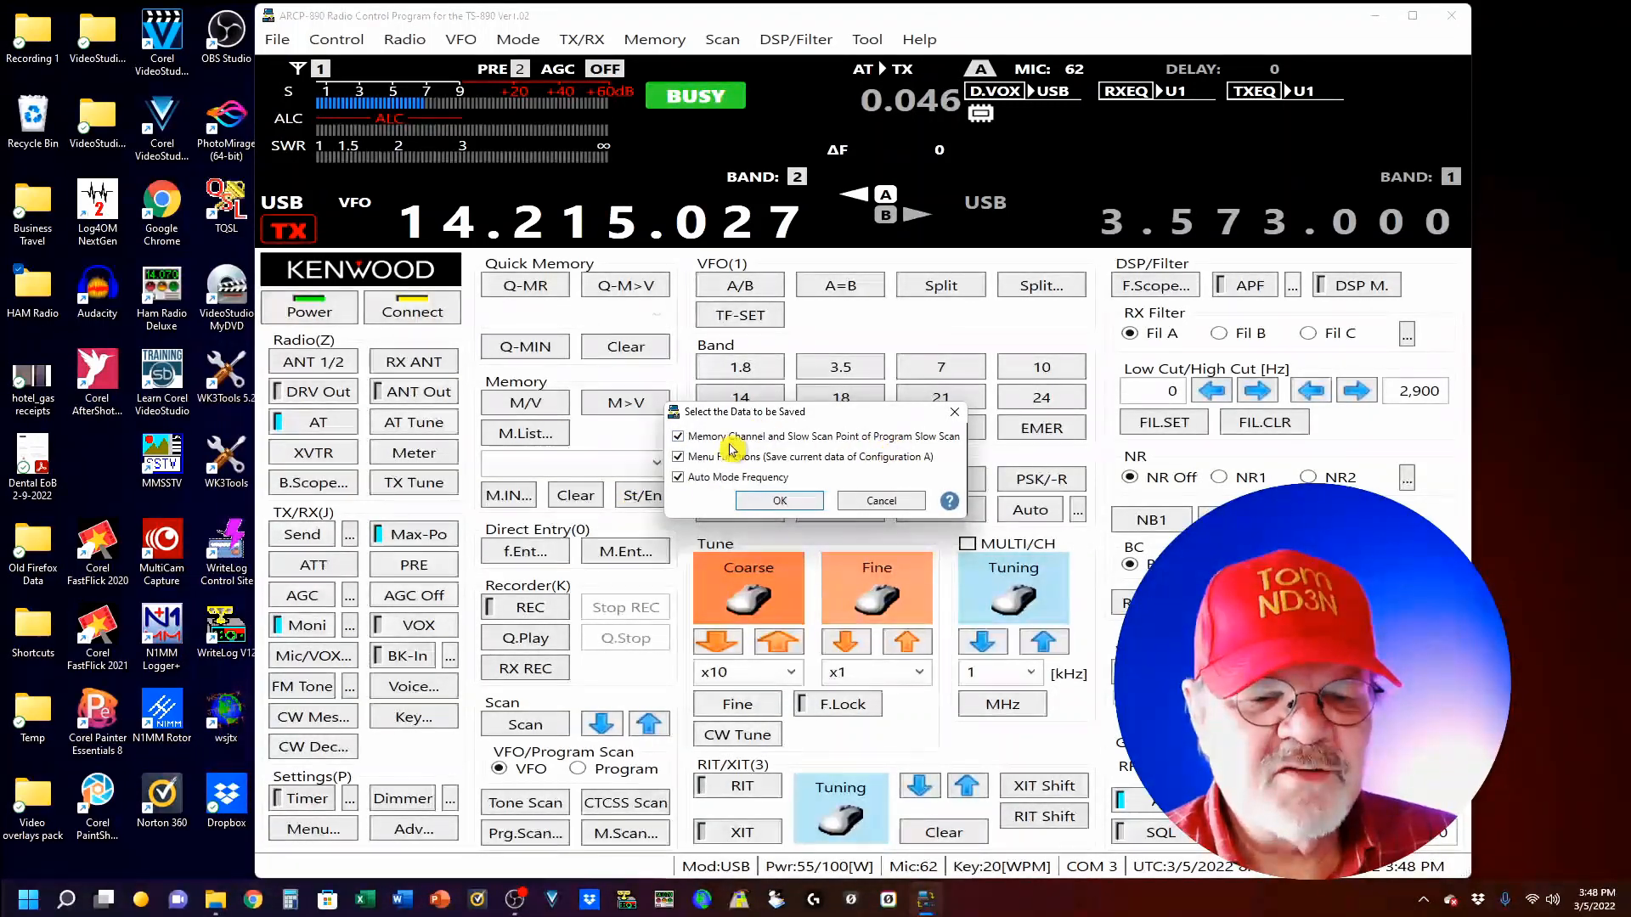
mouse_move(833, 455)
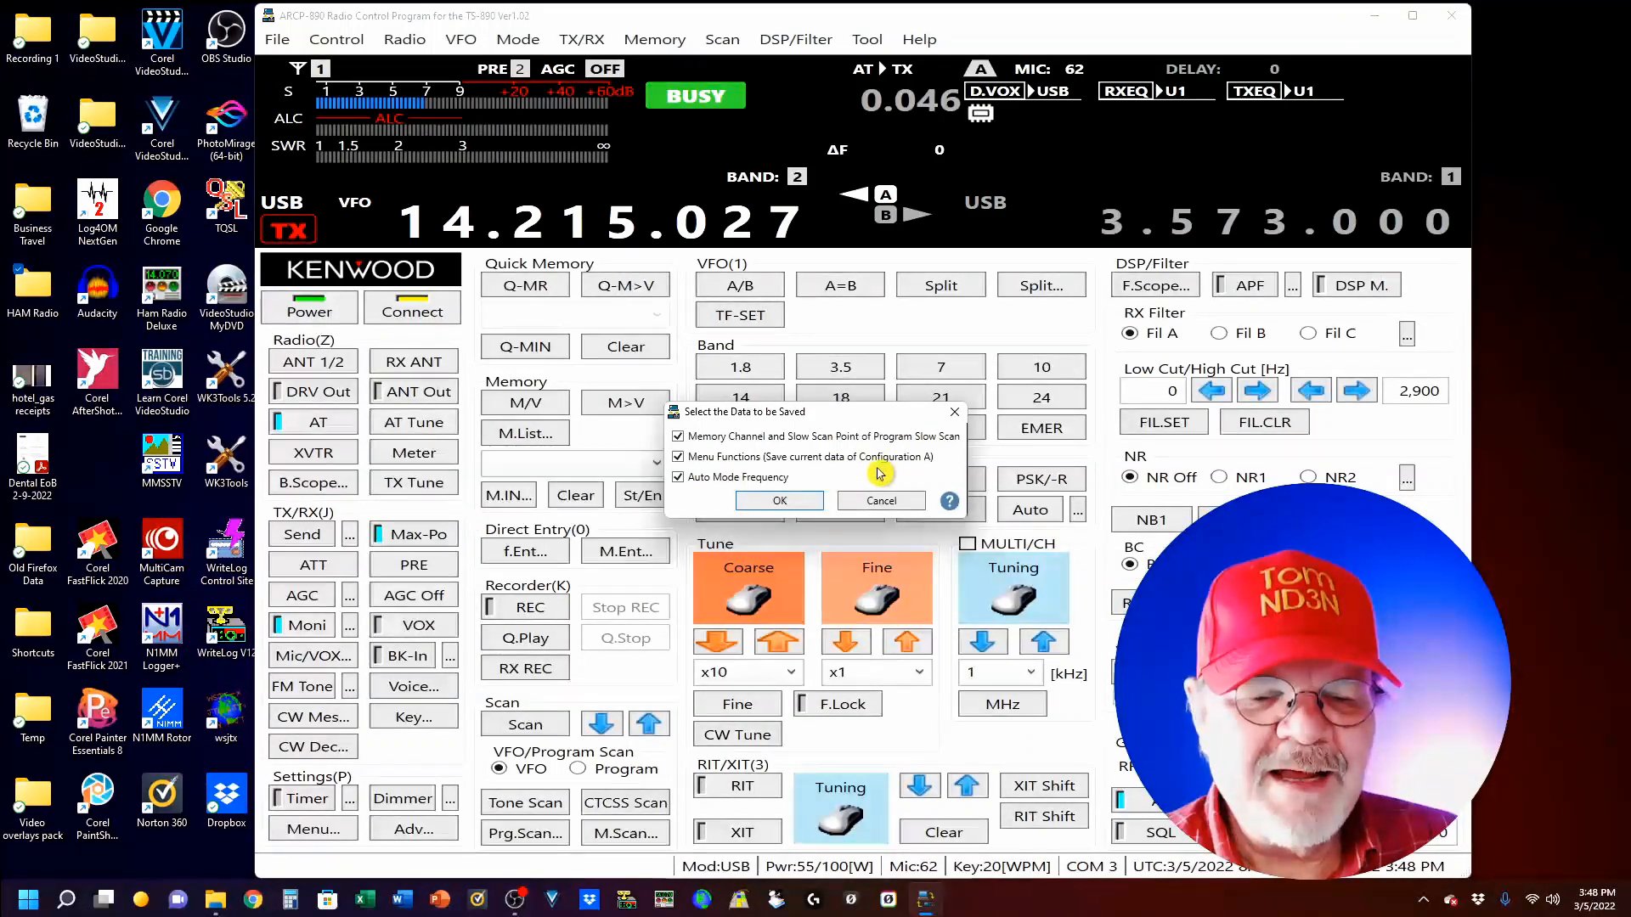
mouse_move(905, 472)
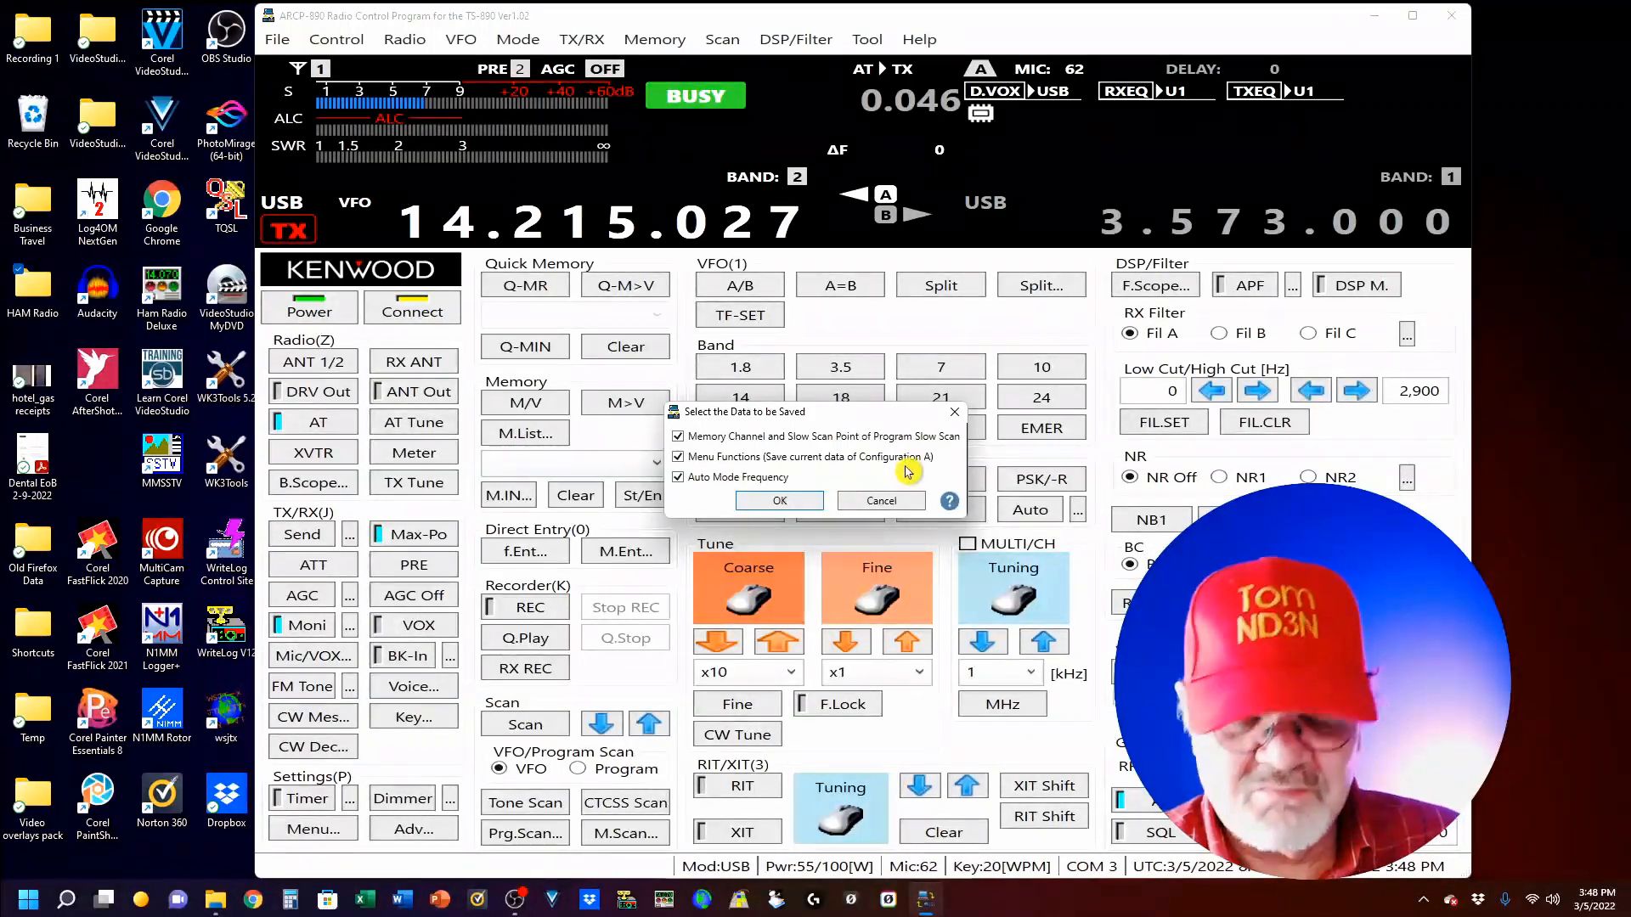
mouse_move(899, 469)
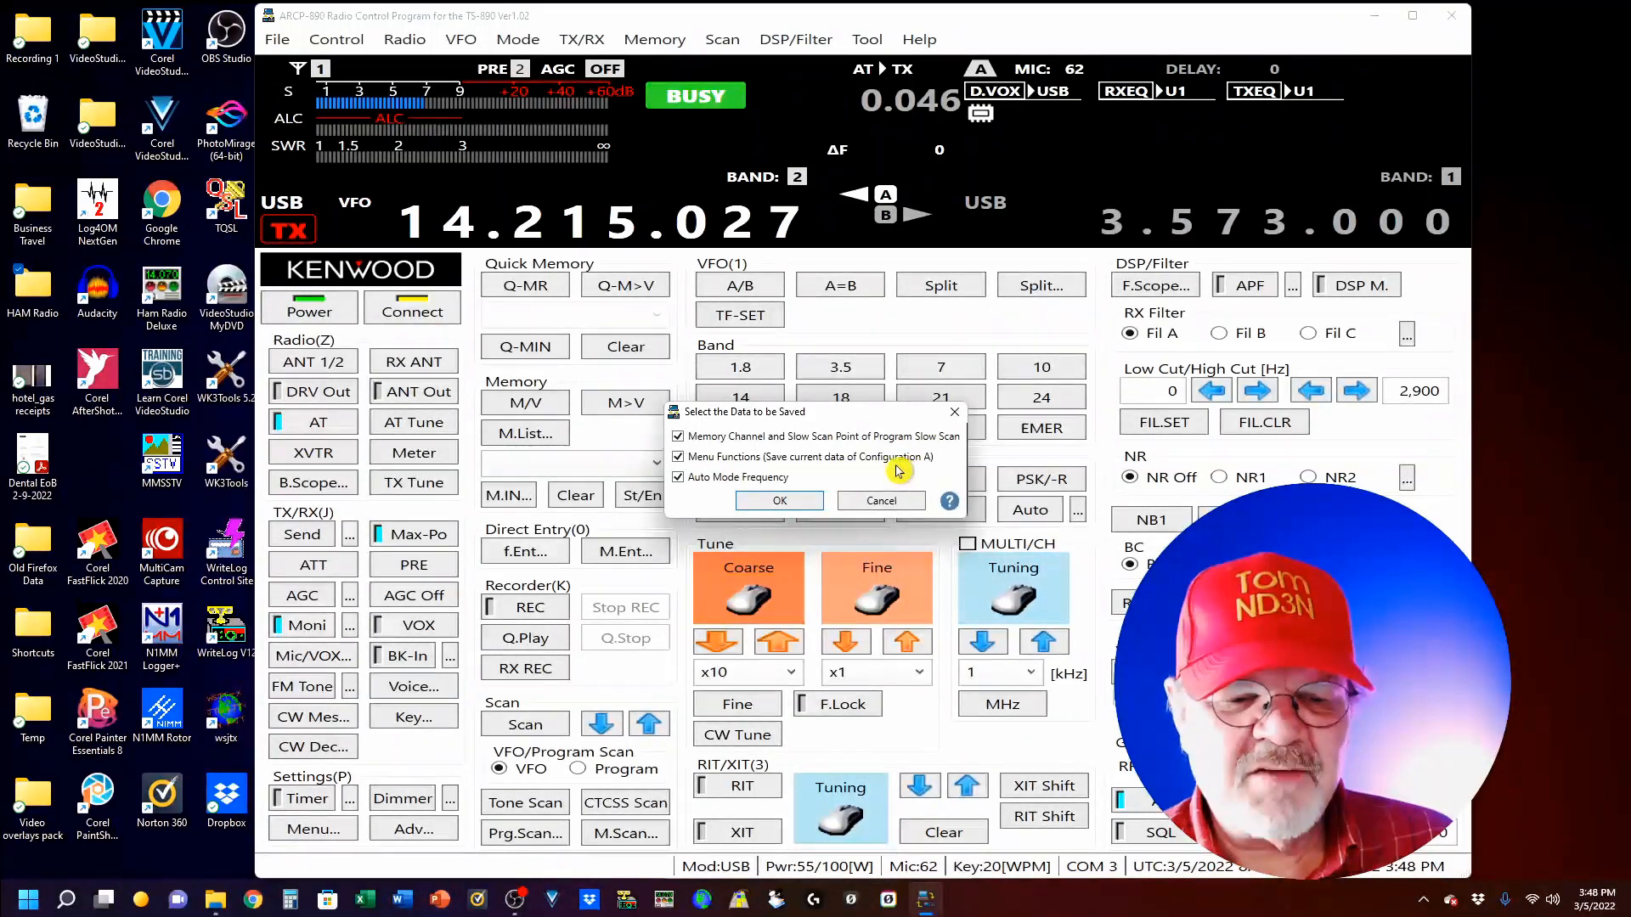
mouse_move(853, 458)
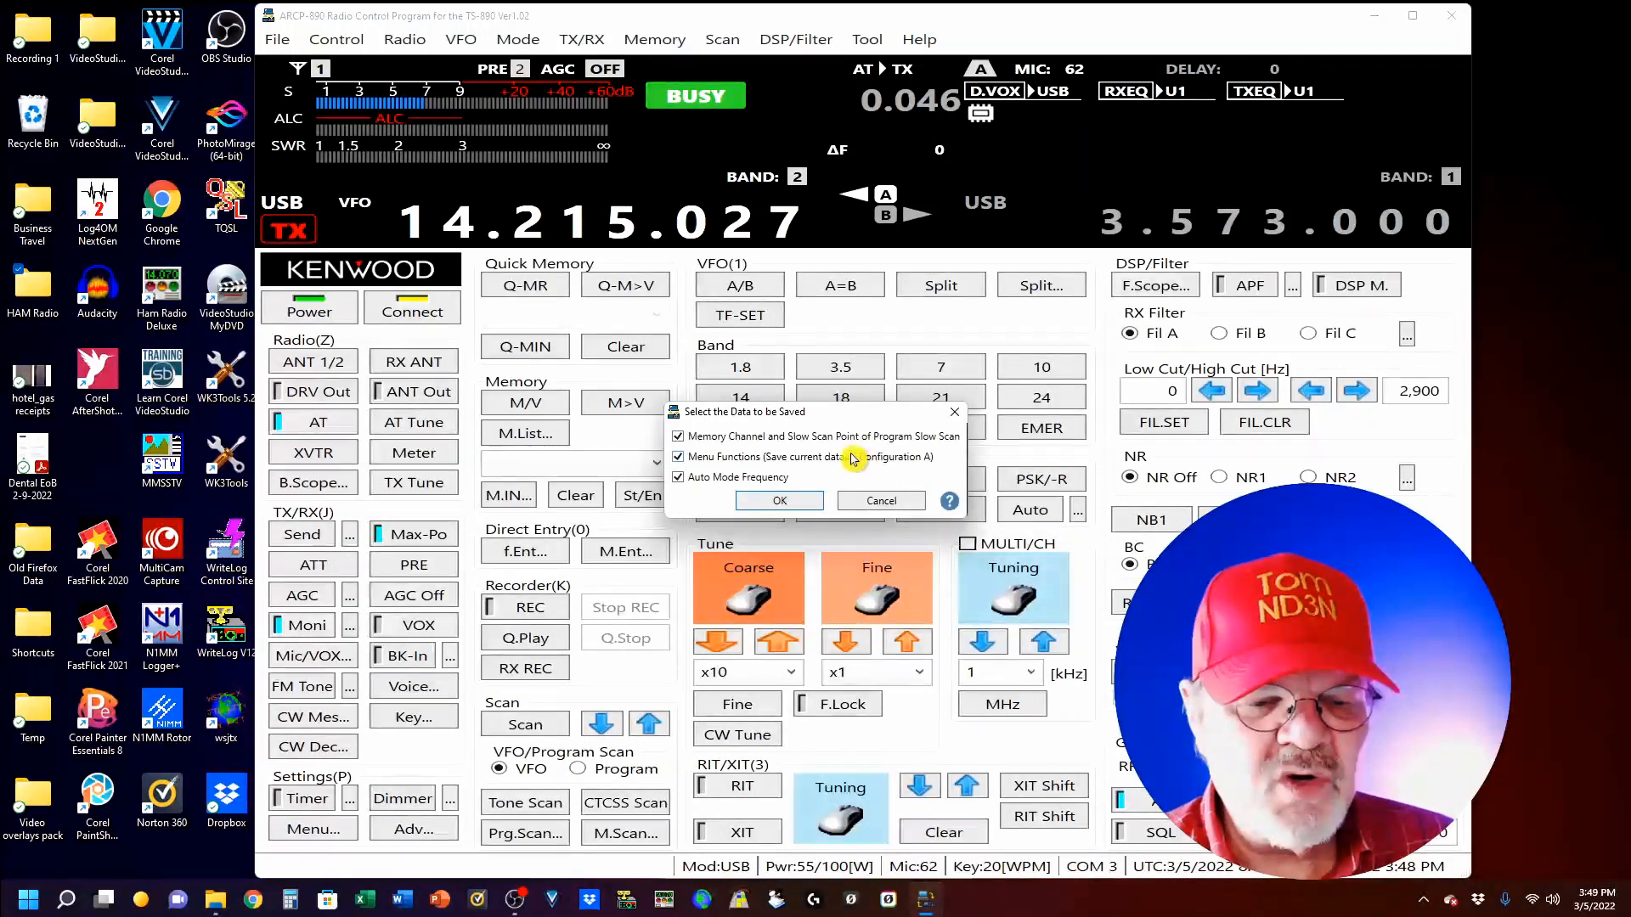
mouse_move(708, 505)
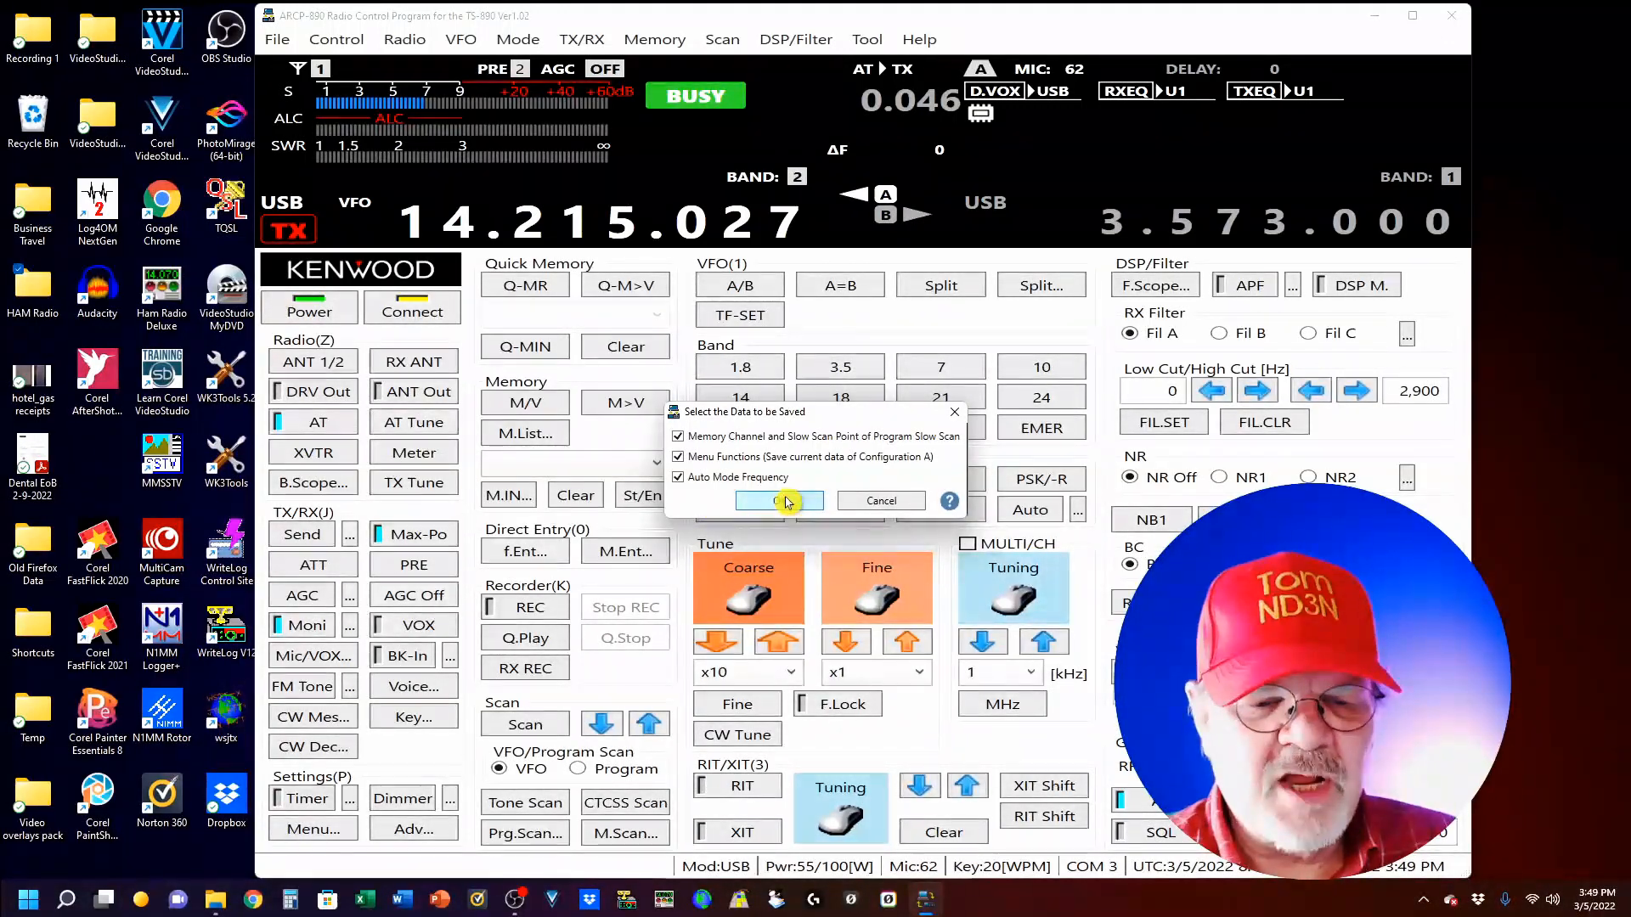
Accept all data types and overwrite demo.abk with the radio's configuration
left_click(778, 501)
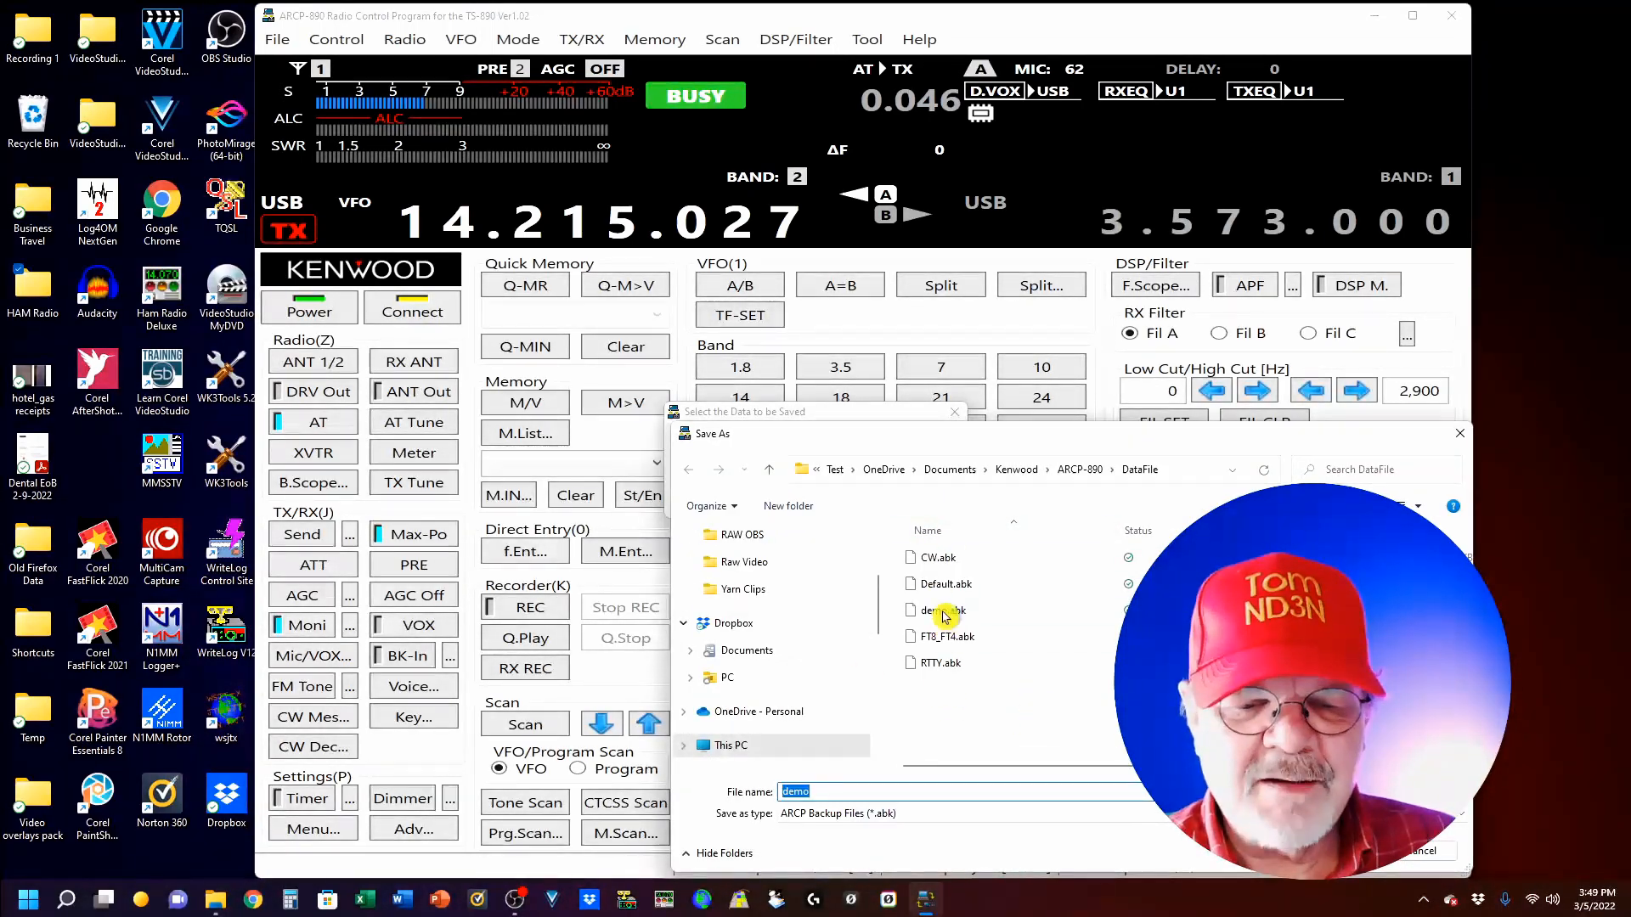
left_click(936, 610)
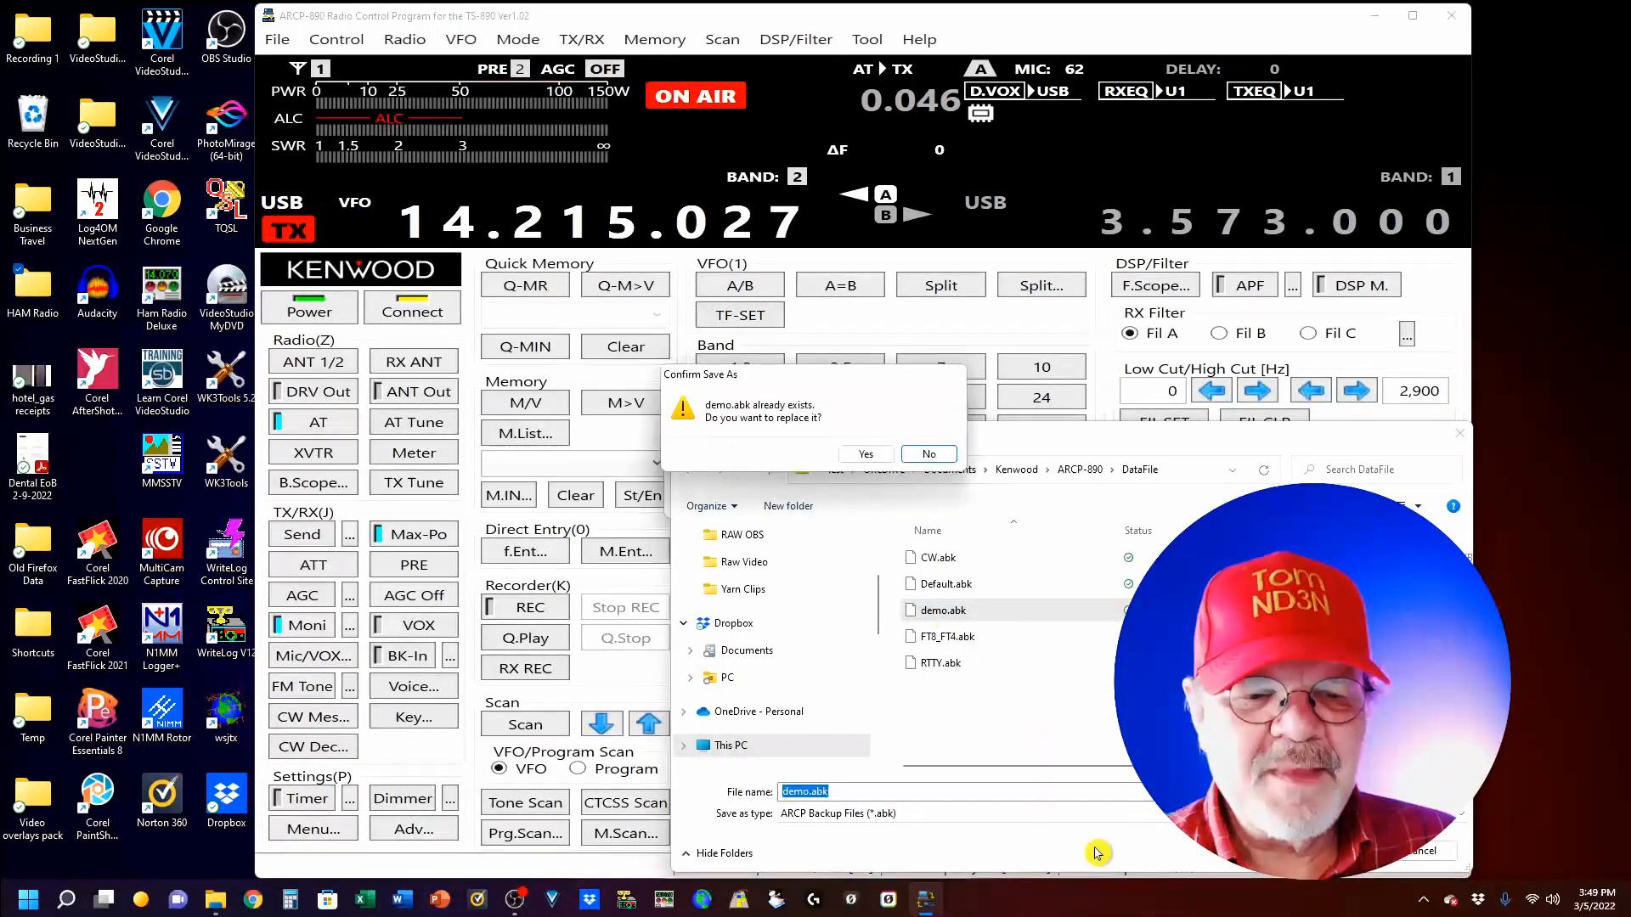
left_click(864, 454)
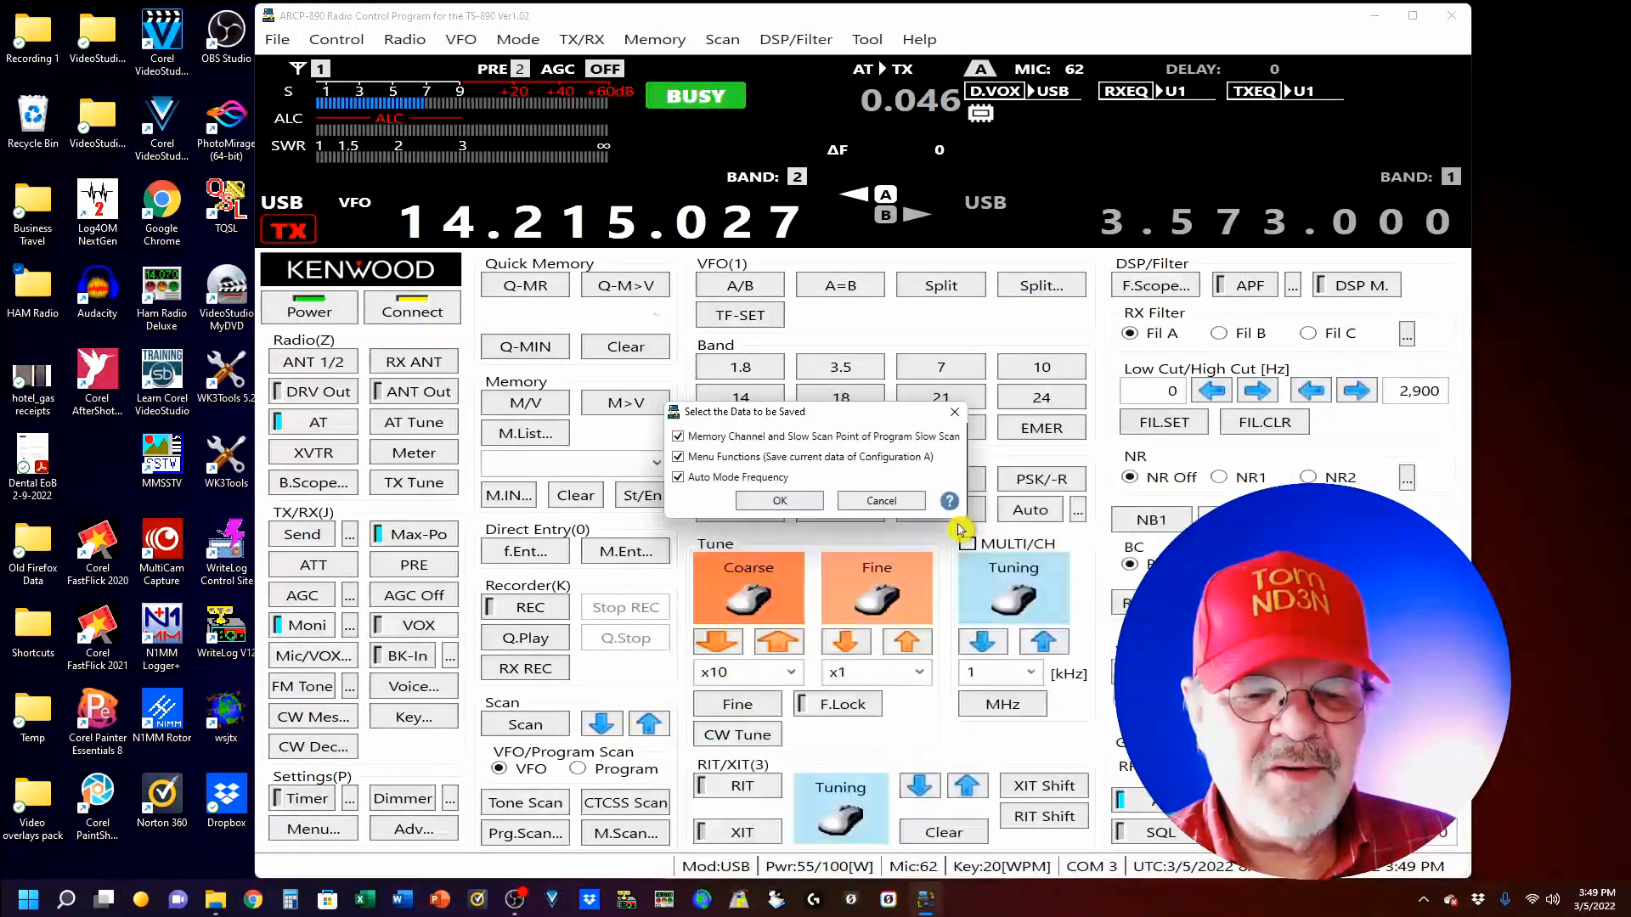
left_click(779, 500)
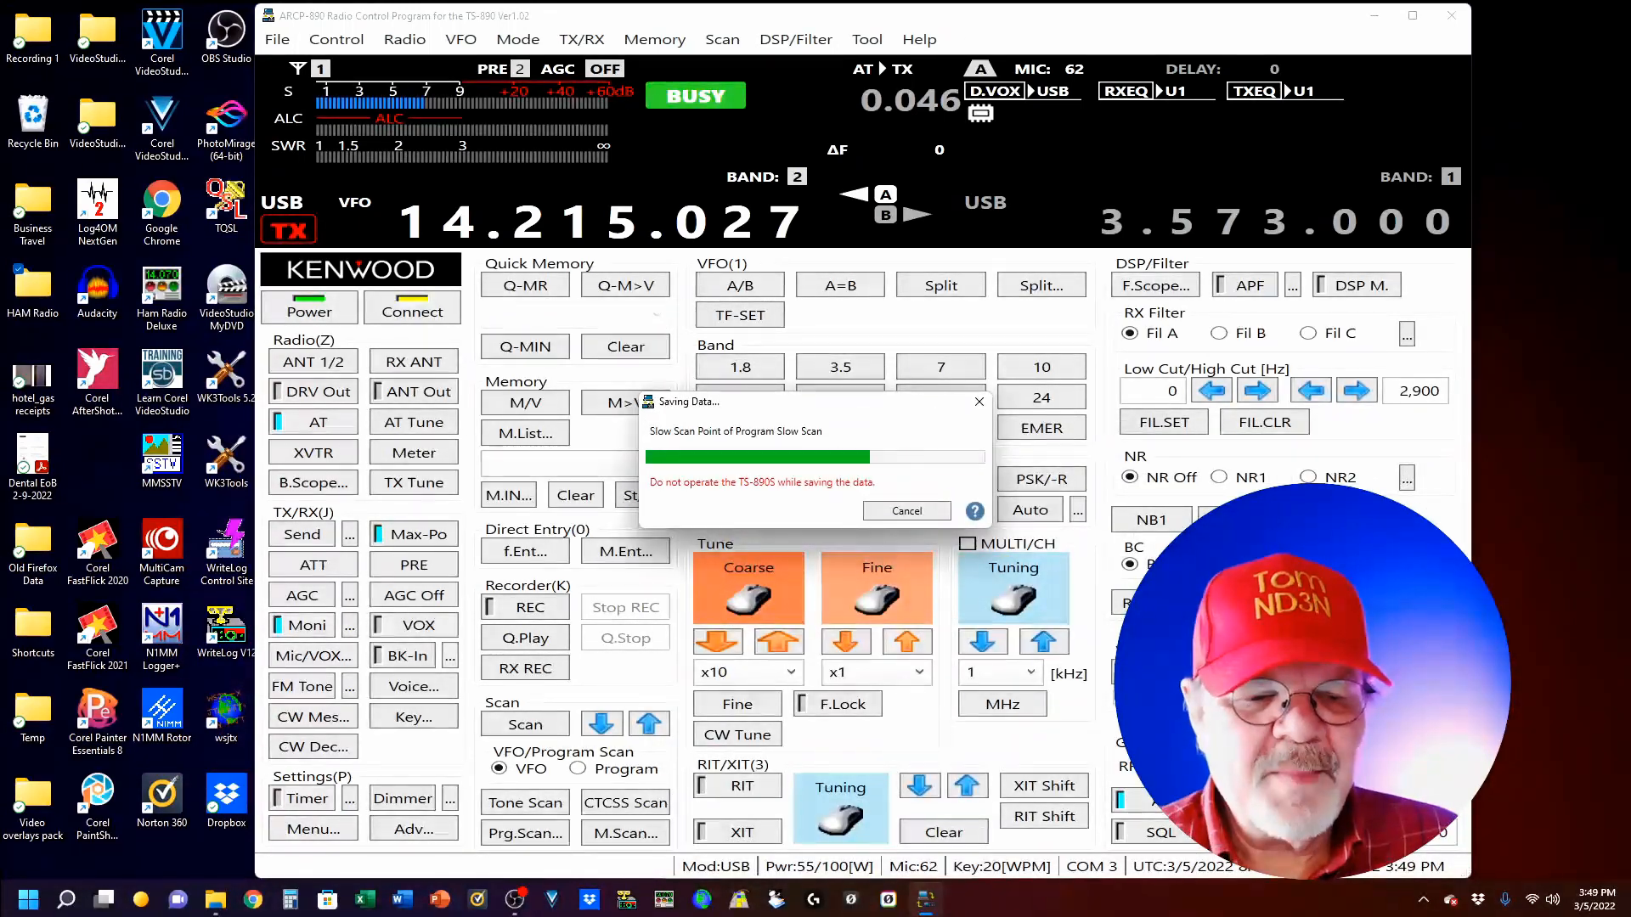
left_click(905, 510)
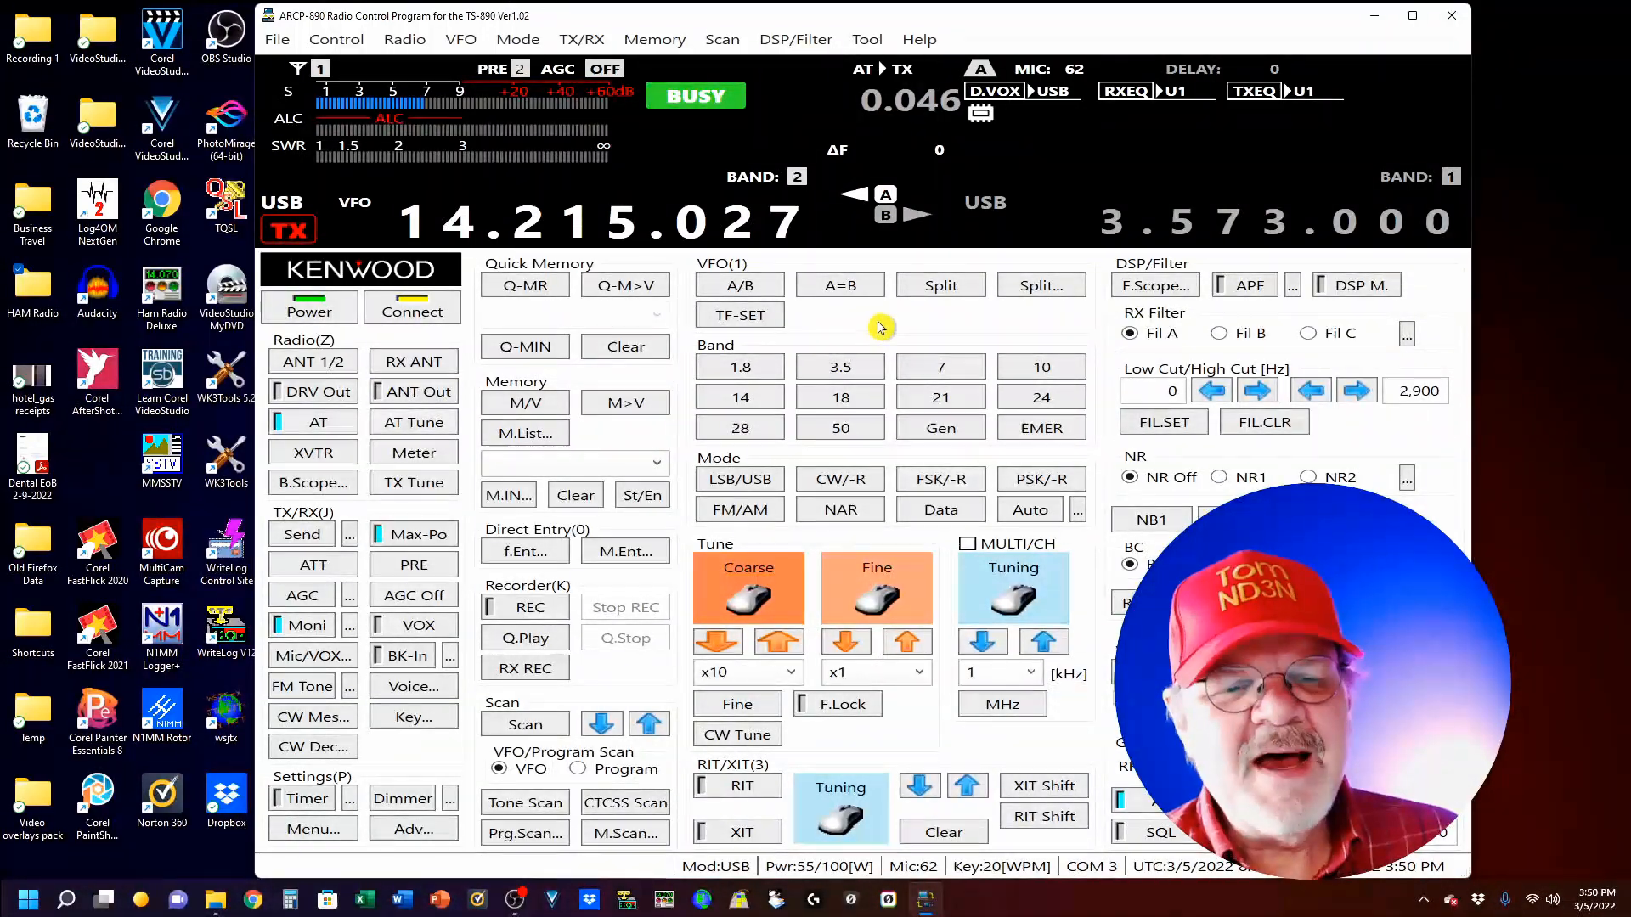
mouse_move(858, 325)
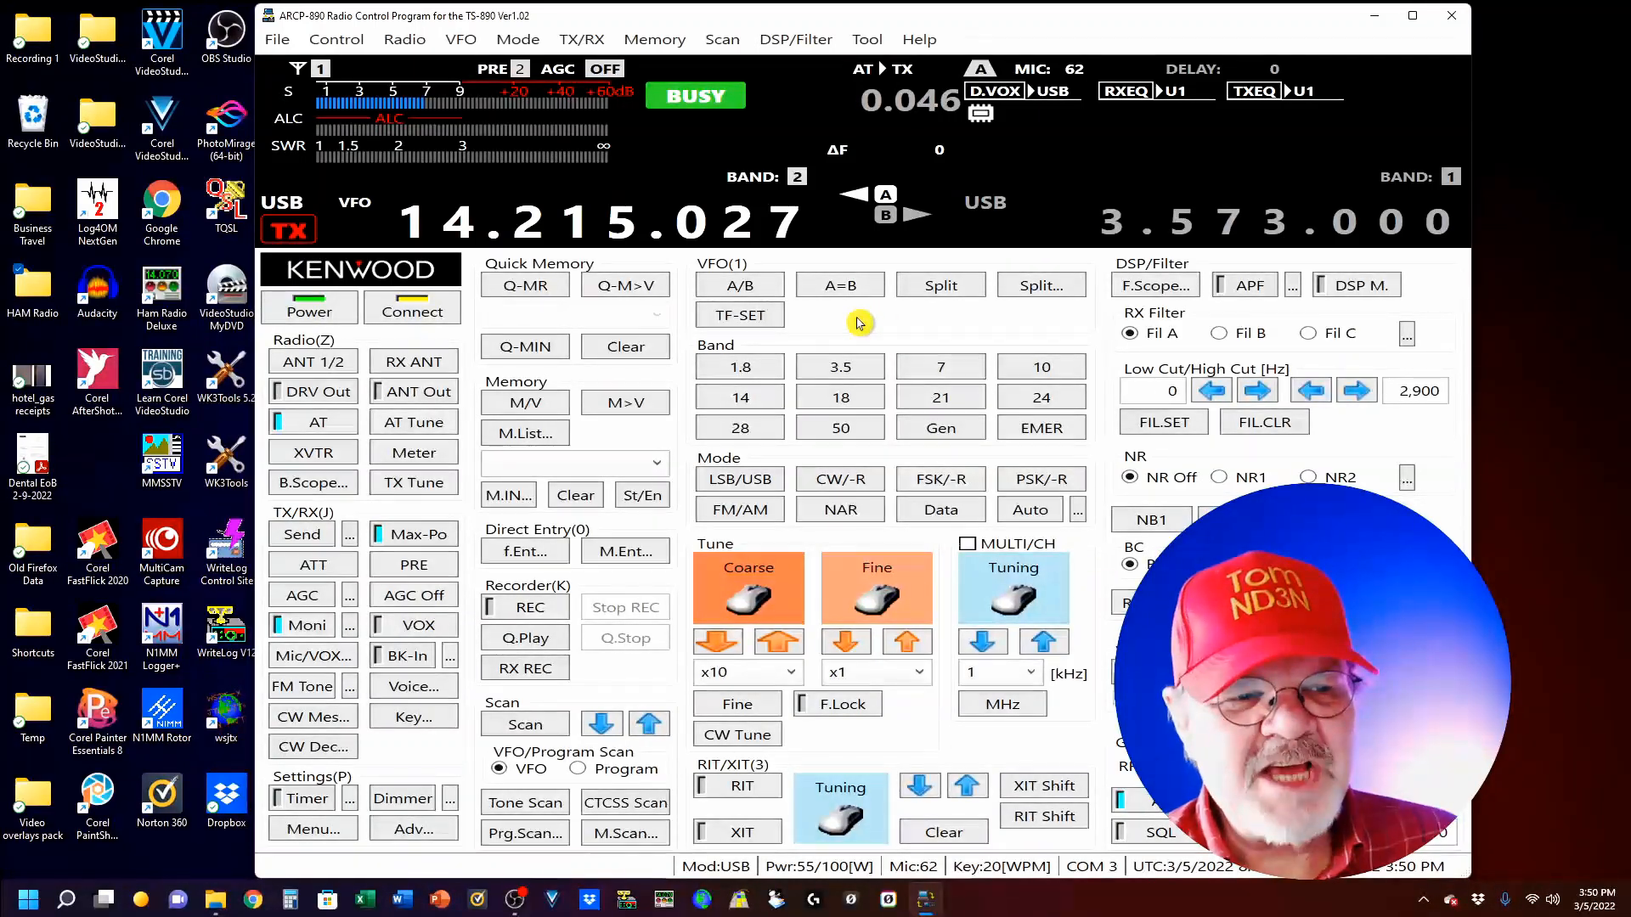
Write FT8_FT4.abk to the TS-890S, accepting all data types and the baud rate warning
left_click(277, 38)
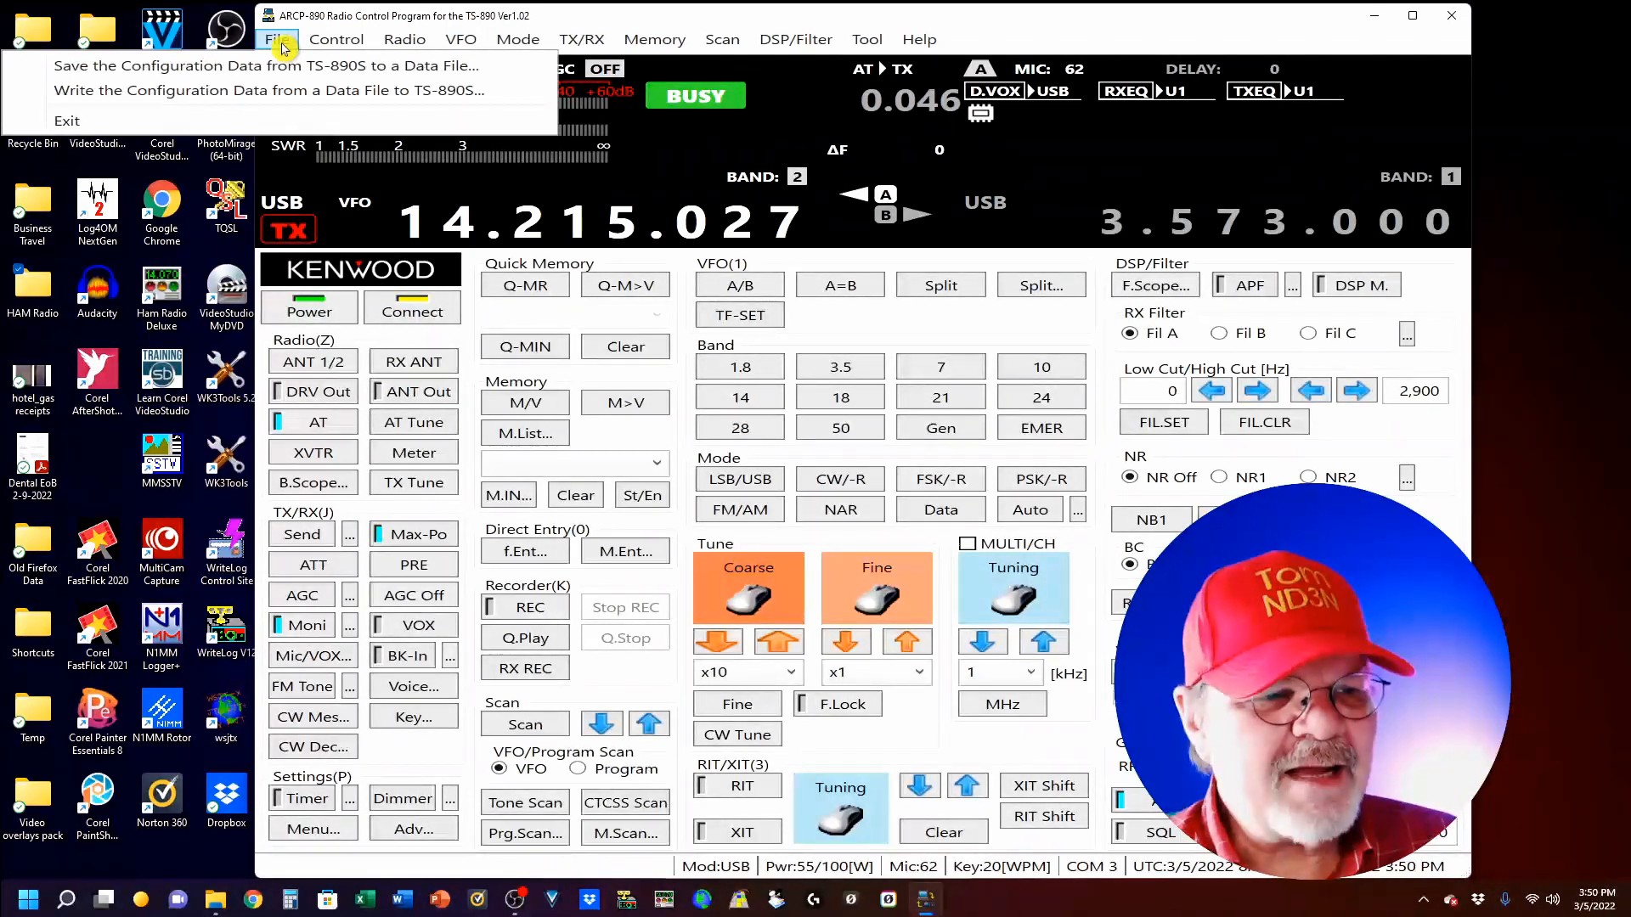
mouse_move(247, 91)
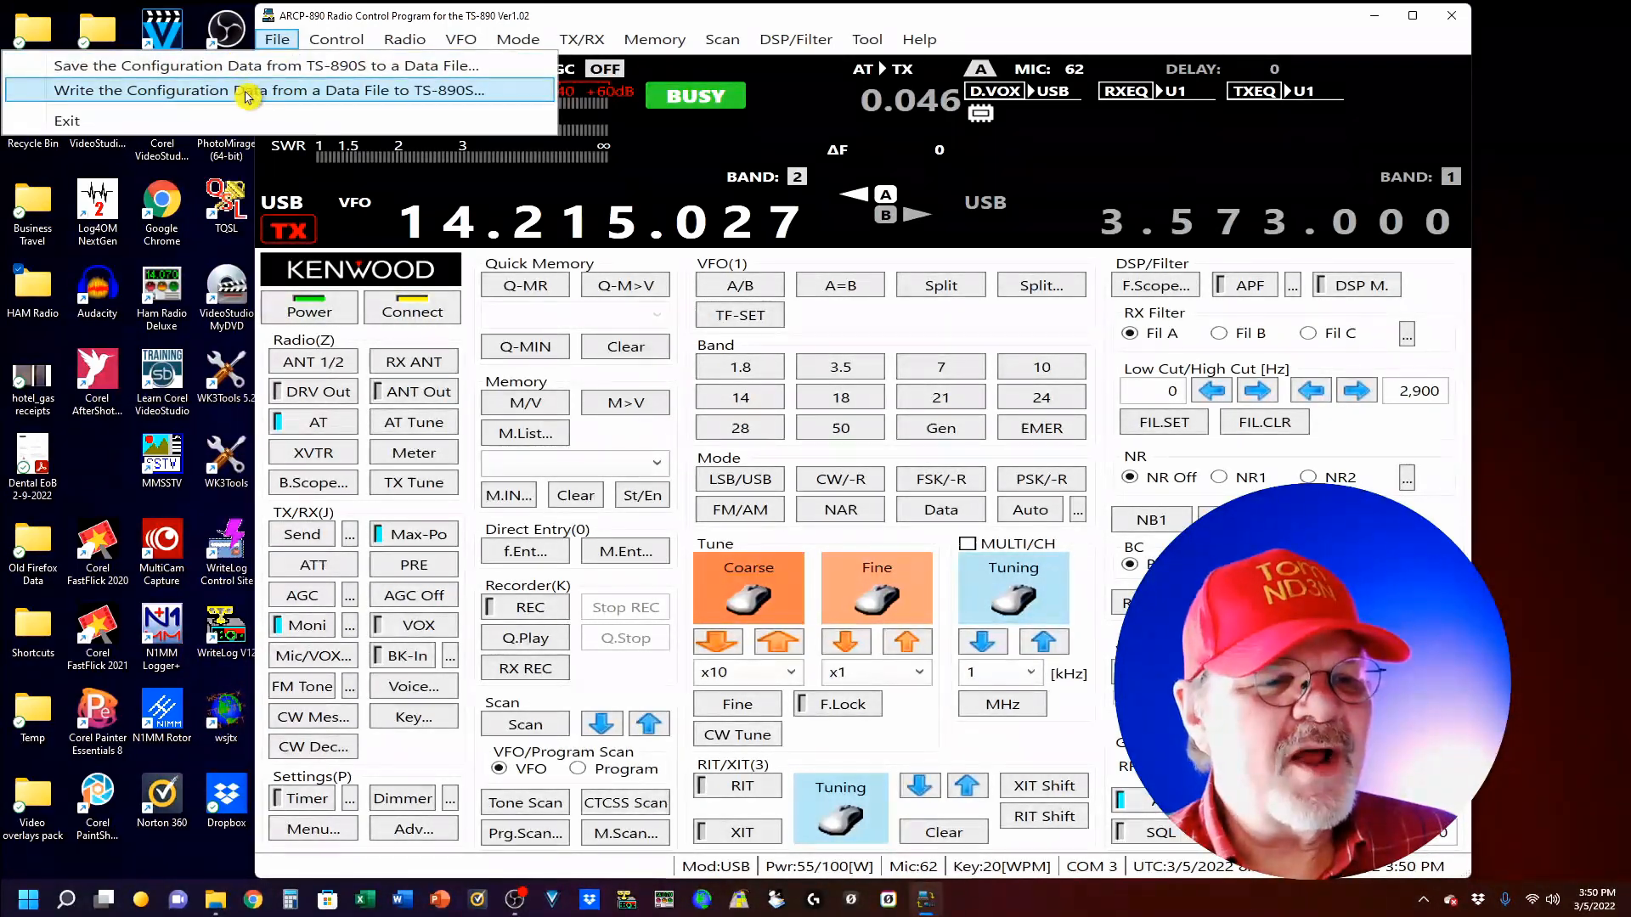
left_click(260, 91)
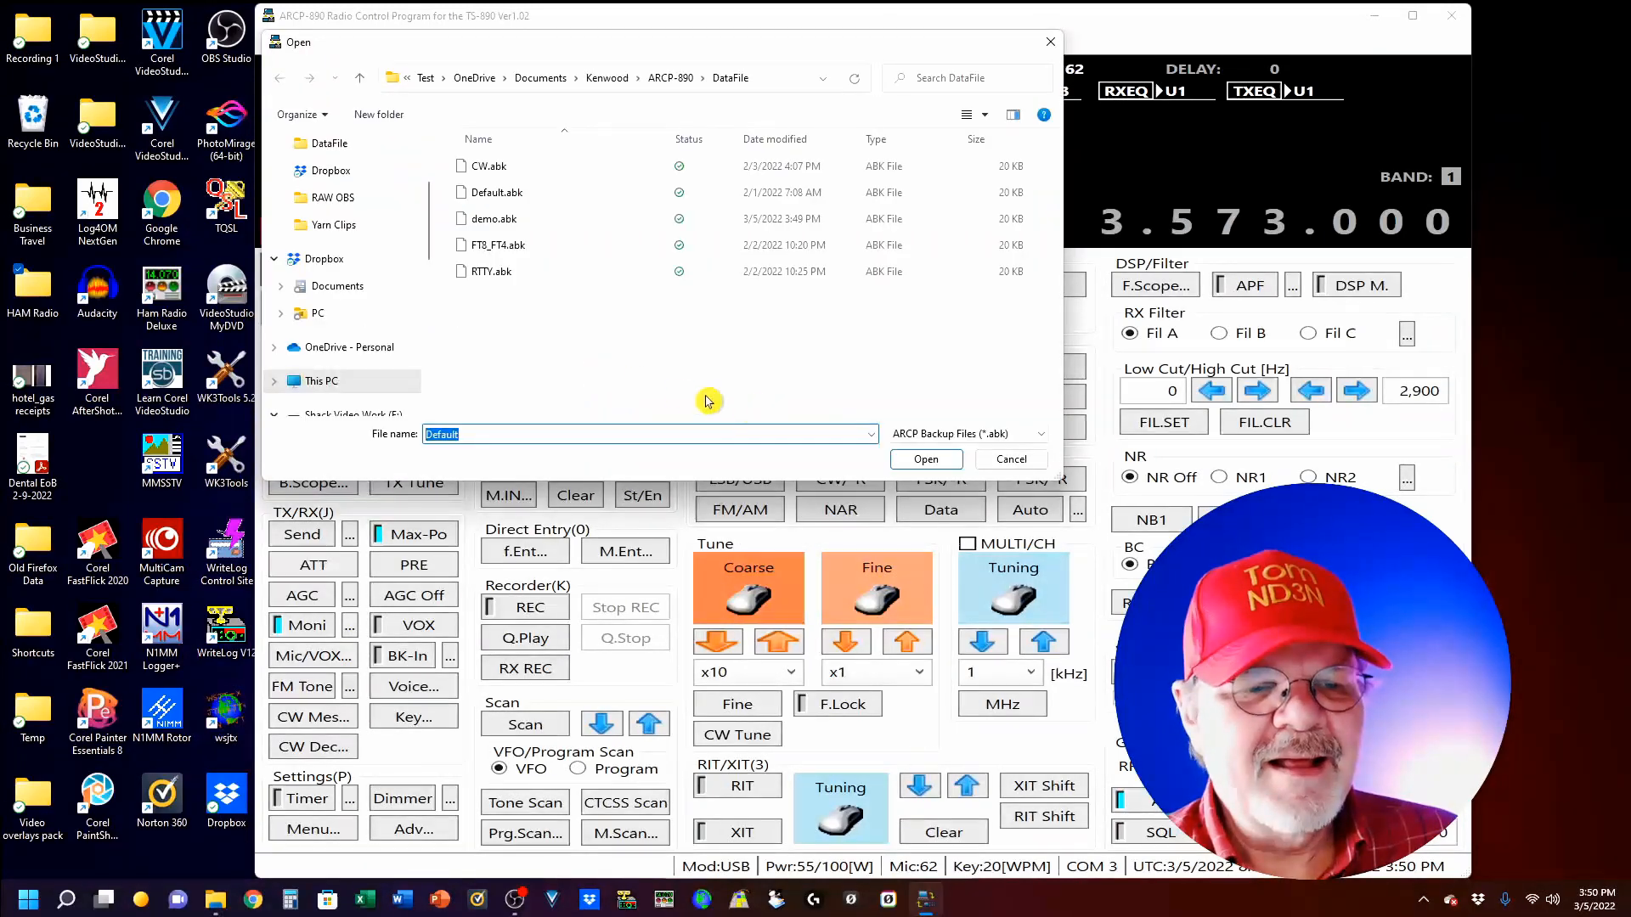
left_click(497, 245)
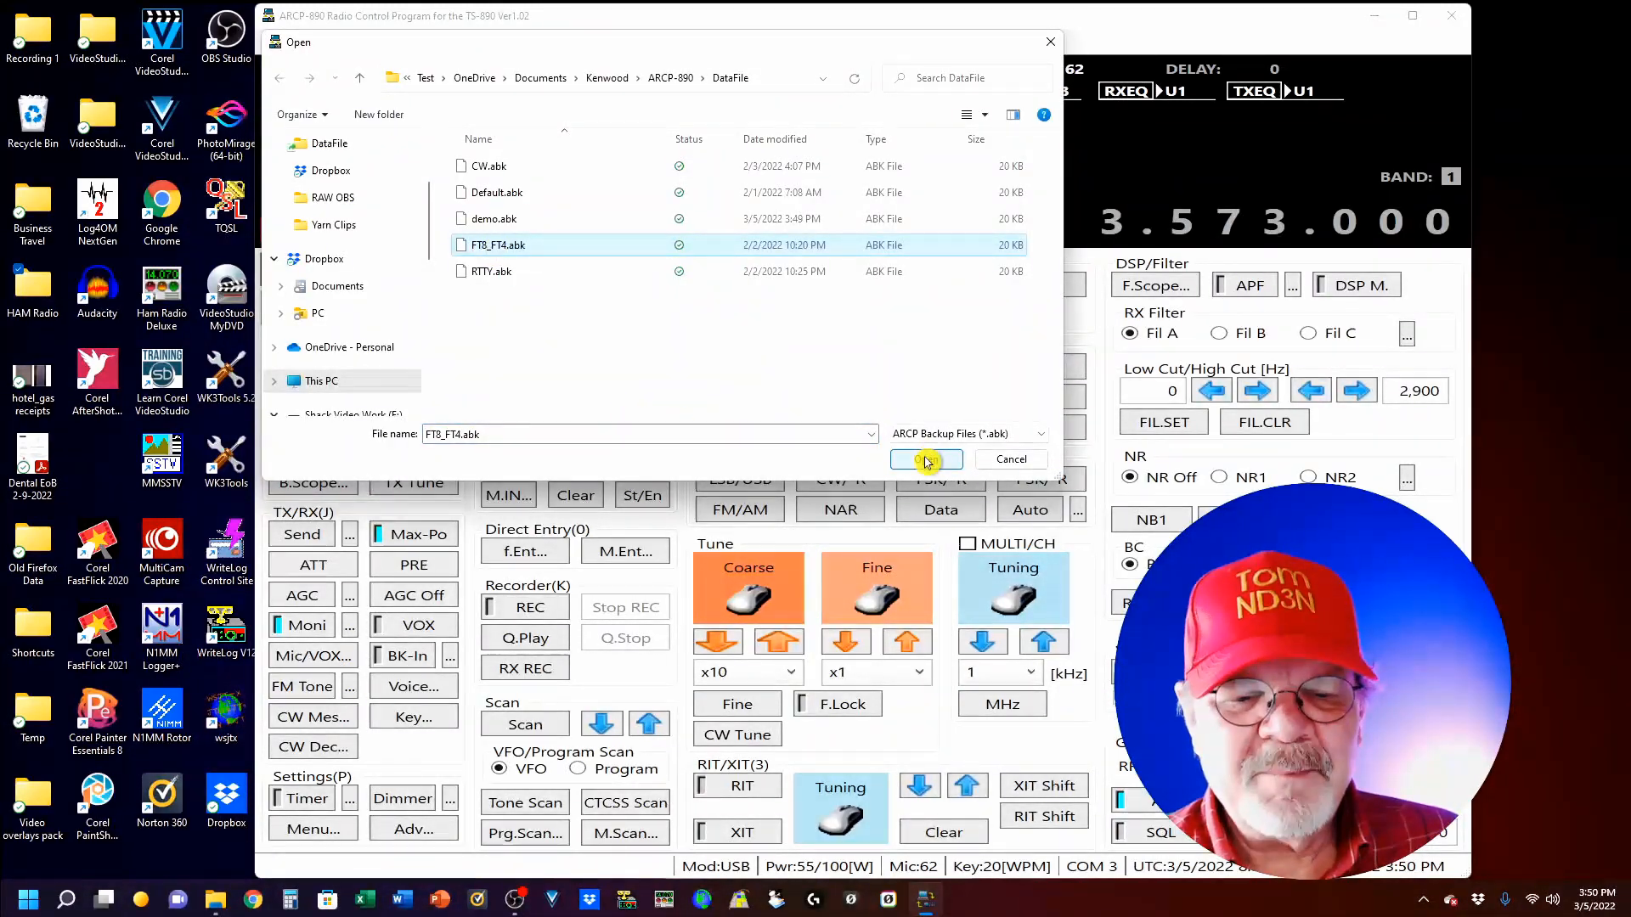
left_click(925, 459)
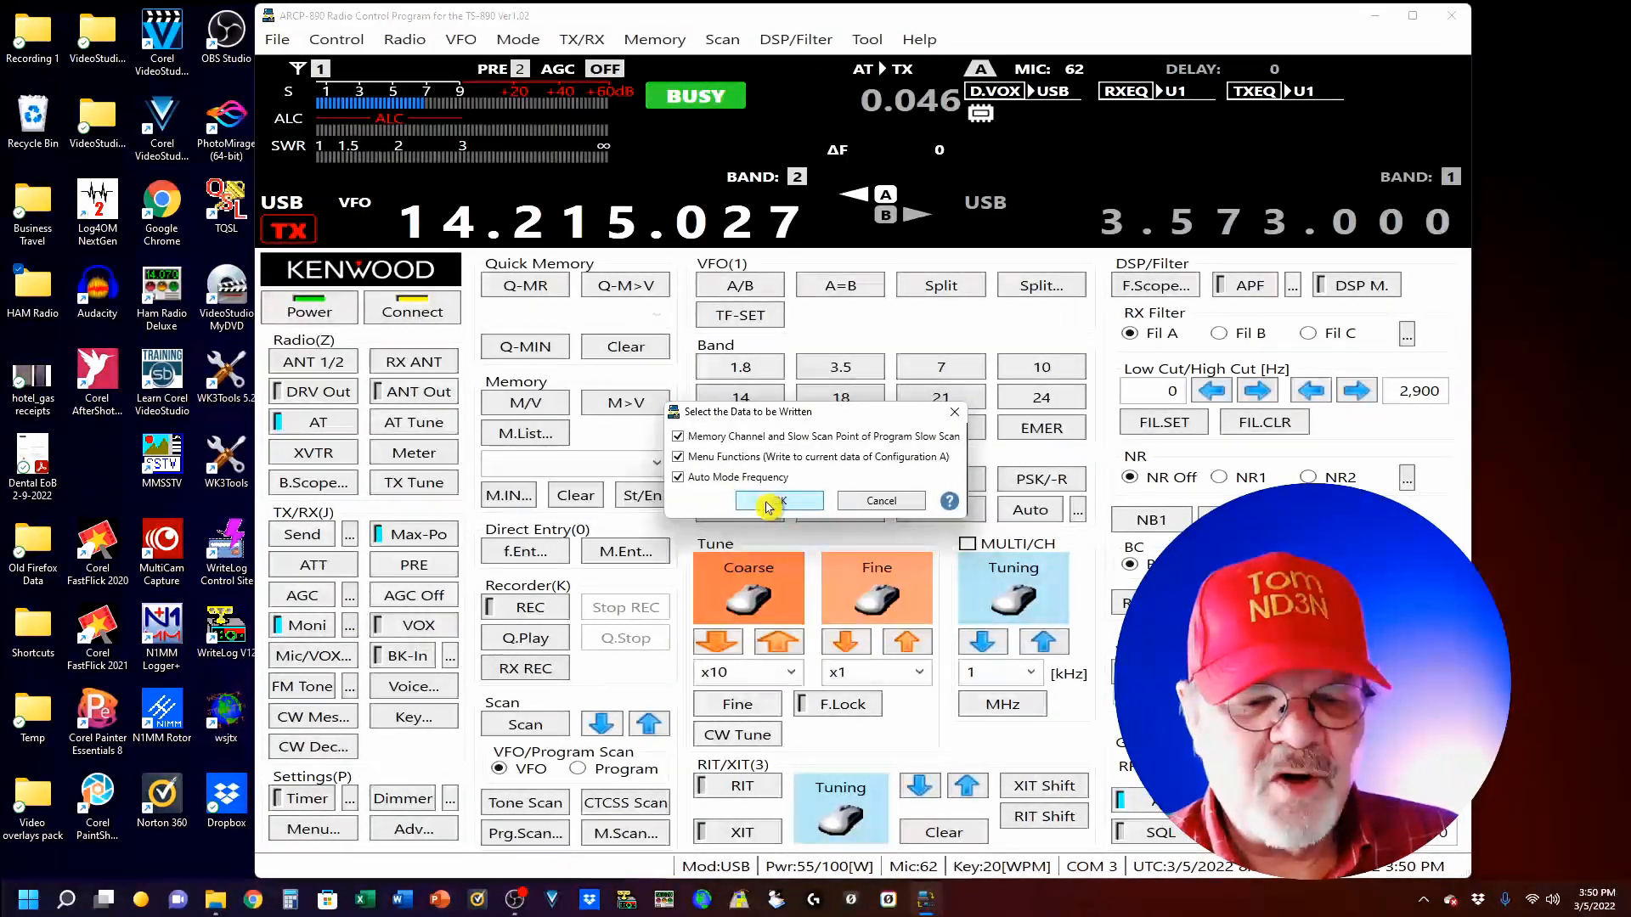
left_click(778, 500)
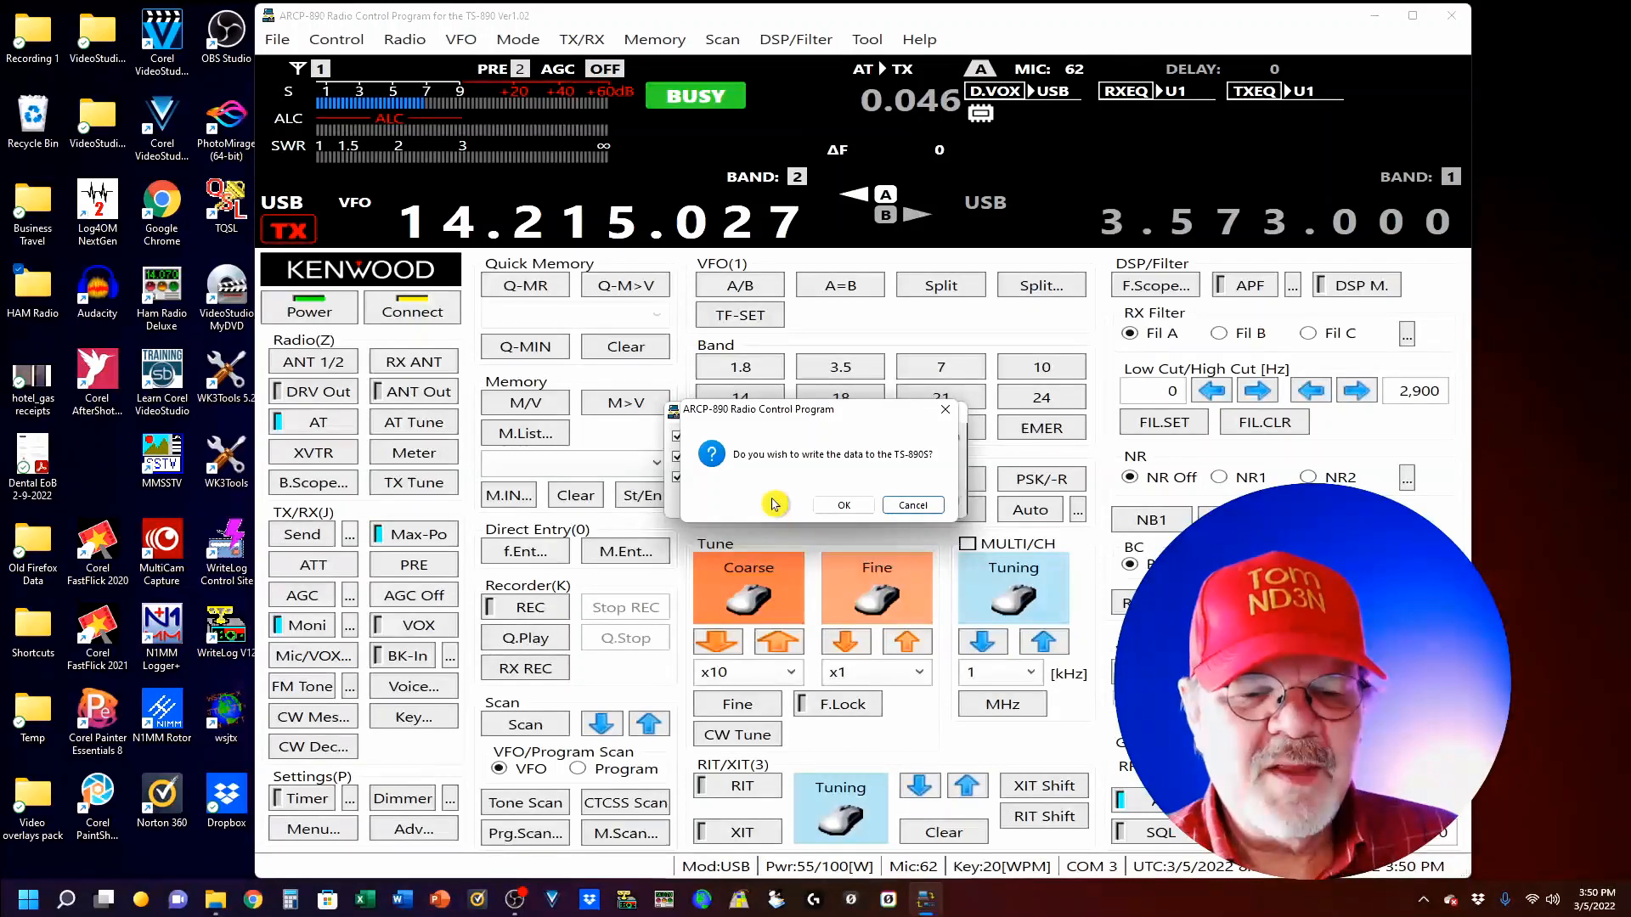
left_click(844, 504)
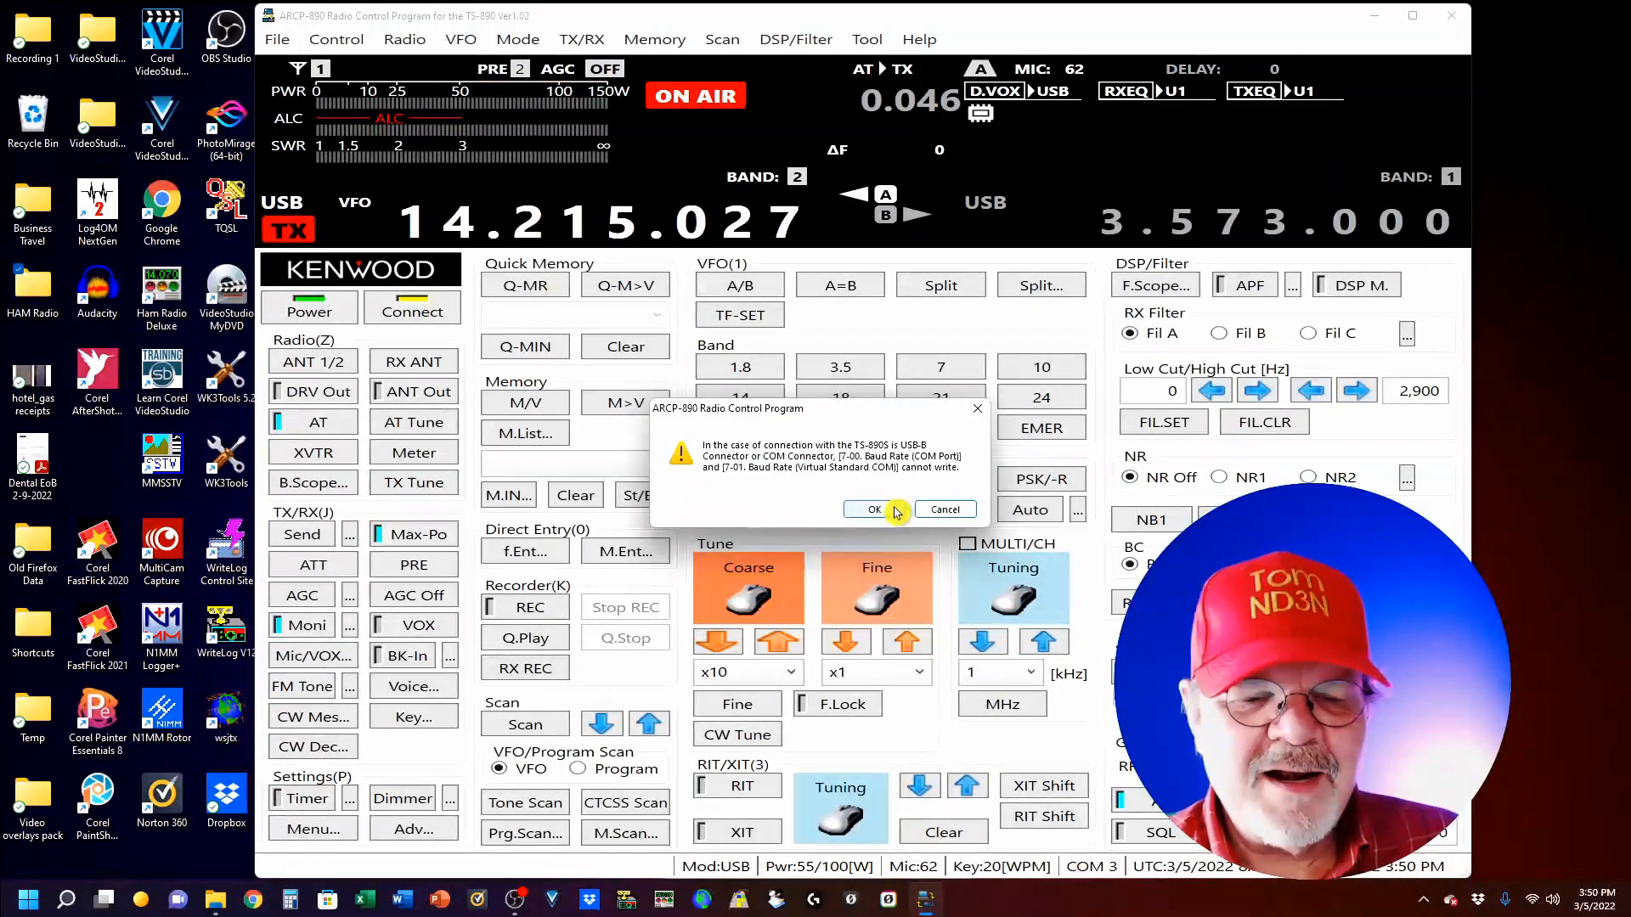
left_click(846, 509)
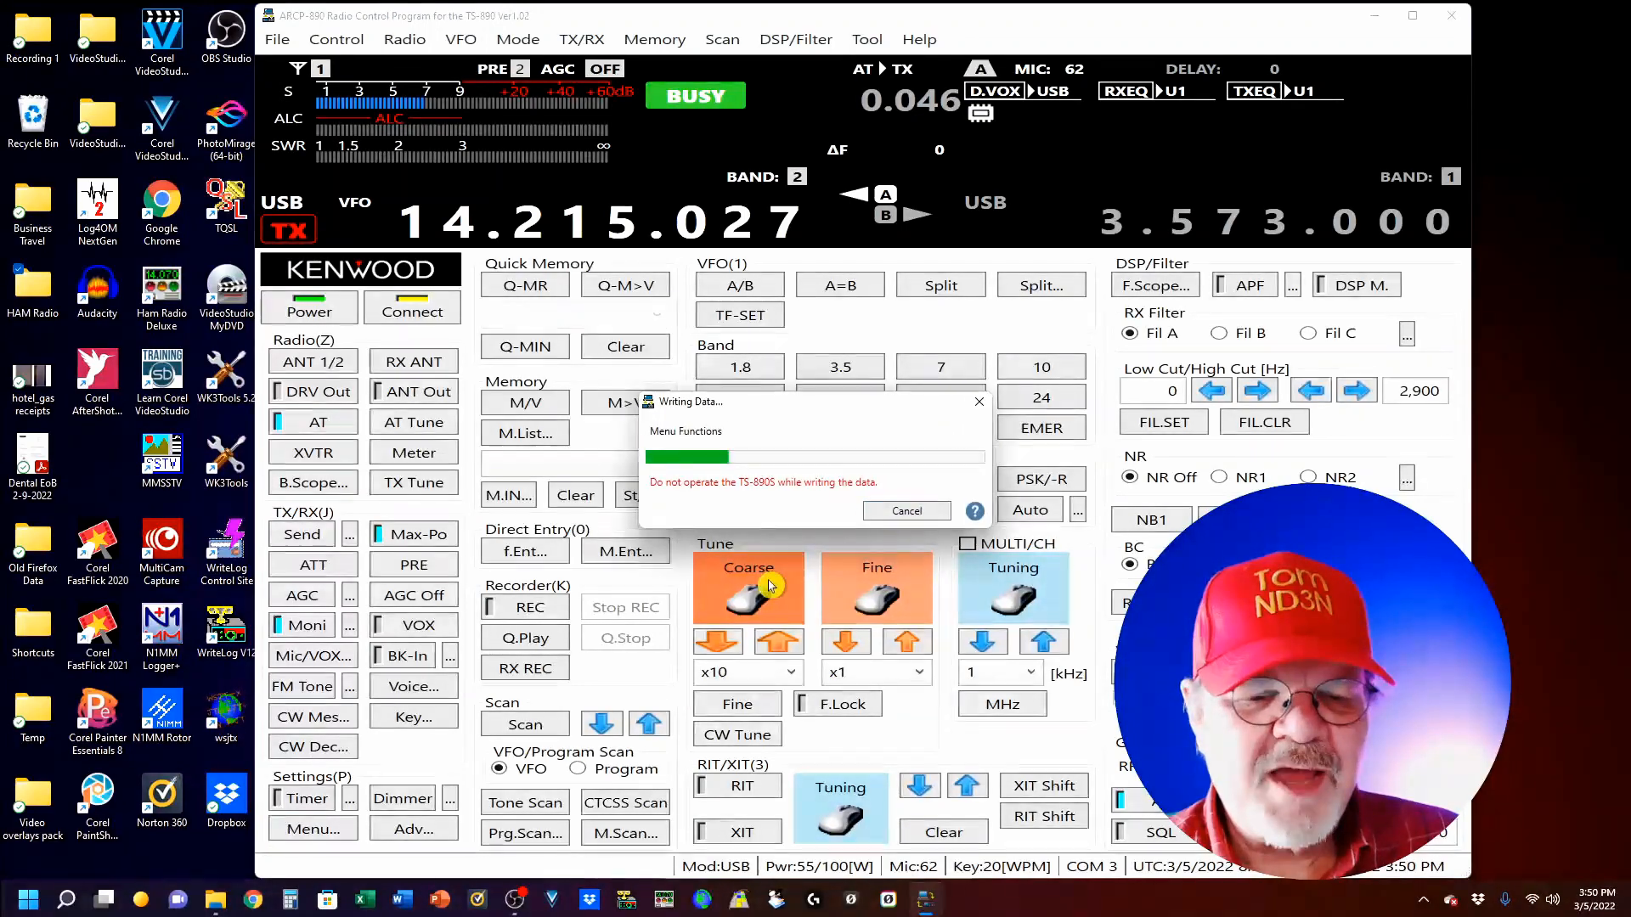